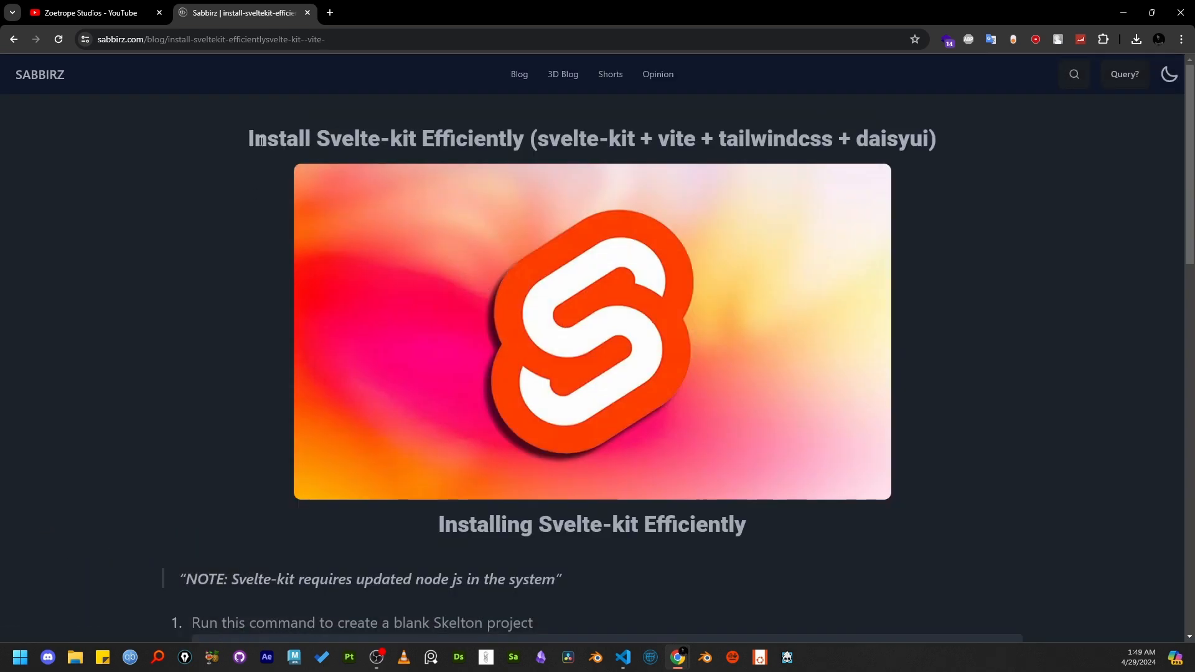
Run the setup script to scaffold a skeleton SvelteKit project '3dModel' in E:\svelte-kitProjects2 without TypeScript.
scroll(down, 3)
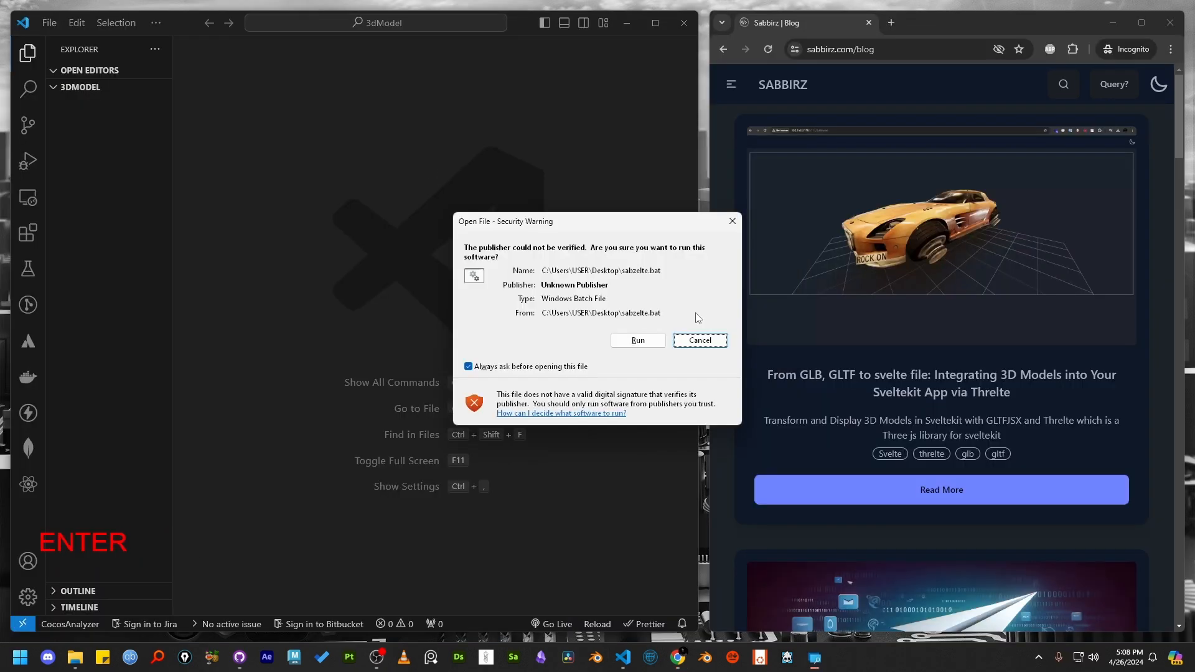
click(637, 340)
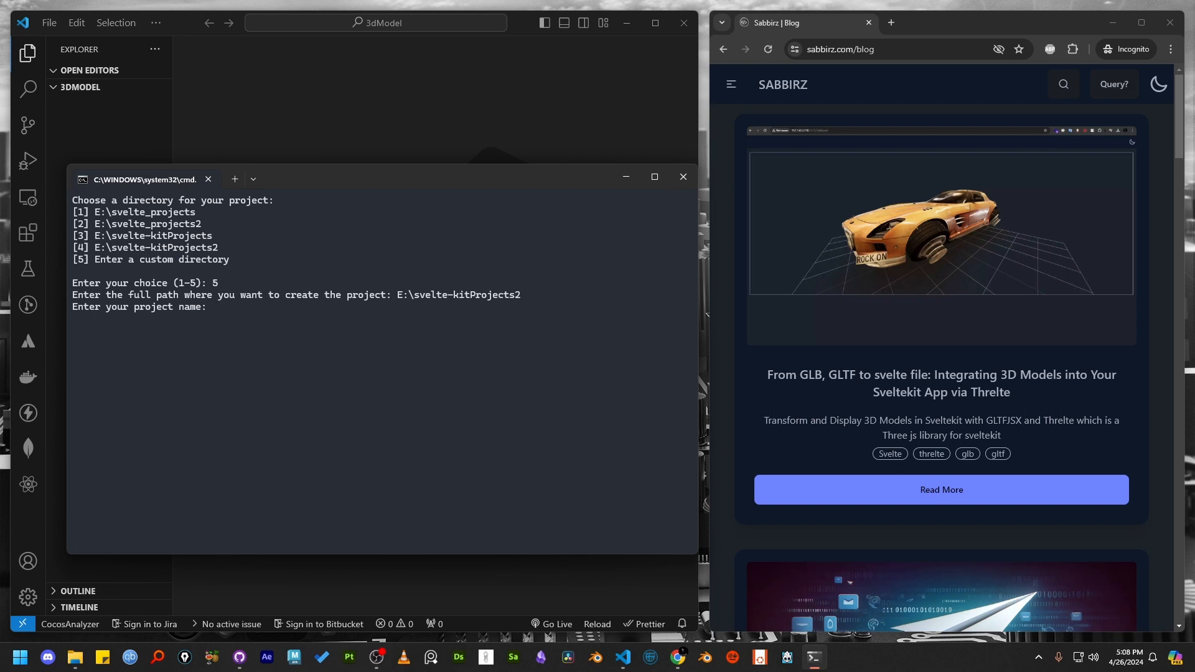
key(Return)
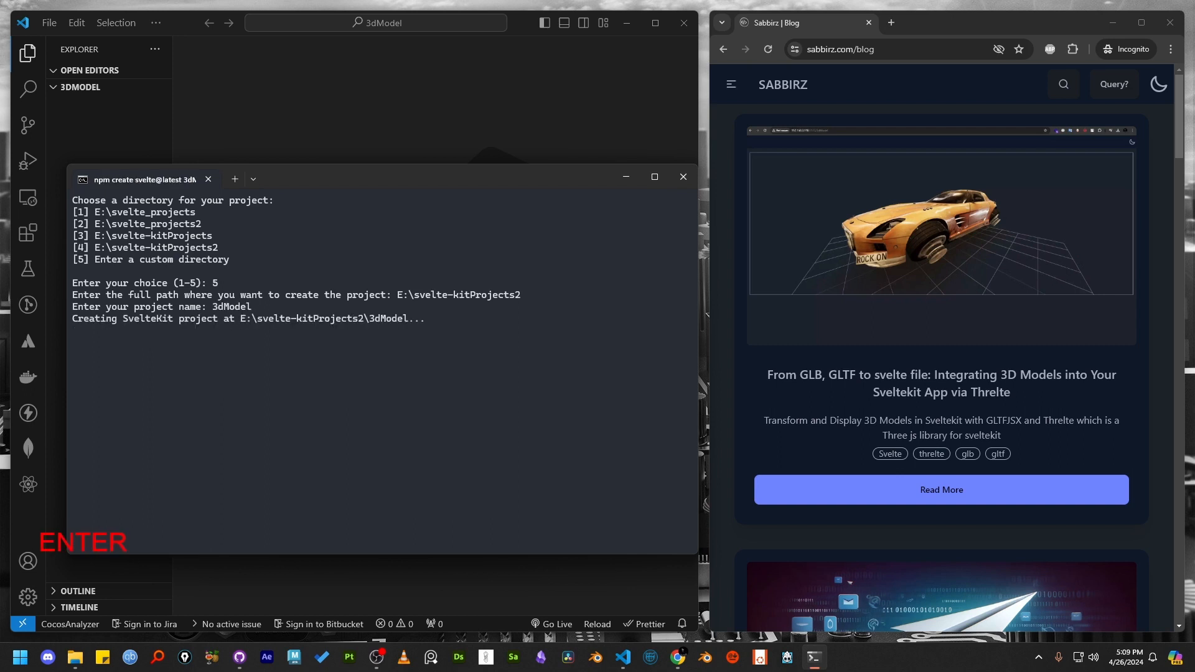
key(Return)
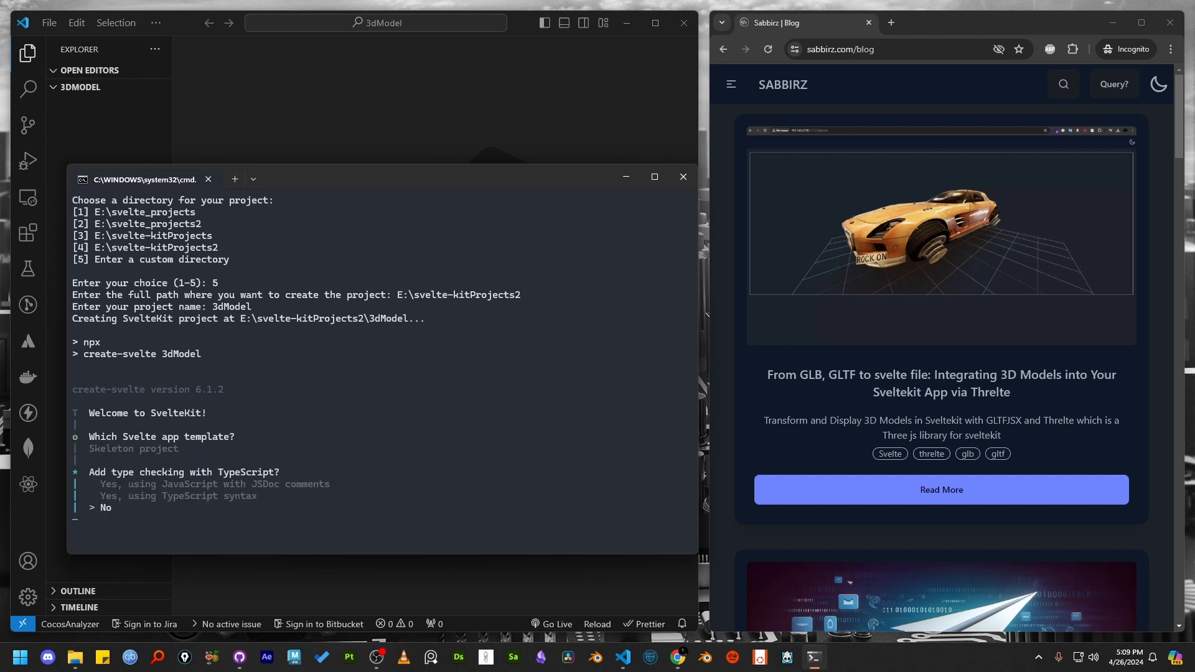
key(Return)
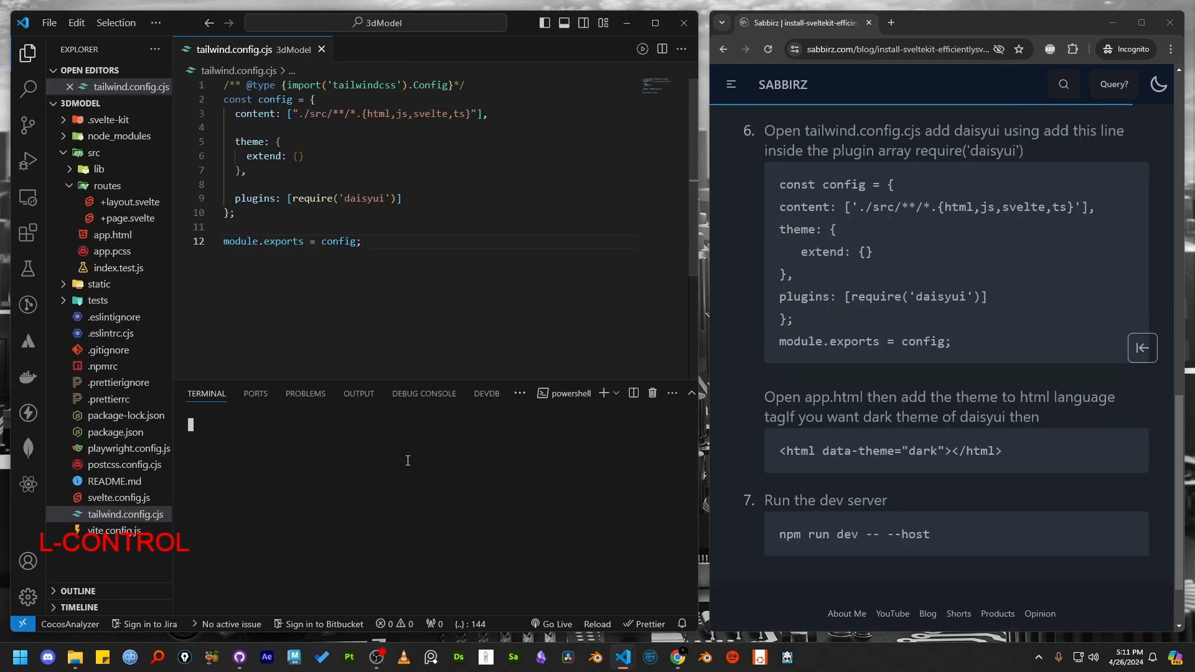
Start the dev server with npm run dev -- --host and view localhost:5173 in the browser.
text(npm)
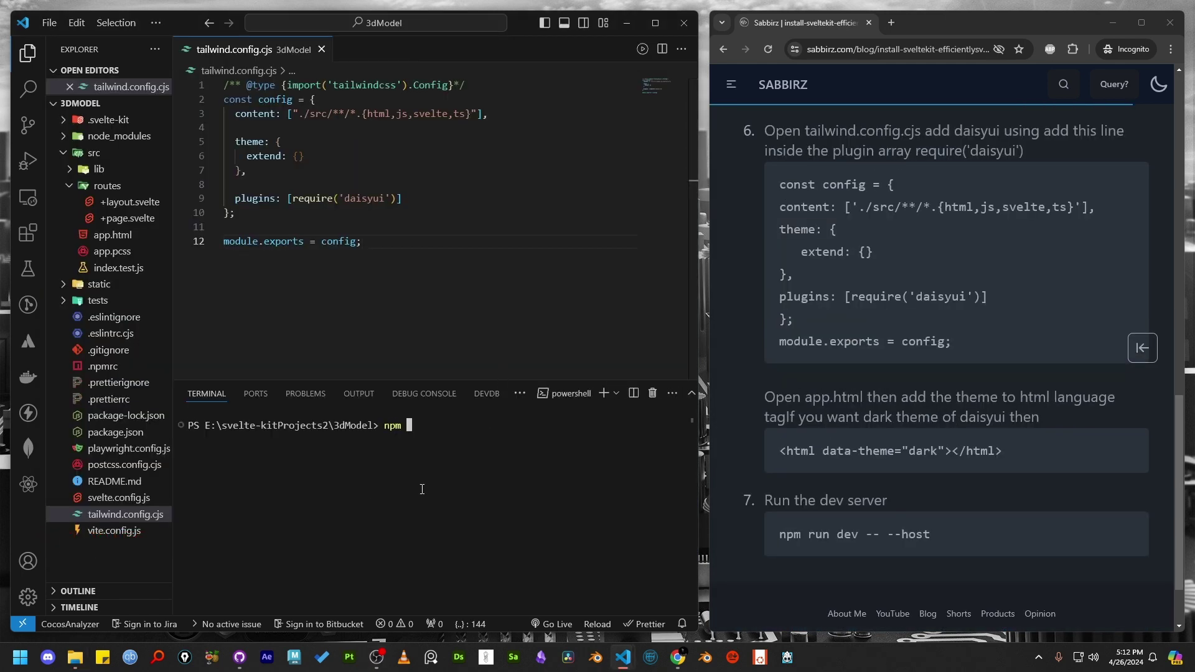
key(Return)
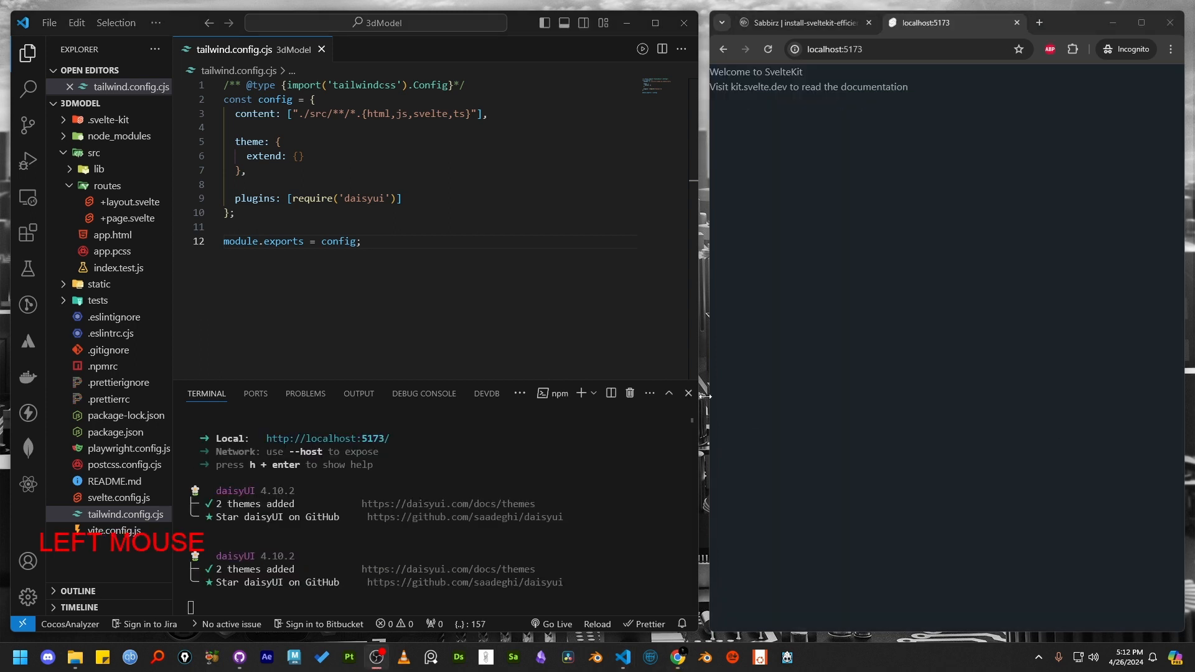
click(797, 23)
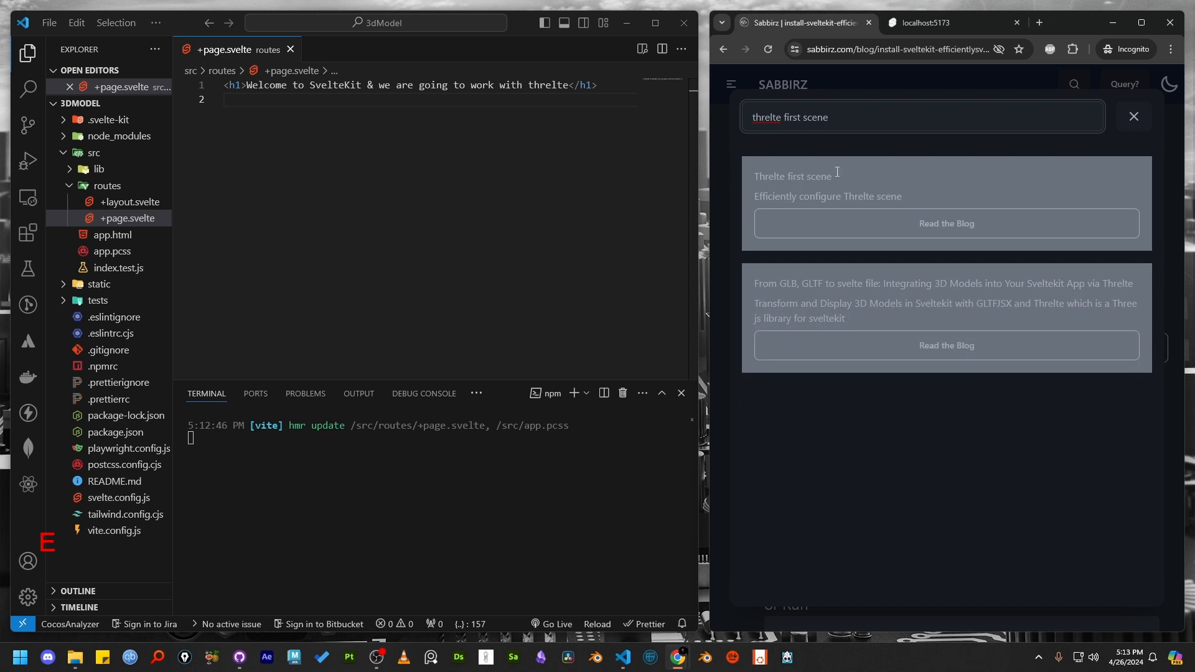
Install three and the Threlte packages from a second terminal and check them in package.json.
click(945, 223)
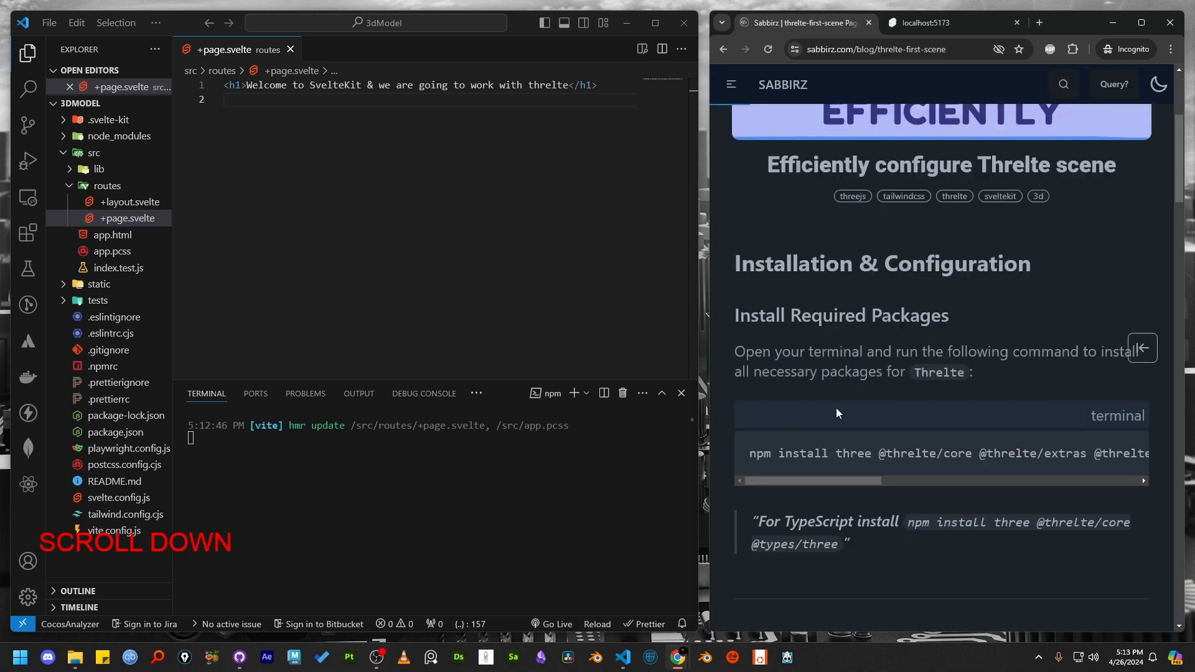
scroll(down, 3)
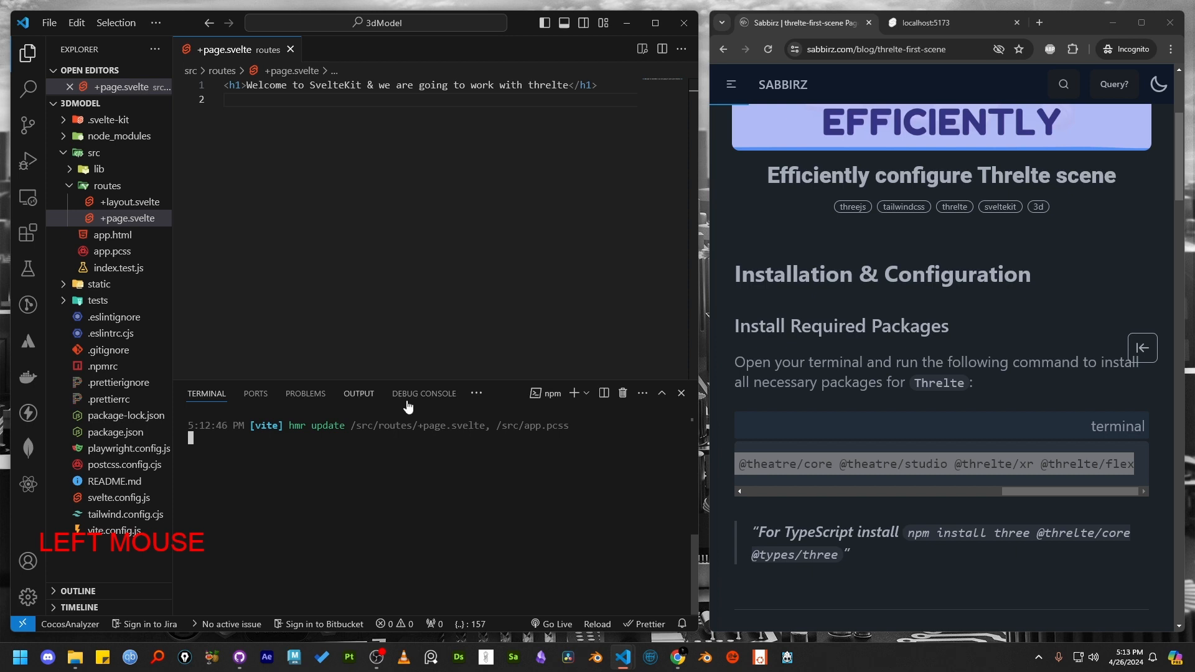
click(587, 393)
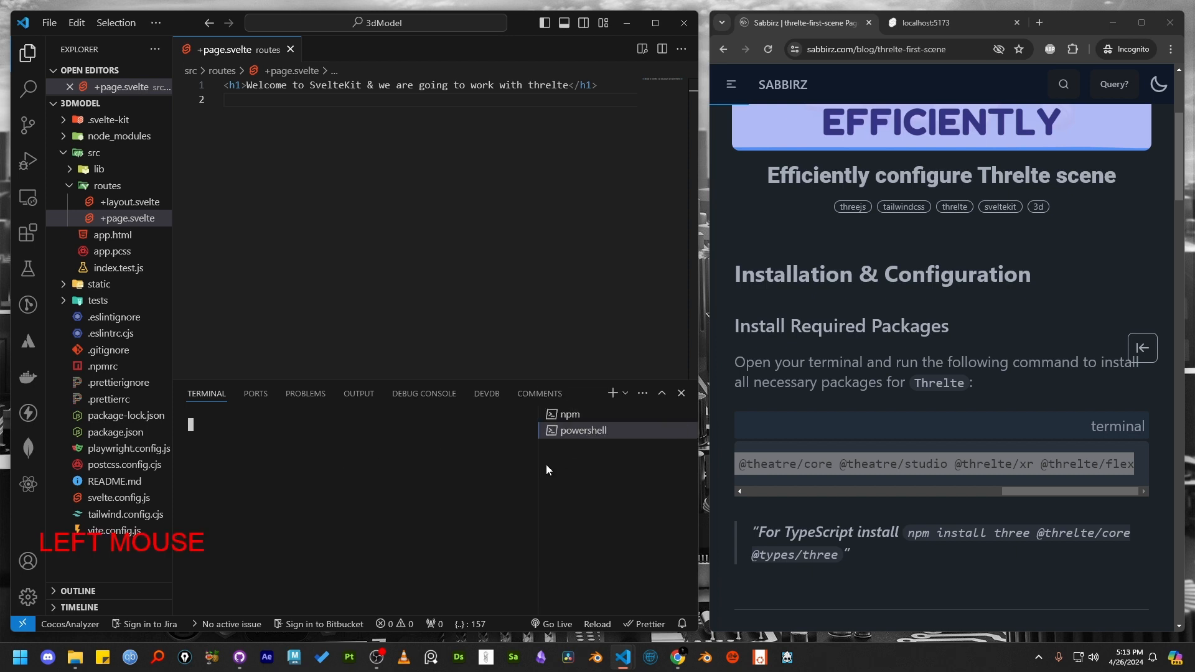
key(ctrl+v)
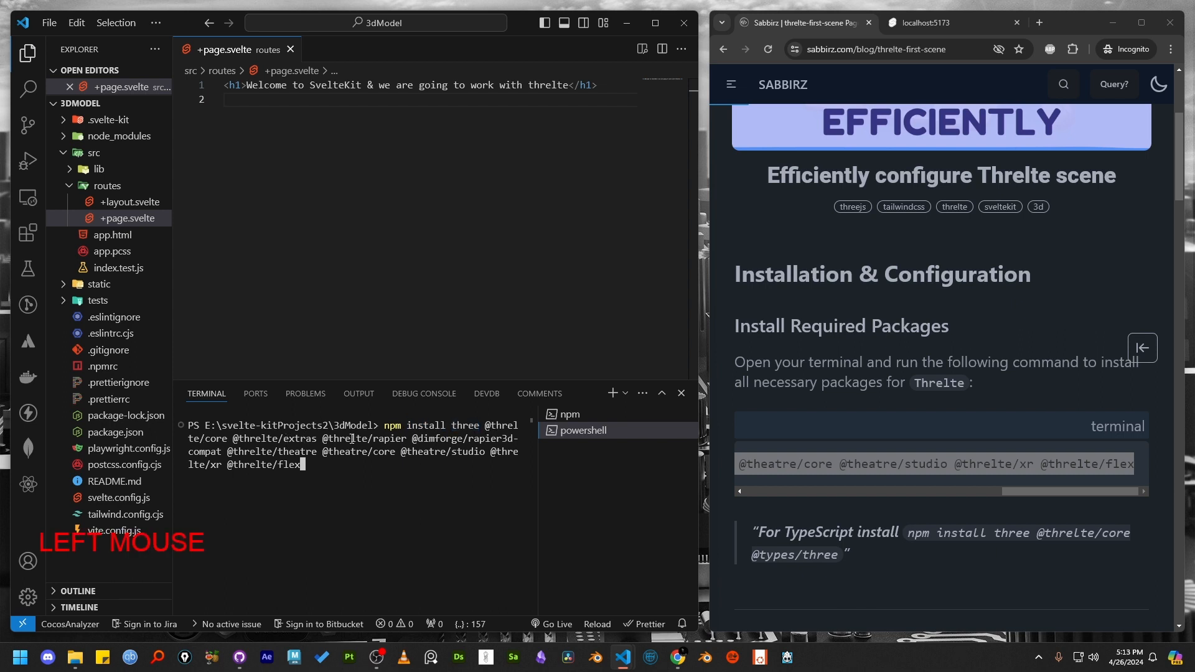
key(Return)
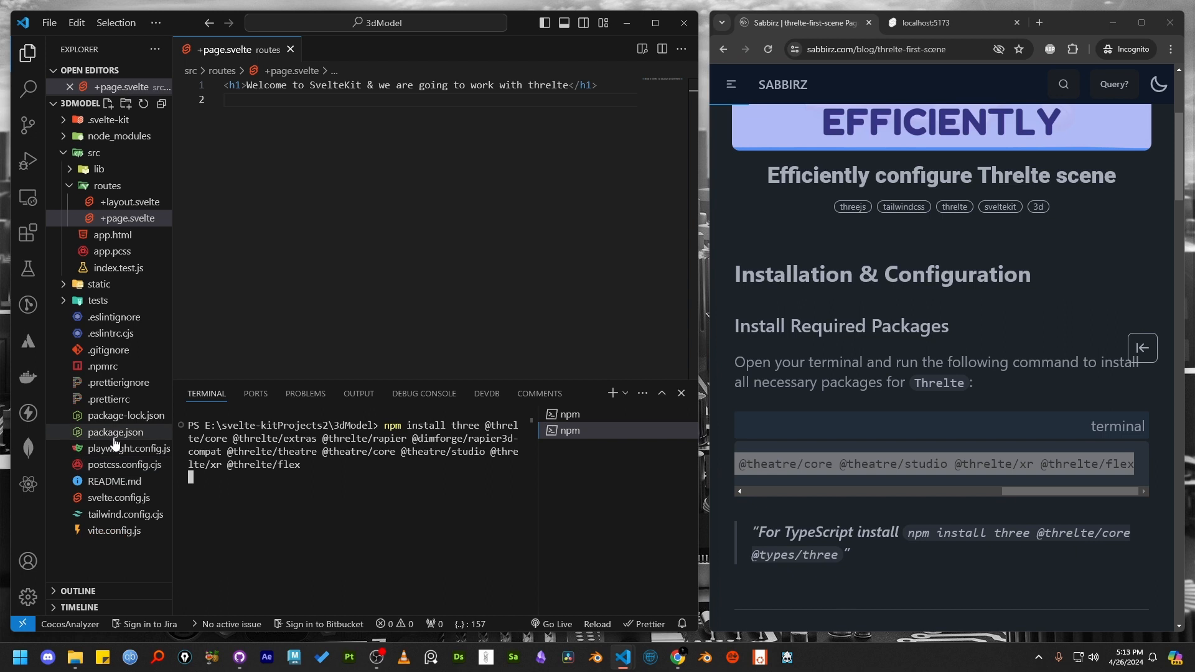
click(115, 432)
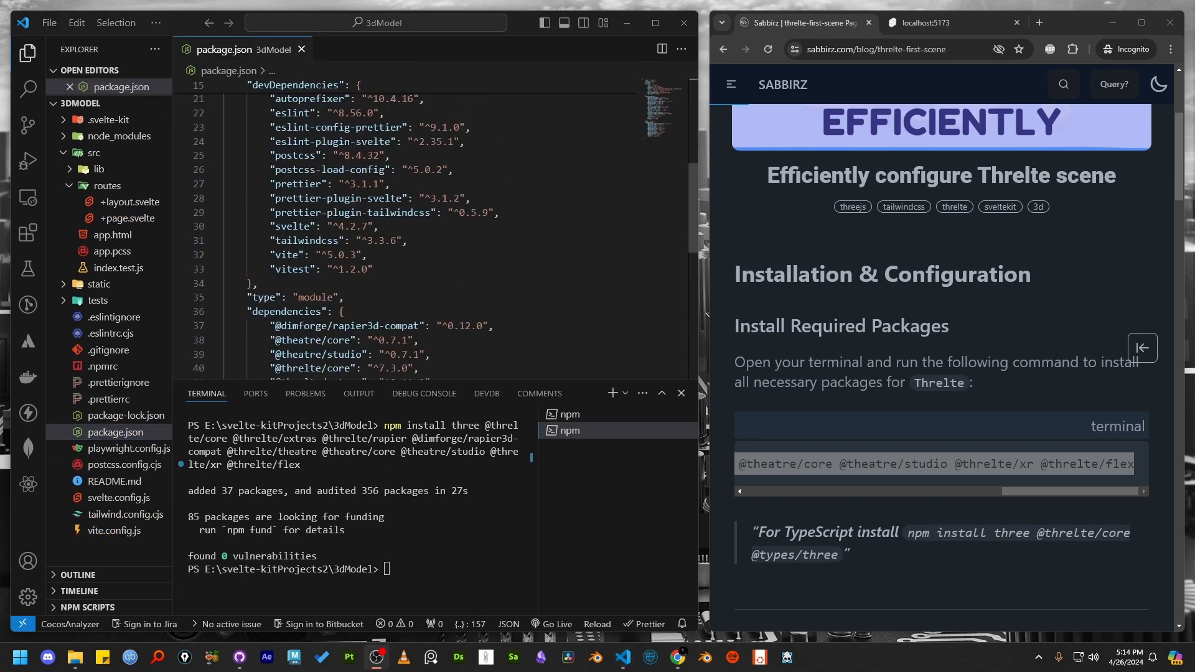
Paste the ssr noExternal block for three into vite.config.js, save, and check the app in the browser.
scroll(down, 3)
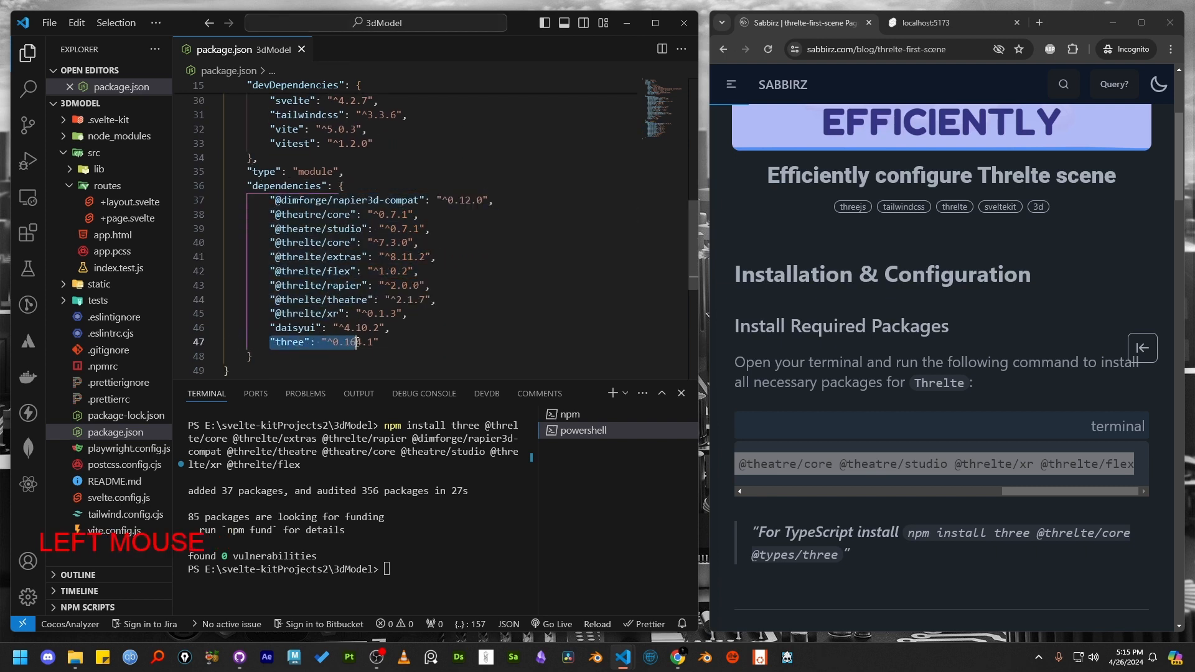
scroll(down, 3)
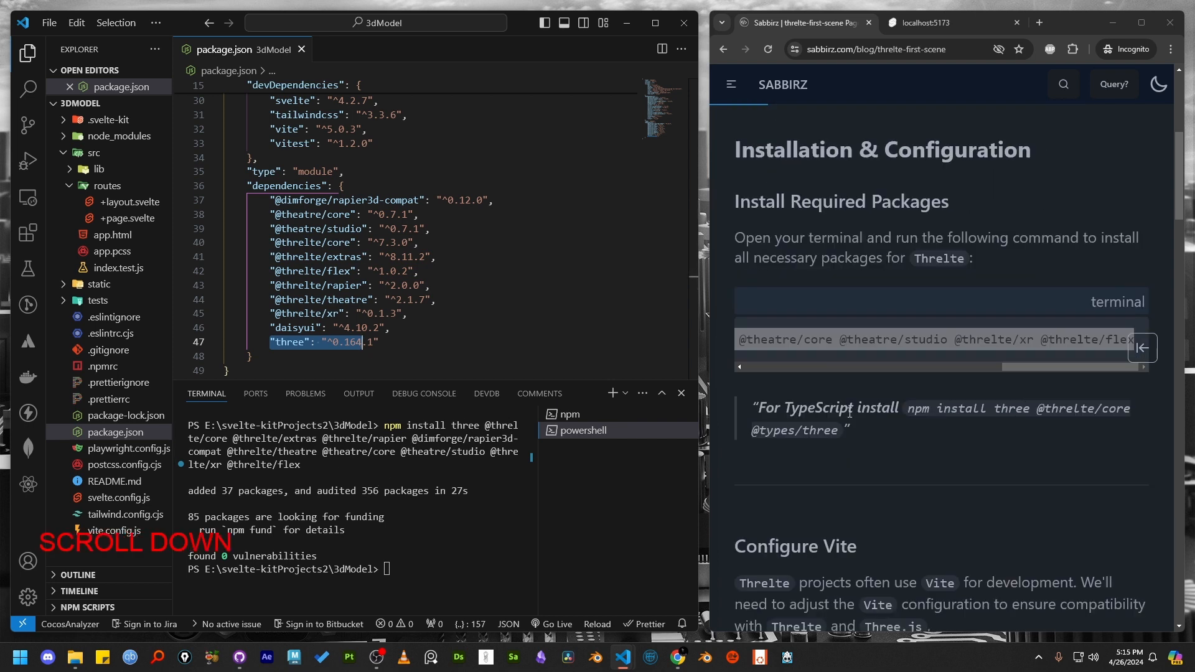
scroll(down, 3)
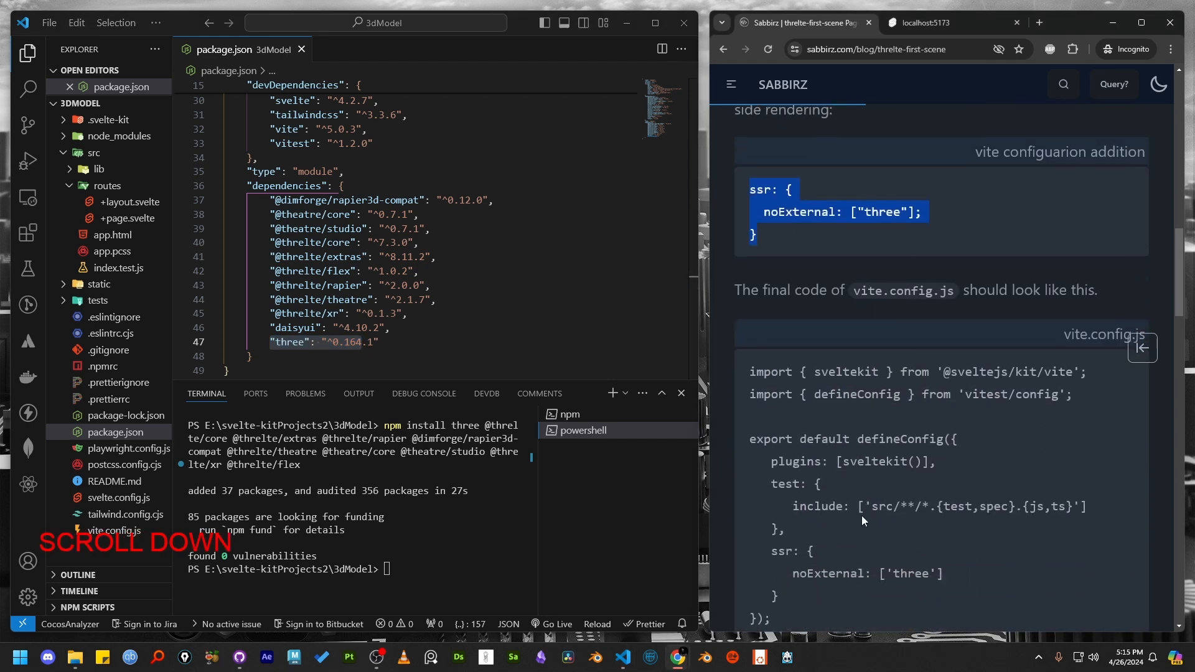
scroll(down, 3)
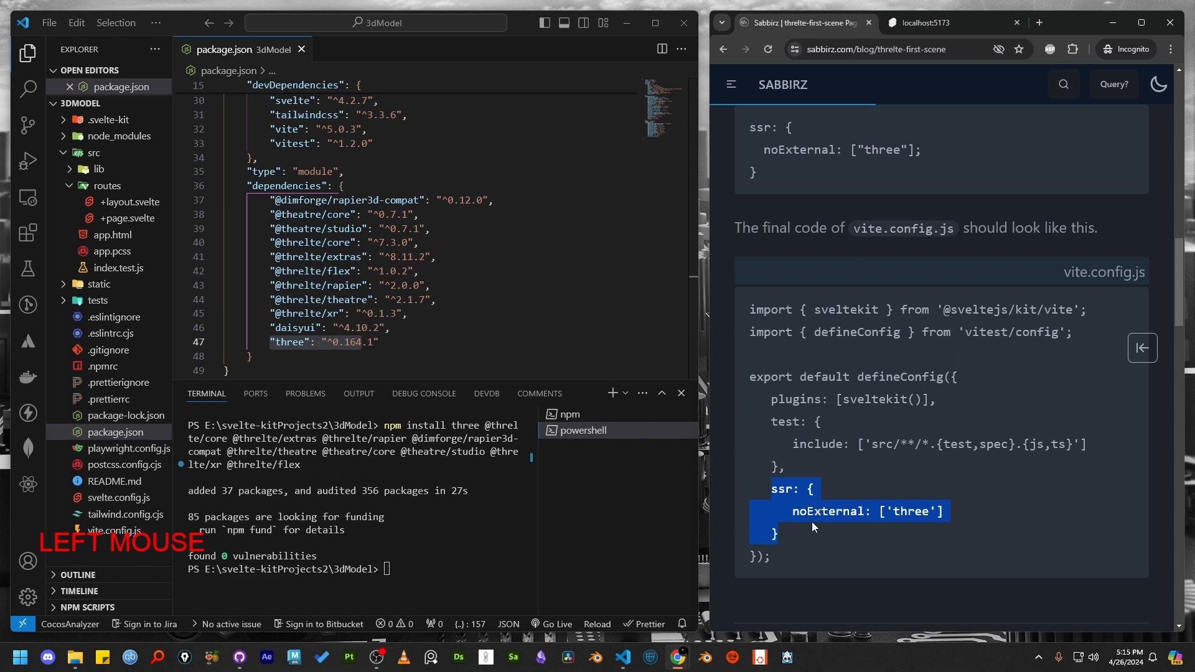
scroll(up, 3)
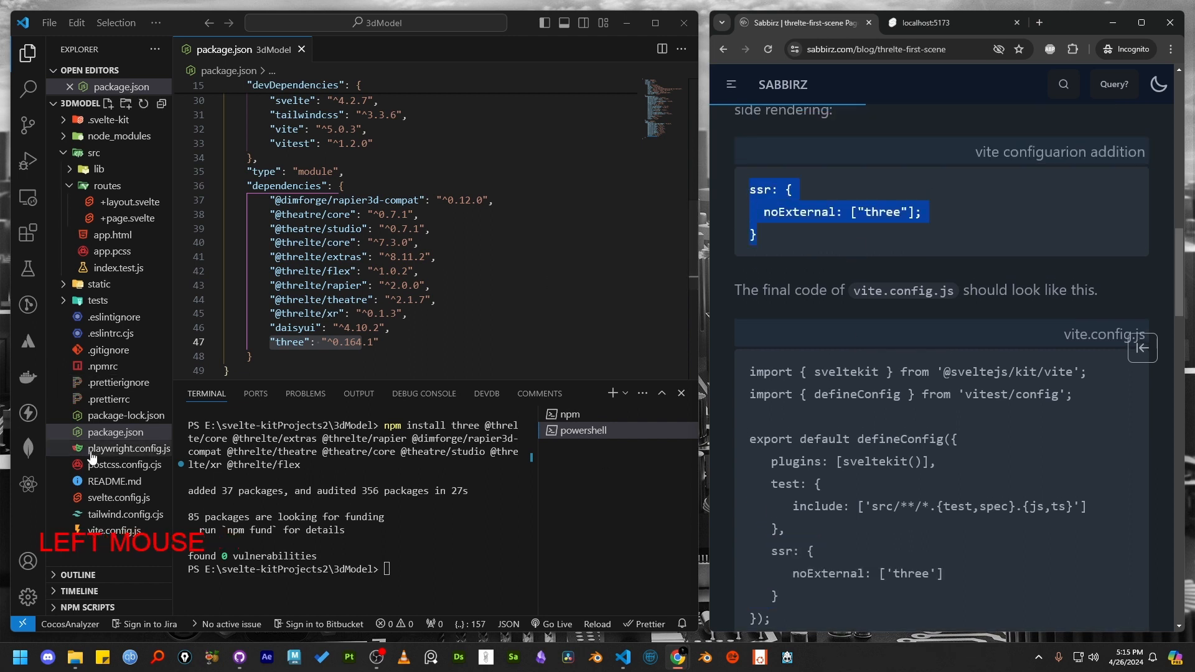
click(113, 531)
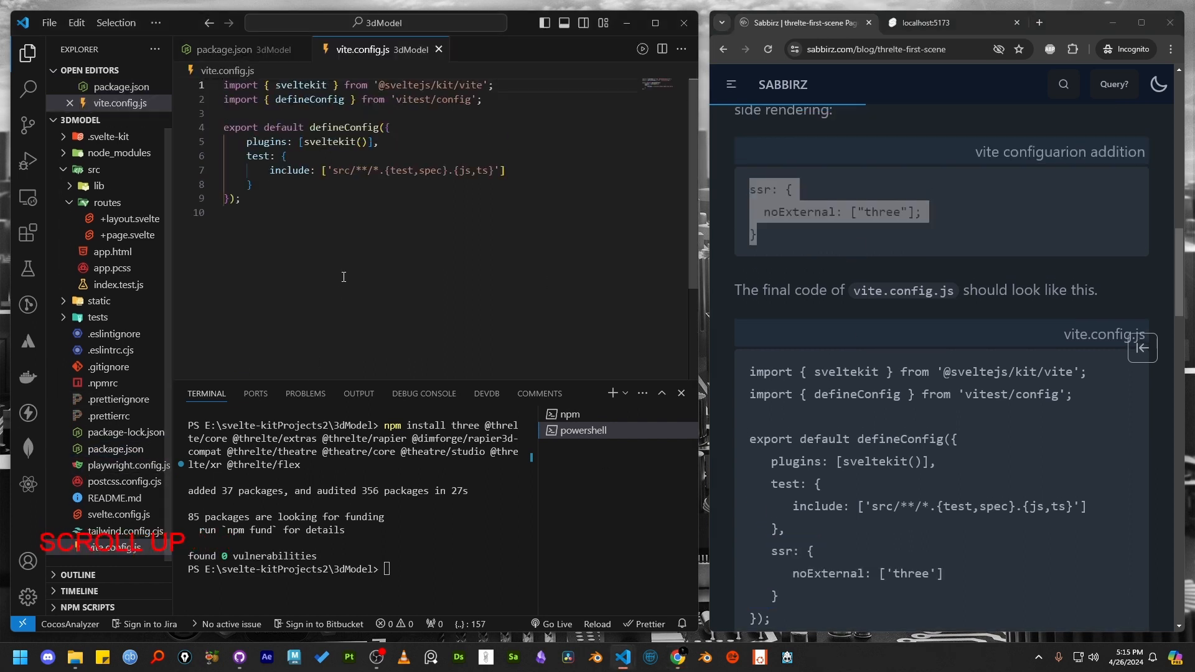
key(ctrl+v)
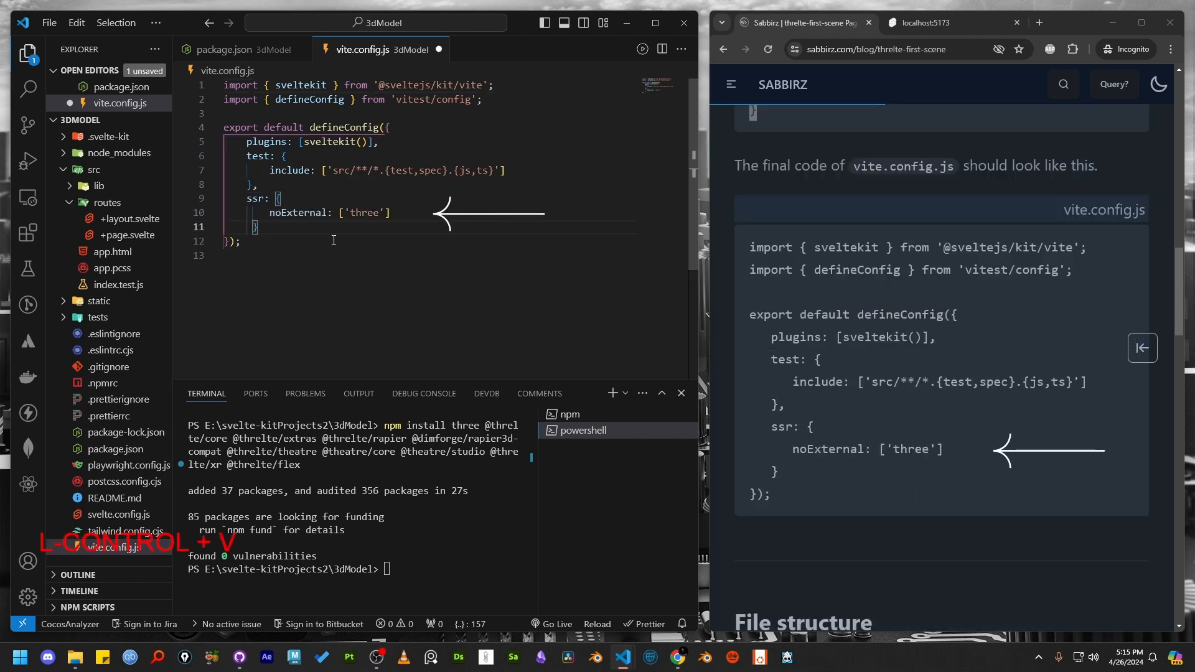
key(Ctrl+S)
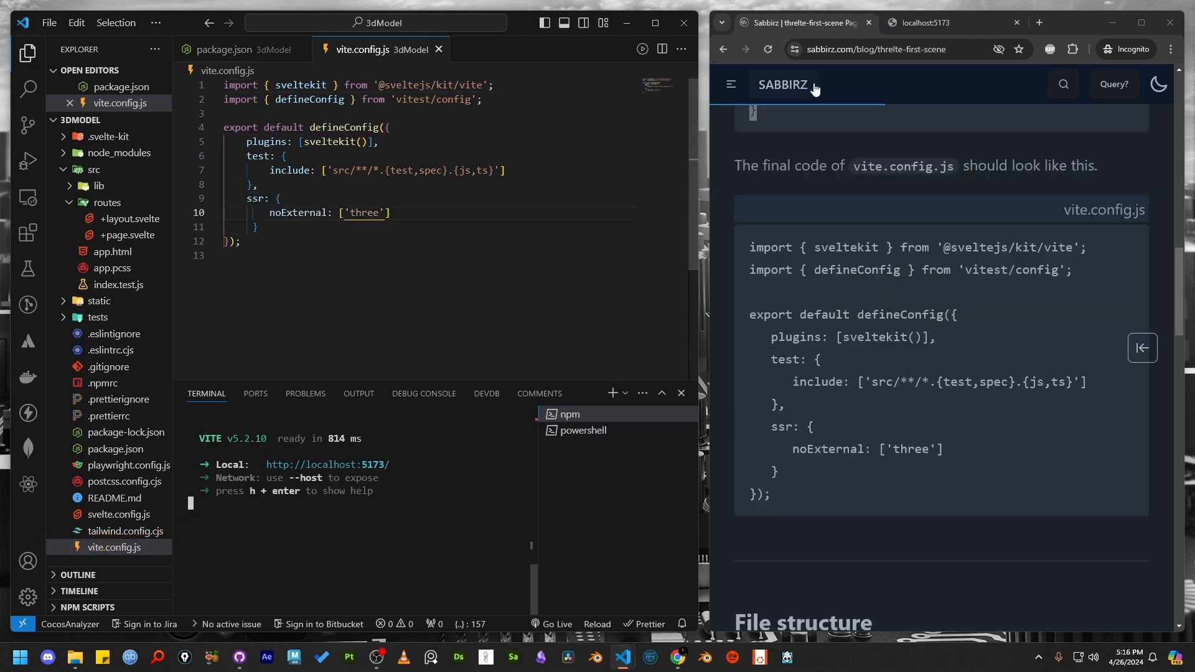
click(922, 22)
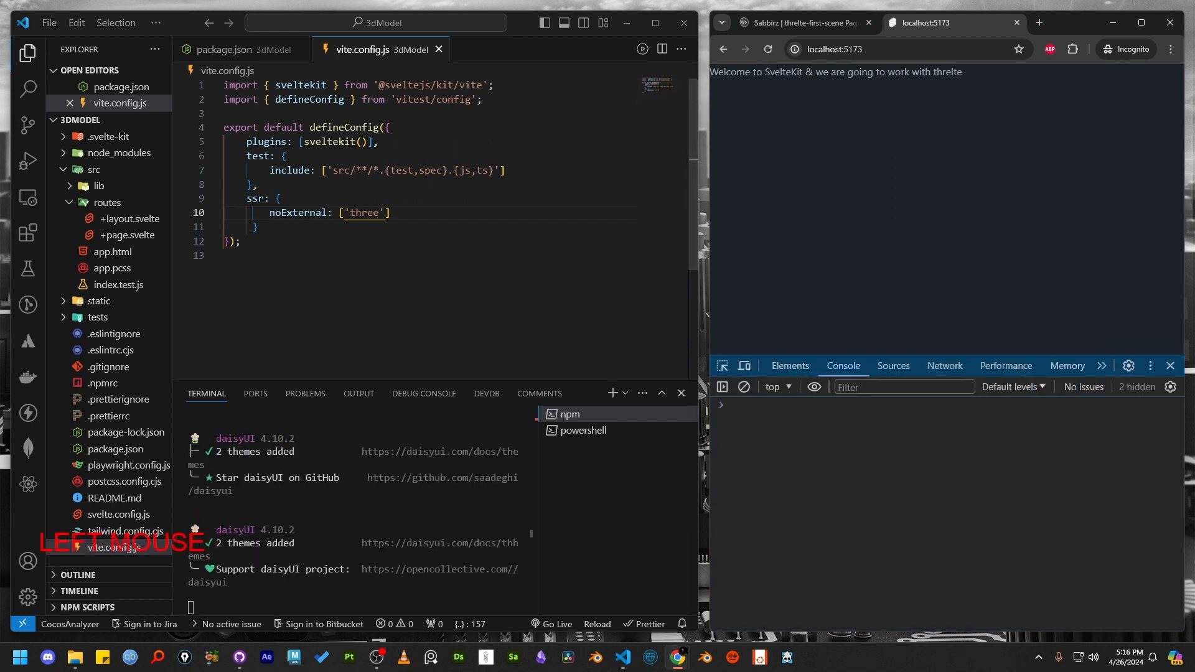
Return to the Threlte blog post and reach its File structure section.
click(799, 22)
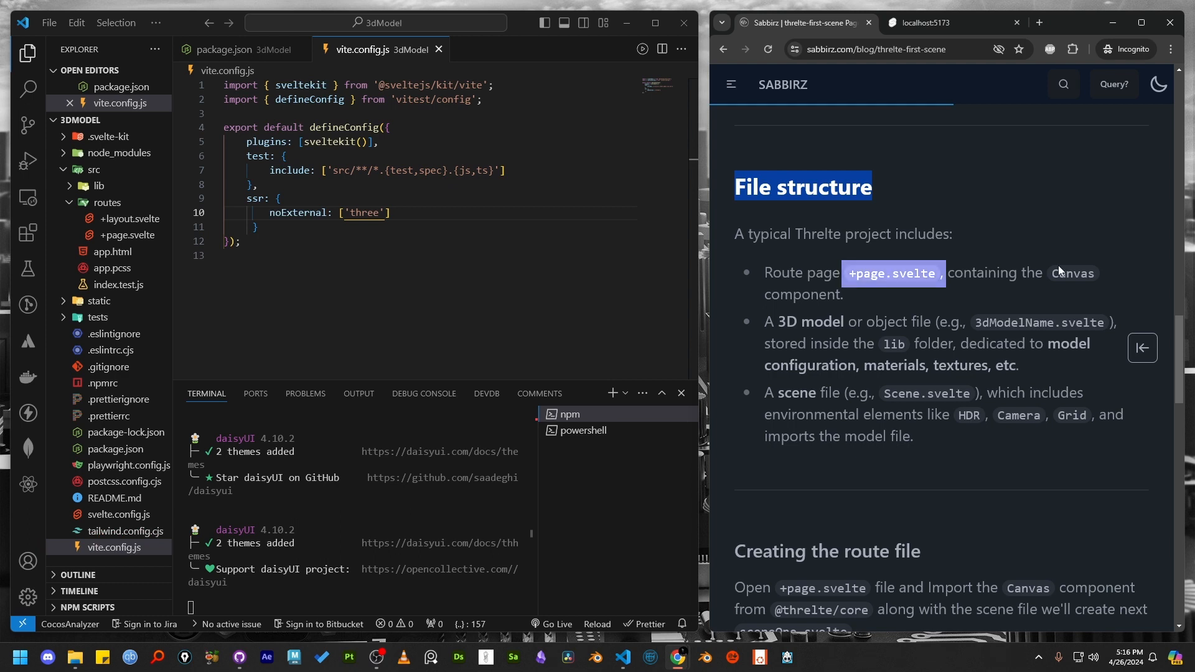
mouse_move(792, 264)
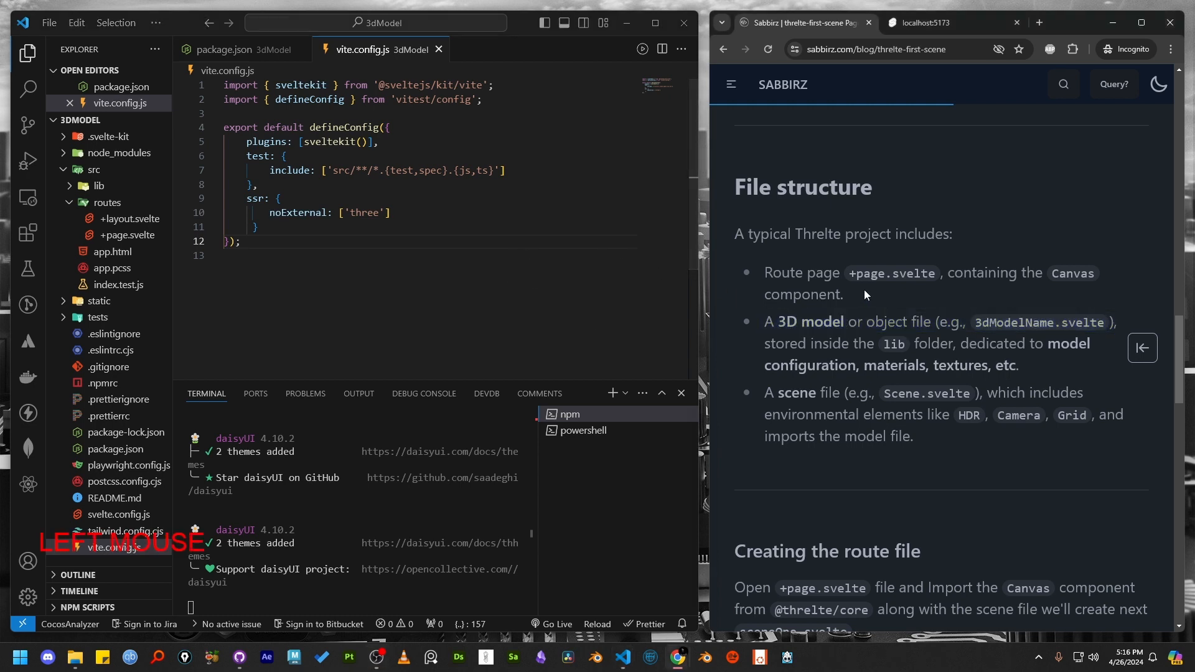
double_click(890, 272)
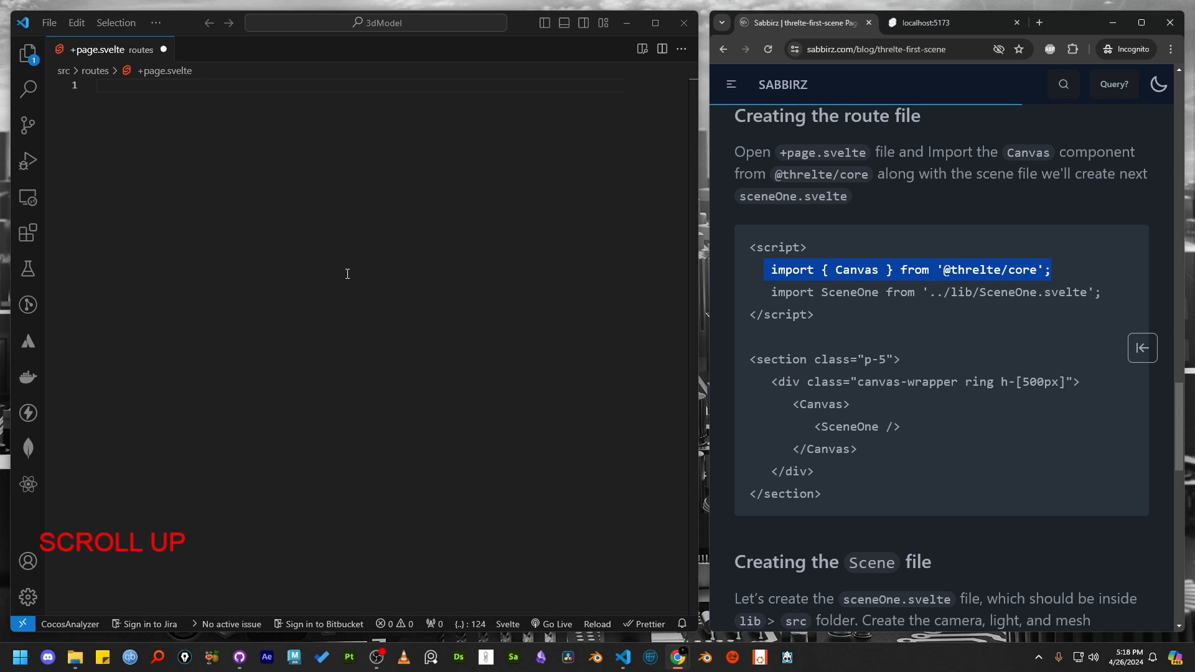
Import Canvas in +page.svelte and wrap an empty <Canvas> in a h-[700px] canvas-wrapper section.
text(import Canvas } from "@threlte/core";)
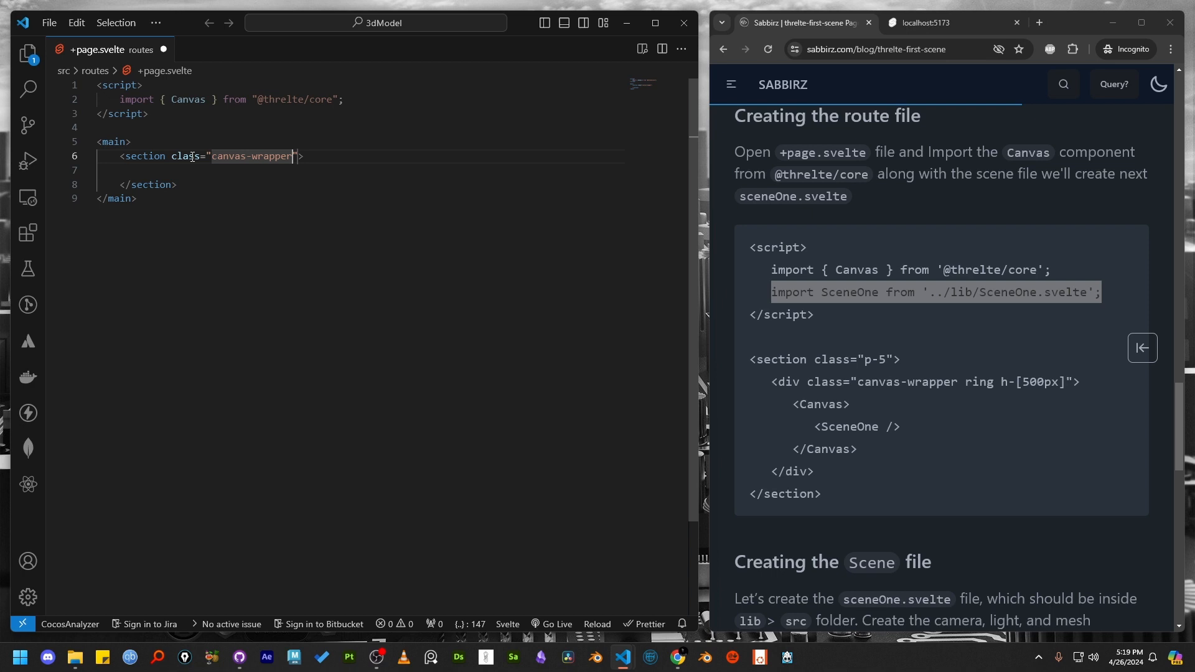
key(space)
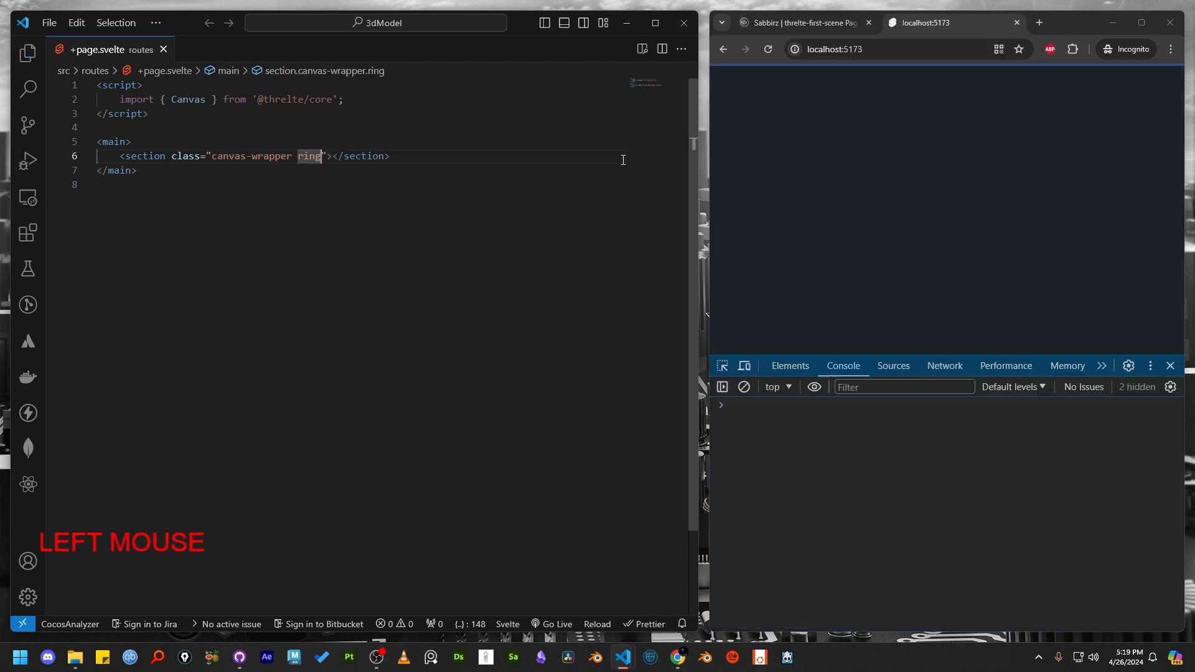
text(h-[)
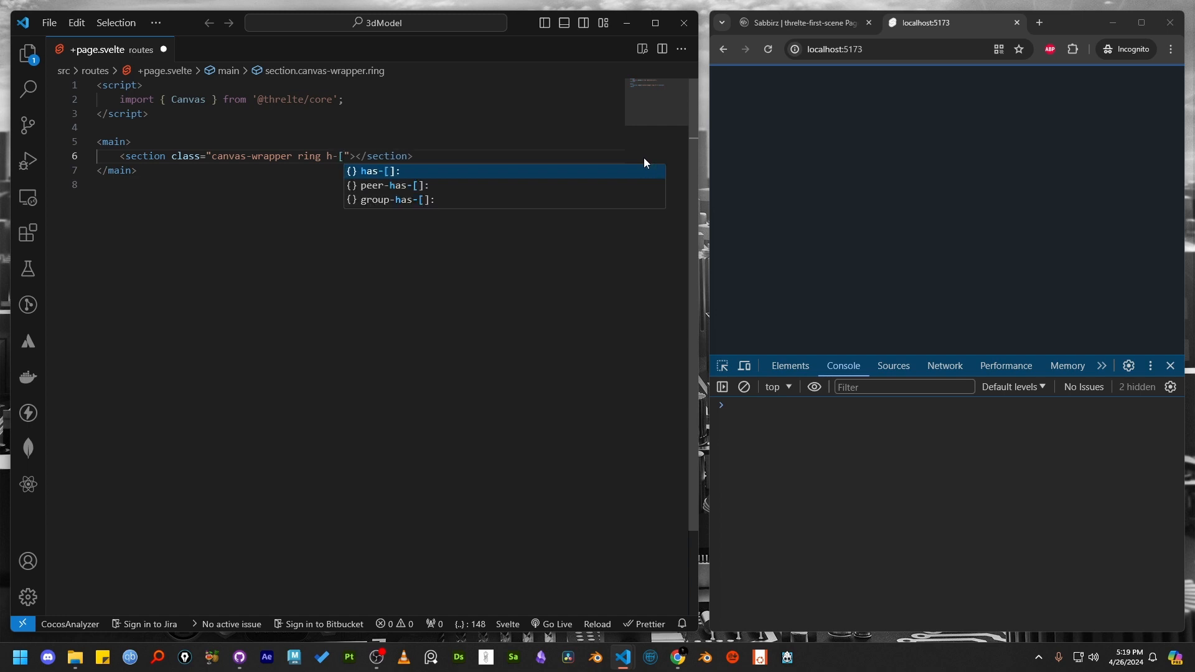
text(700px)
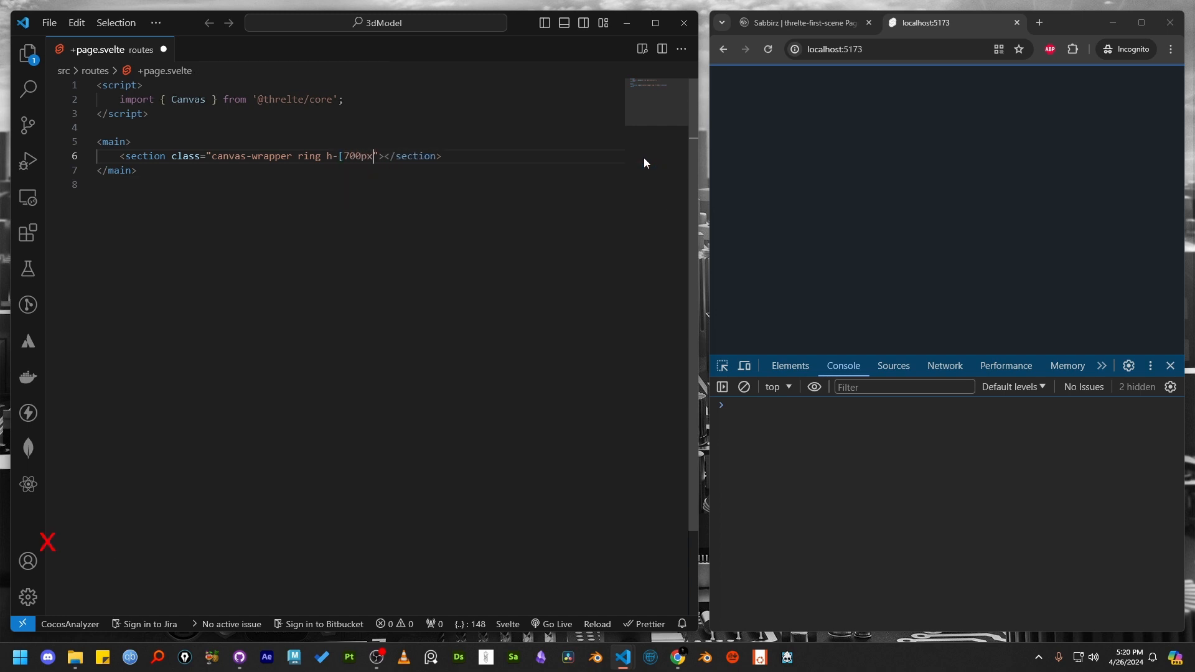
text(Ca)
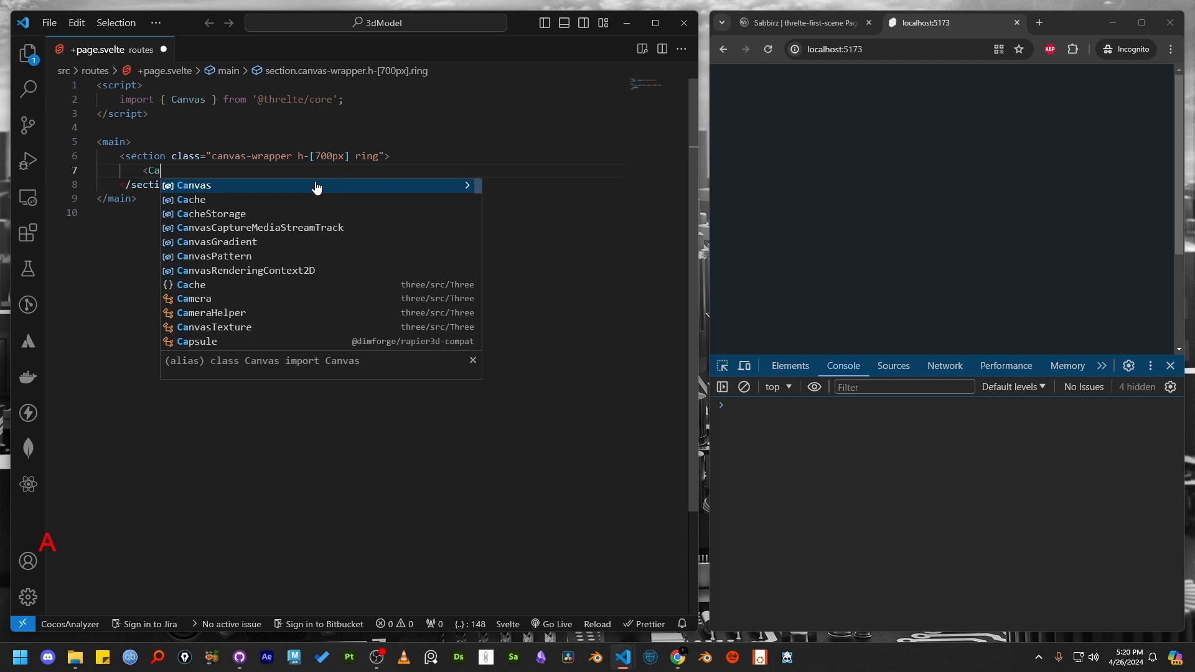
click(194, 185)
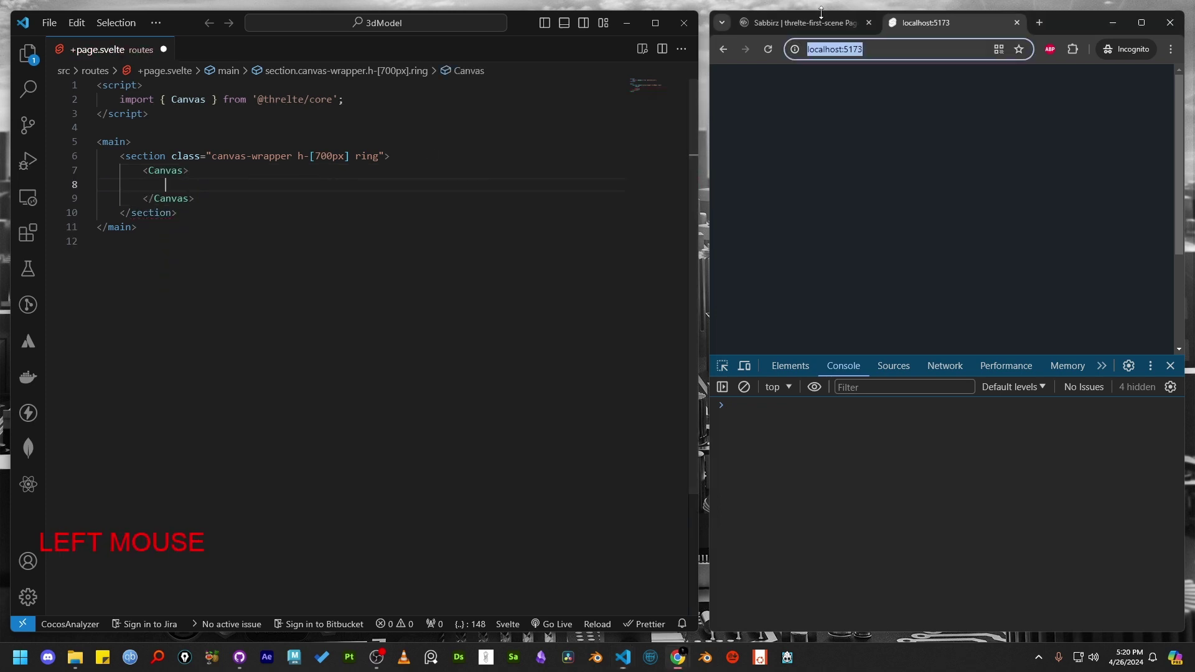
click(801, 23)
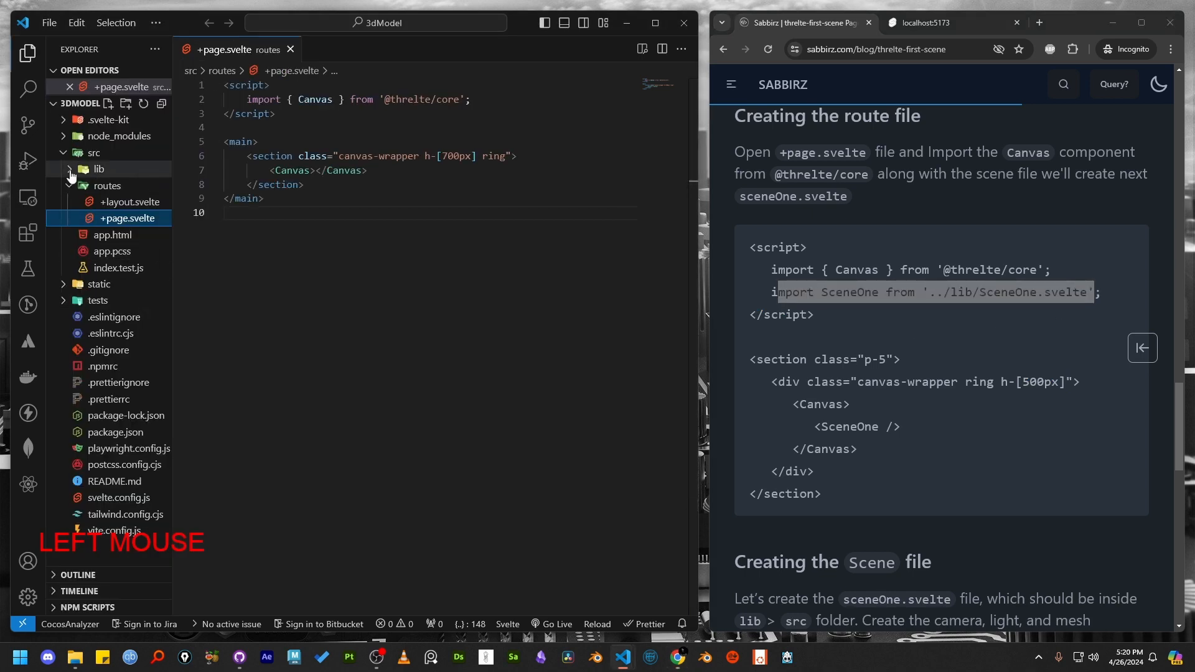
right_click(100, 168)
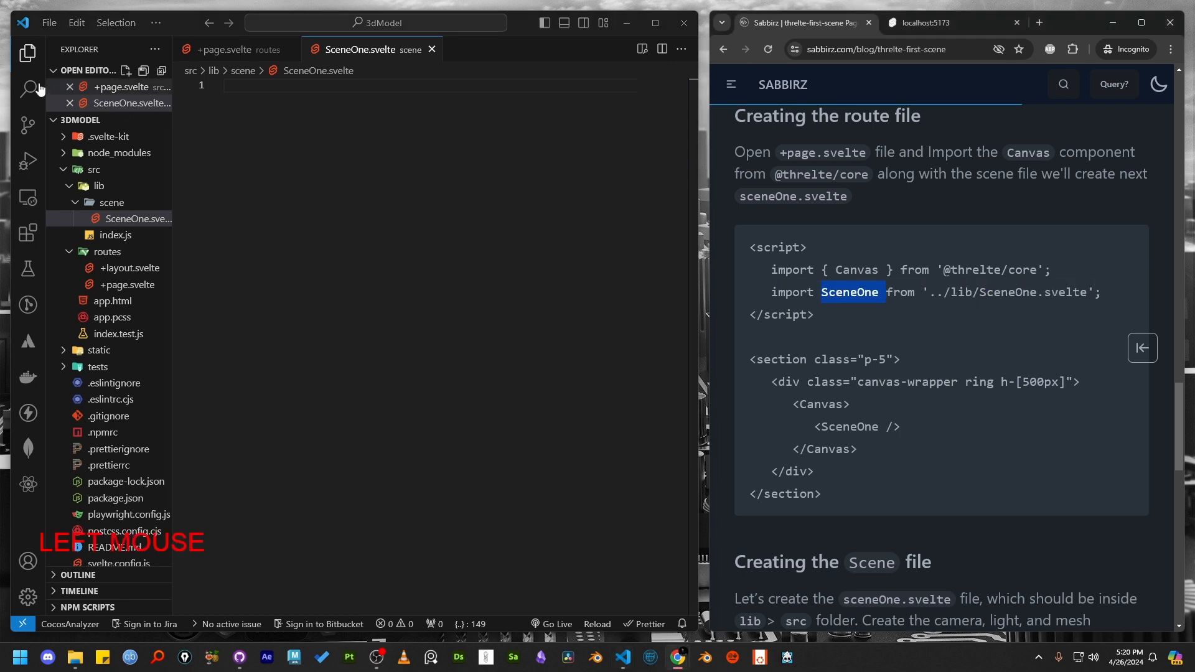
text(script>)
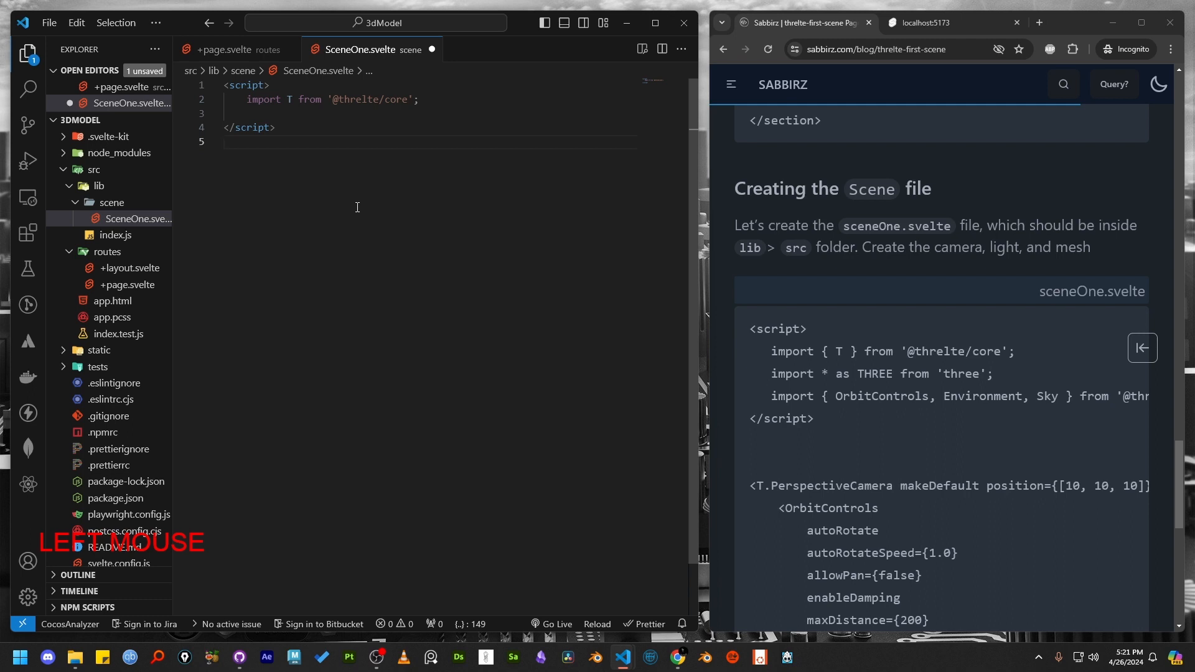
mouse_move(396, 302)
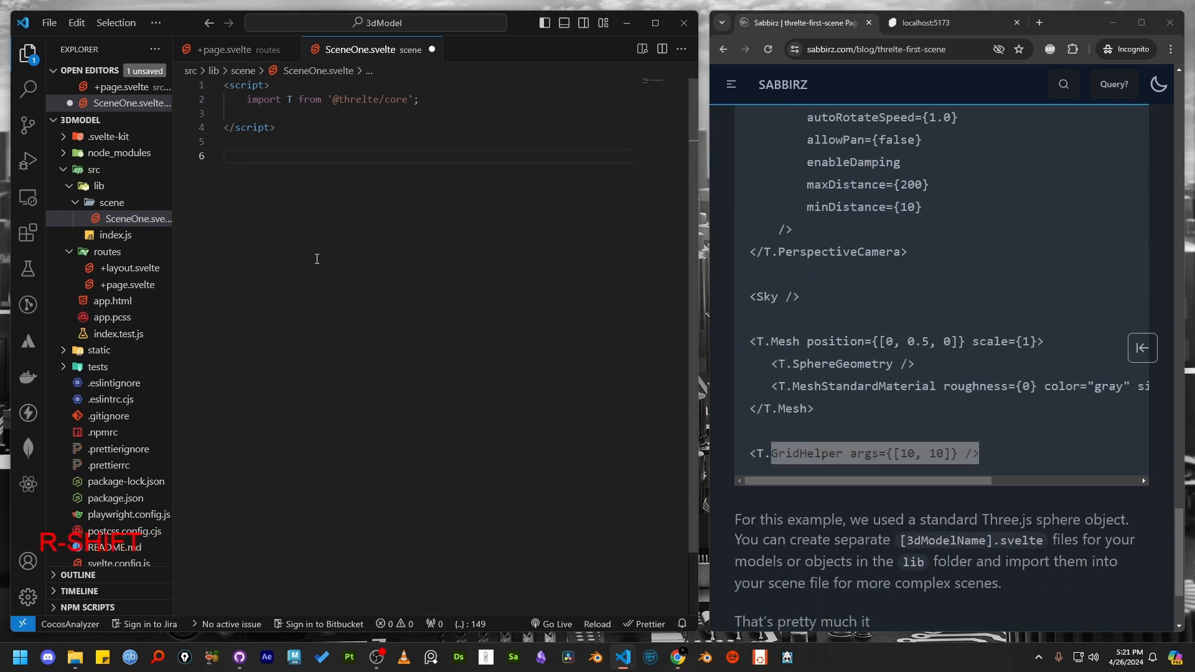
text(<T.GridHelper)
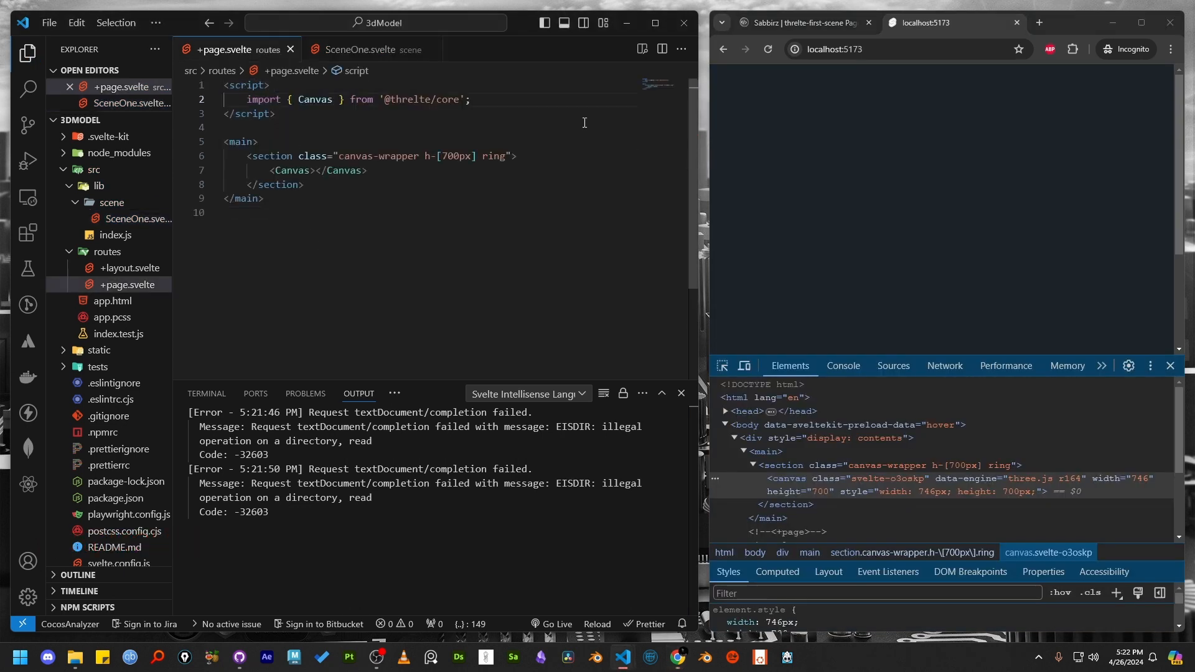
Import SceneOne in +page.svelte, render it inside <Canvas> and save.
text(import SceneOne from '../lib/scene/SceneOne.svelte';)
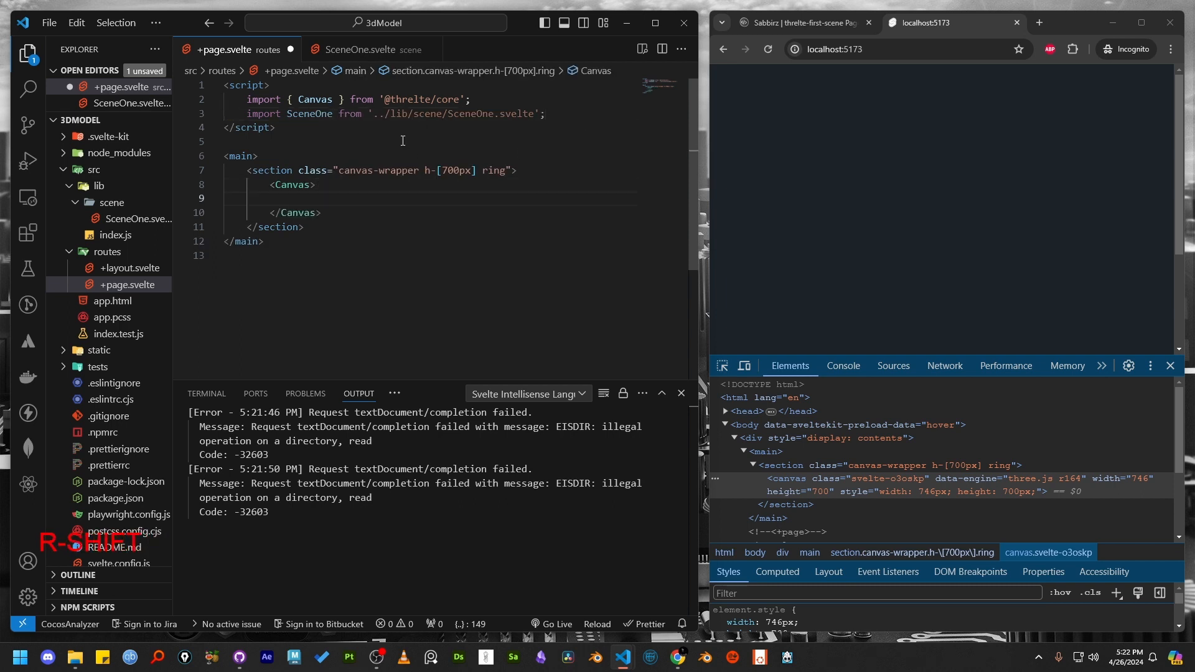
key(ctrl+s)
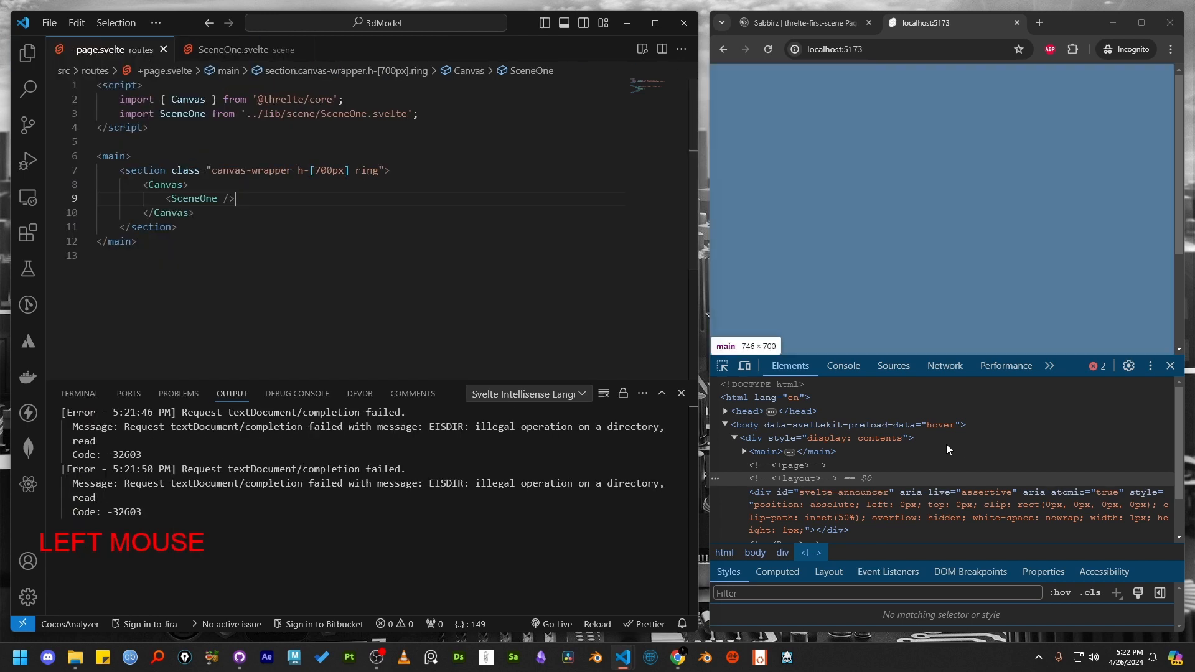
click(843, 366)
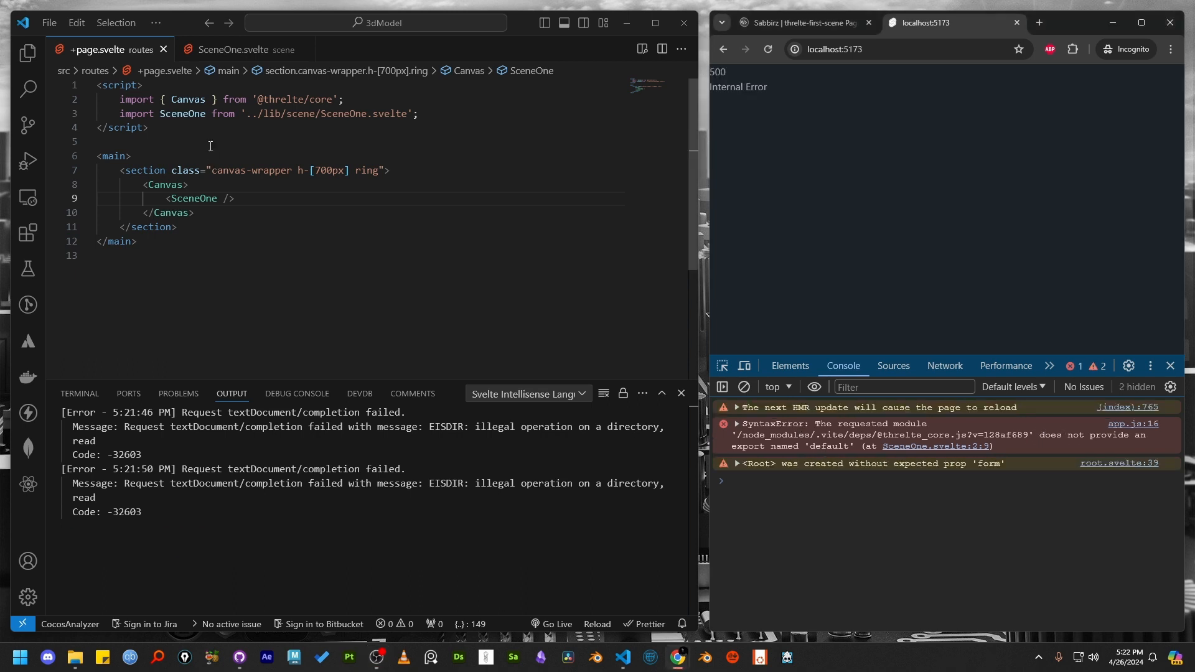
Change SceneOne's default T import to the named { T } import and save.
click(232, 49)
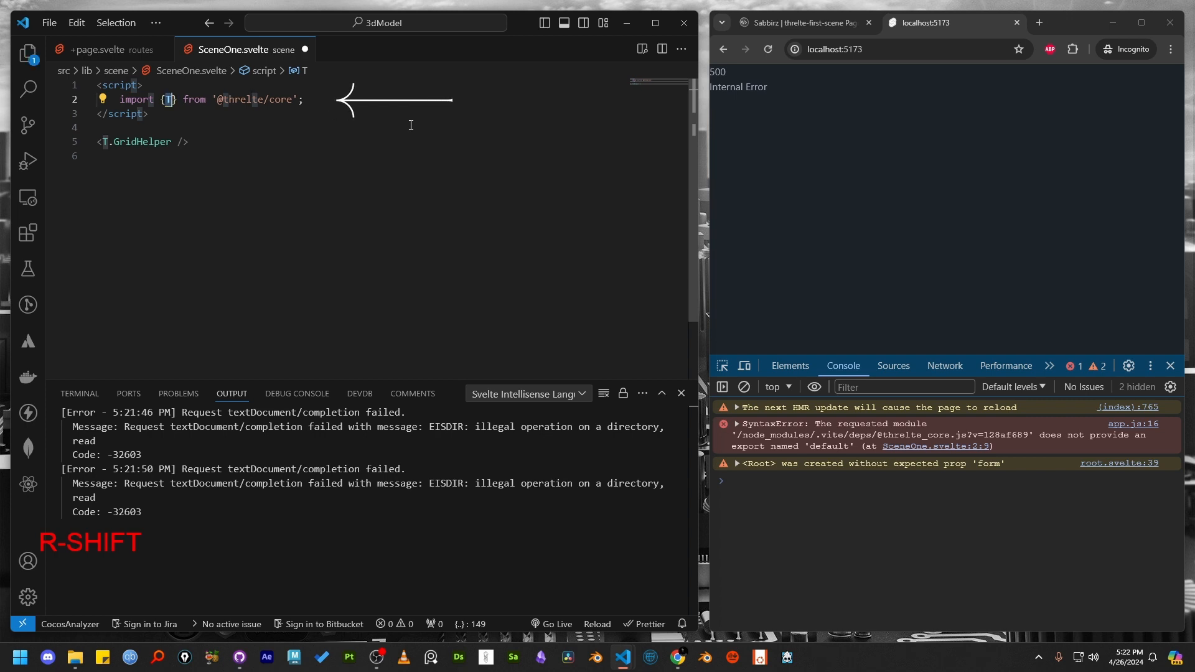
double_click(135, 99)
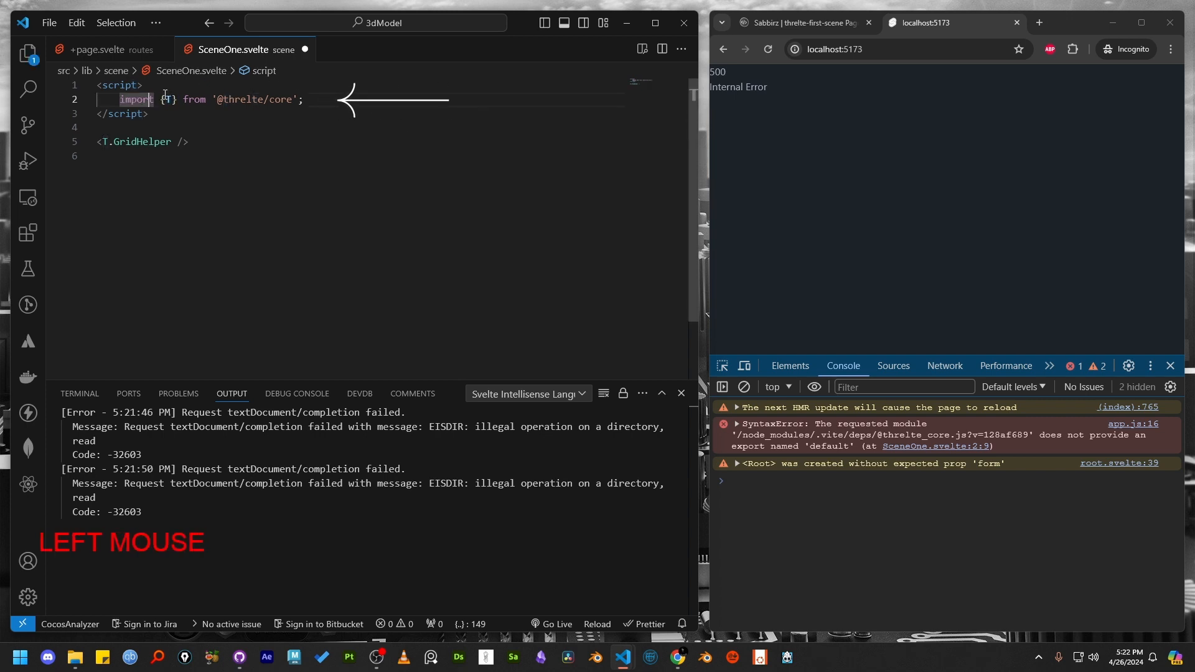
key(ctrl+s)
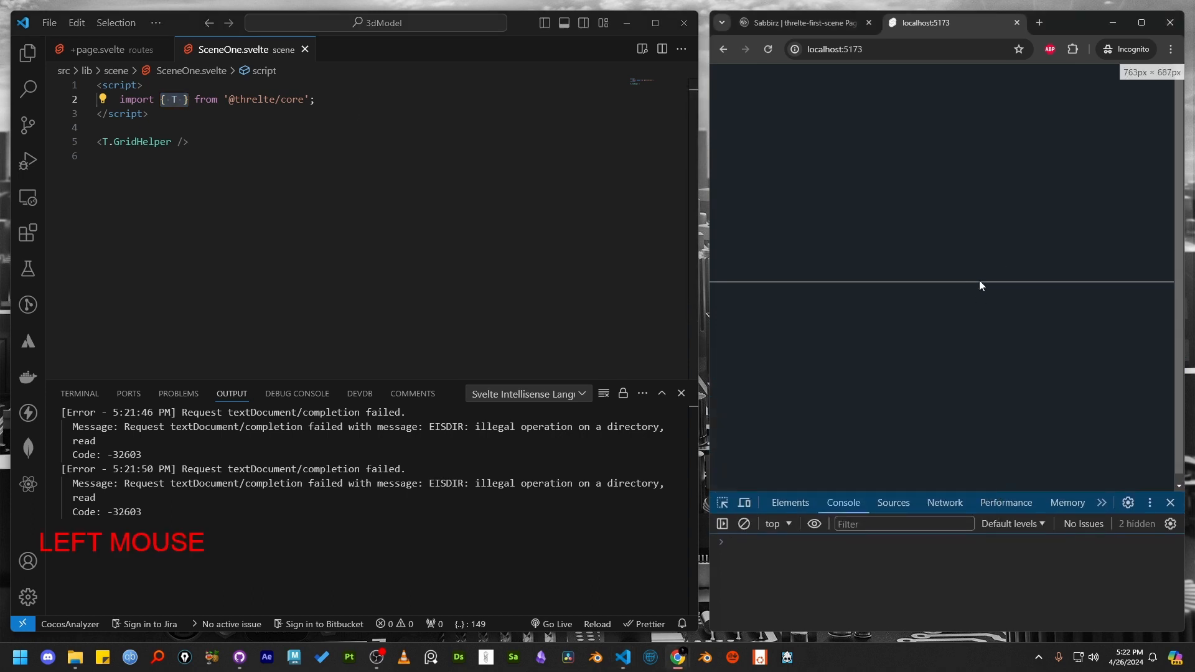
mouse_move(845, 282)
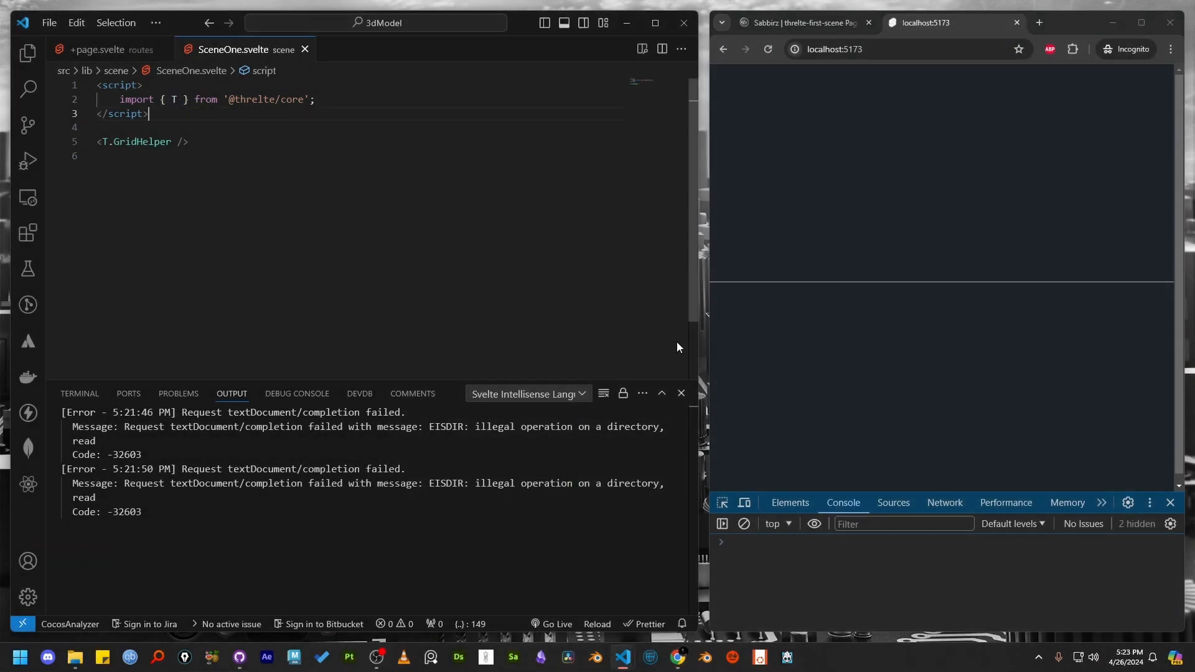
Add <T.PerspectiveCamera makeDefault position={[1, 1, 0]}> to SceneOne.svelte and save.
click(800, 22)
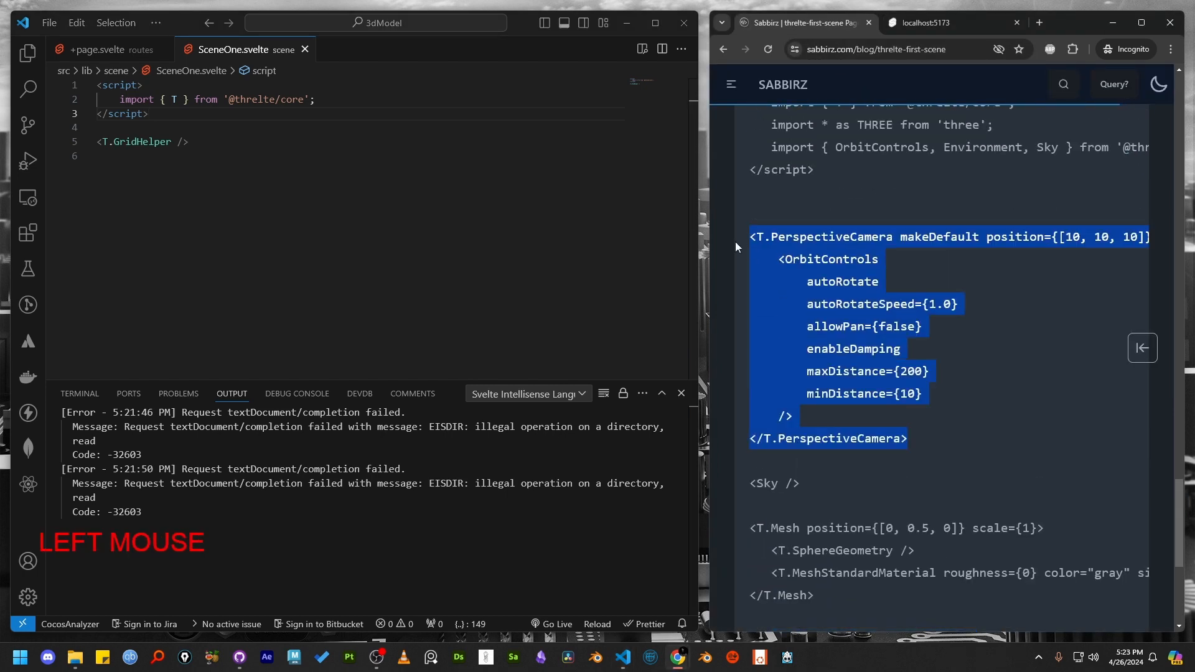
text(T)
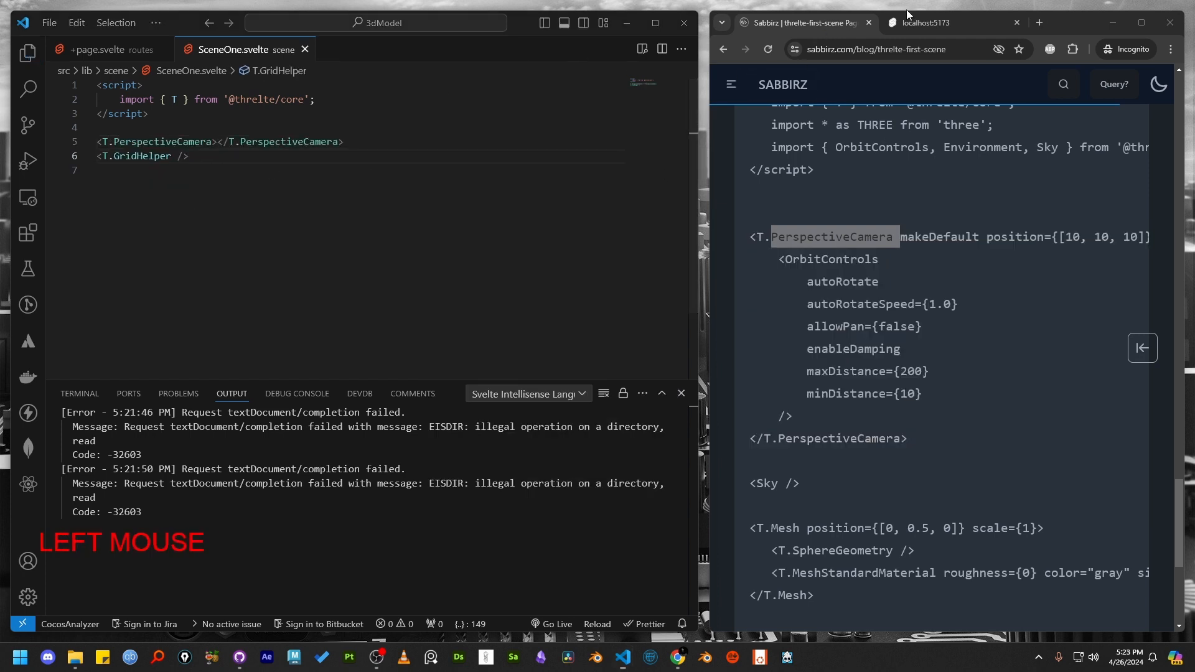
click(921, 23)
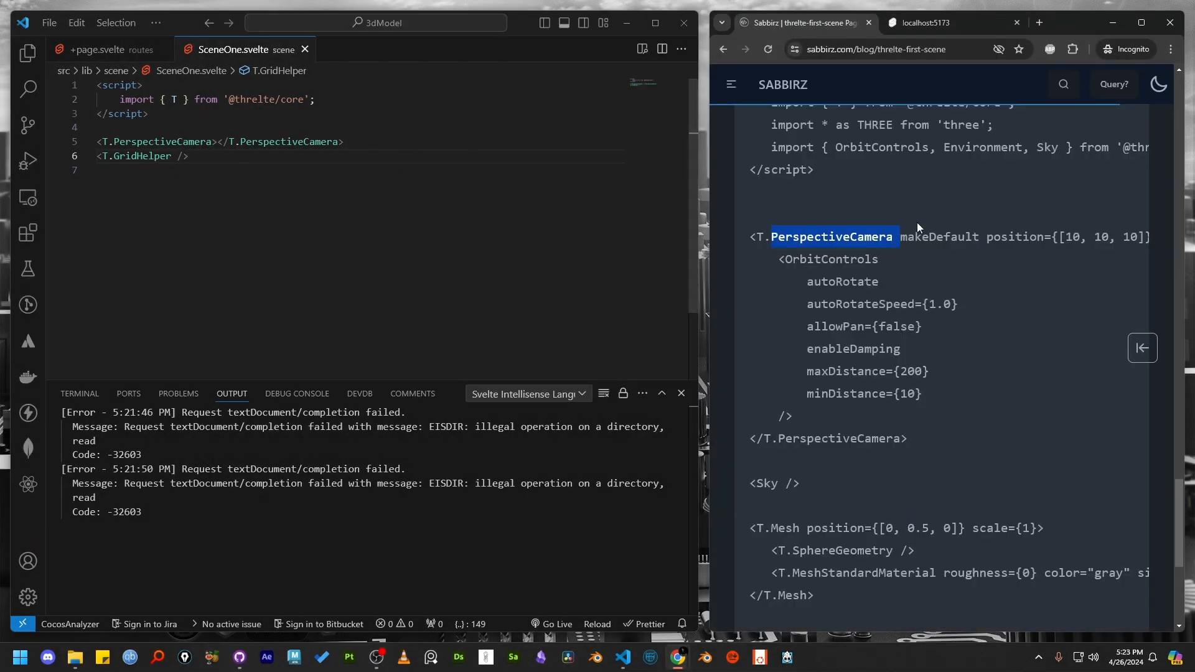
key(space)
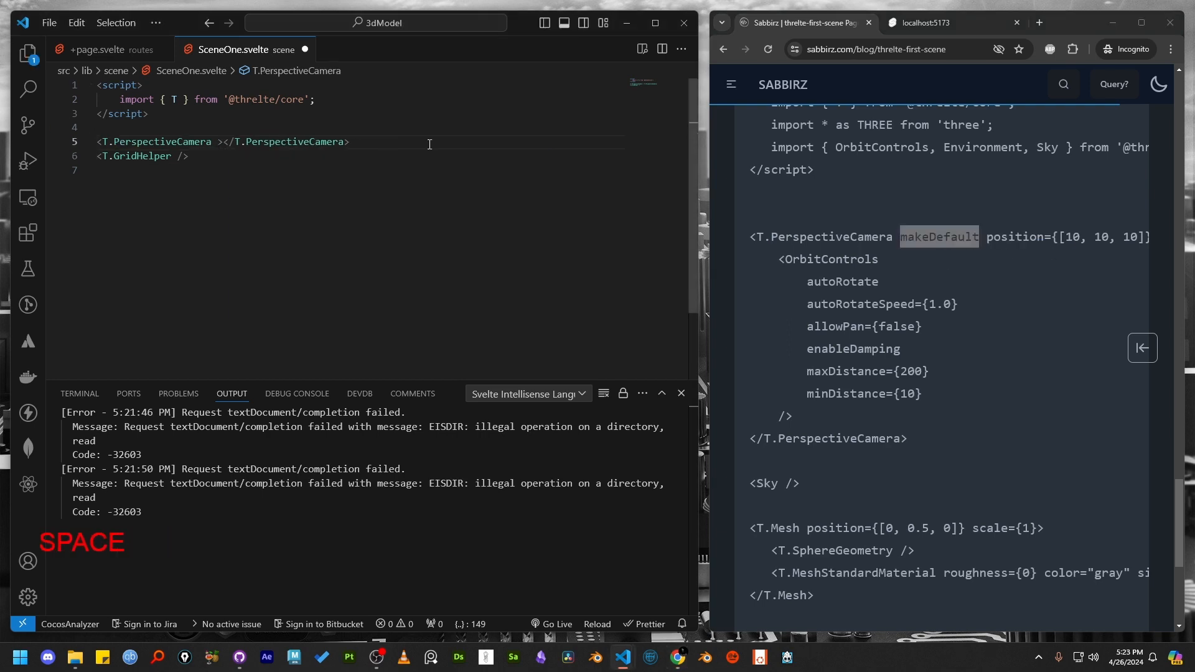
text(makeDefault position={[]})
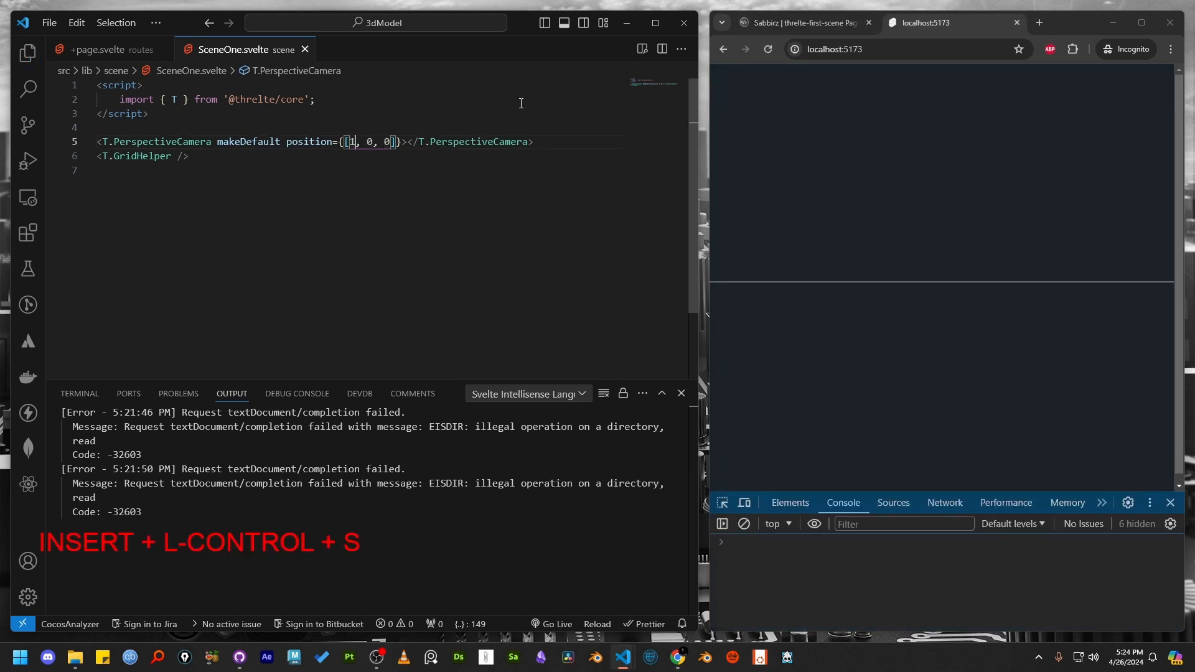
text(1)
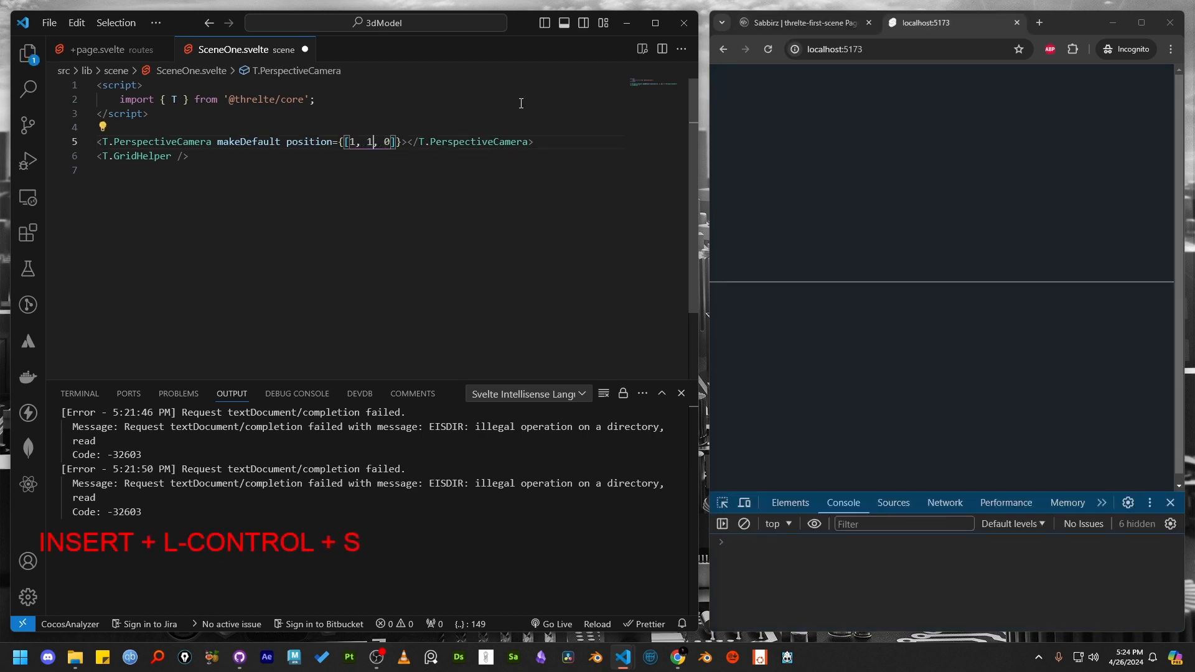
key(ctrl+s)
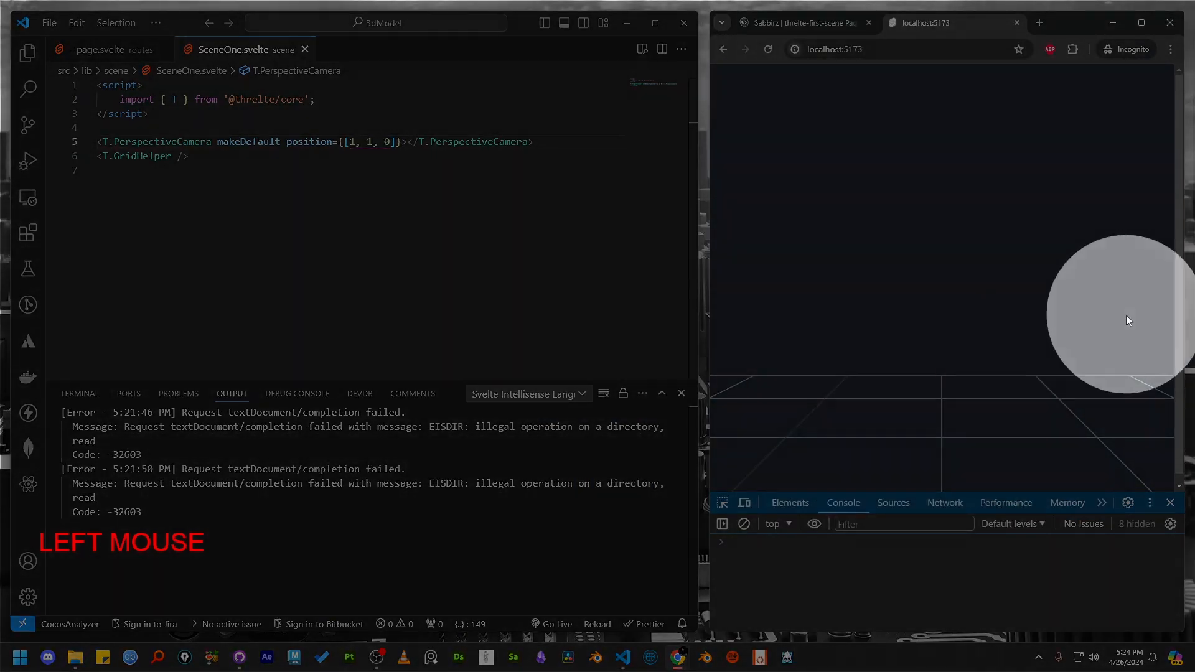
click(801, 22)
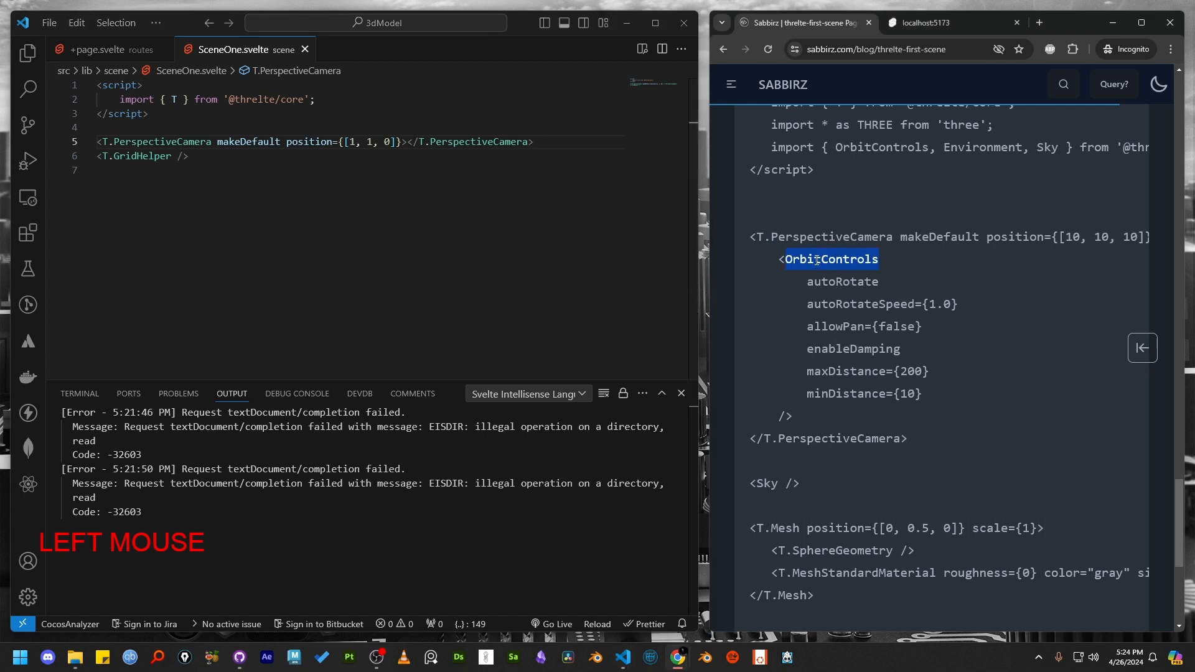
text(<OrbitControls/>)
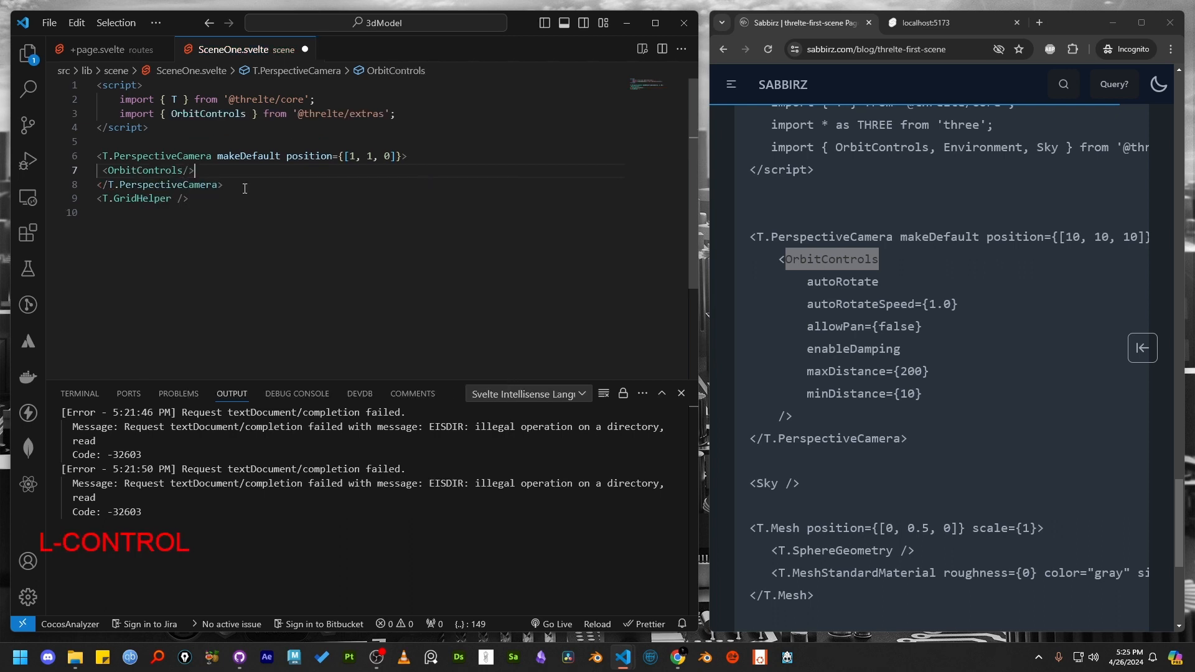
click(953, 22)
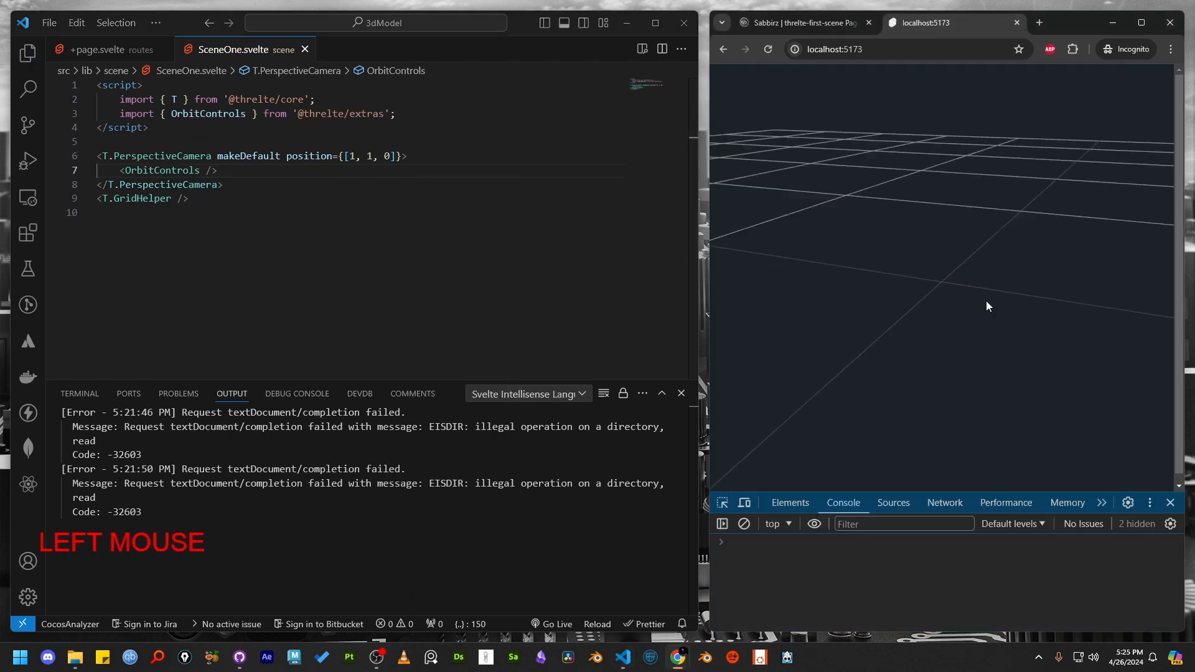
scroll(down, 3)
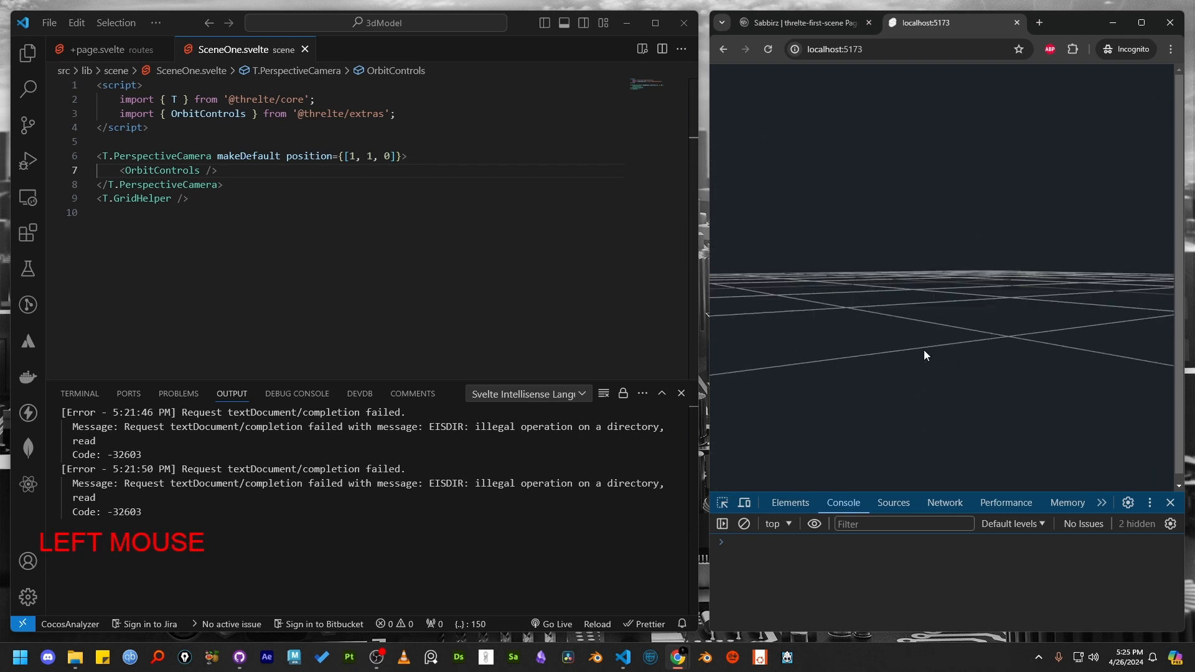
scroll(down, 3)
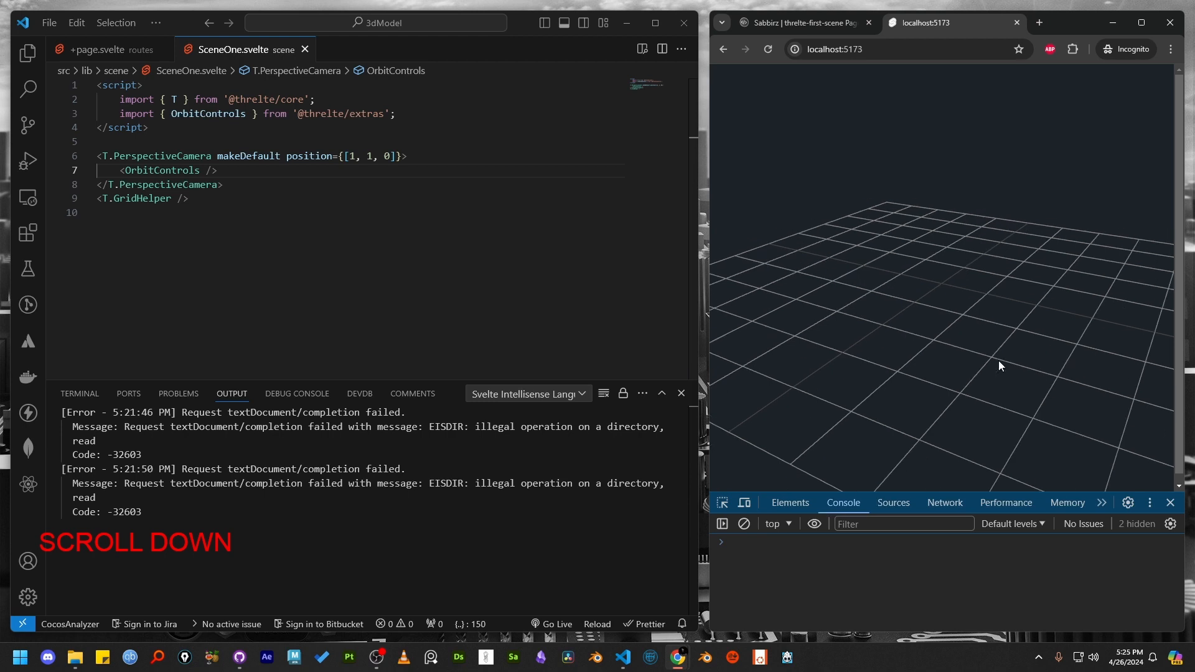
click(800, 22)
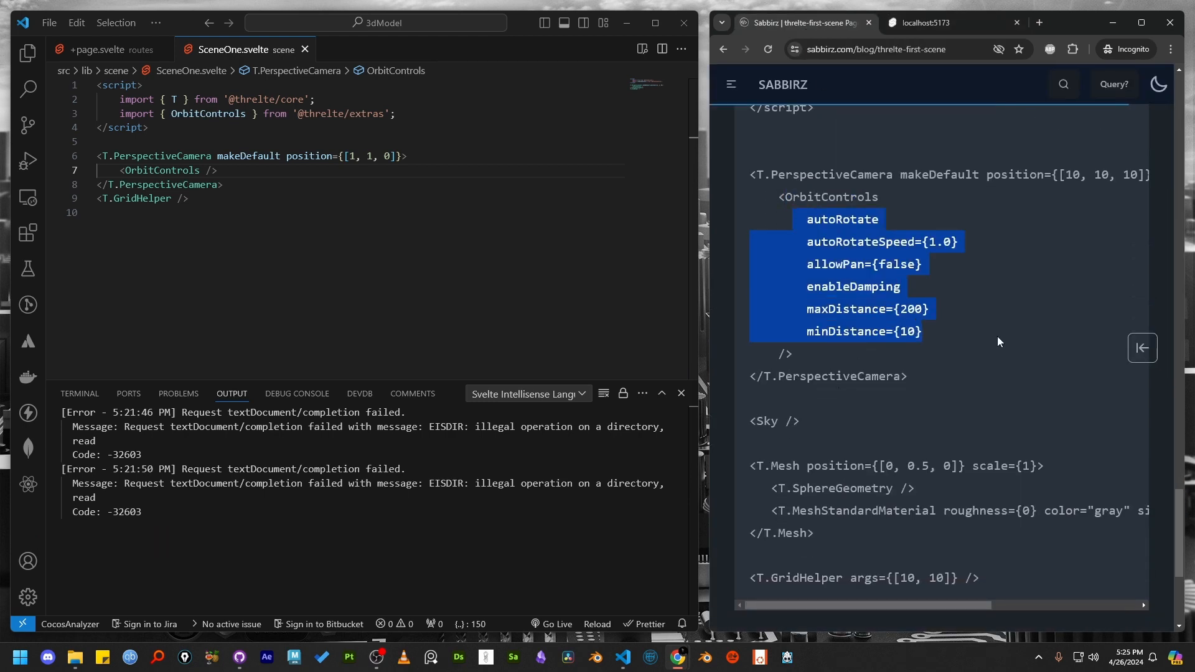
scroll(up, 3)
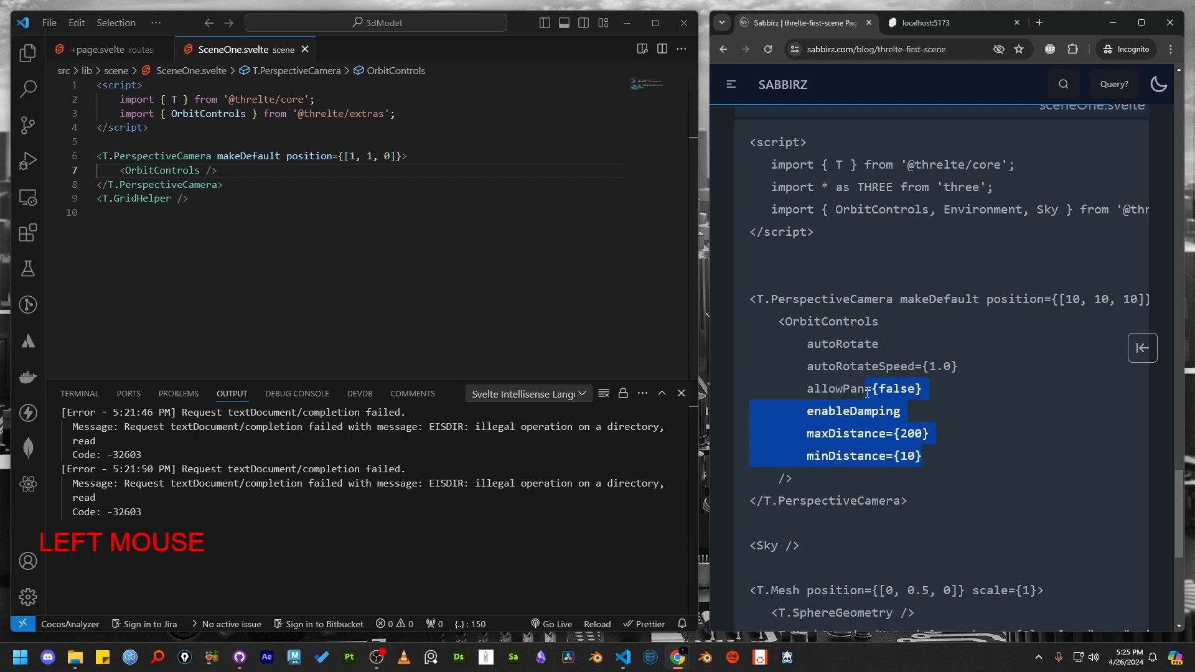
scroll(down, 3)
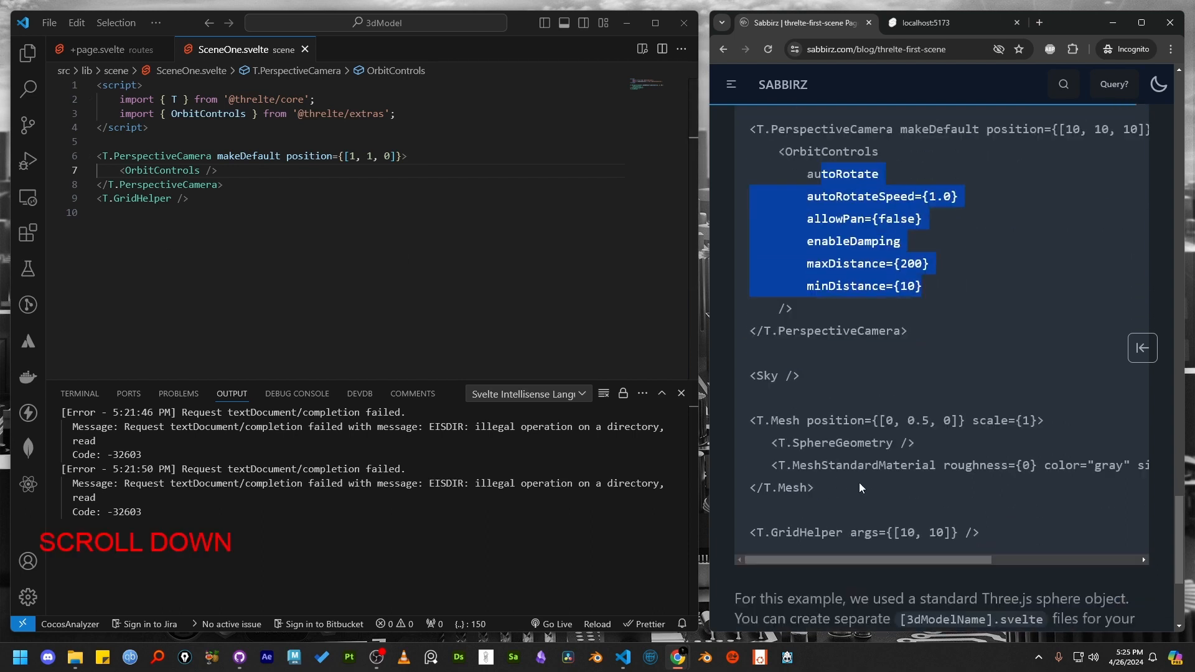
key(enter)
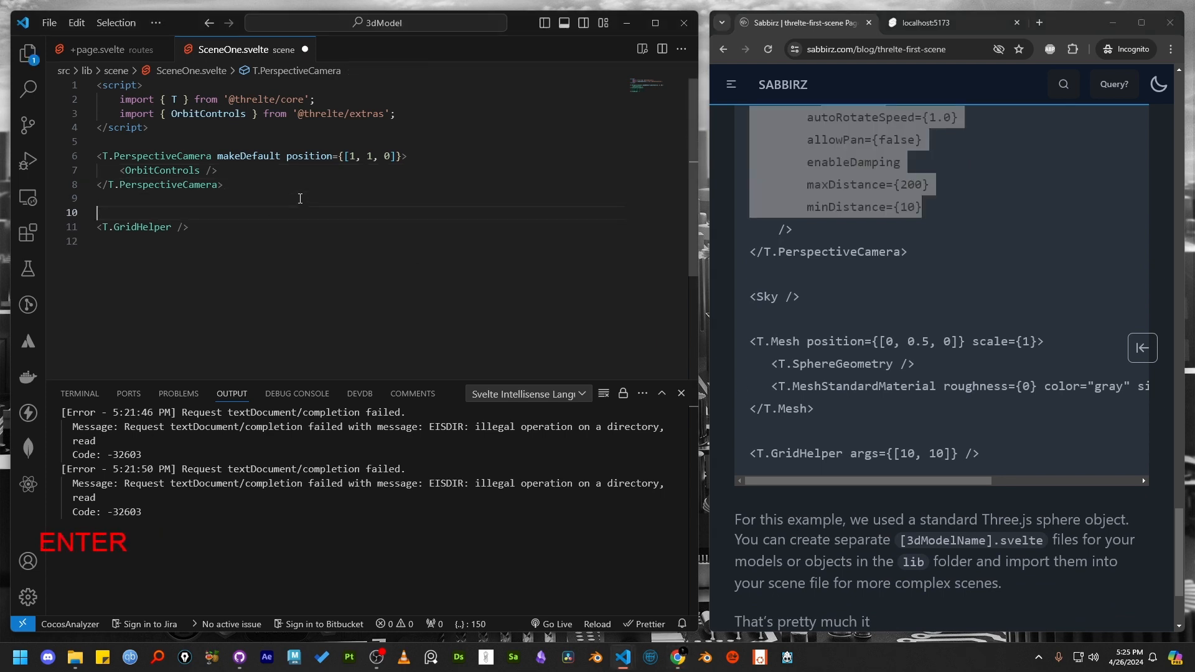
text(<Sky />)
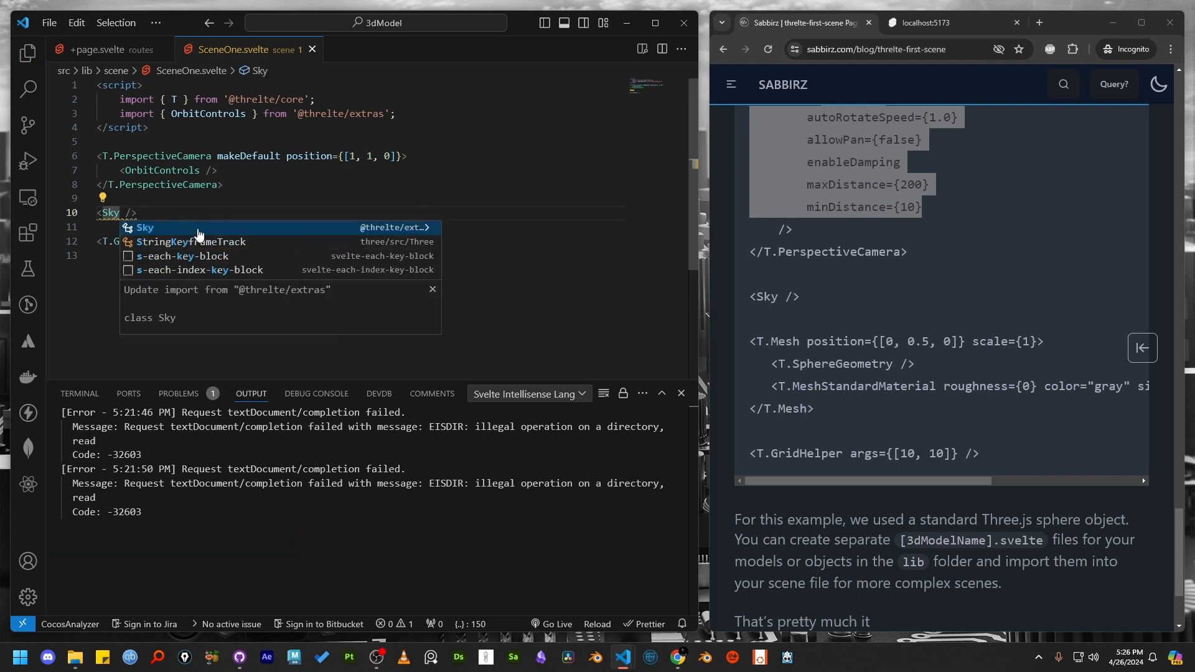
click(145, 226)
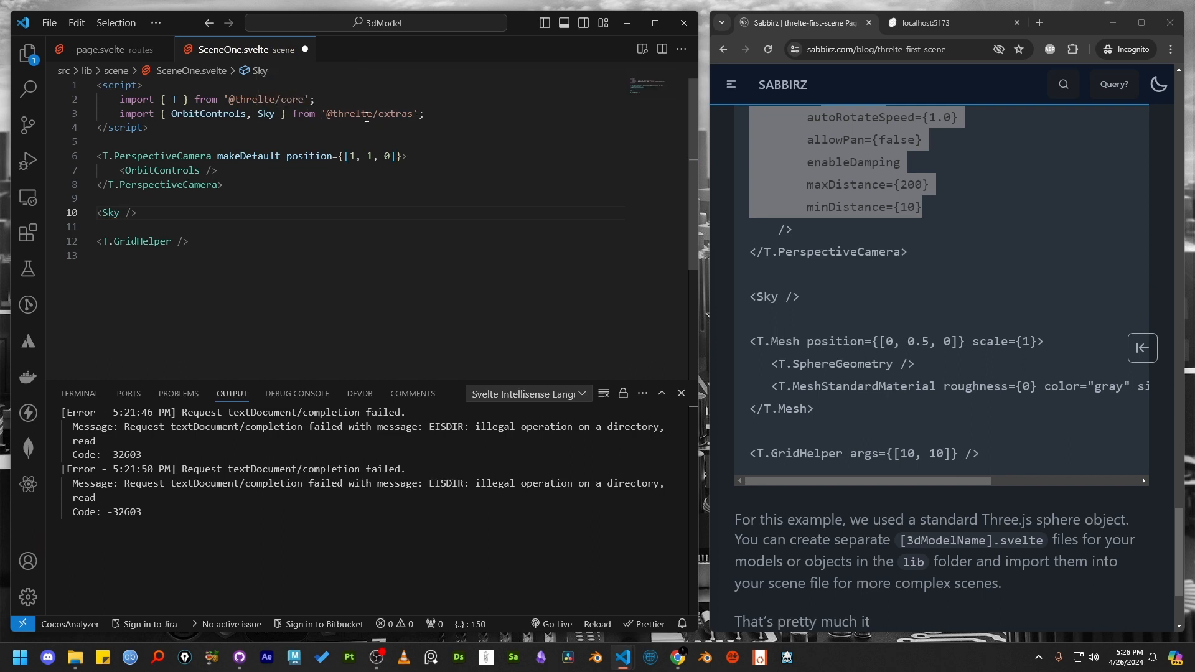
key(ctrl+s)
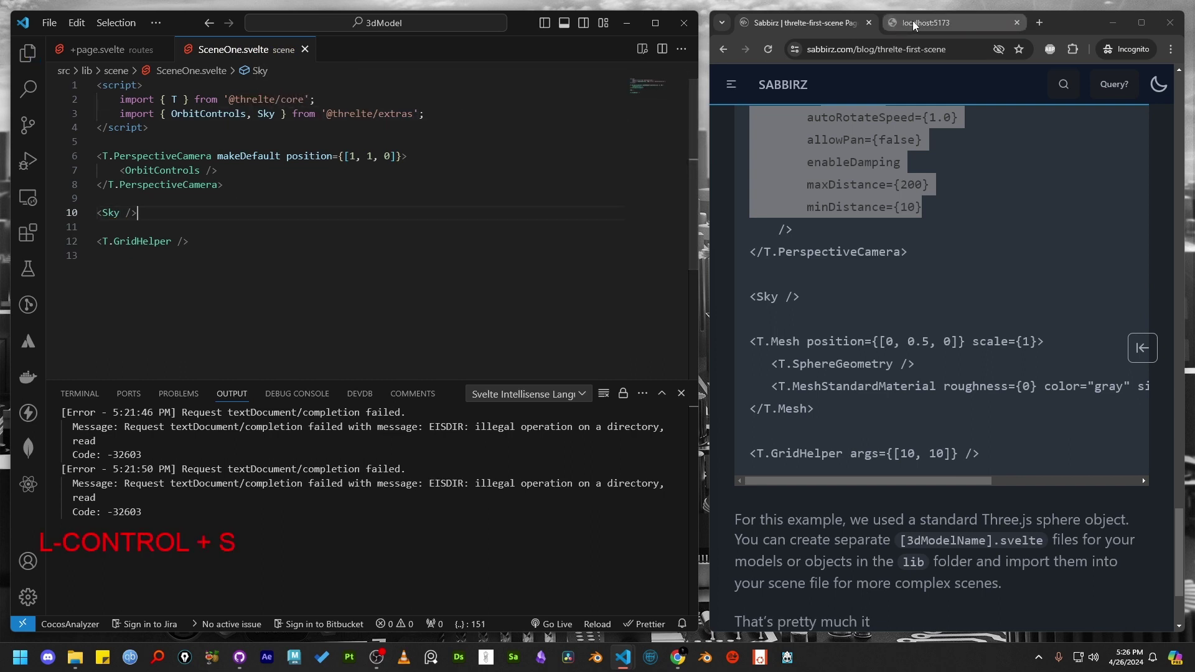
Check the sky backdrop on localhost, then return to the tutorial article.
click(953, 22)
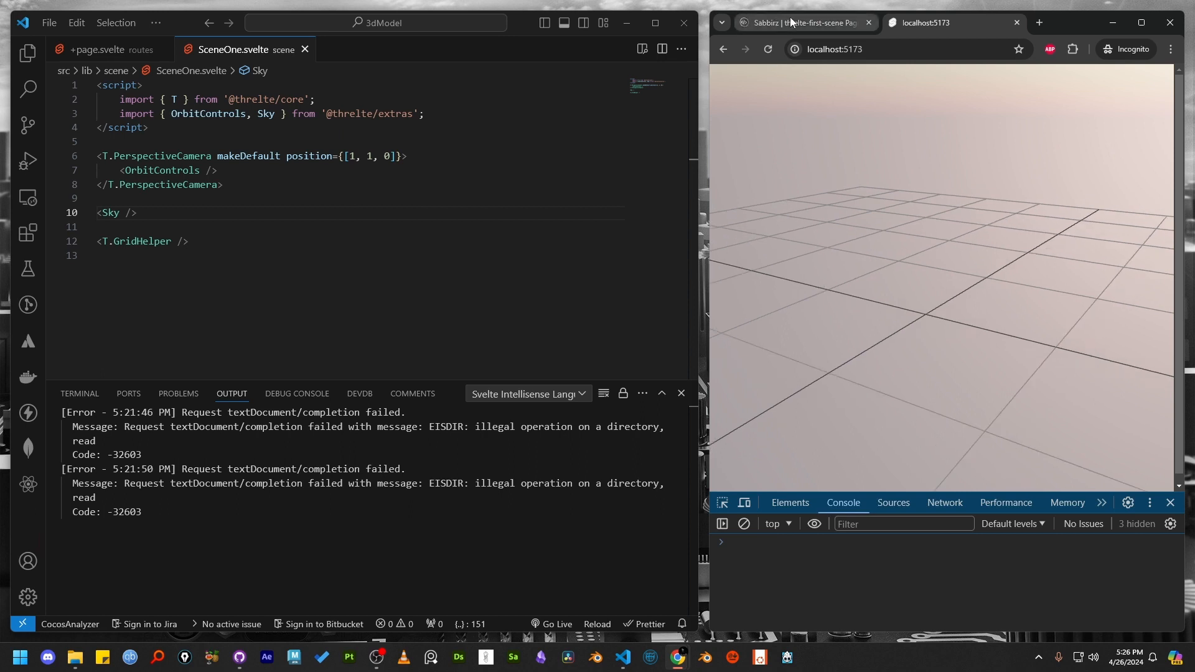
click(797, 23)
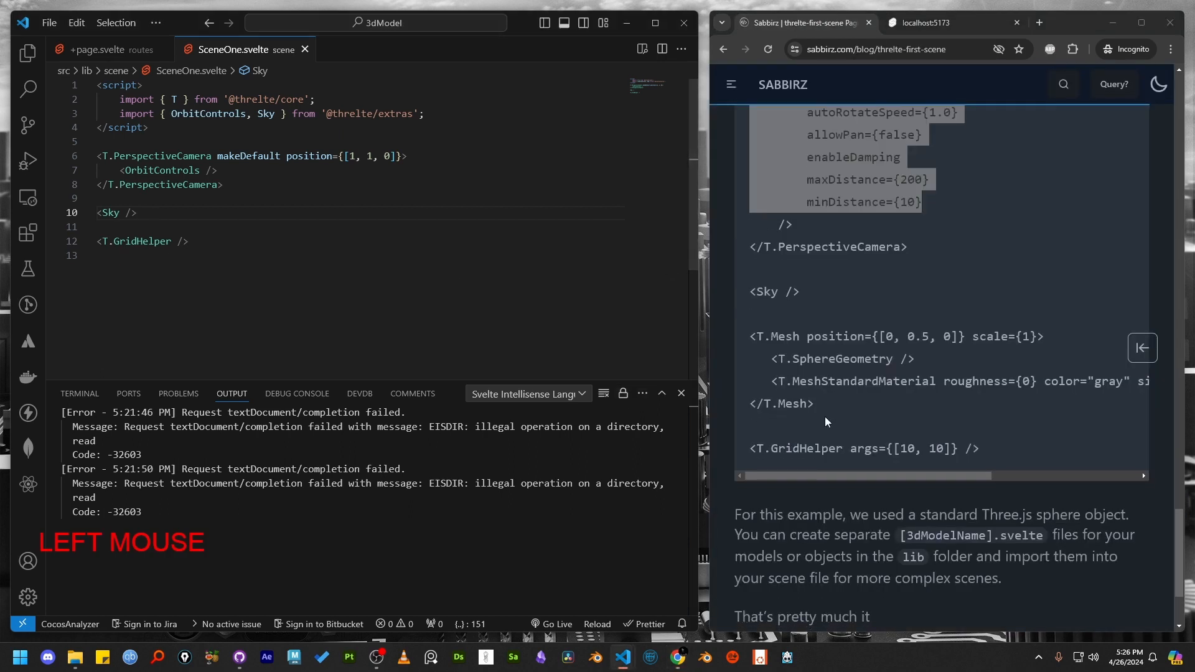
scroll(down, 3)
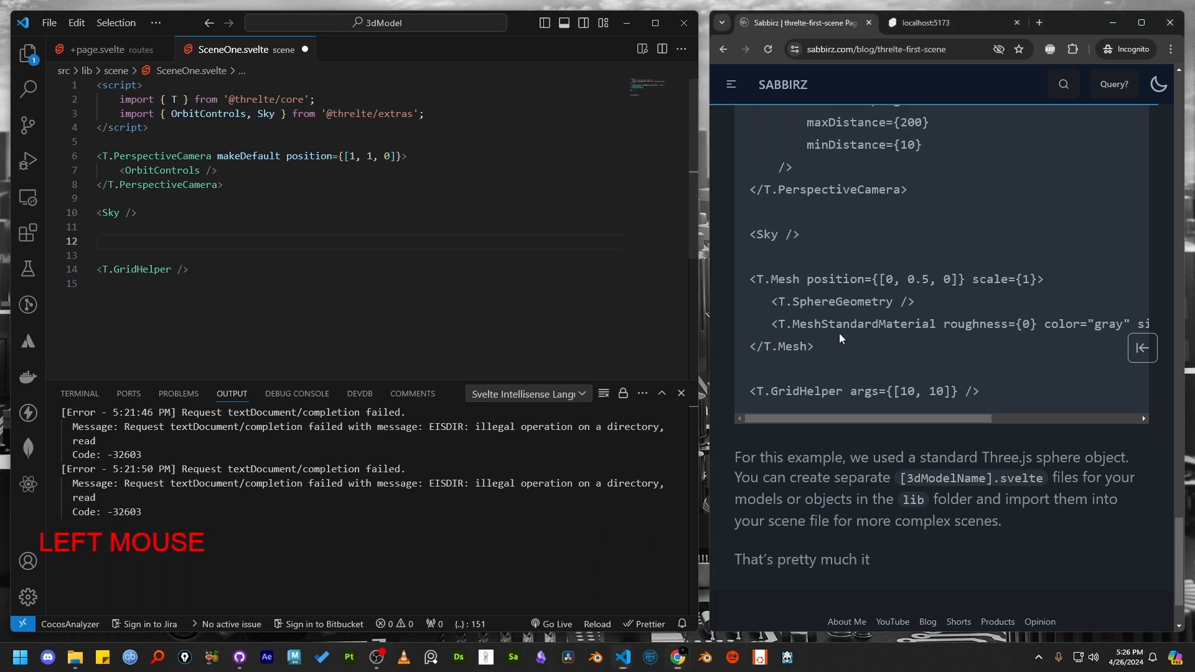
Add a T.Mesh containing T.SphereGeometry below the Sky, save, and view the white sphere on localhost.
text(<T.Mesh>)
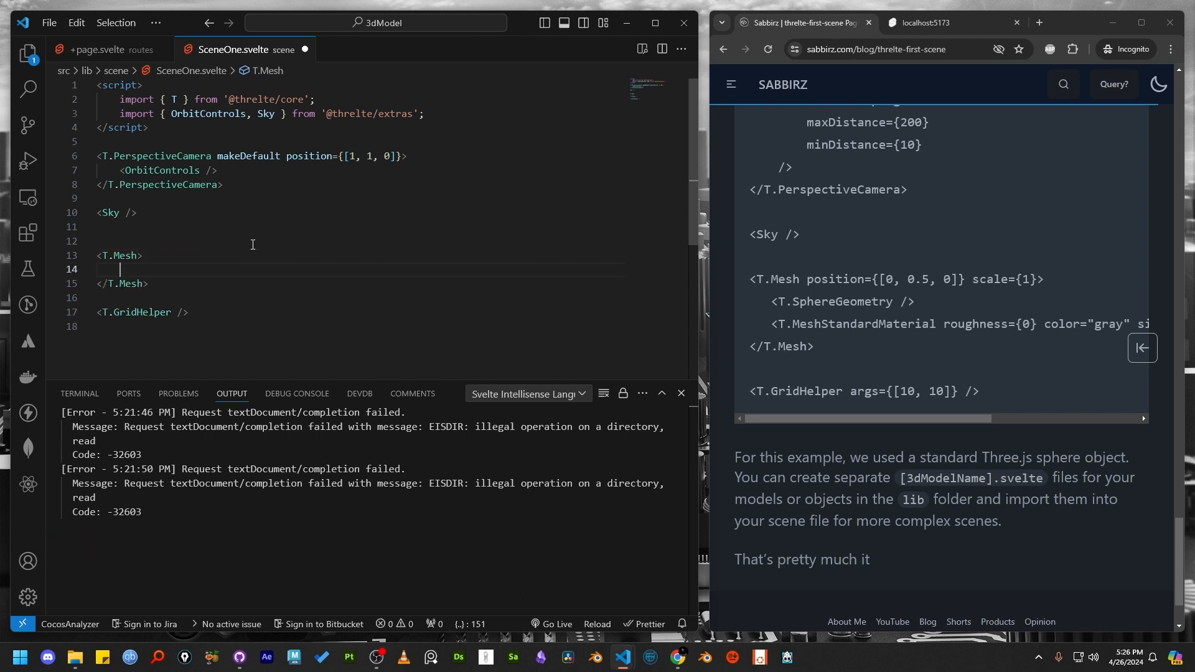
text(<T.)
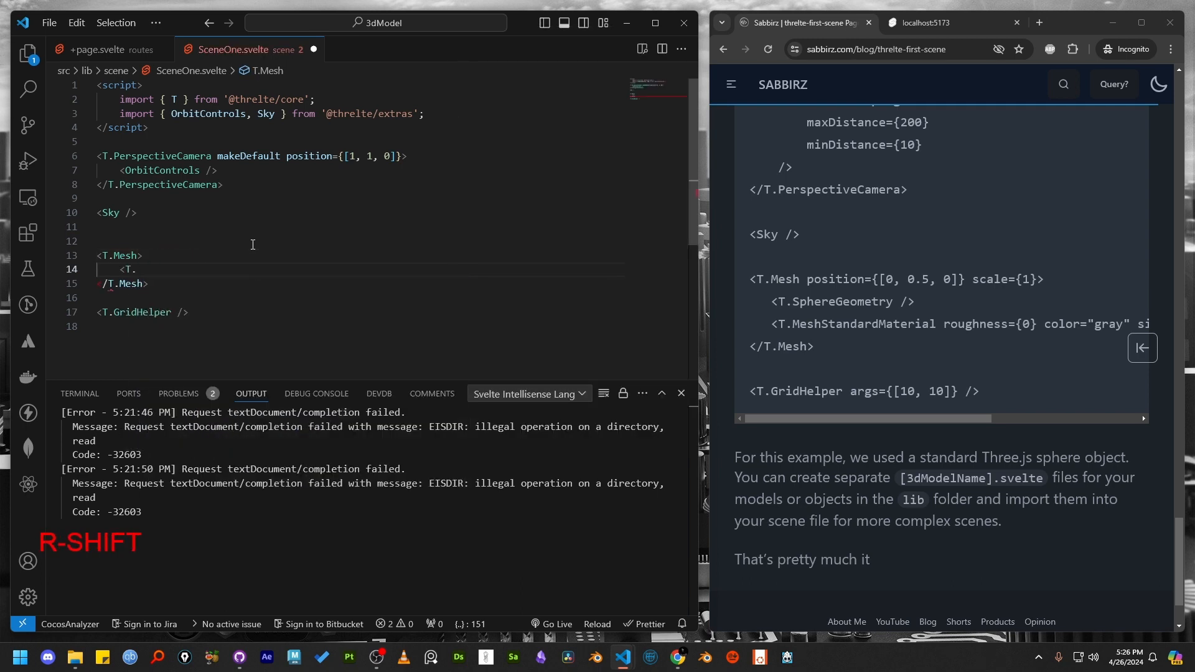
key(backspace)
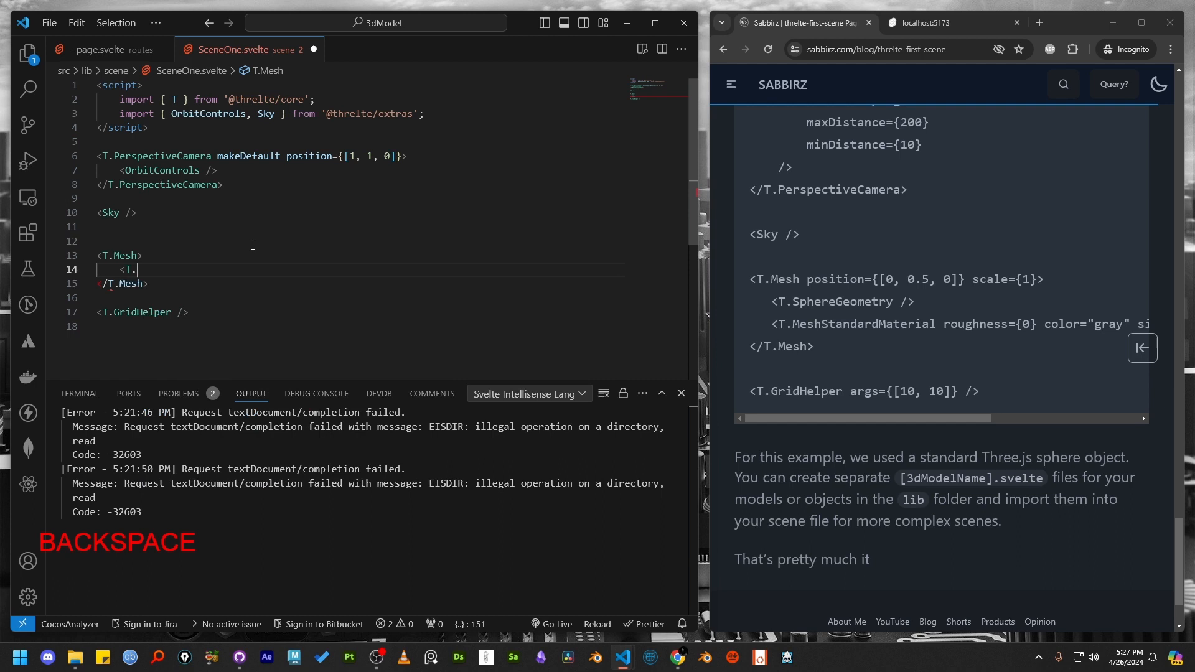
text(SphereGeometry/>)
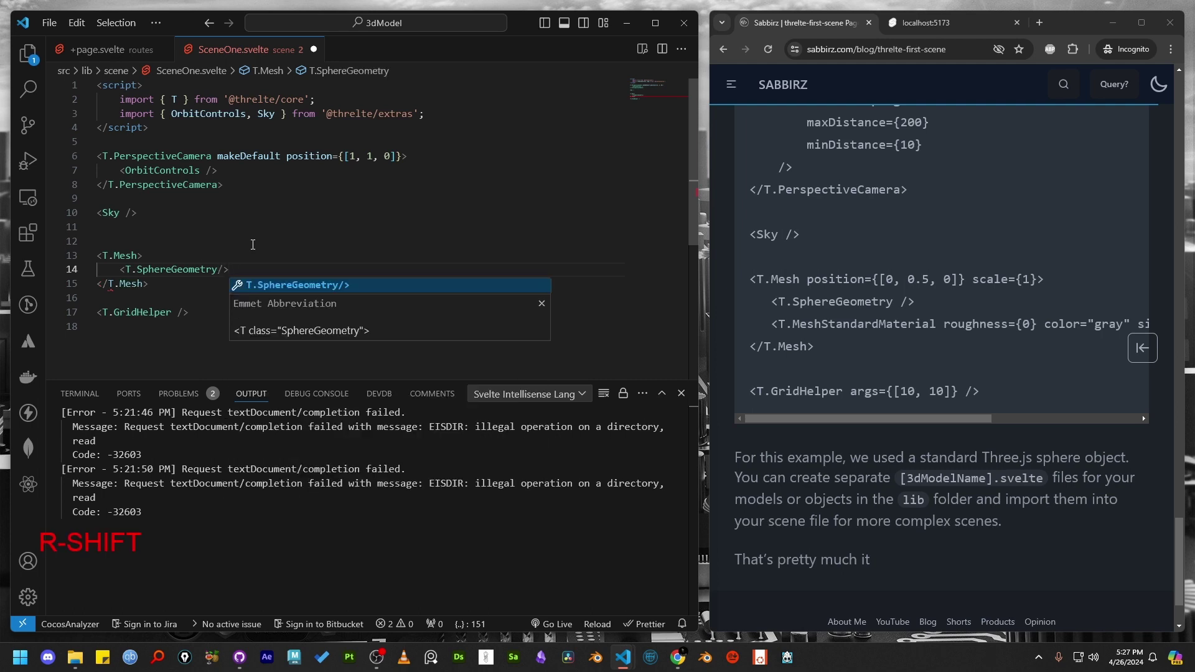
key(ctrl+s)
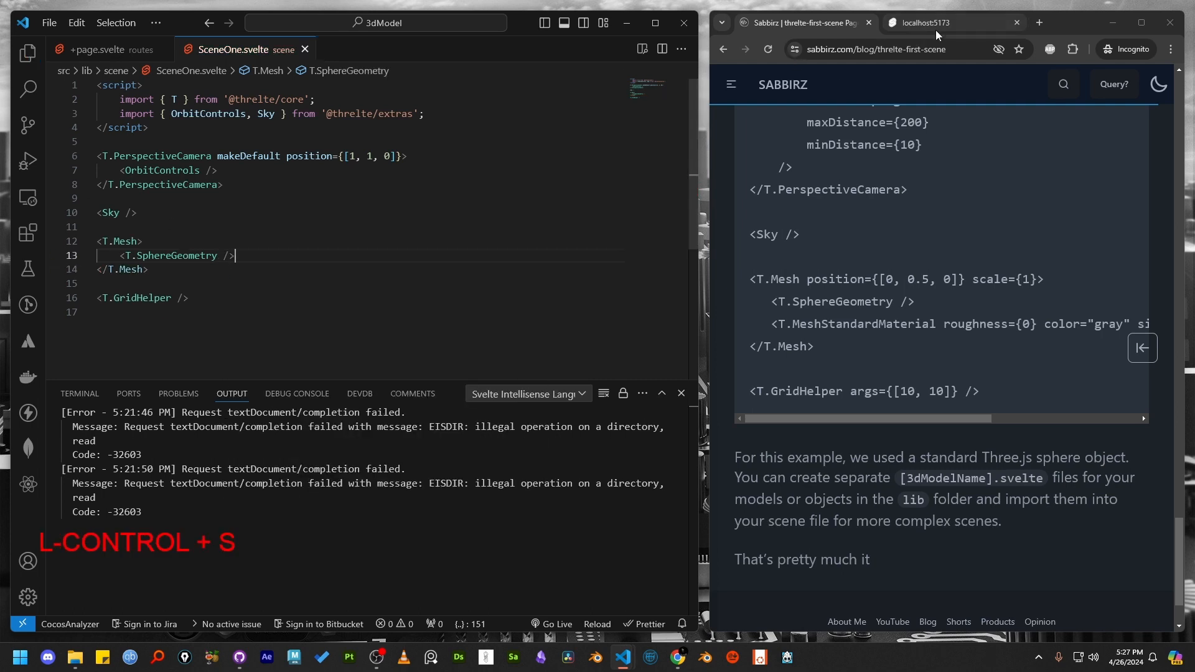
click(923, 22)
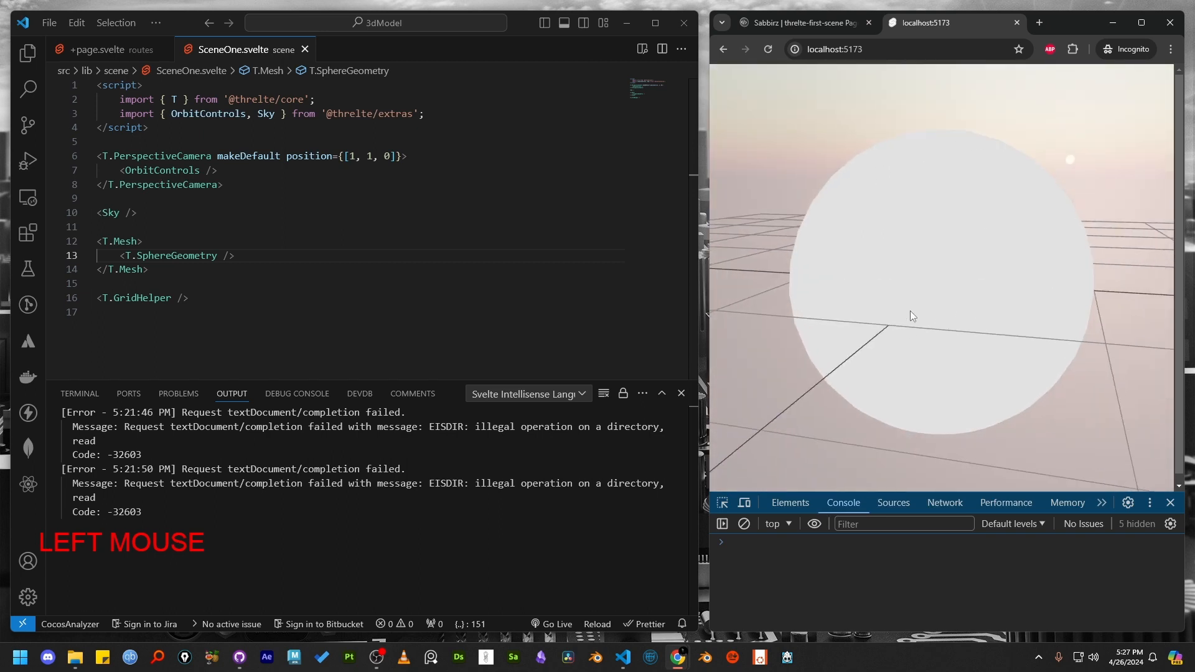
scroll(up, 3)
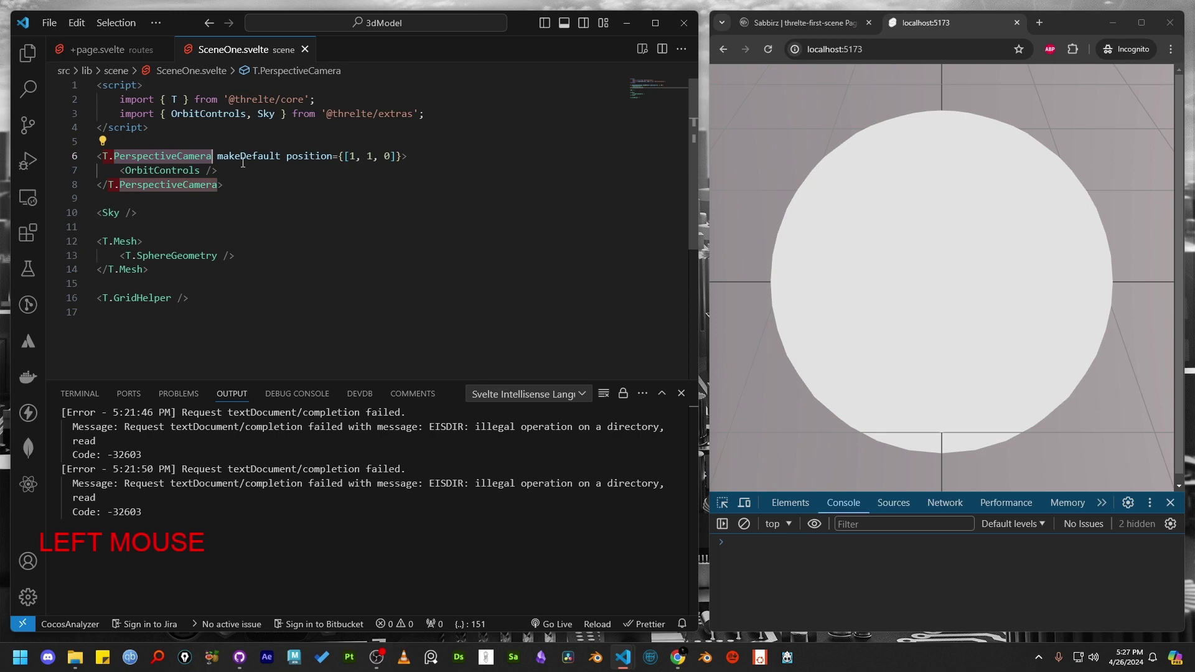
Move the T.PerspectiveCamera to position [10, 1, 0] with zoom={2} and save to shrink the sphere in preview.
click(801, 23)
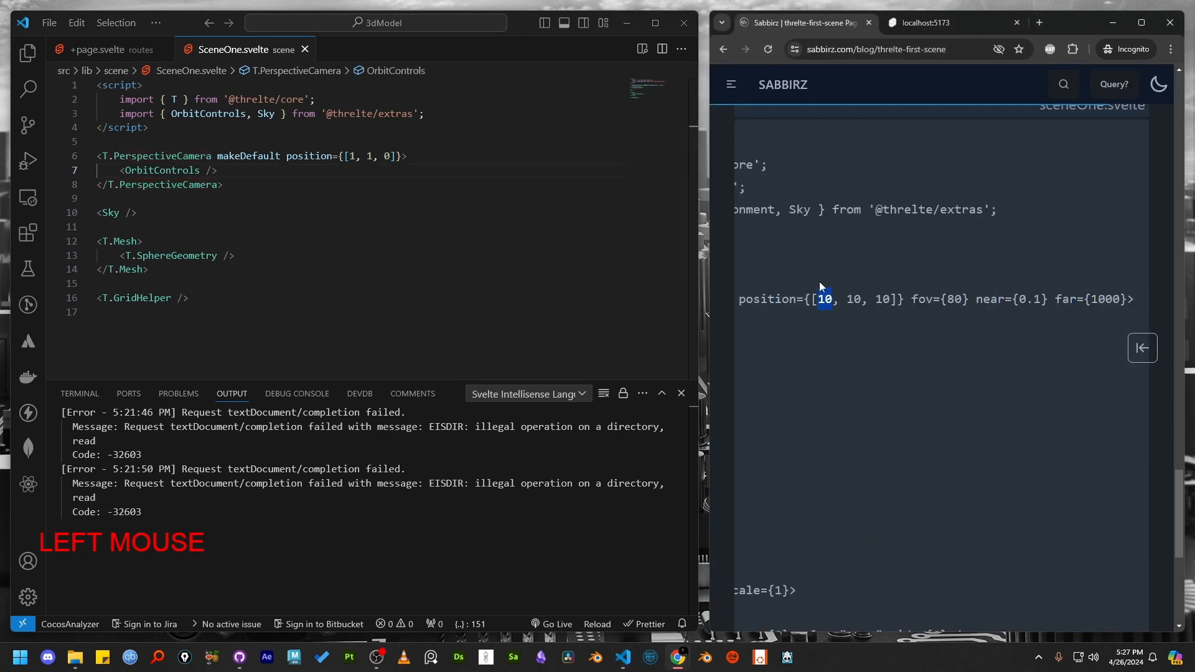
click(923, 22)
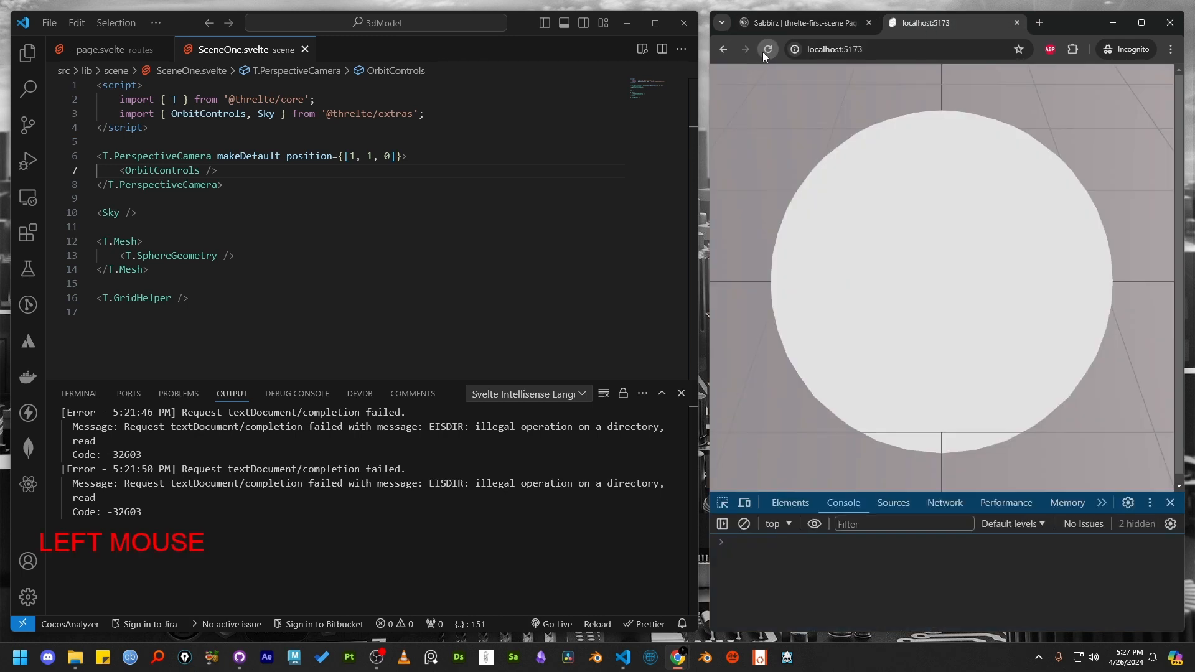
key(ctrl+s)
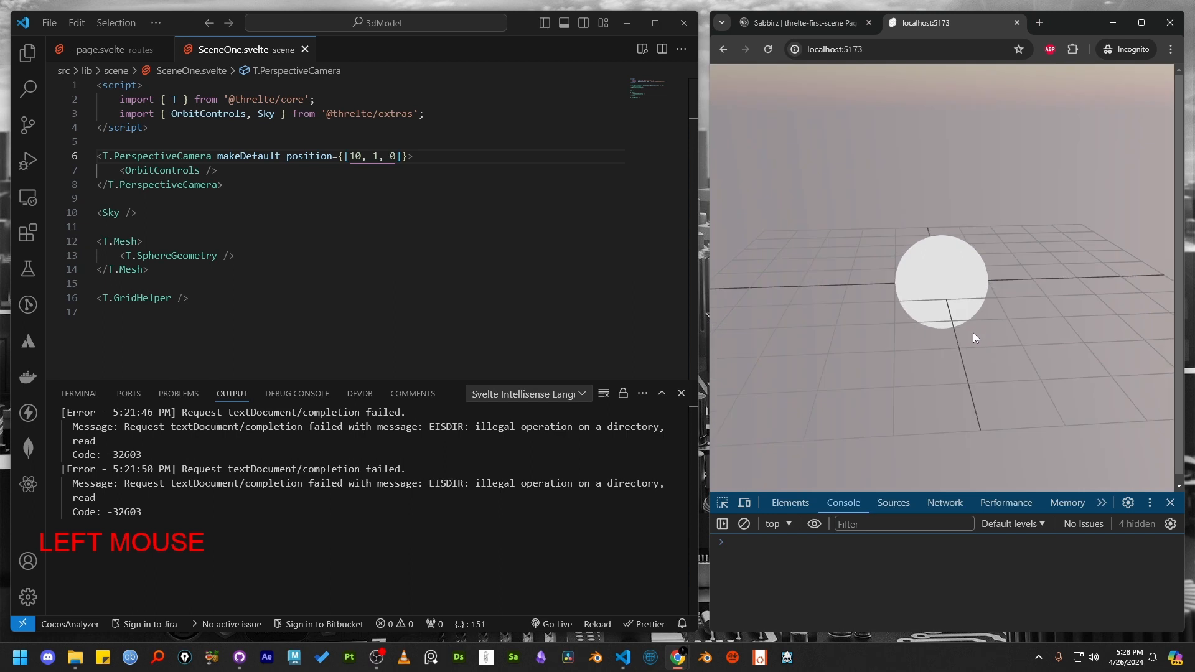
text(zoom={1)
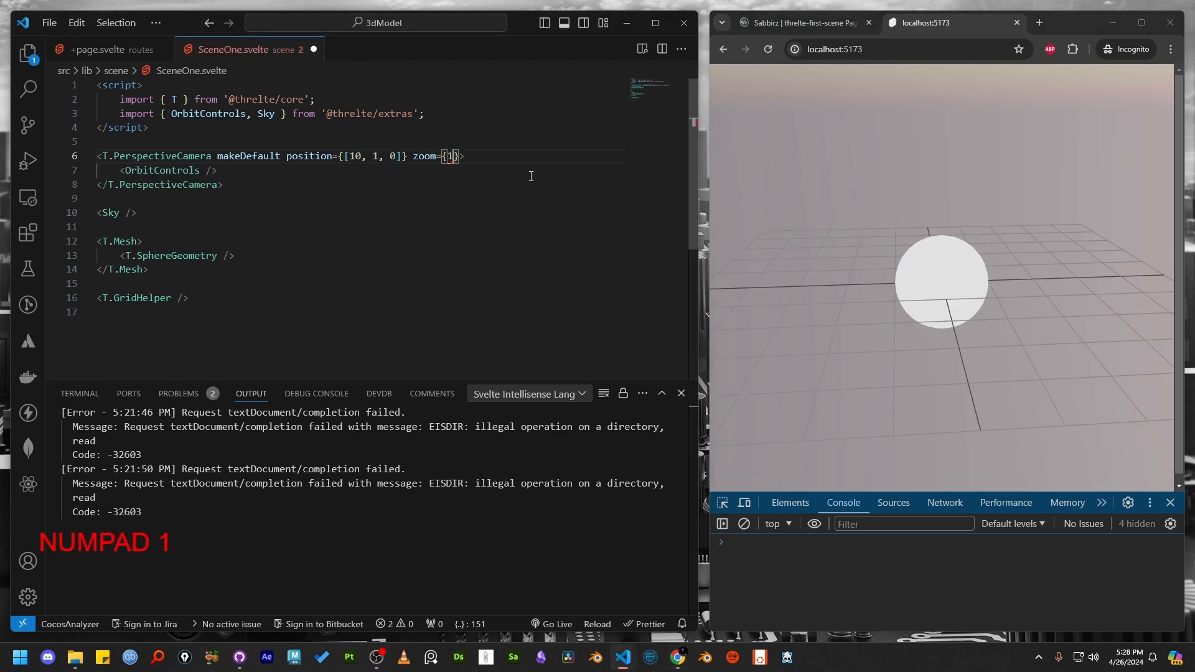
key(ctrl+s)
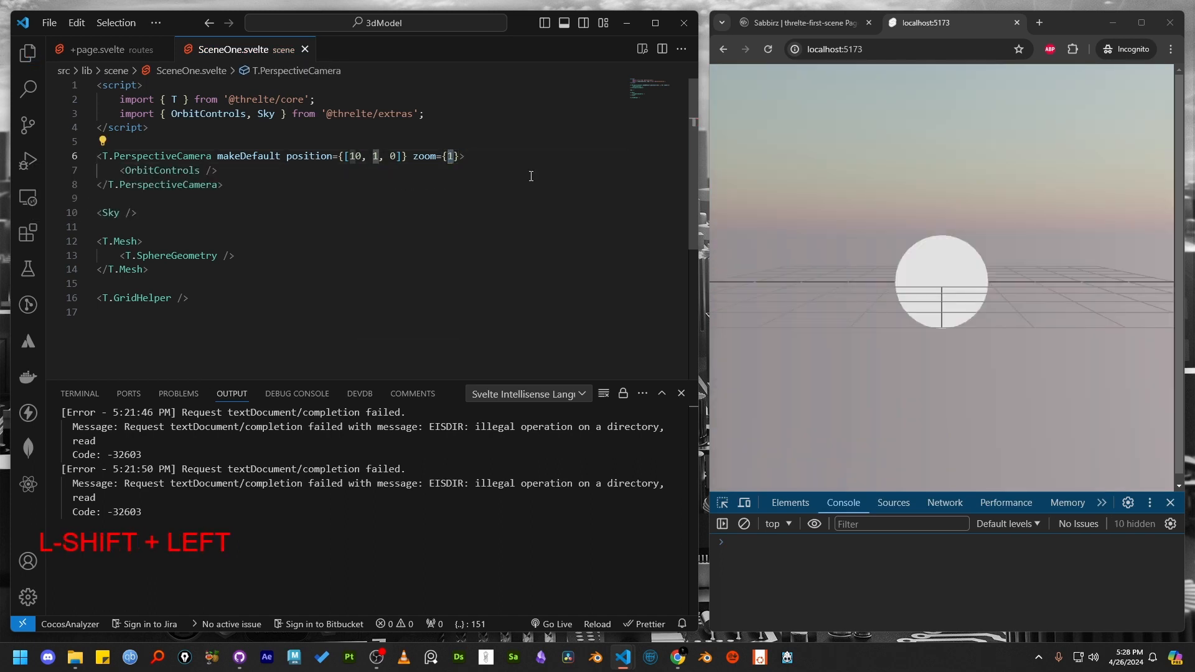
text(2)
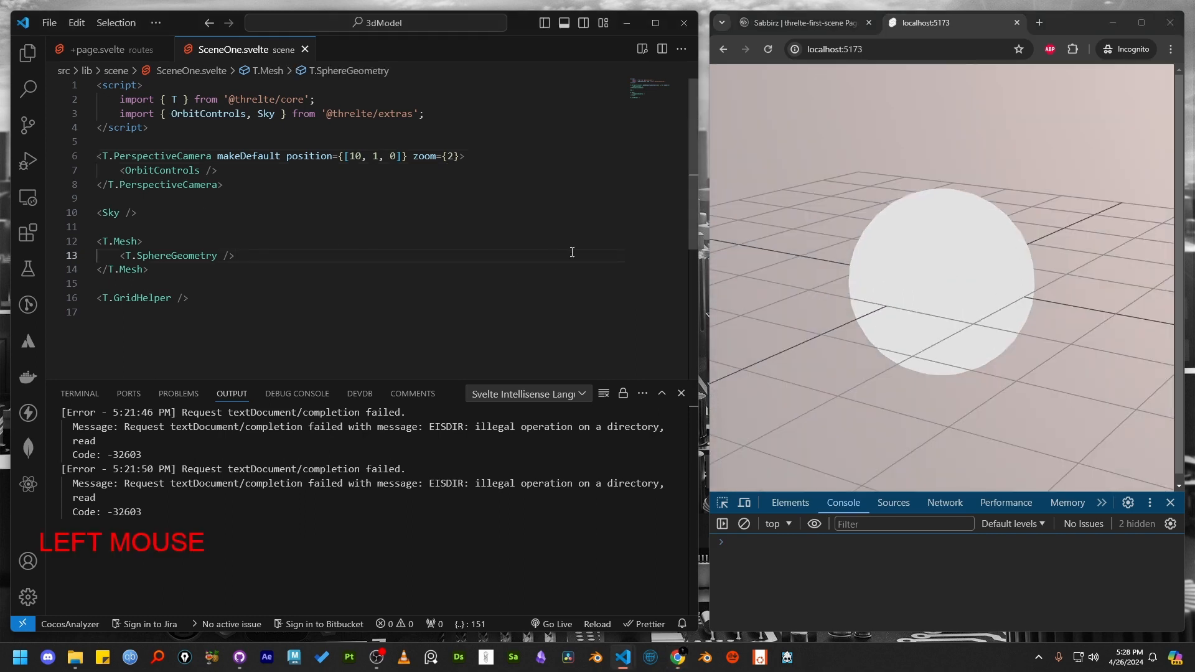
Add a T.MeshStandardMaterial after the sphere geometry via the IntelliSense suggestion.
click(801, 22)
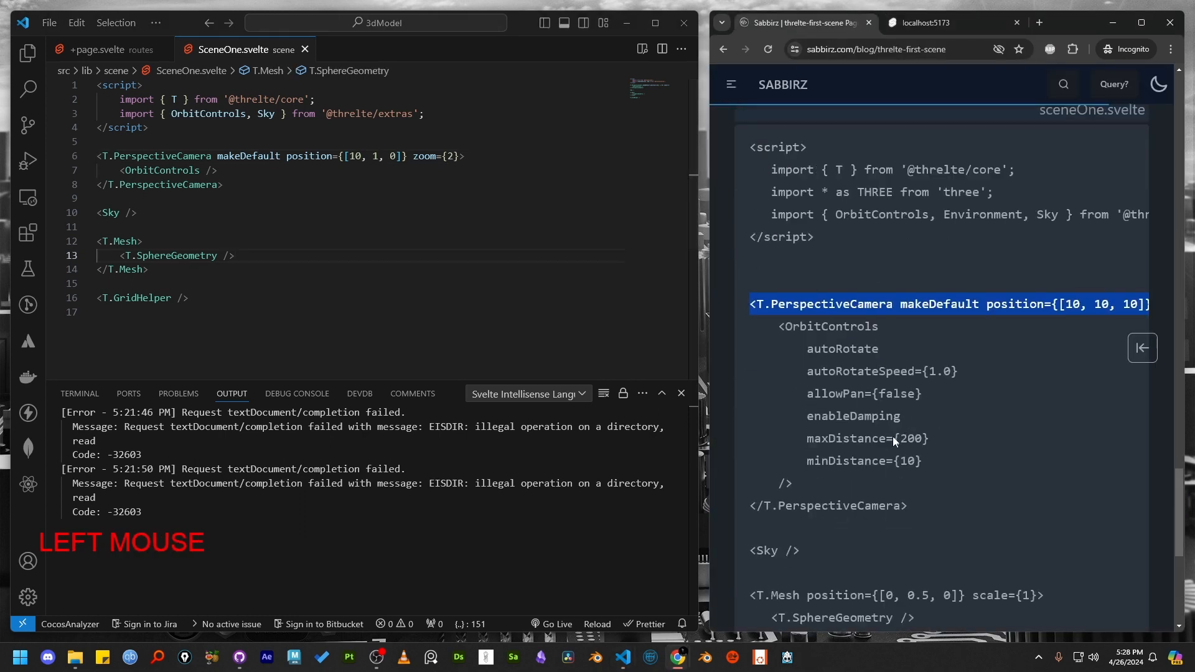
scroll(down, 3)
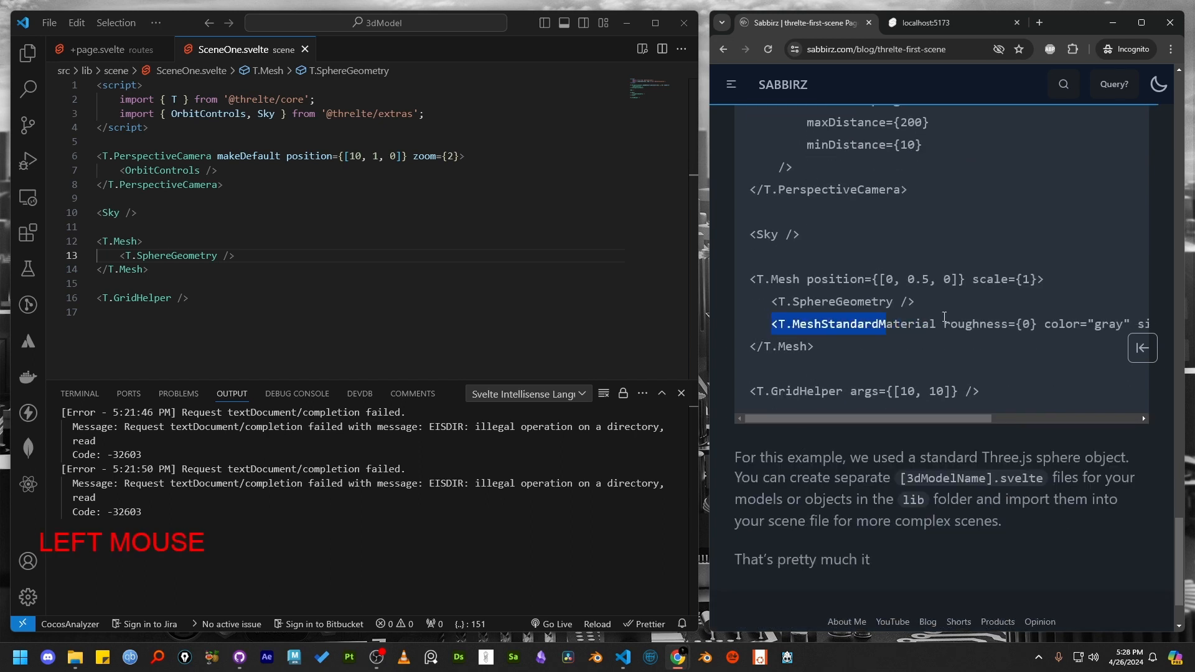
click(273, 256)
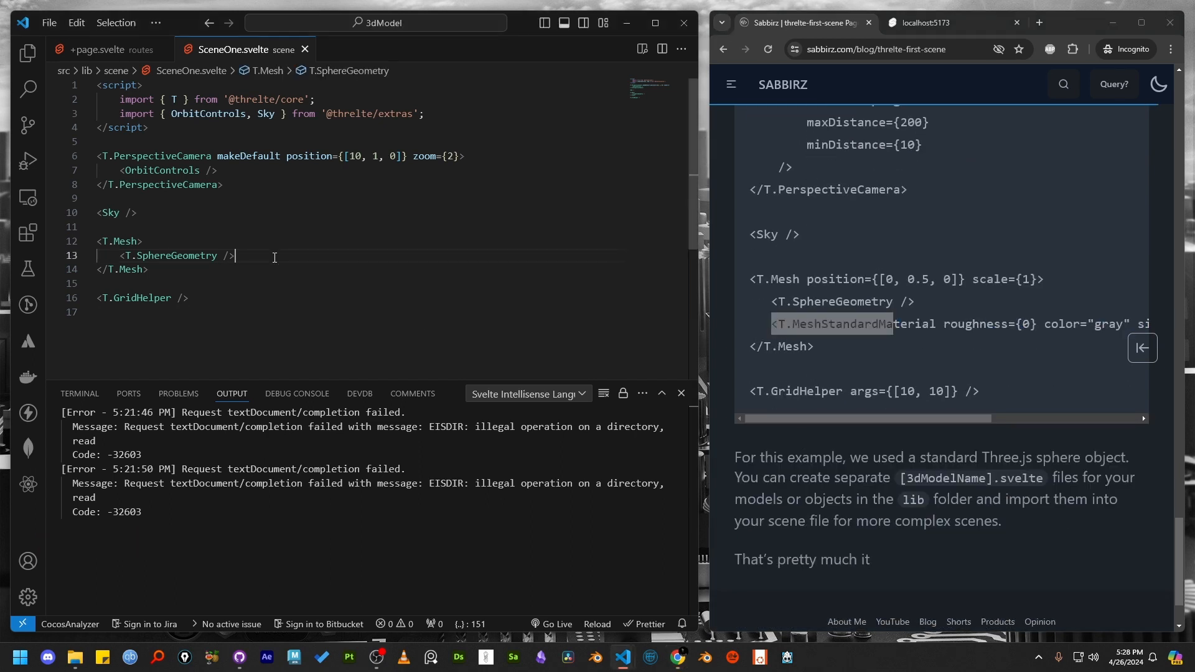
text(<T.Mesh)
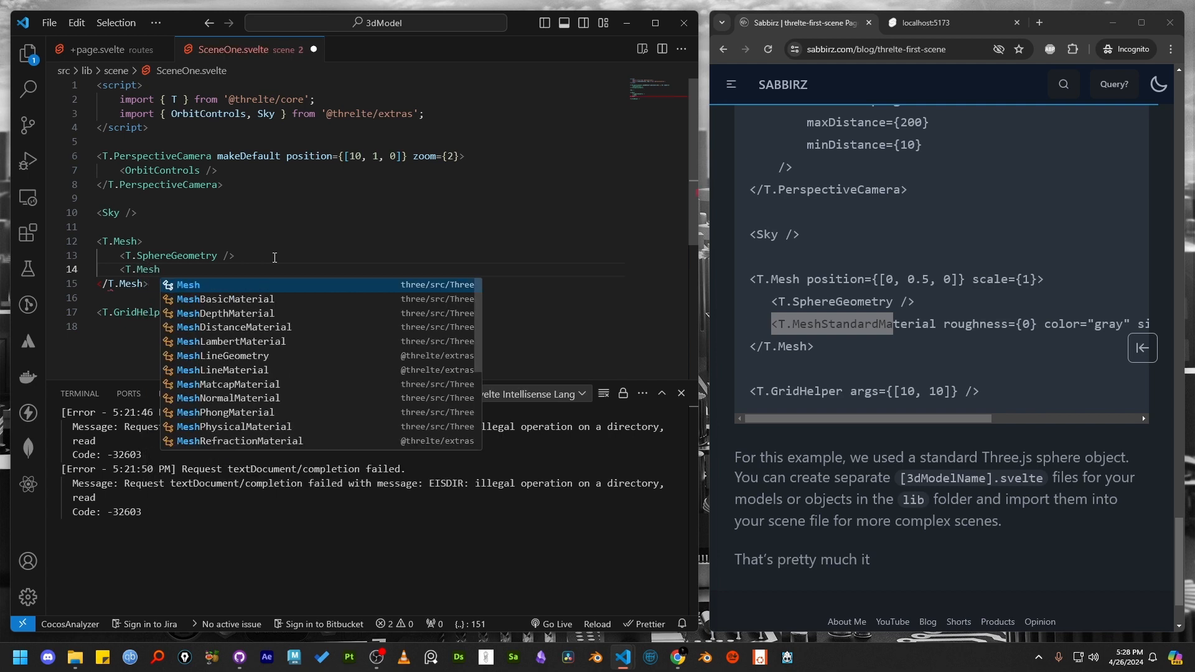
text(Ph)
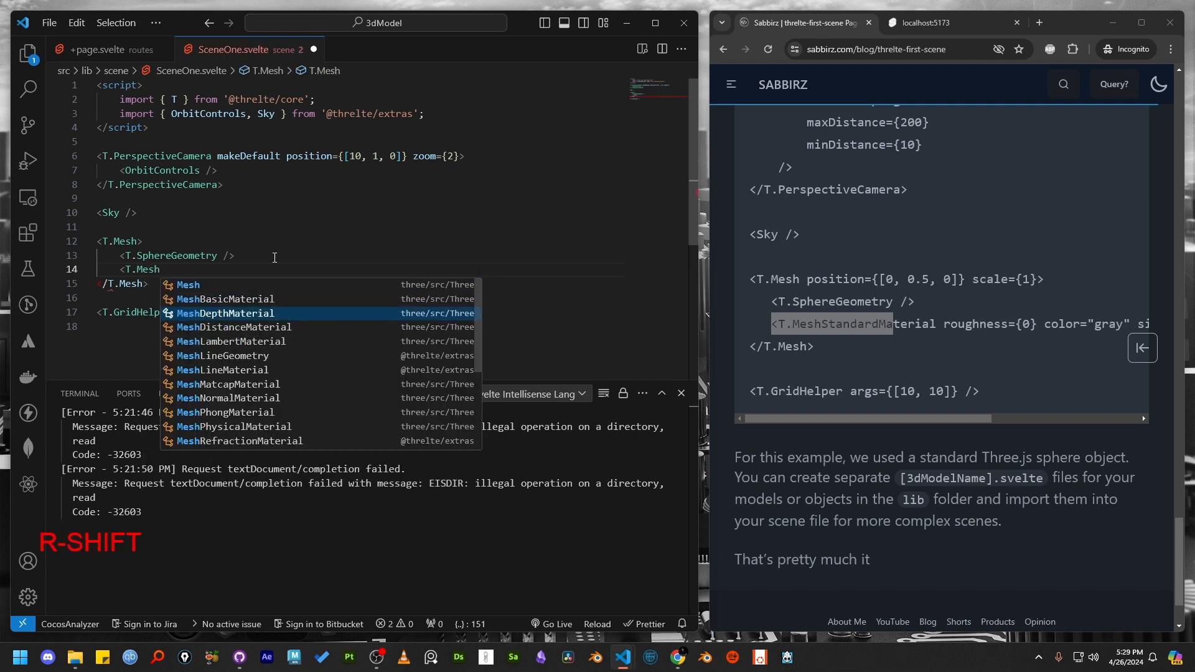
key(enter)
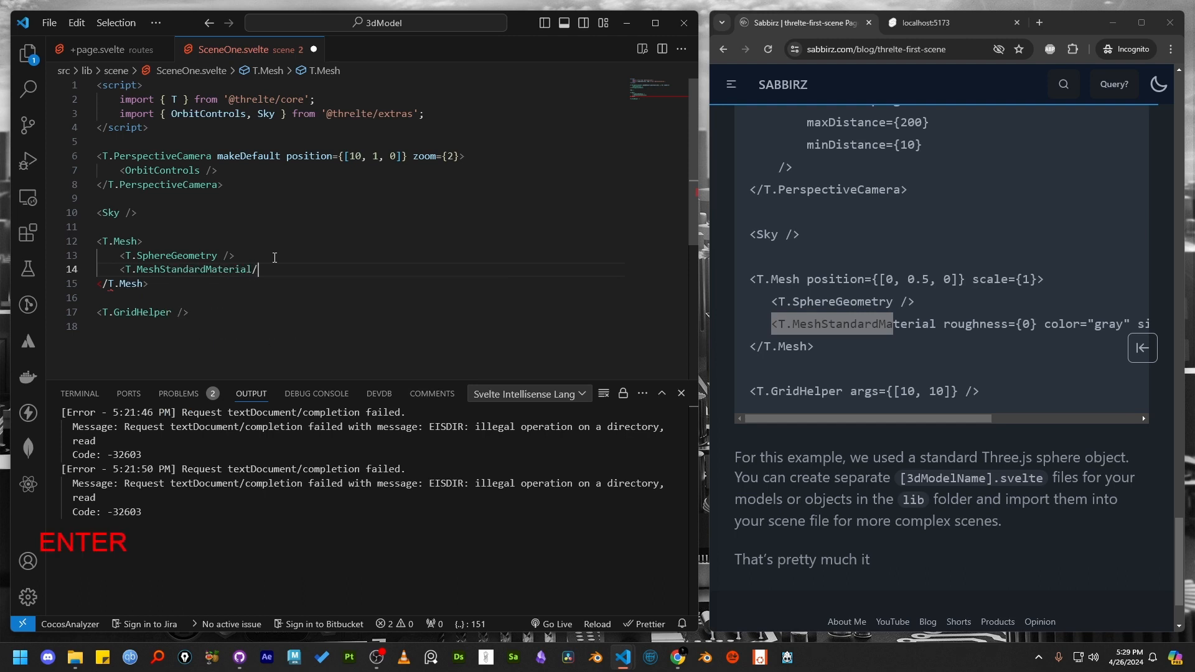
Save the scene and view the shaded sphere on localhost.
key(ctrl+s)
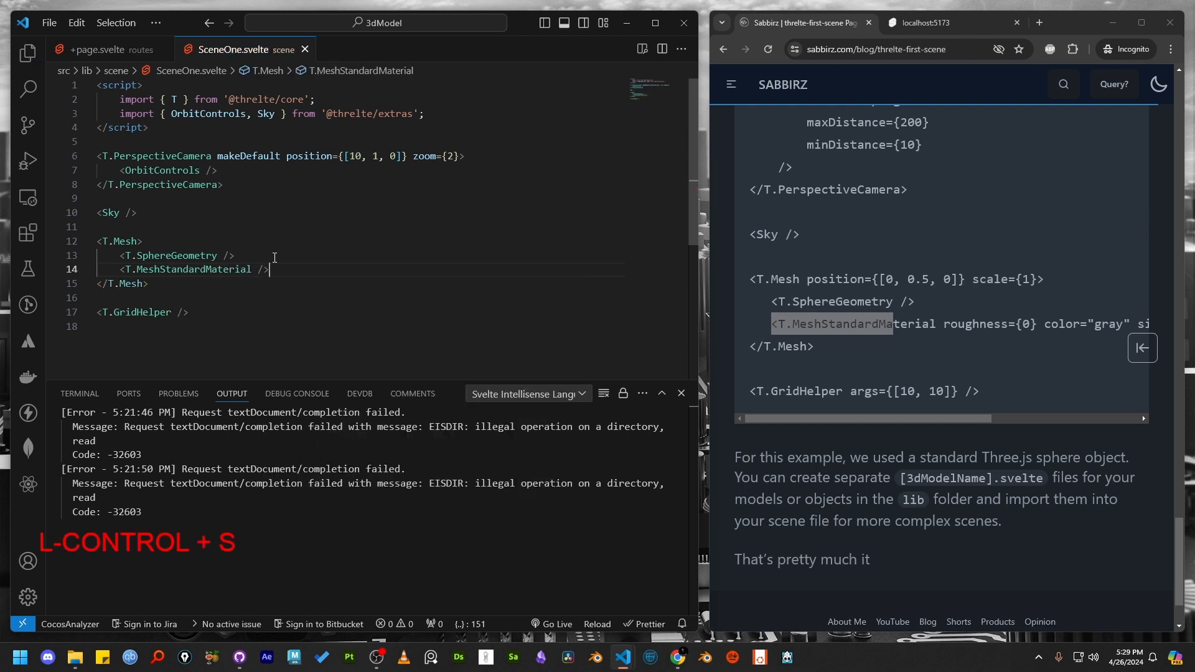
click(945, 22)
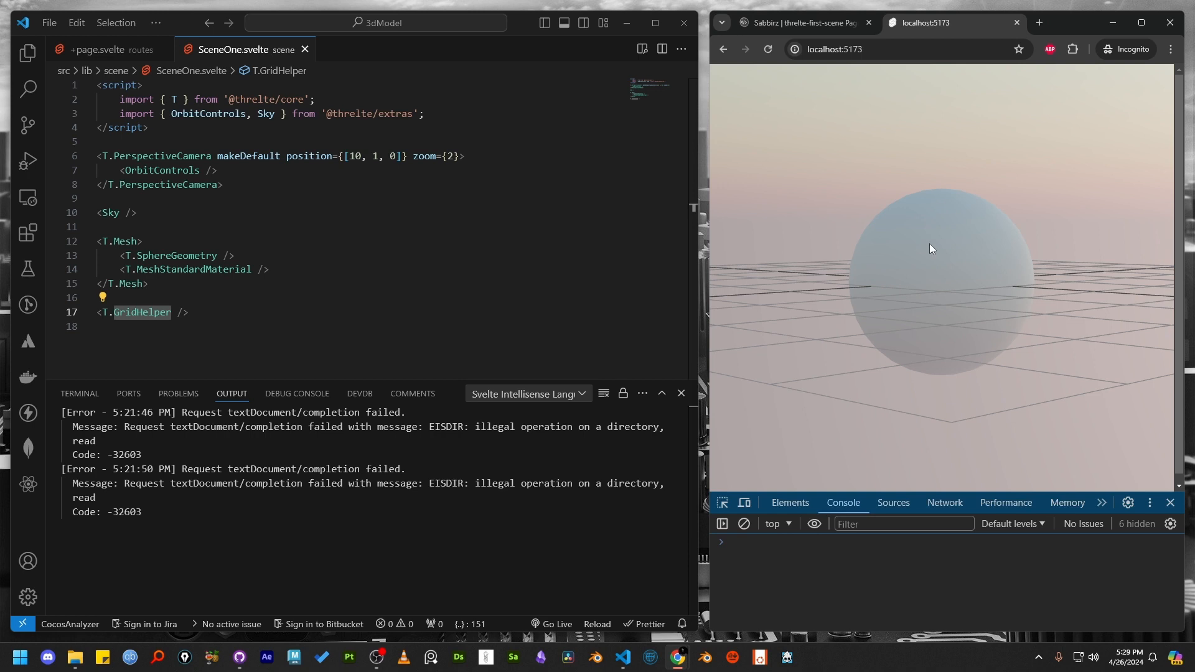
mouse_move(979, 305)
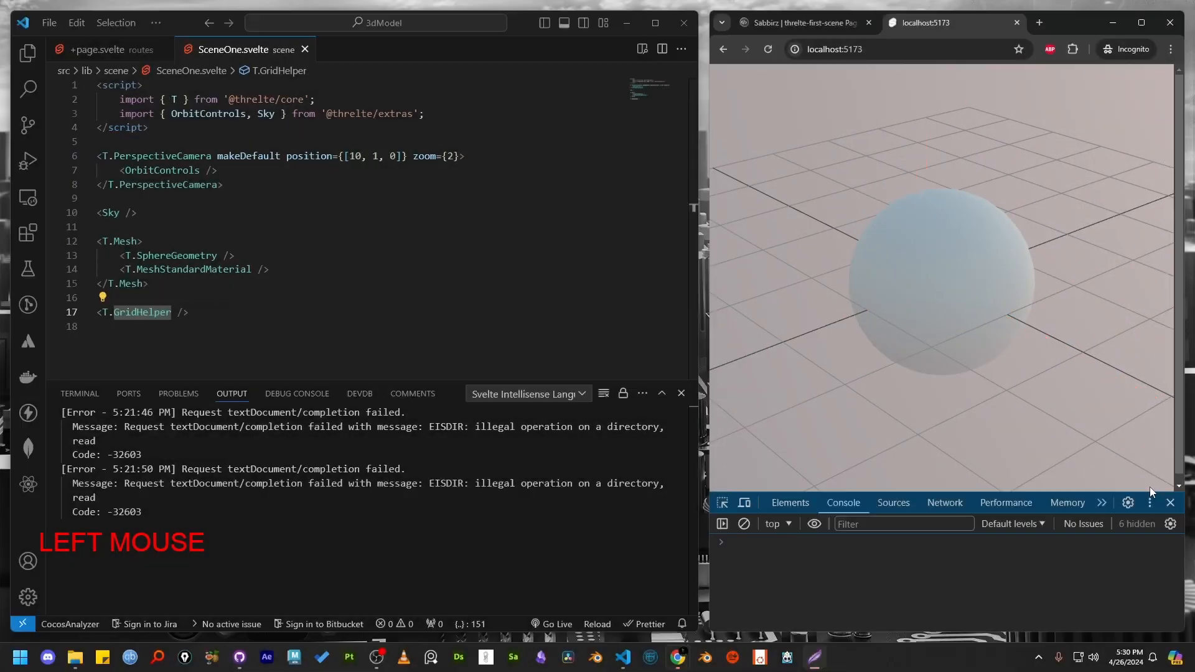
Add position={[0, 1, 0]} to the sphere's T.Mesh, then return to the tutorial.
text(position)
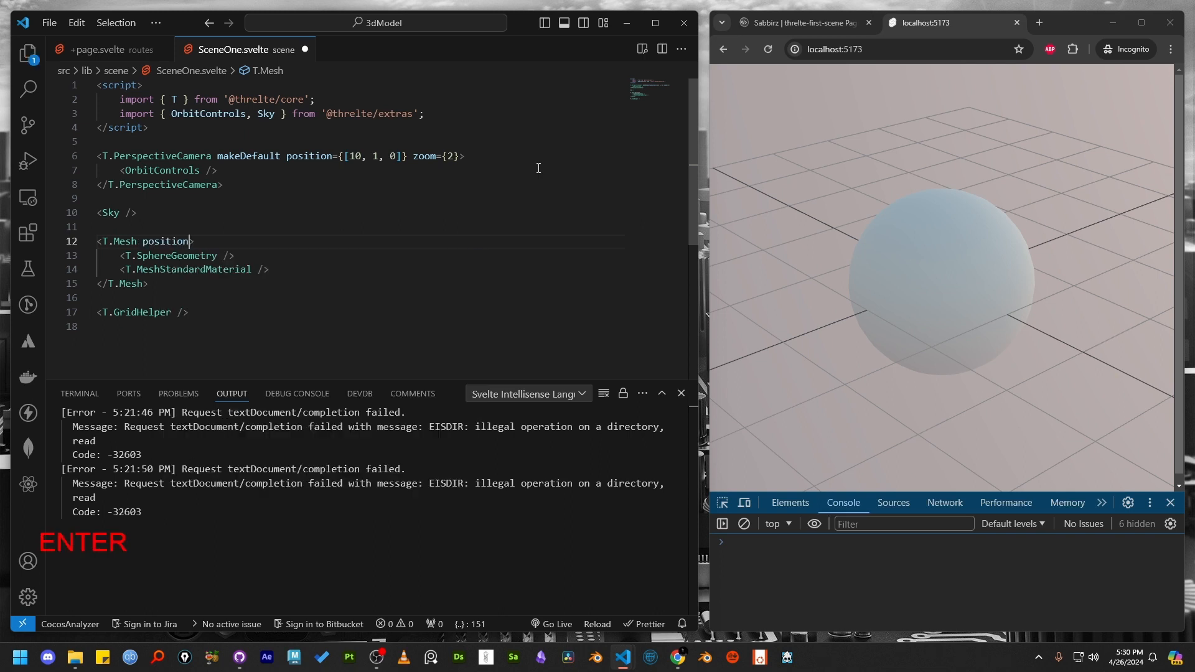
text(={[0,]})
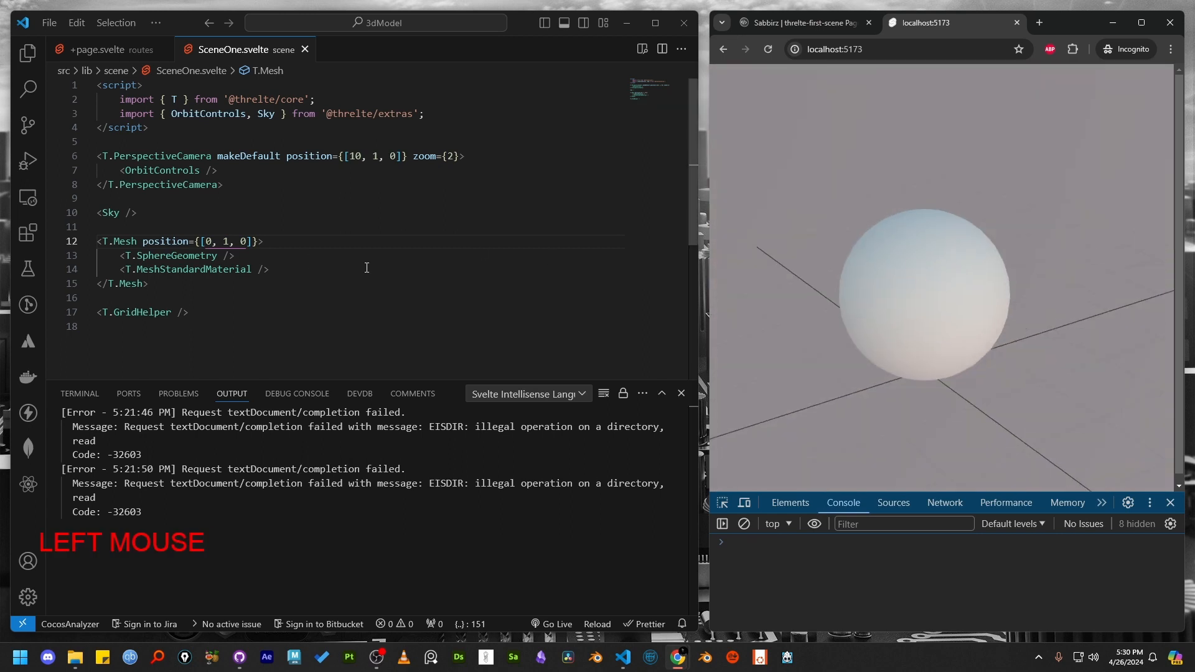
click(801, 23)
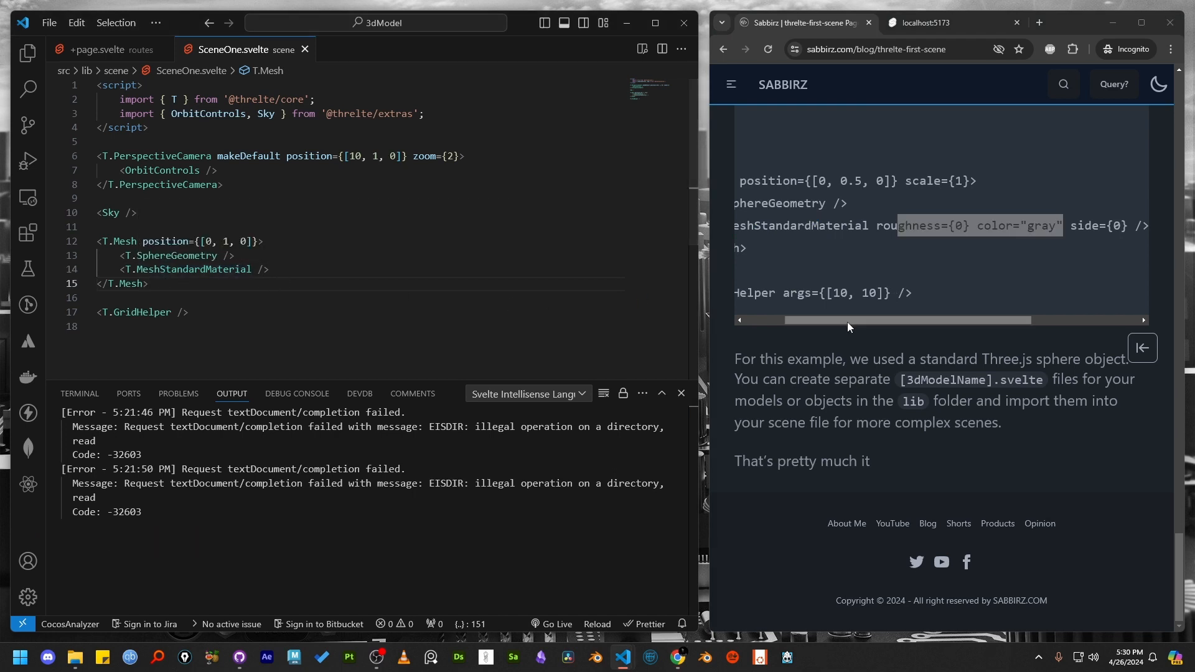
Jump from MeshStandardMaterial in SceneOne.svelte through T.d.ts to the three.js MeshStandardMaterial.d.ts.
double_click(907, 226)
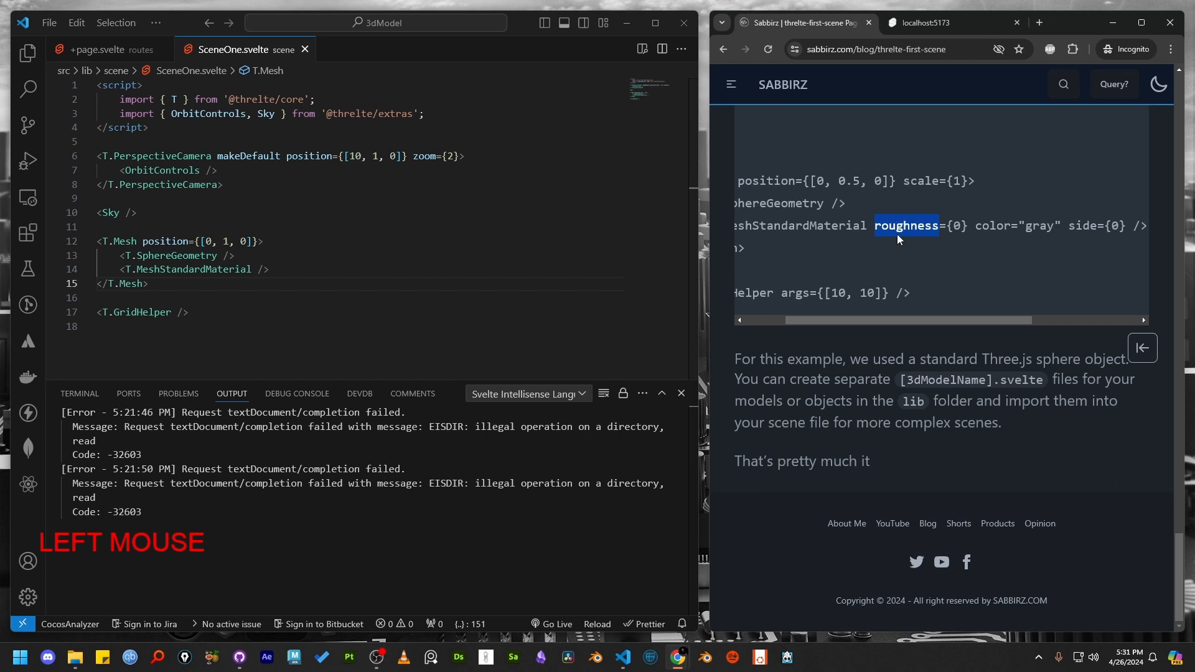
mouse_move(195, 269)
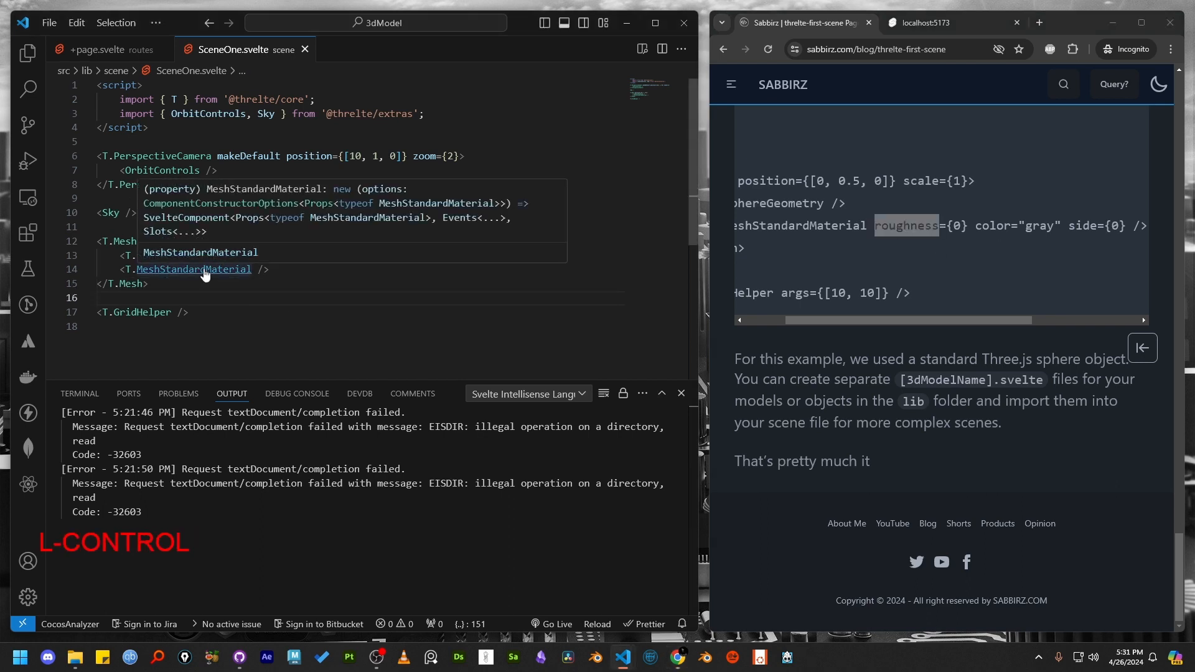
click(195, 269)
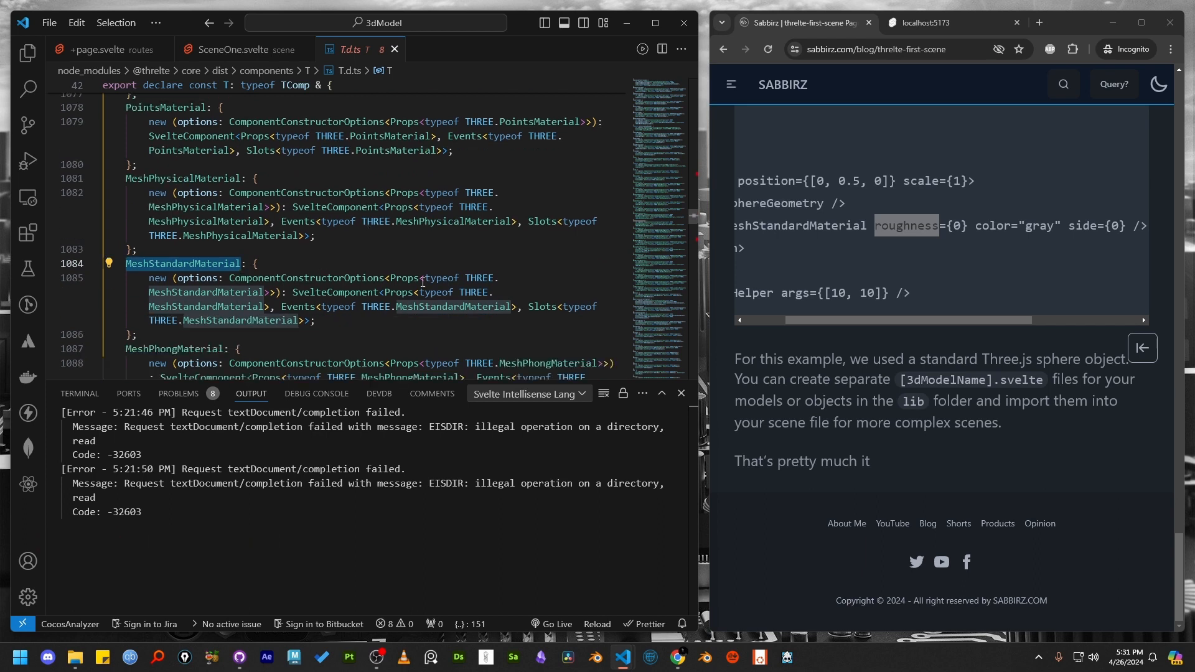
click(182, 263)
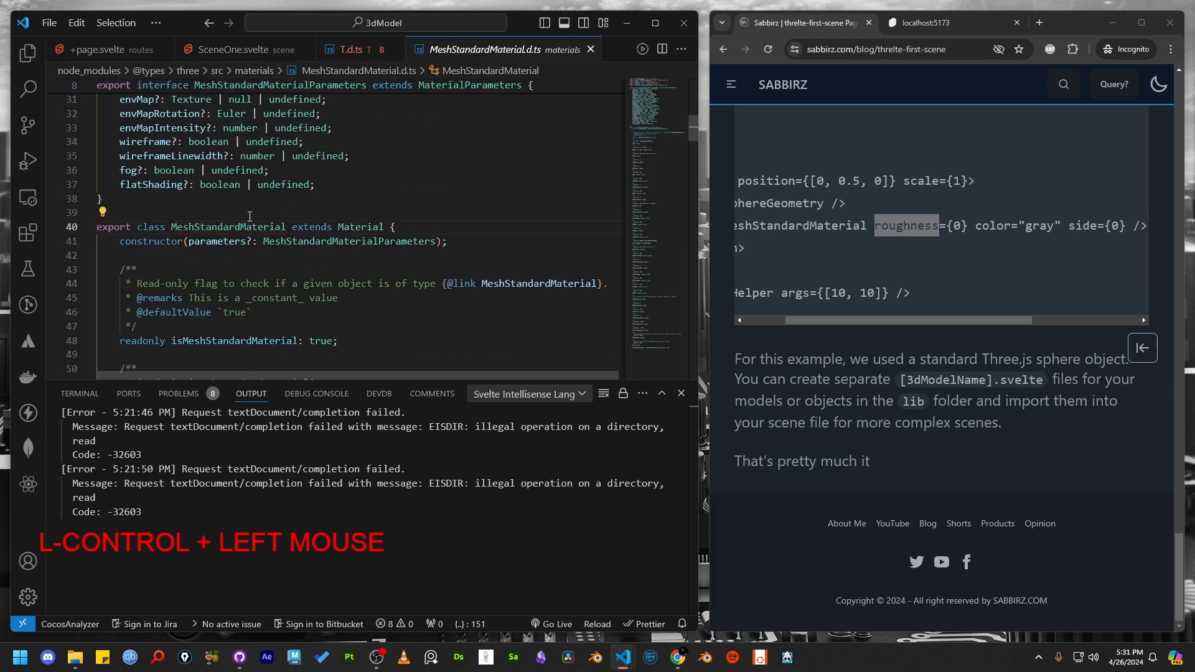
Scroll the type definitions to the roughness property and select its name.
scroll(up, 3)
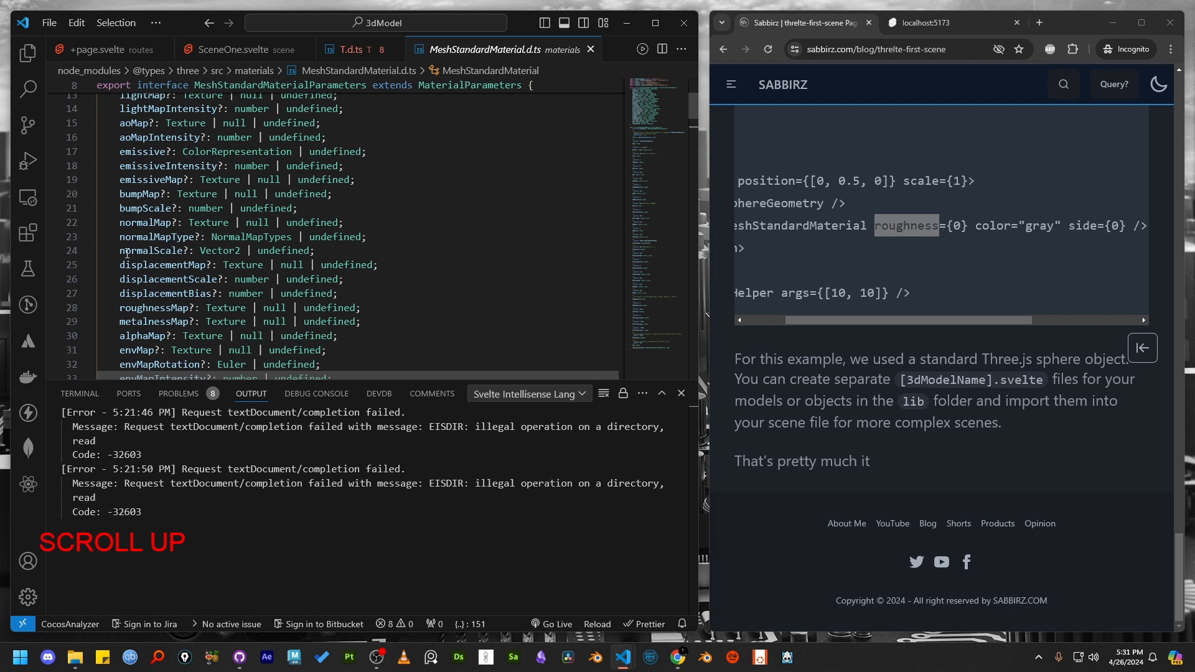
scroll(down, 3)
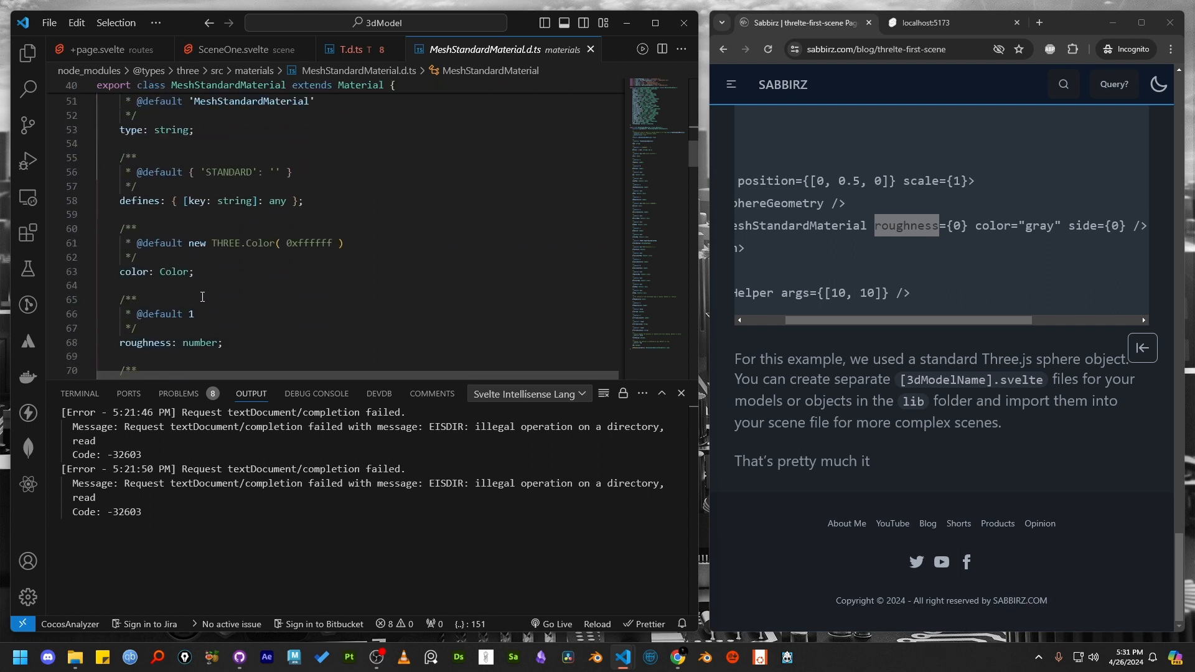
scroll(up, 3)
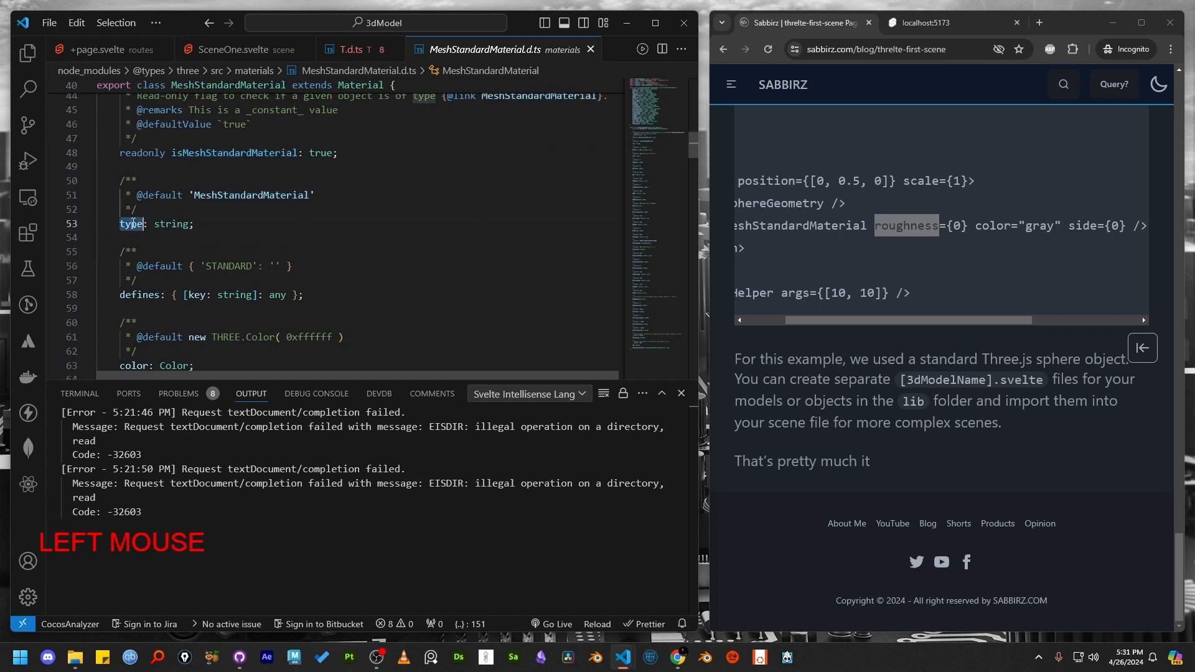
double_click(145, 280)
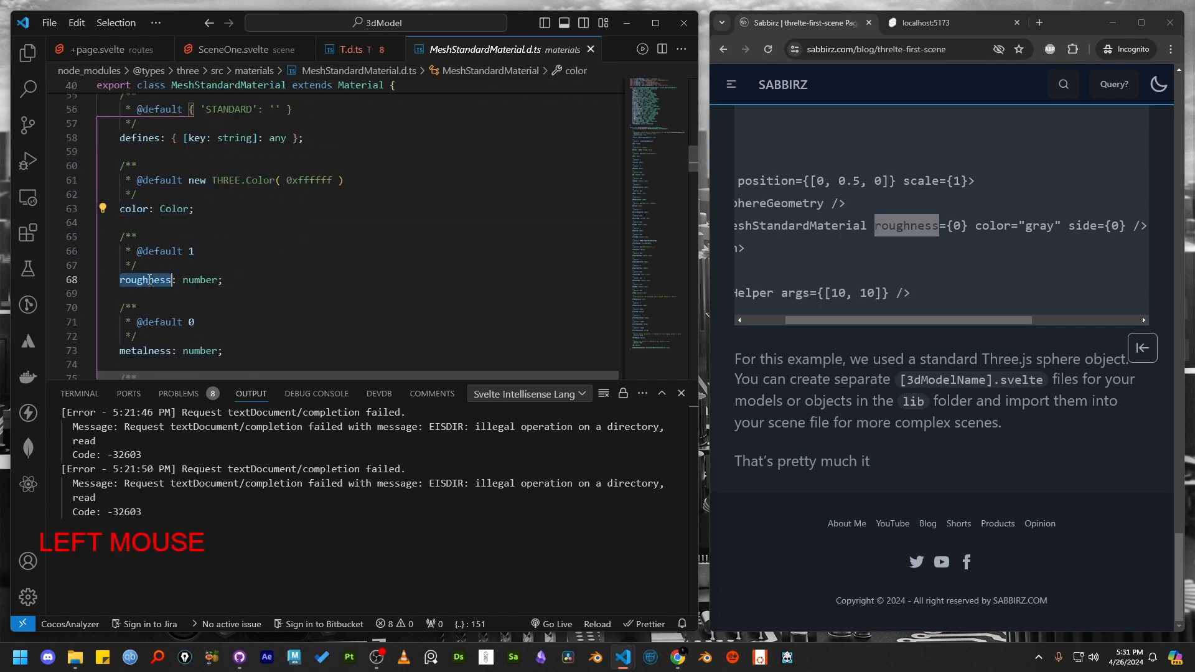
click(152, 281)
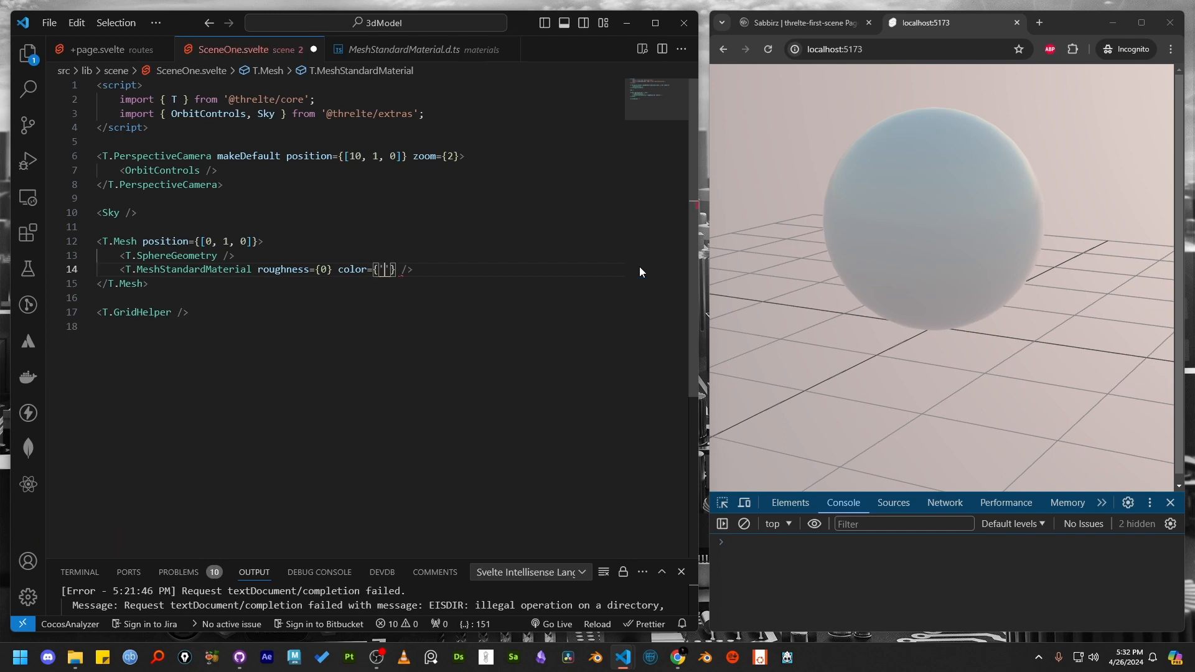
Set the material color to 'gray', copy metalness from the d.ts onto it with ={} and save.
text(gray)
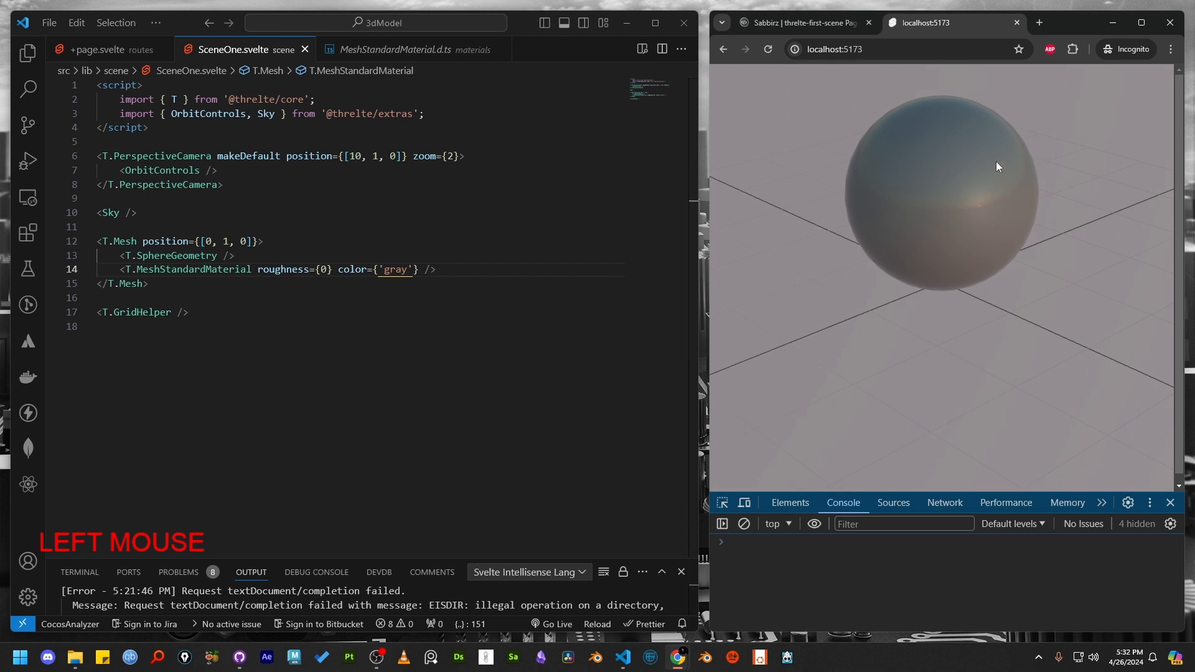
click(395, 49)
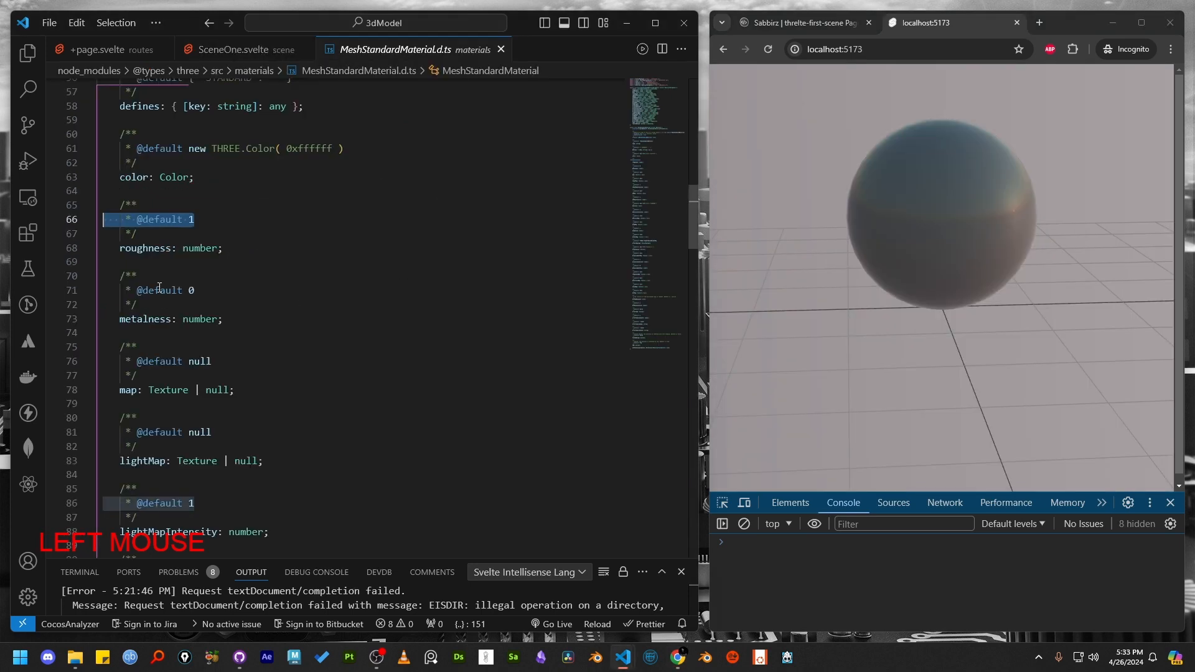
double_click(144, 319)
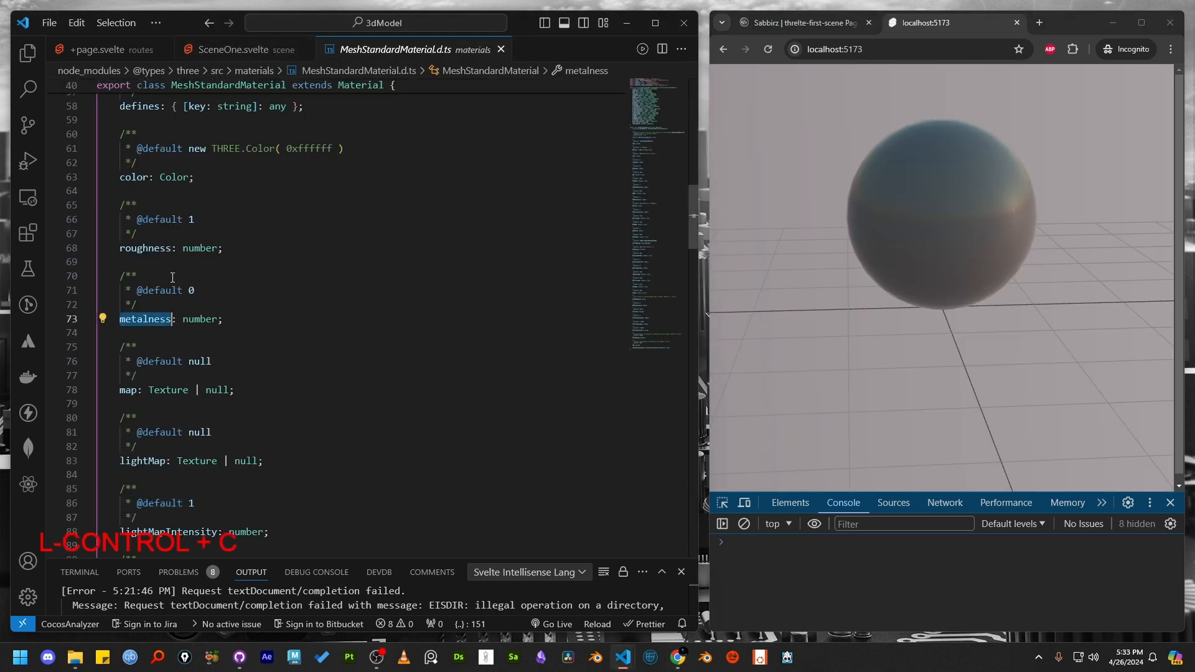
click(236, 50)
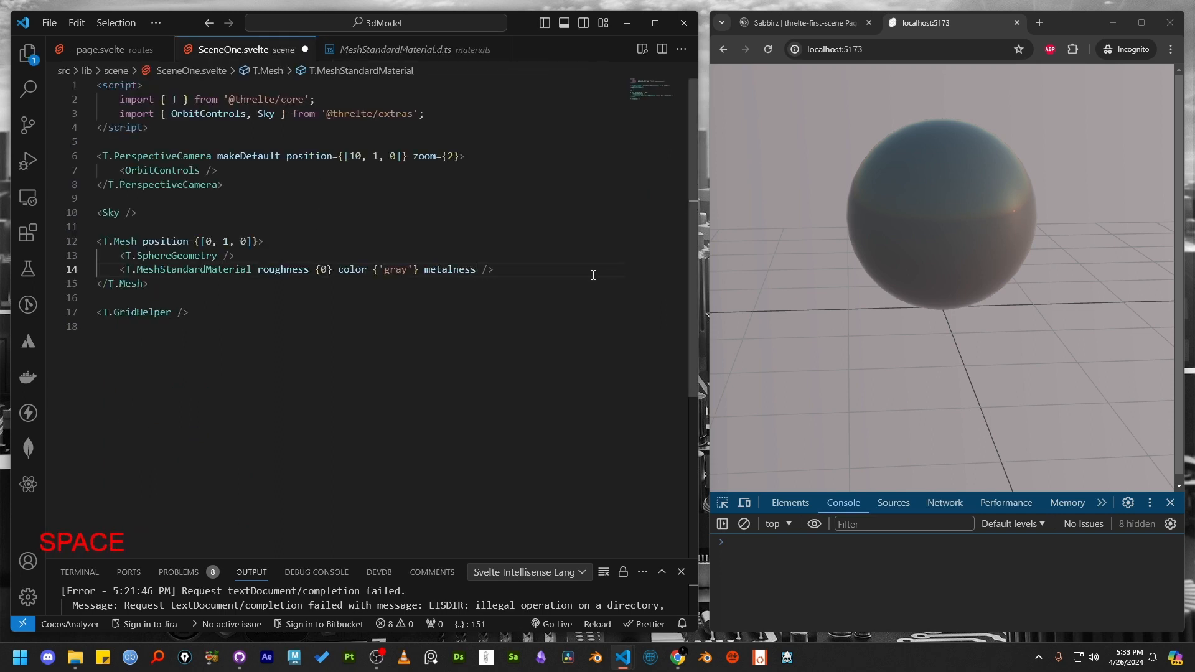
text(={})
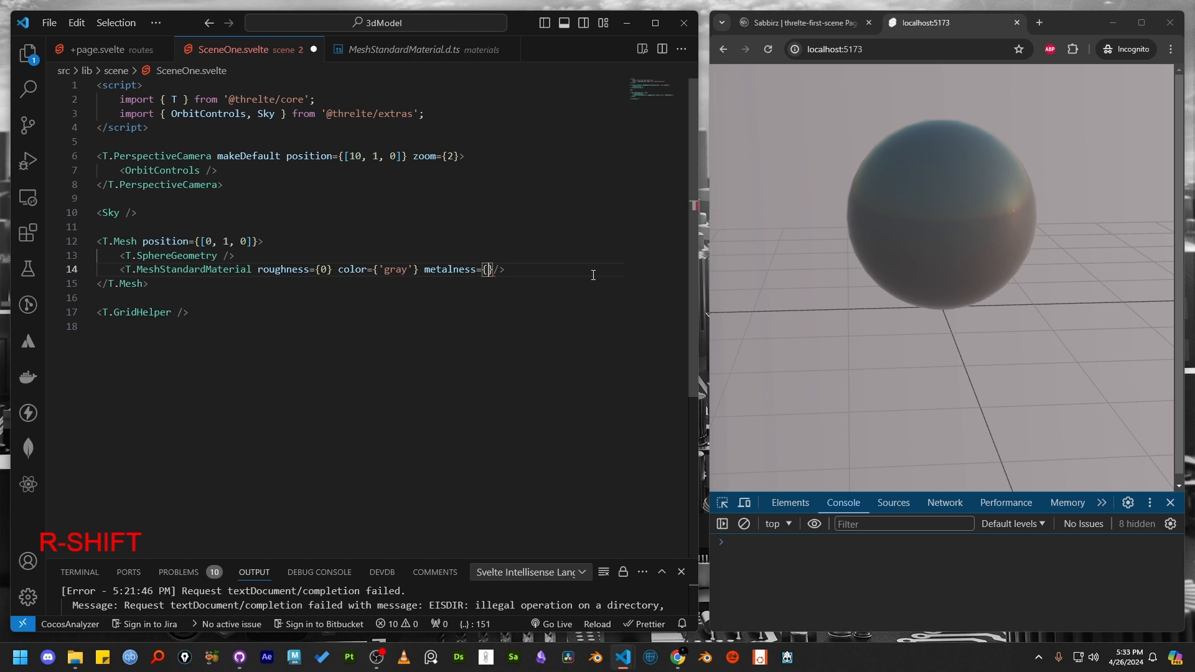
key(ctrl+s)
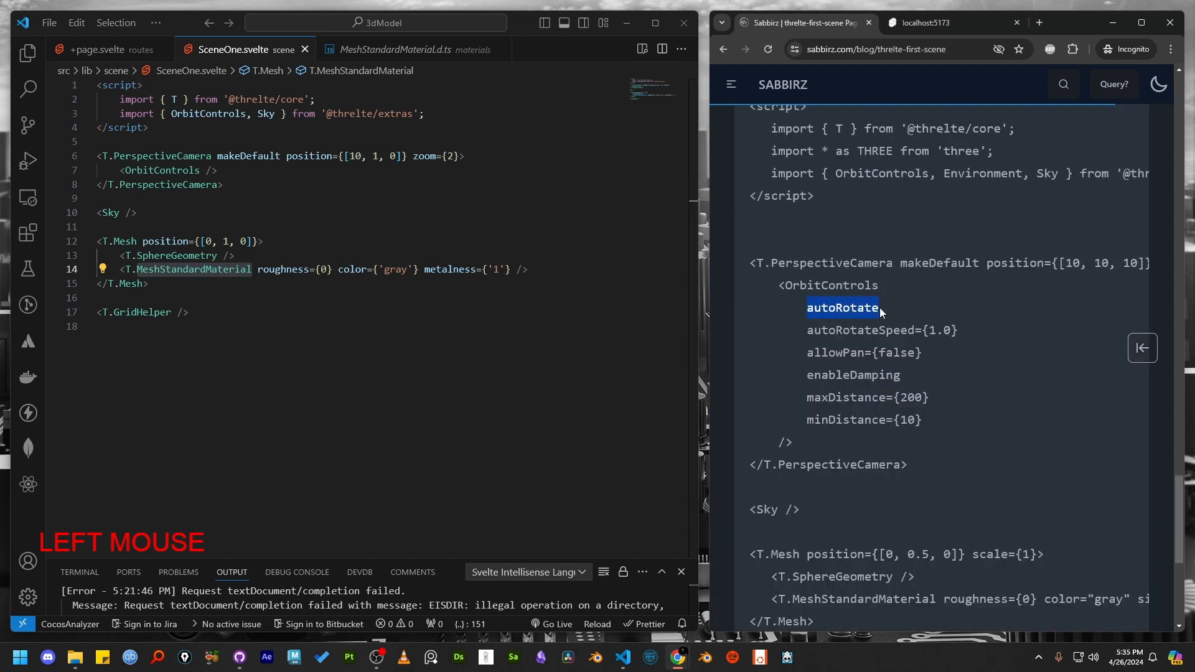
Paste autoRotate and enableDamping onto OrbitControls and watch the sphere scene rotate on localhost.
key(ctrl+v)
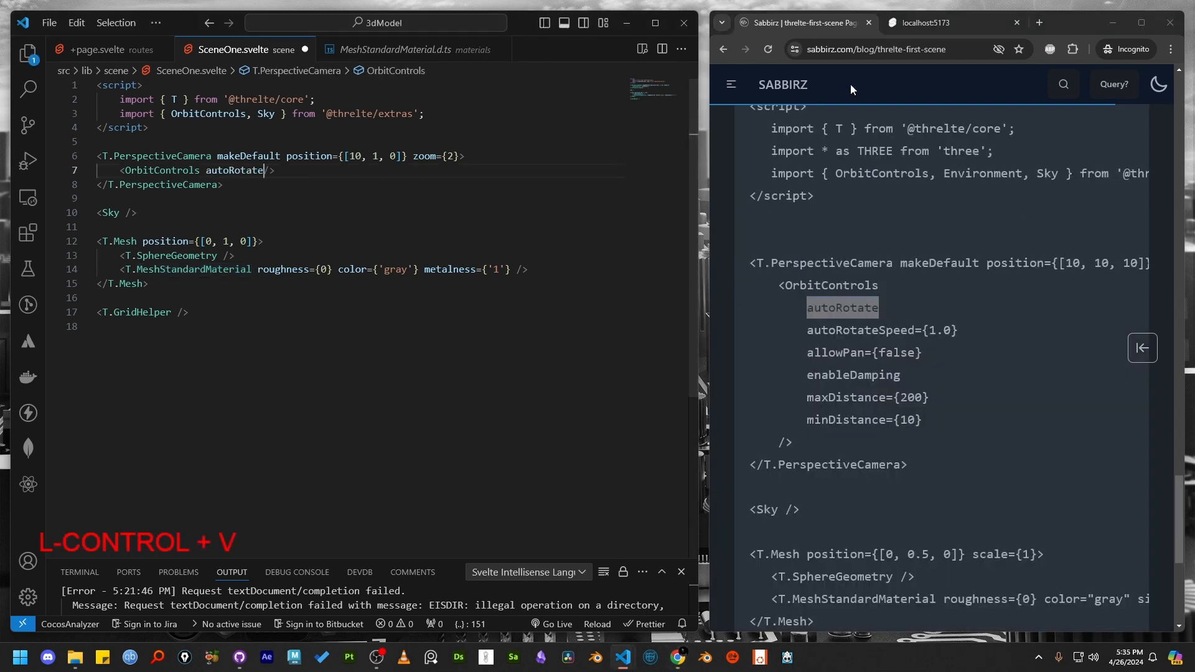
click(923, 22)
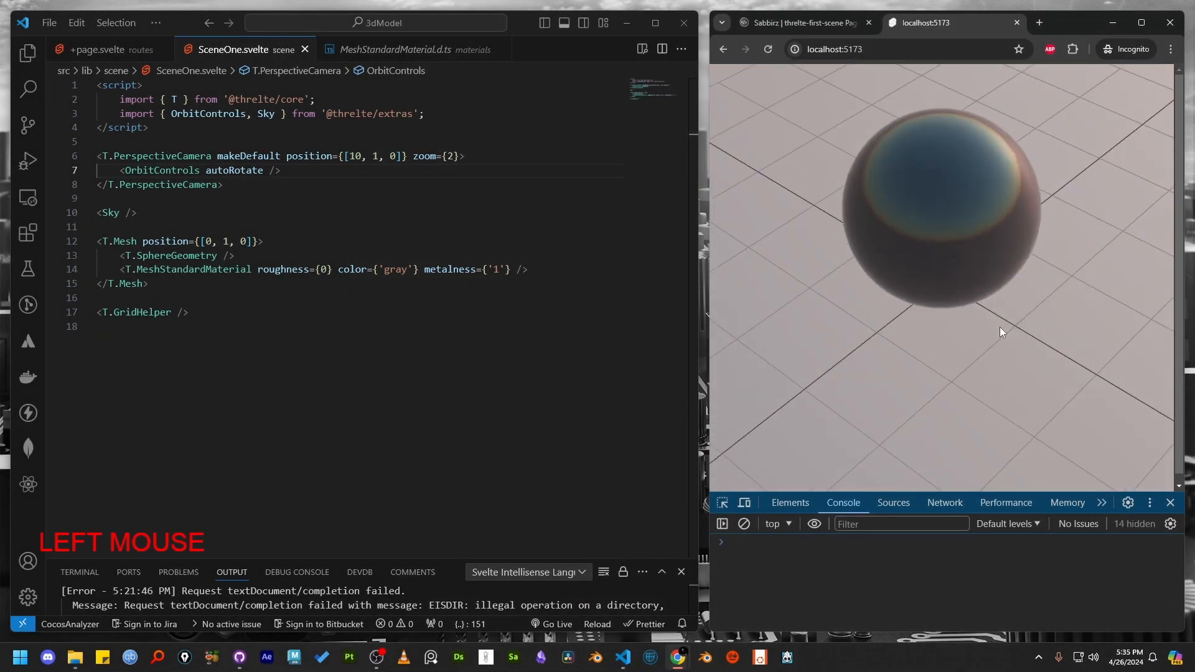
scroll(down, 3)
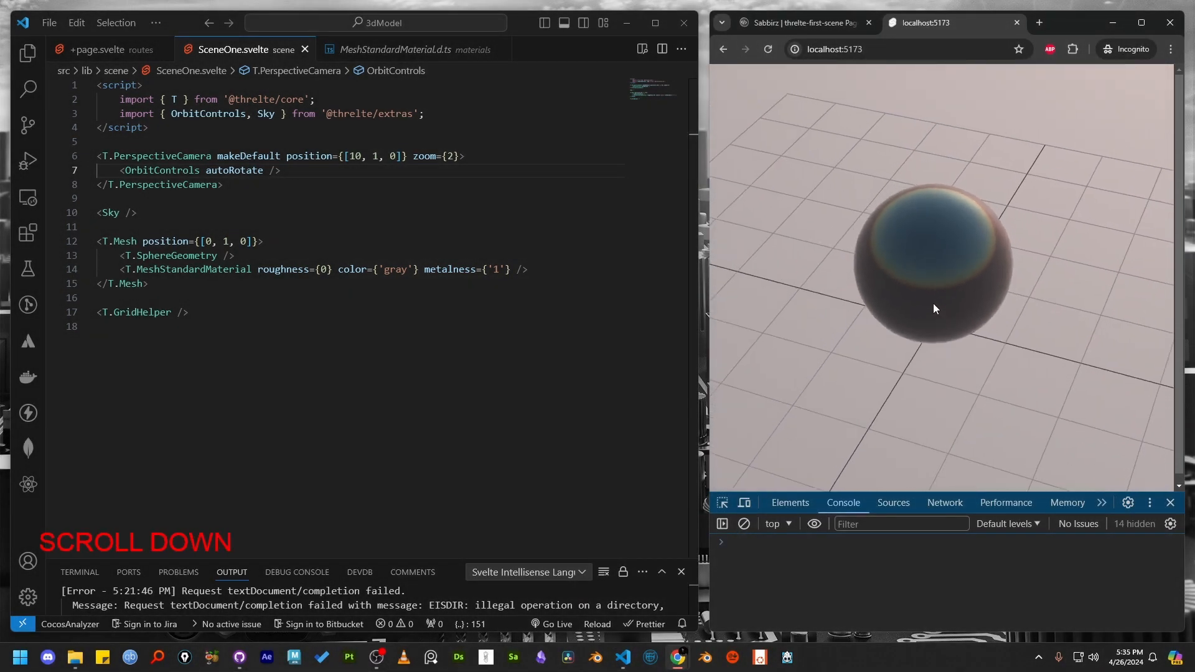
click(797, 22)
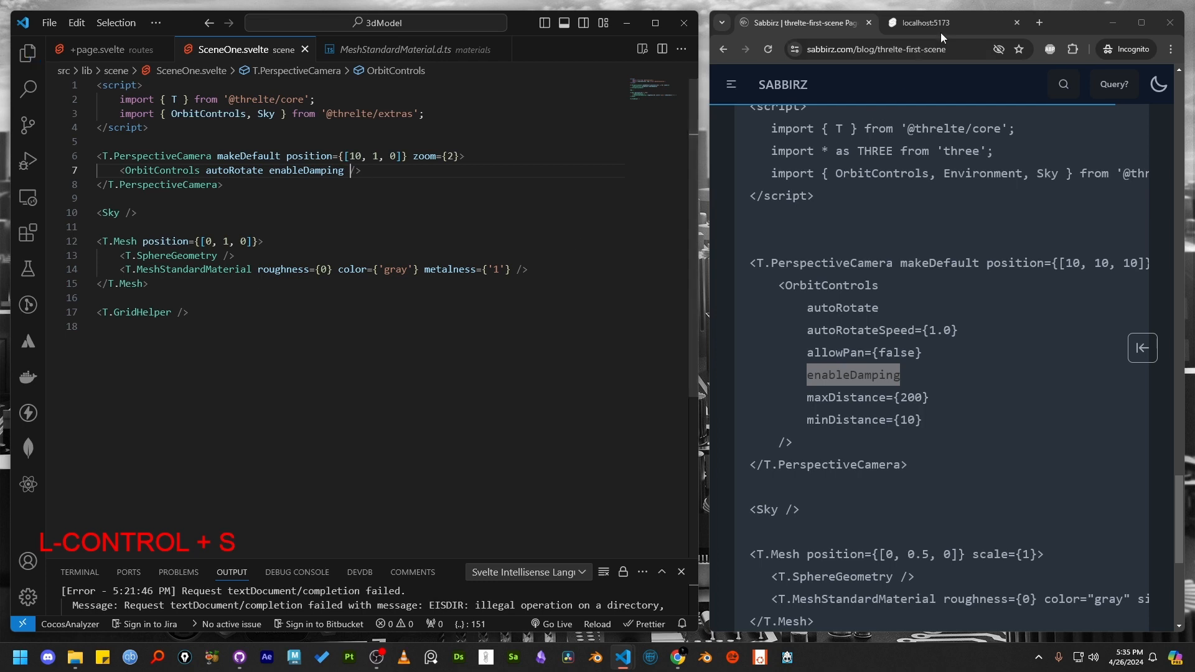
click(922, 23)
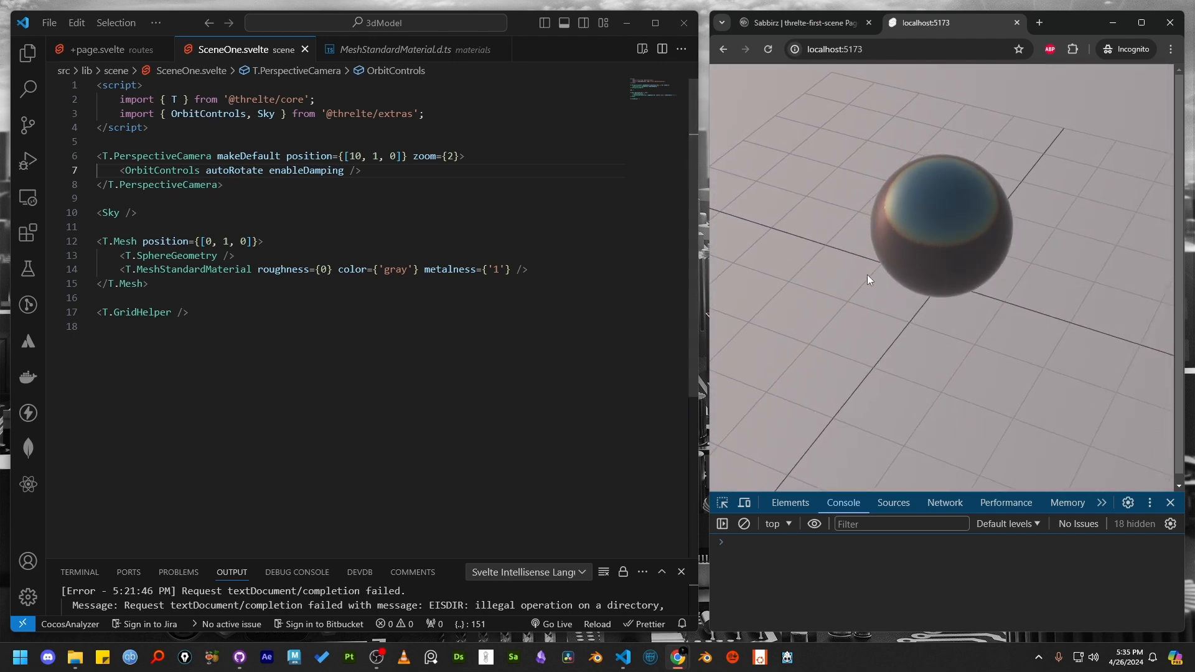
click(801, 22)
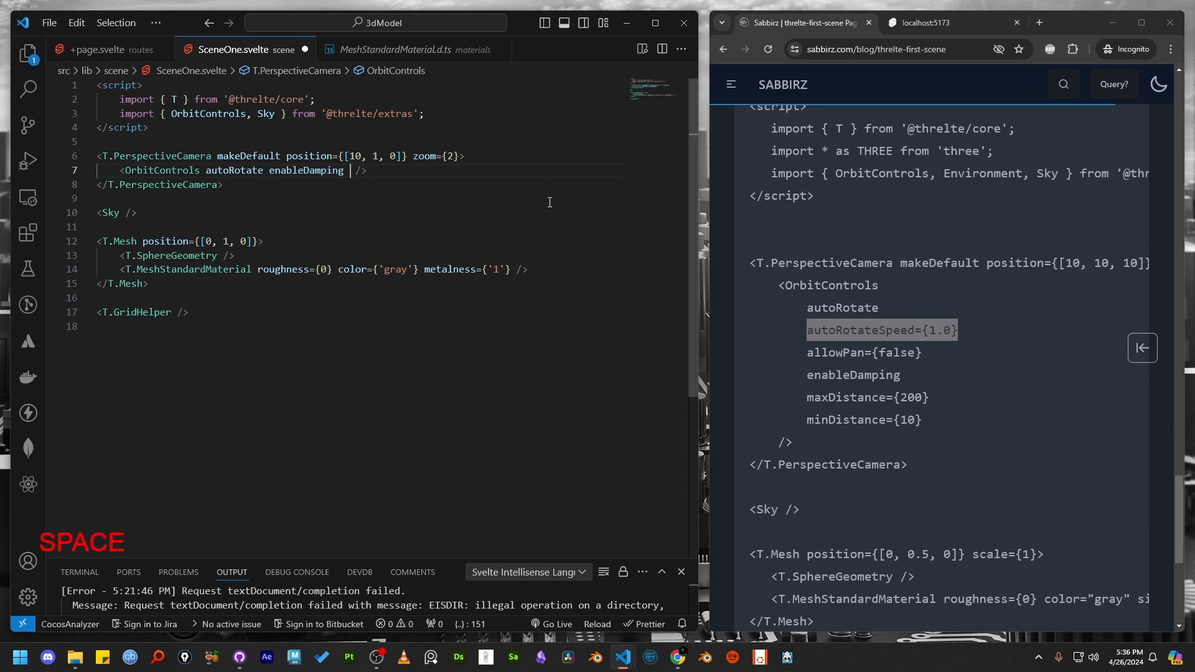
Add autoRotateSpeed, lower it to 0.5, save, and confirm the slower rotation in the preview.
key(ctrl+s)
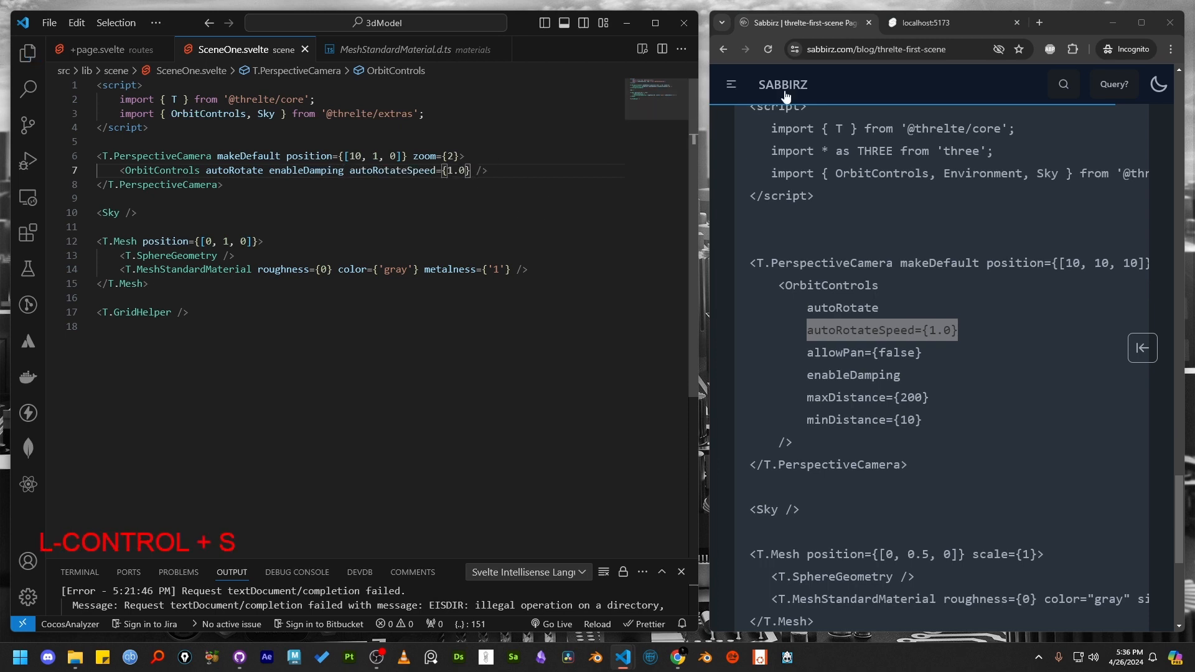
click(922, 22)
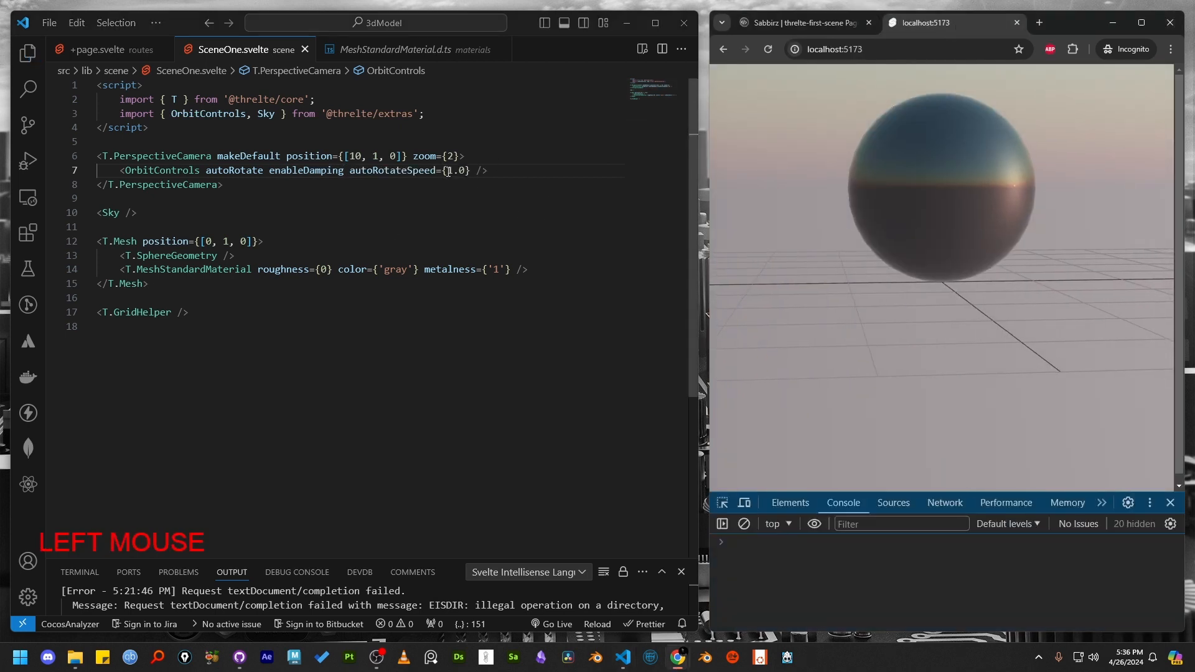
key(shift+Right)
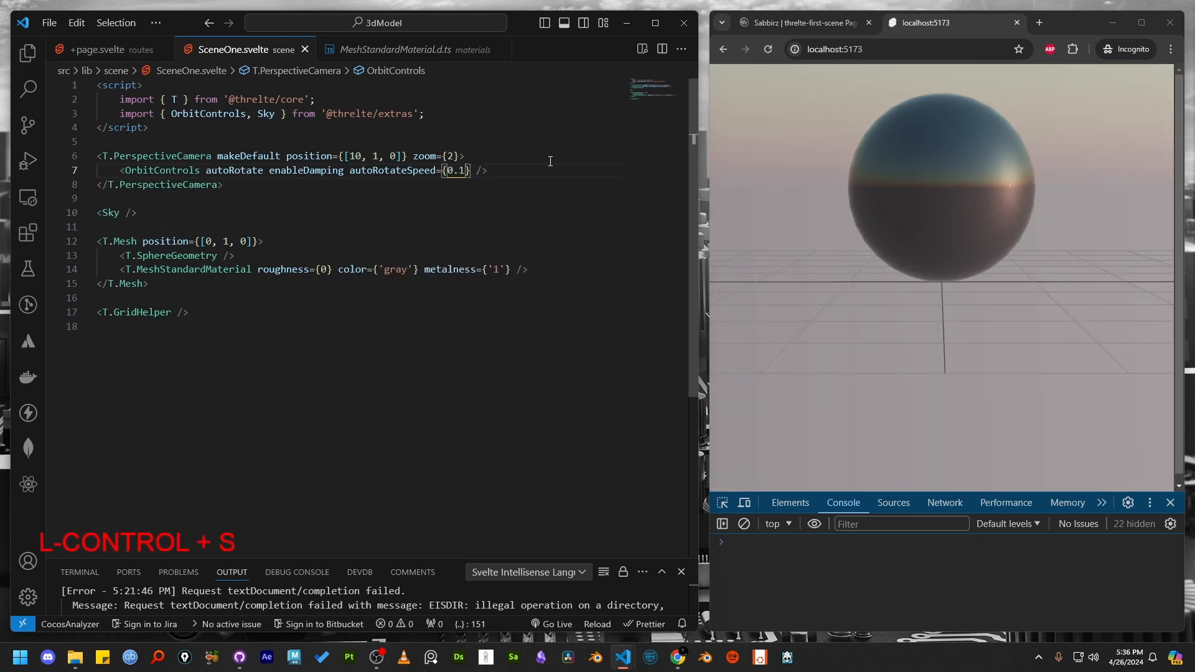
key(ctrl+s)
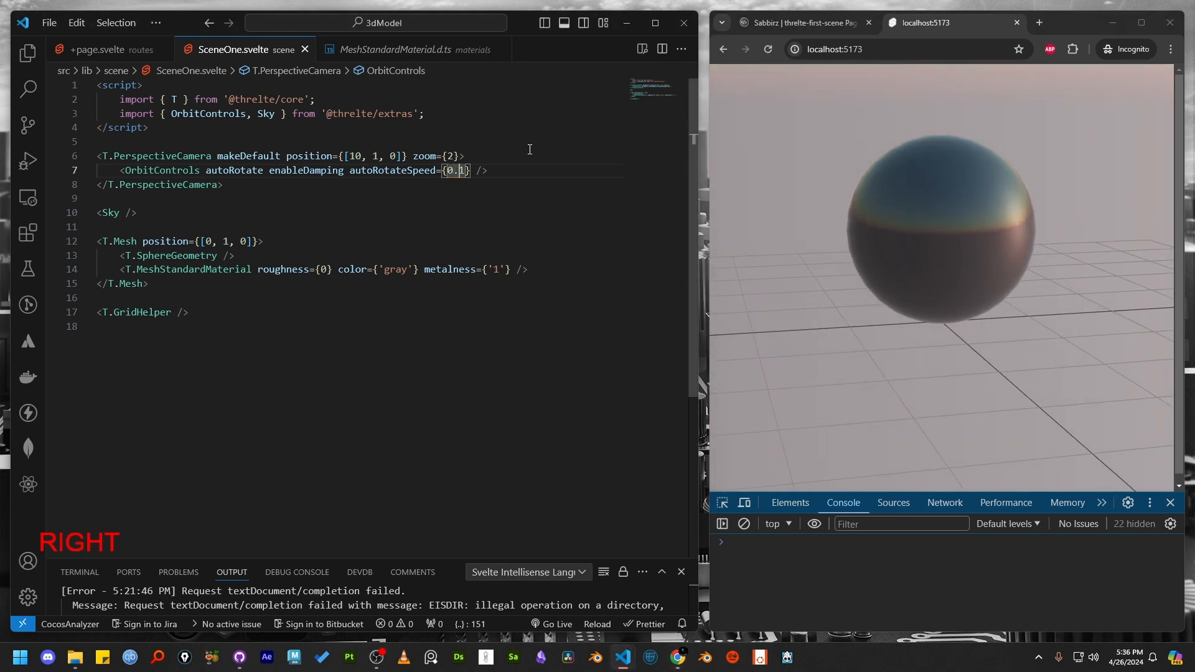
key(ctrl+s)
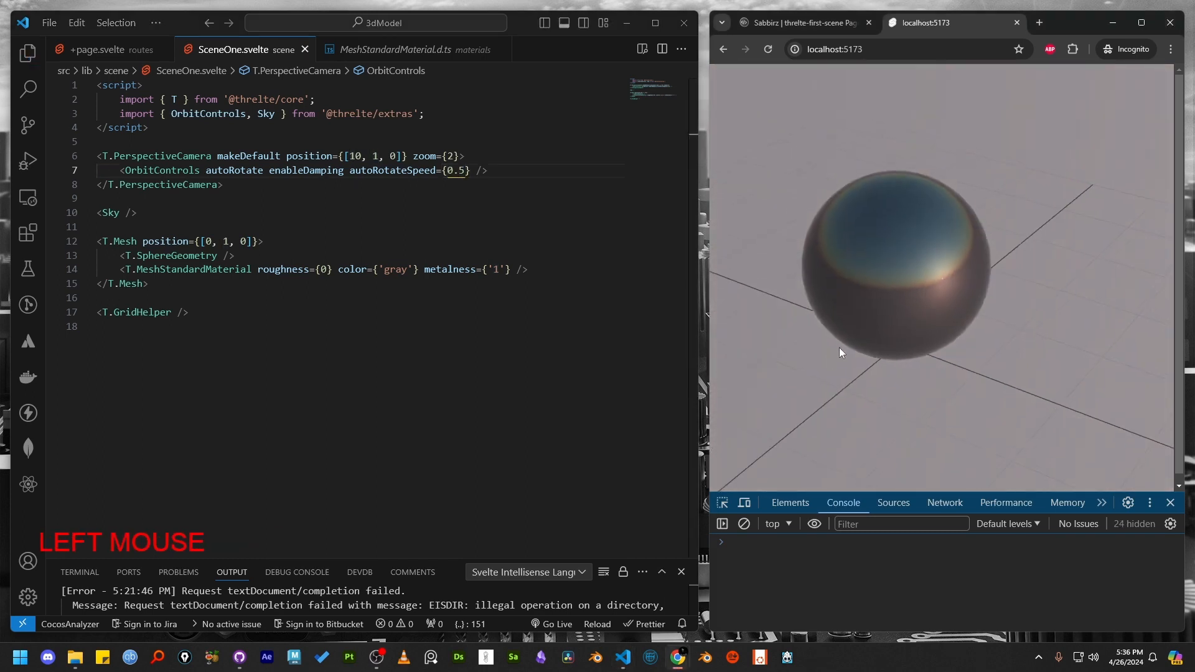
click(799, 22)
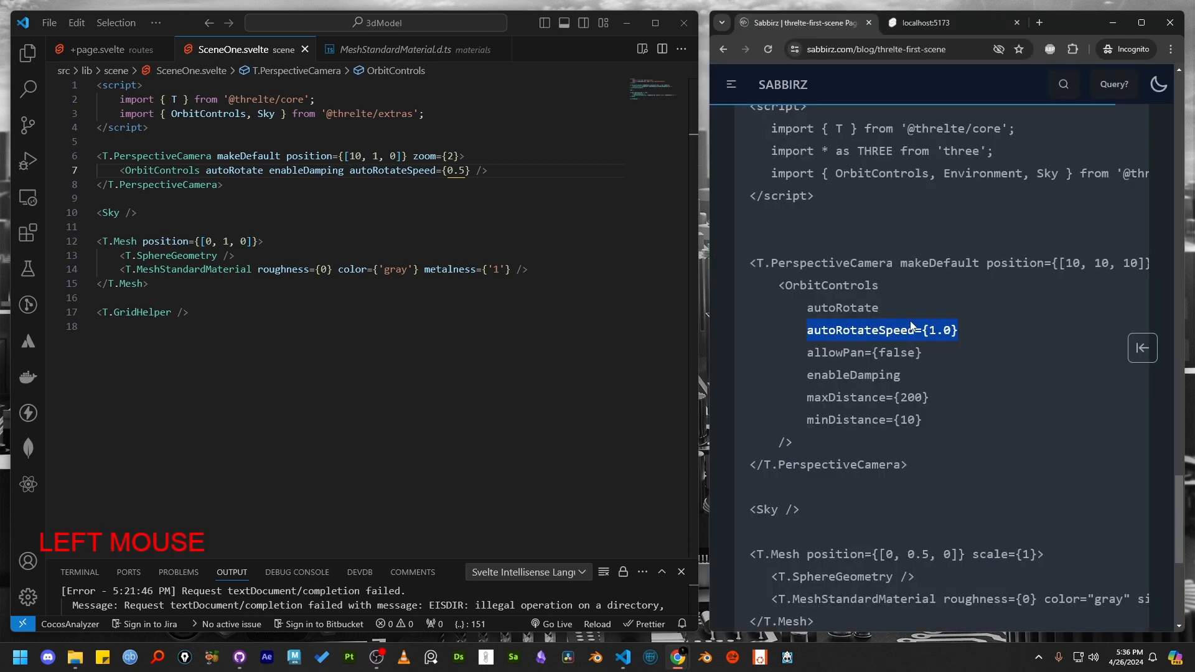
Copy fov={80} from the blog onto T.PerspectiveCamera, change it to 50 and save.
scroll(right, 3)
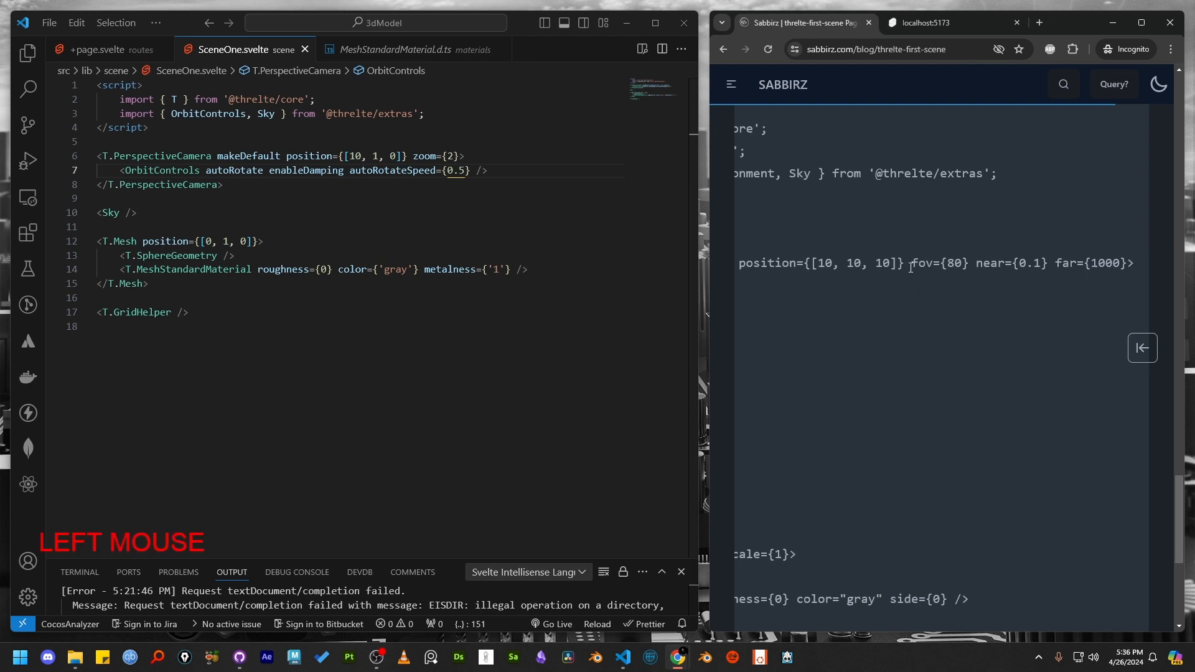
double_click(939, 263)
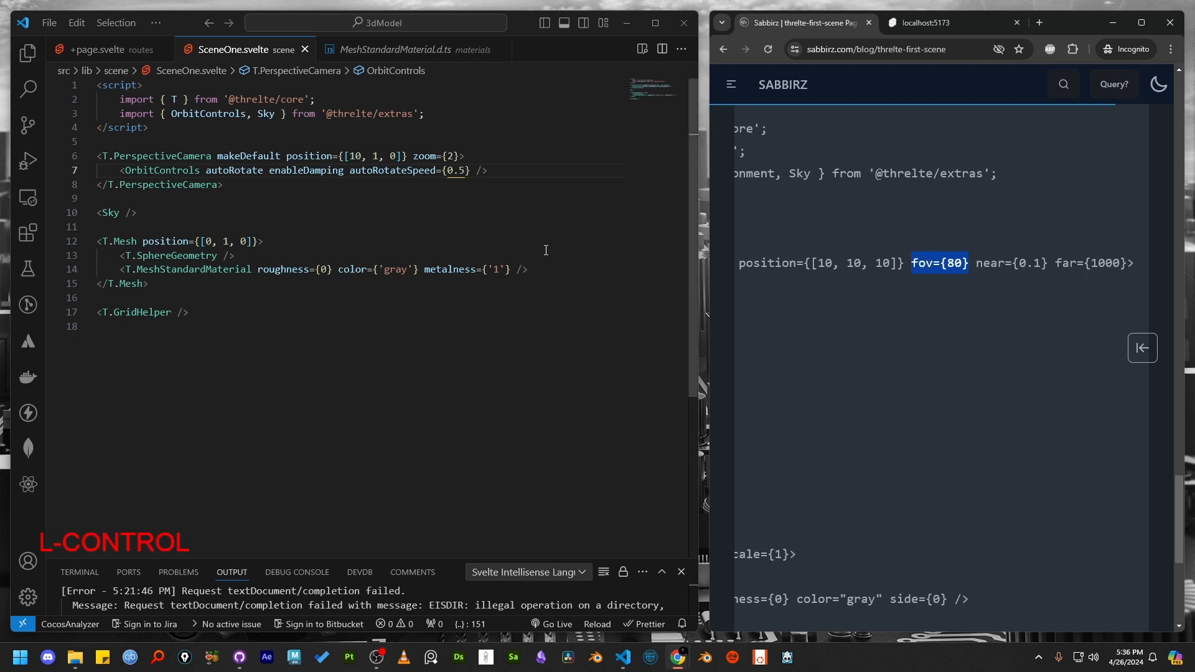
key(ctrl+v)
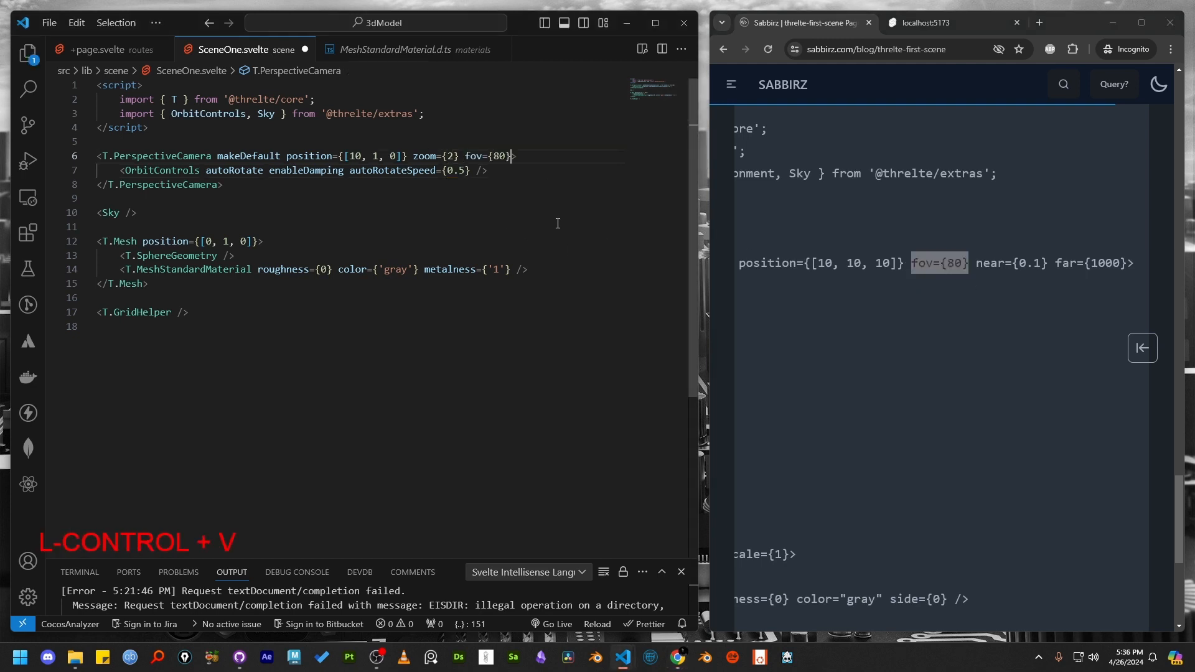
key(ctrl+s)
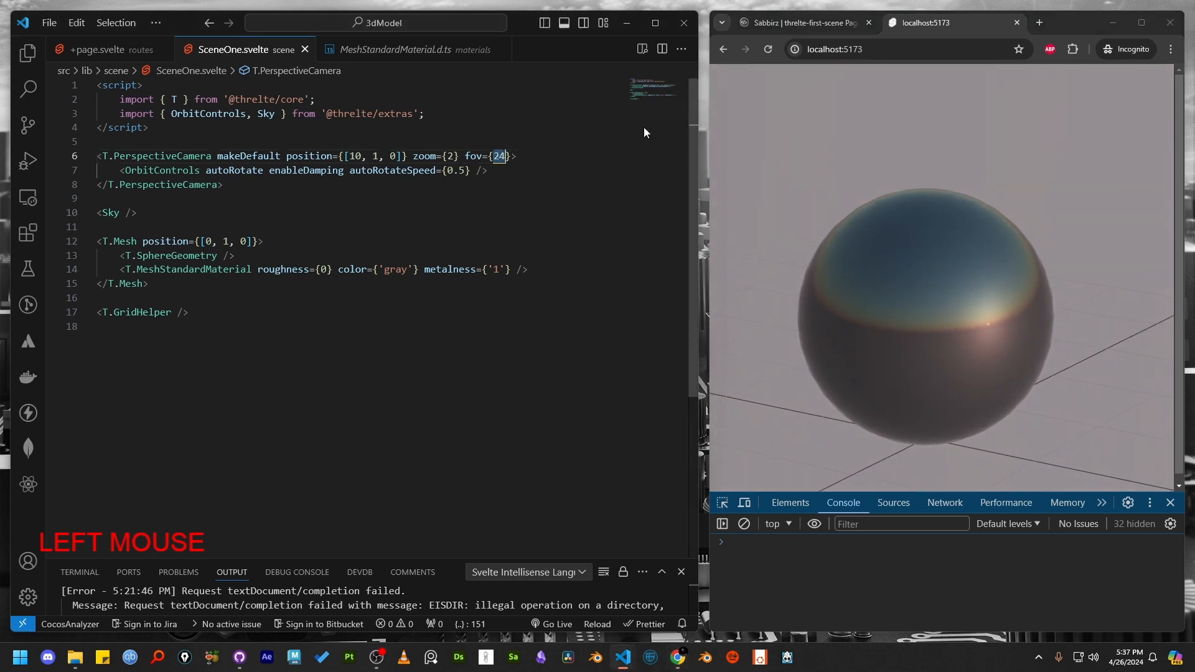
text(50)
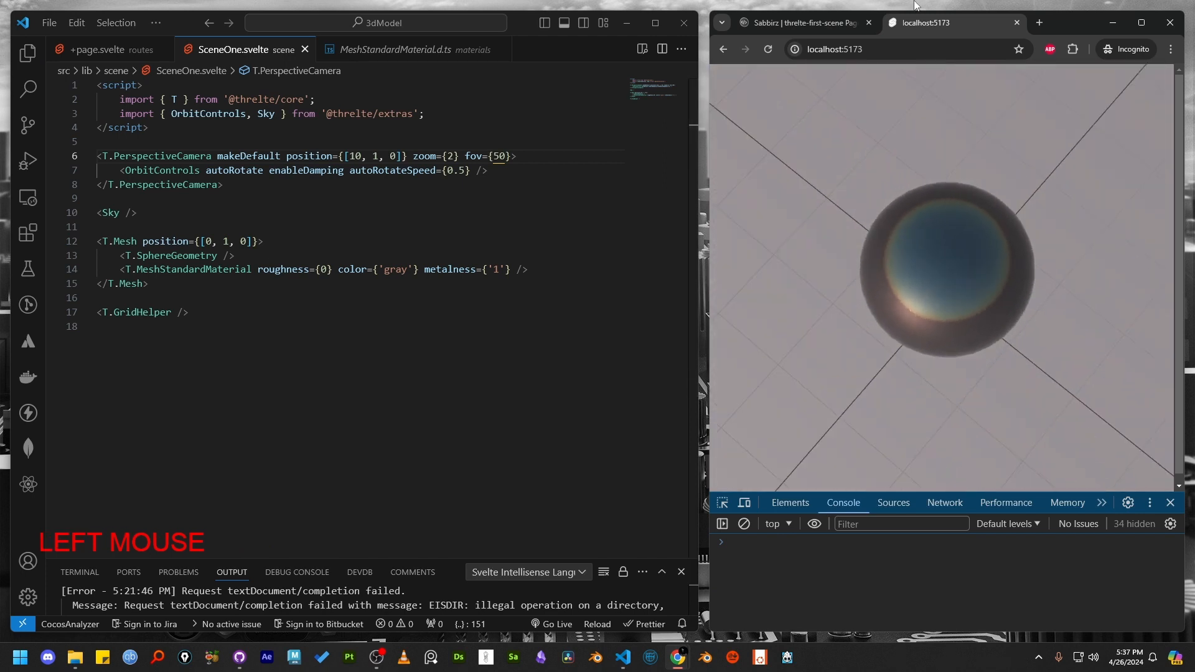
Open the 'From GLB, GLTF to svelte file' post and scroll to its Merc Hovercar model download step.
click(801, 22)
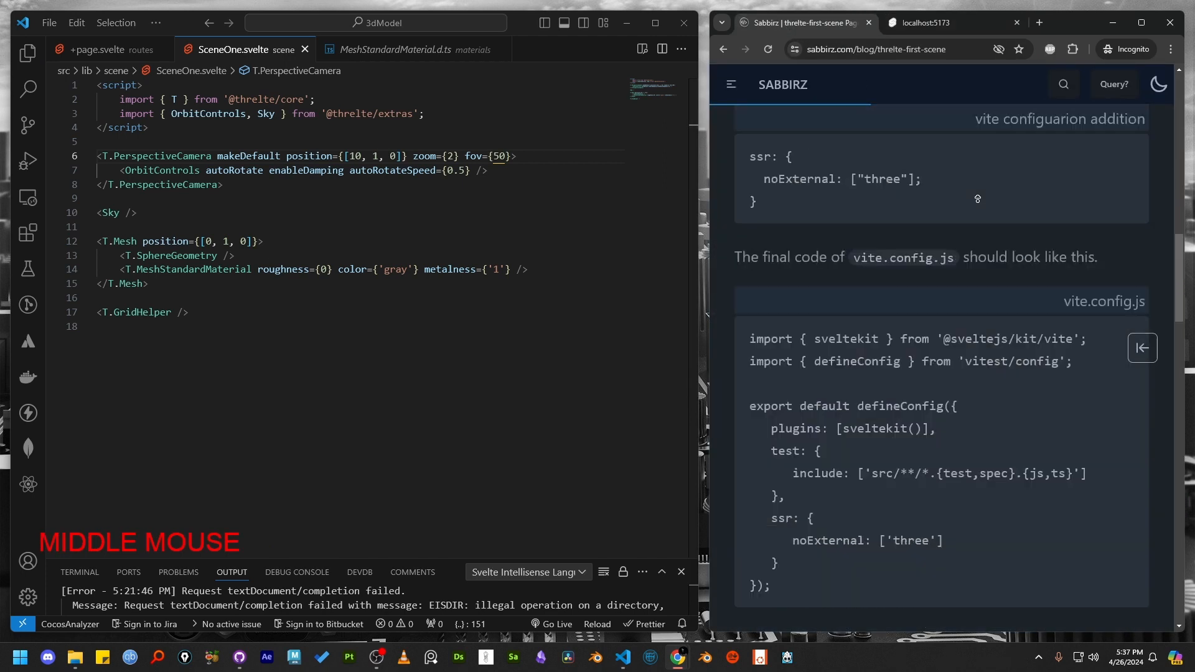
click(1062, 84)
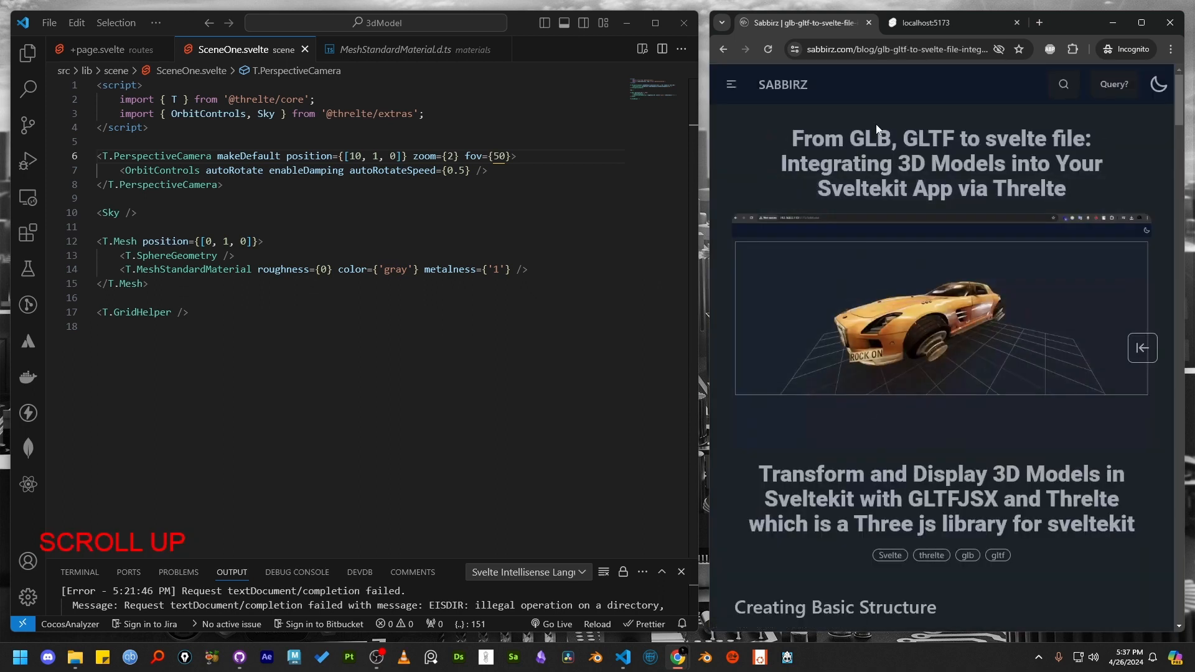
scroll(down, 3)
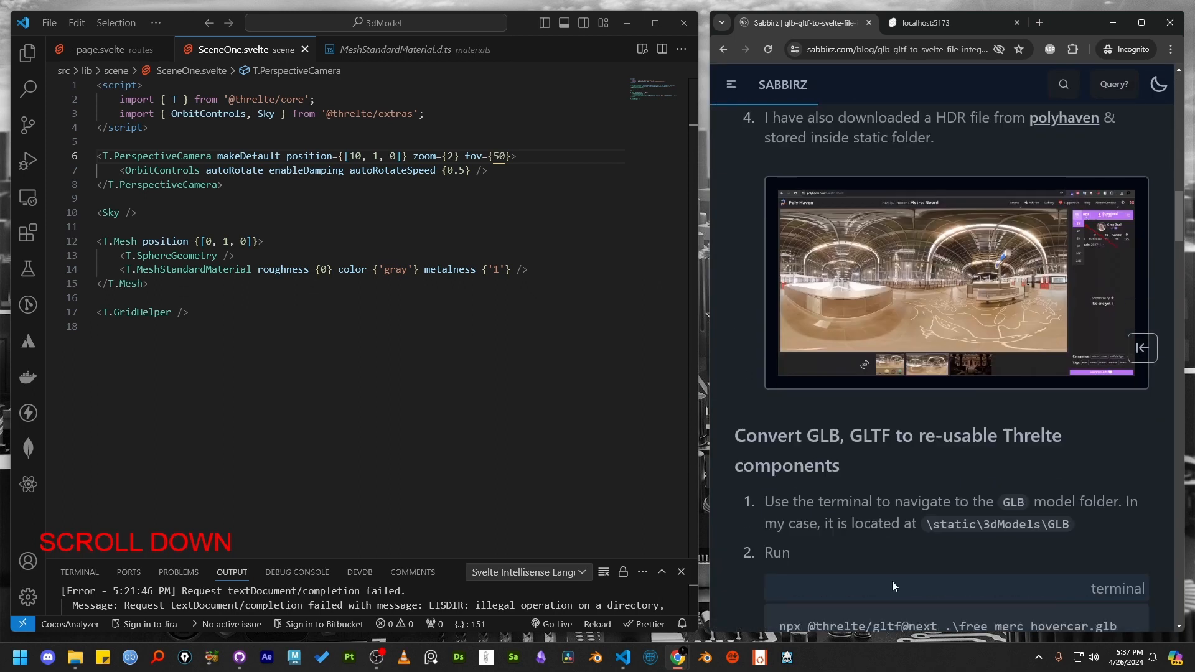
scroll(up, 3)
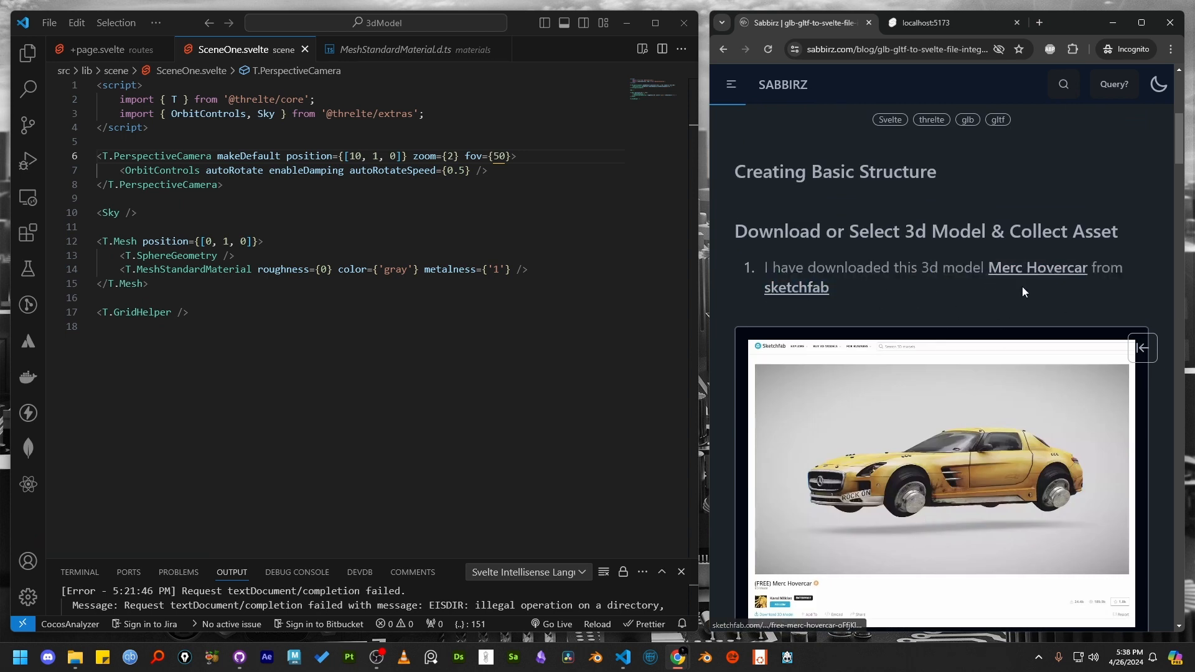
mouse_move(1036, 268)
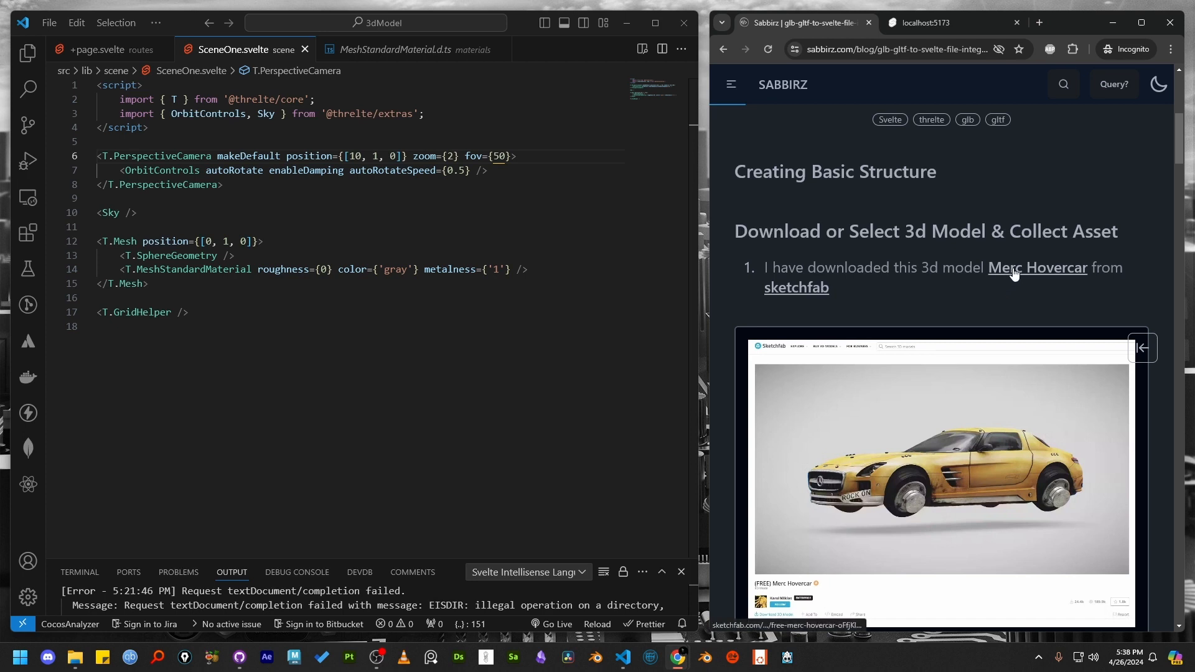
Download the Merc Hovercar as GLB from Sketchfab into the project's static/3dModel folder.
click(1036, 267)
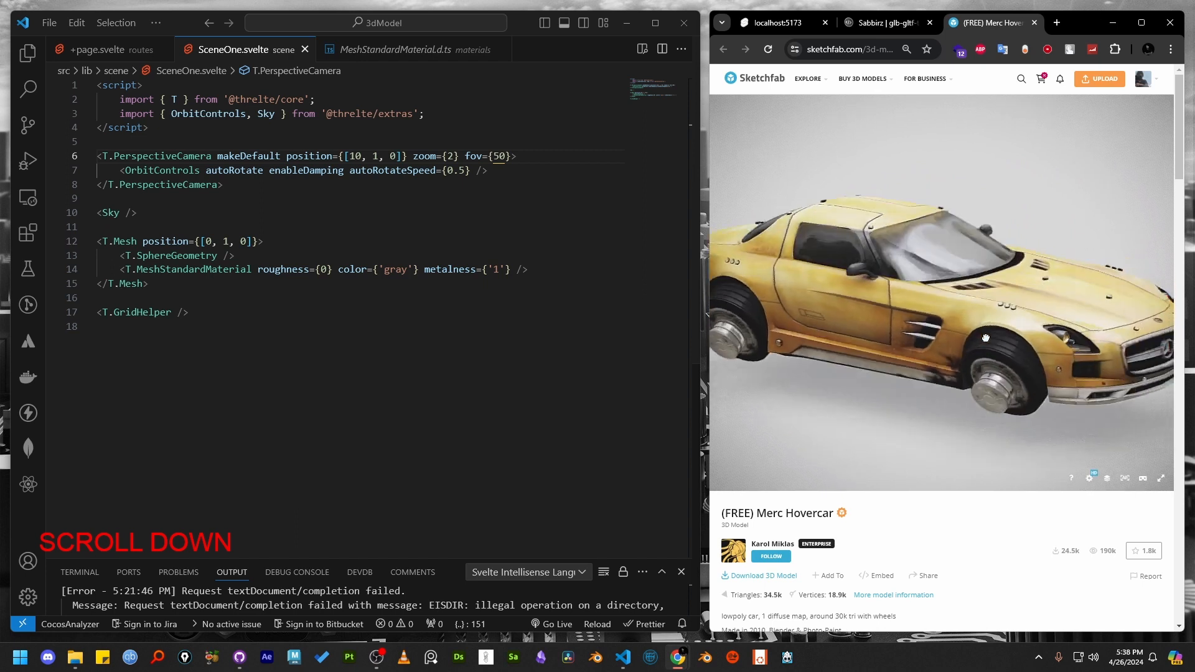
click(763, 576)
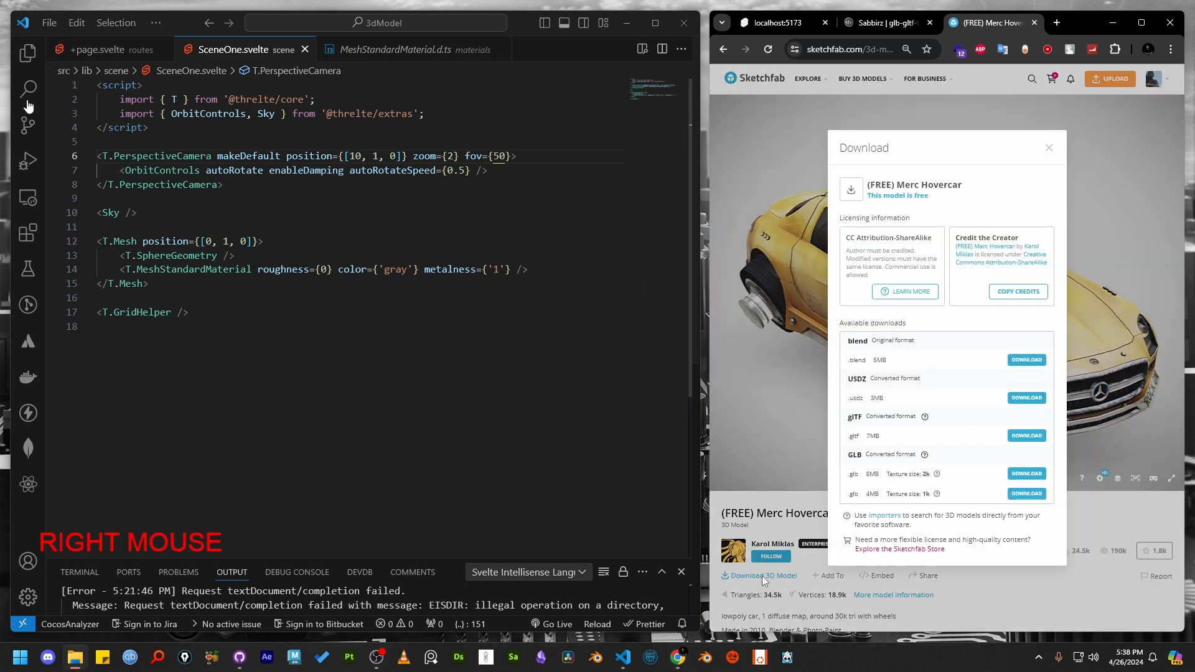
click(29, 52)
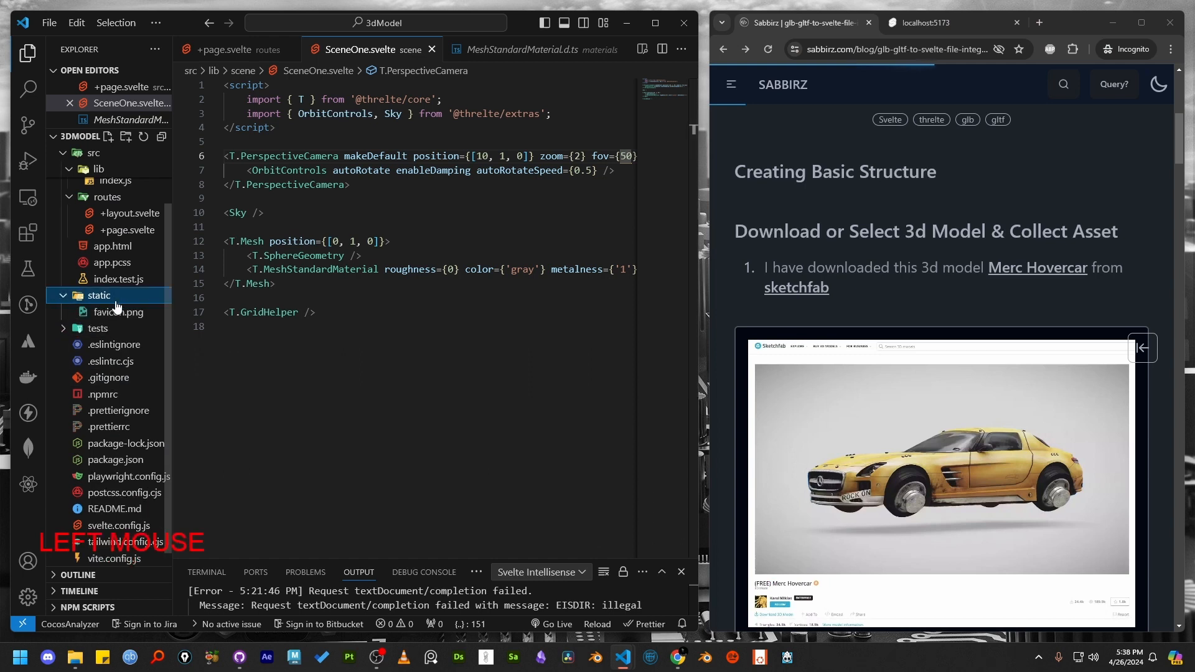
click(161, 137)
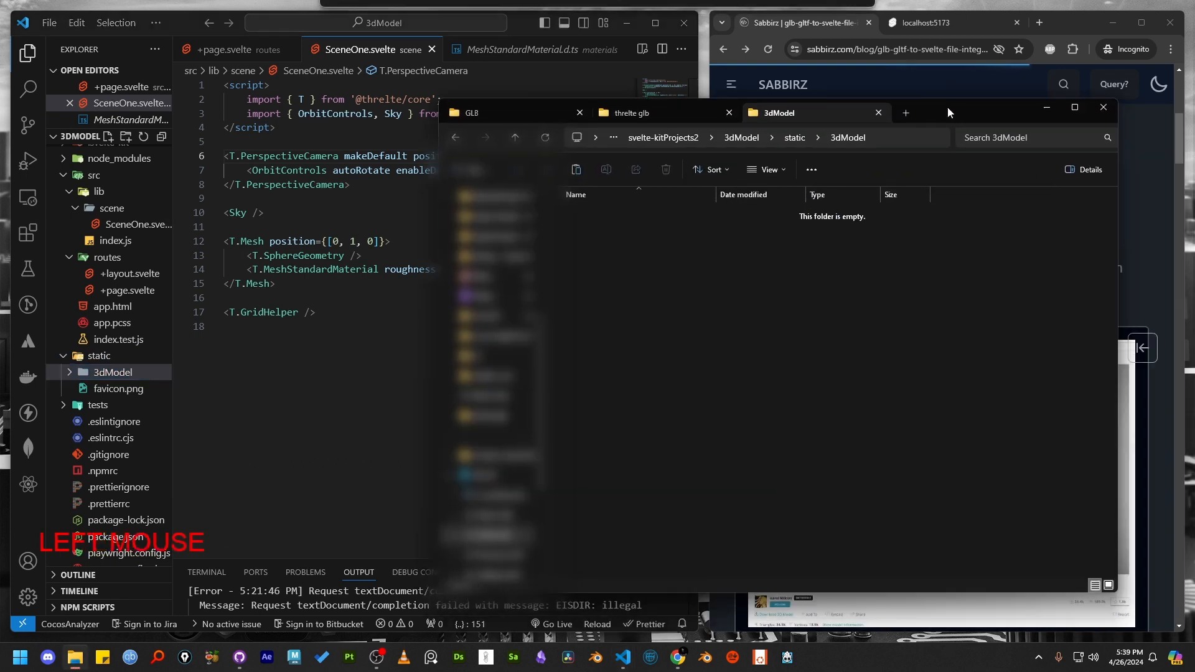
mouse_move(698, 381)
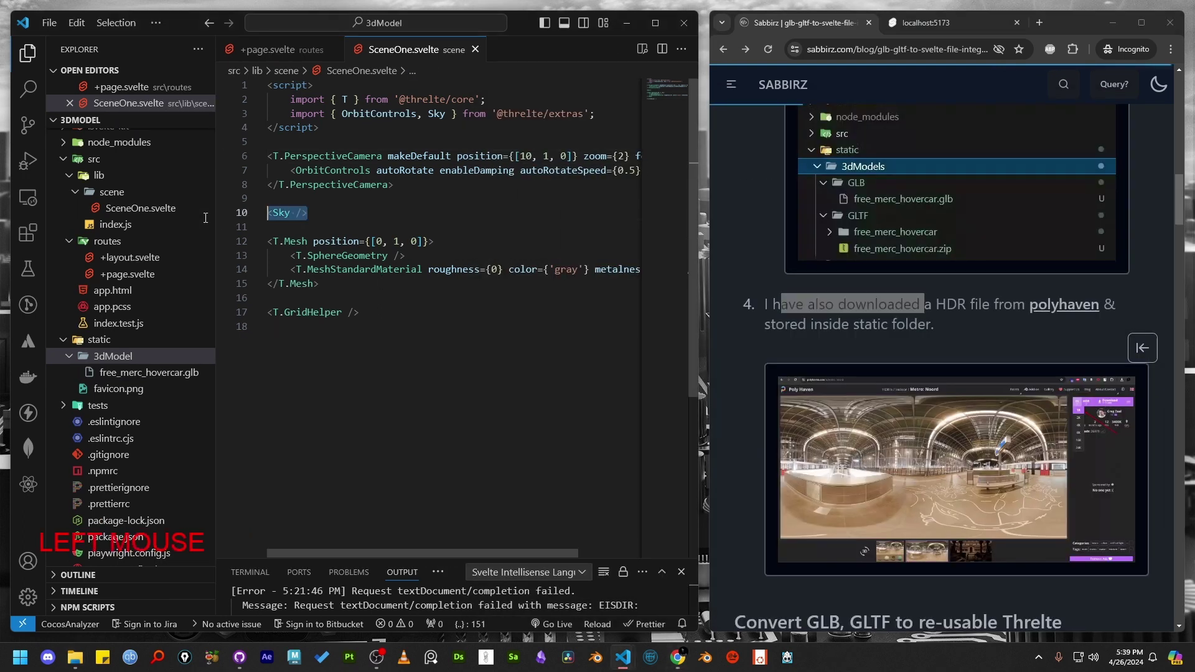
Start downloading the 1K Metro Noord HDRI from Poly Haven.
click(286, 213)
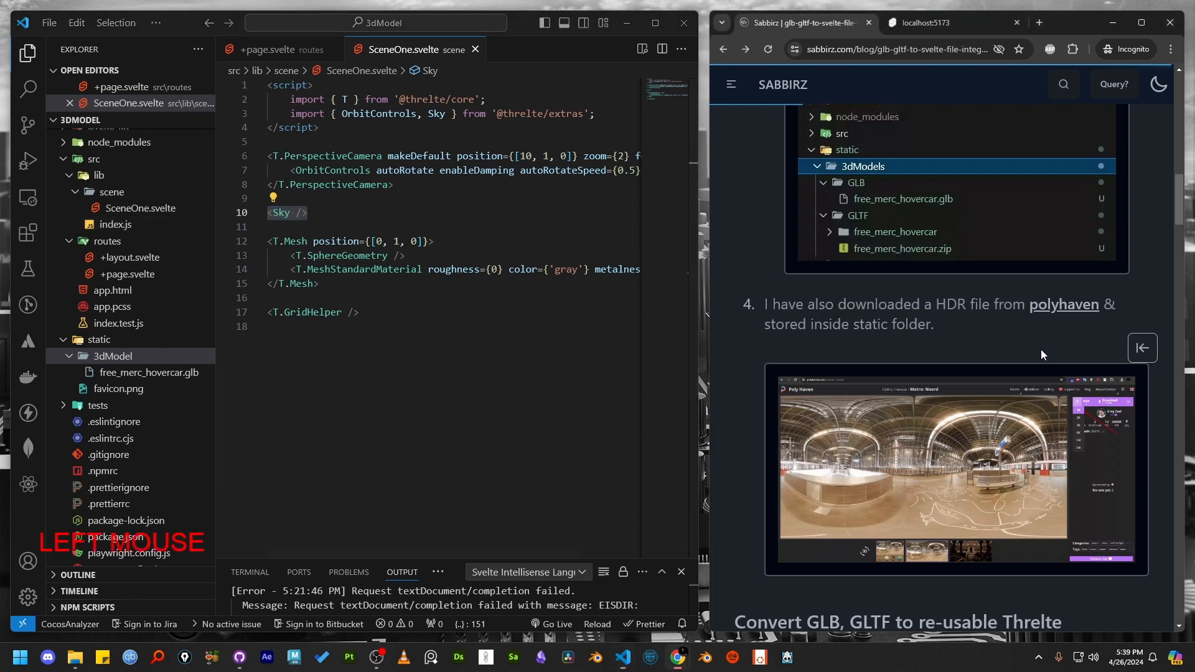
mouse_move(1060, 309)
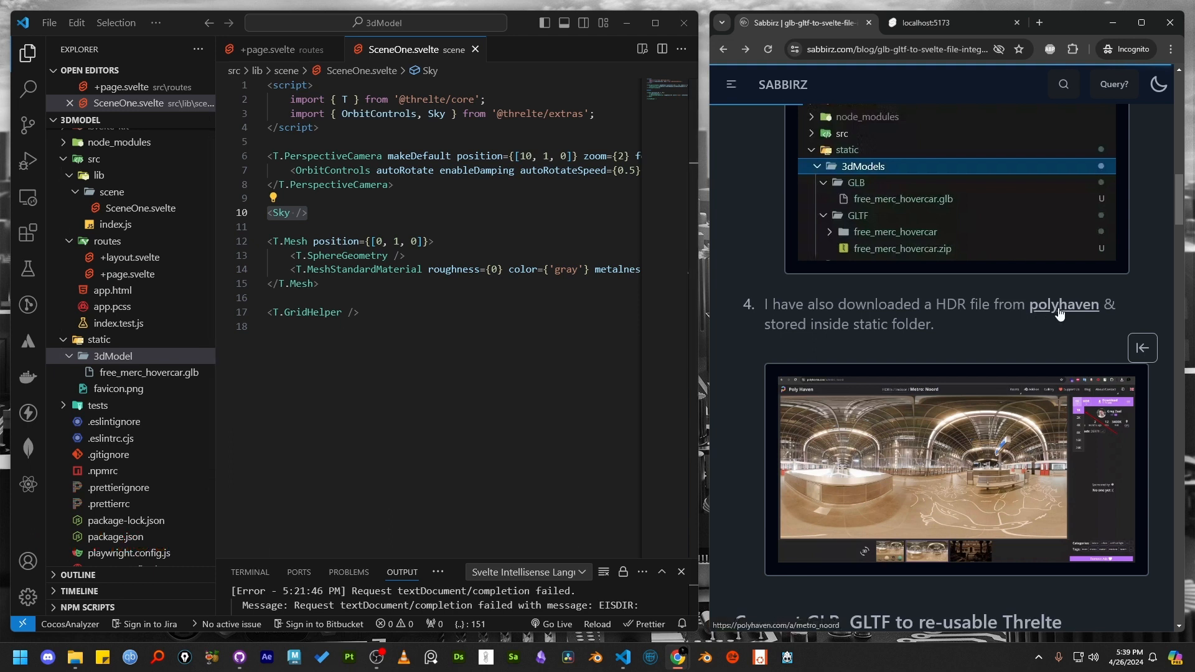
click(1063, 304)
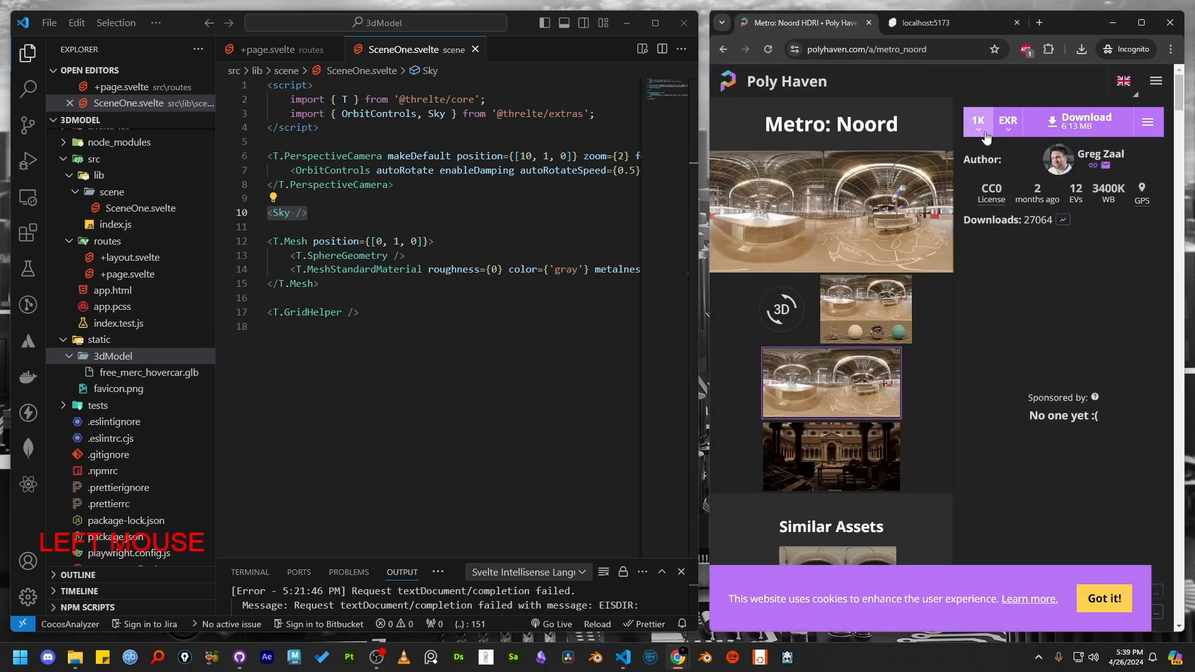
click(1008, 121)
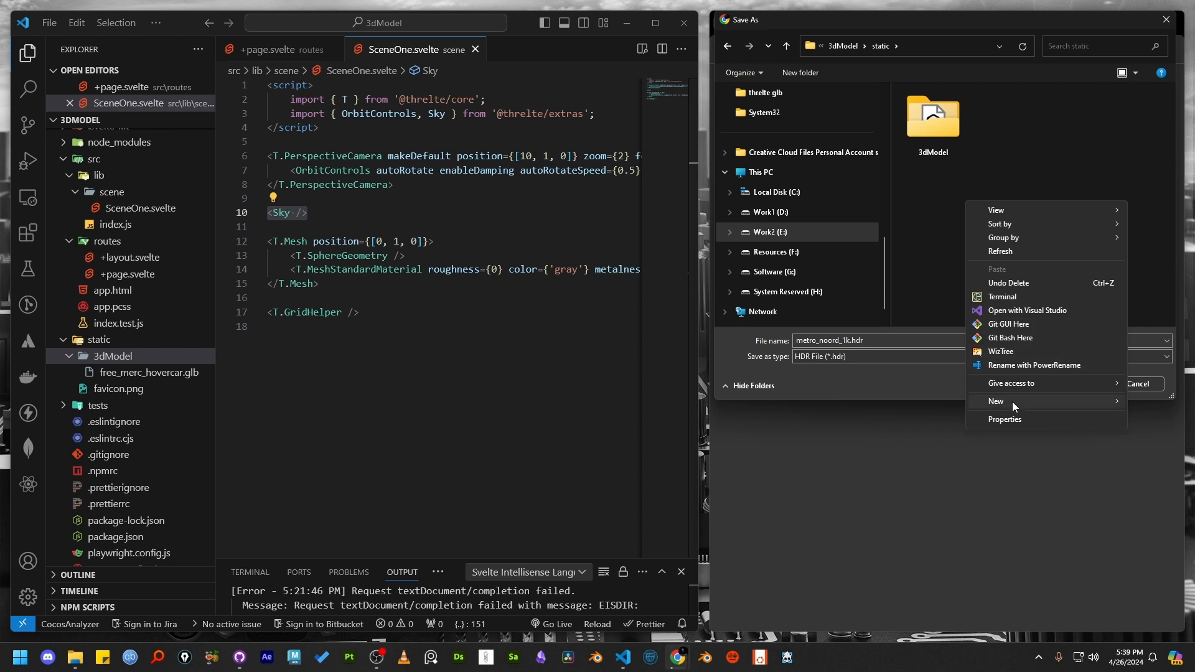
Create a new hdr folder inside static and save the HDRI file there.
click(996, 401)
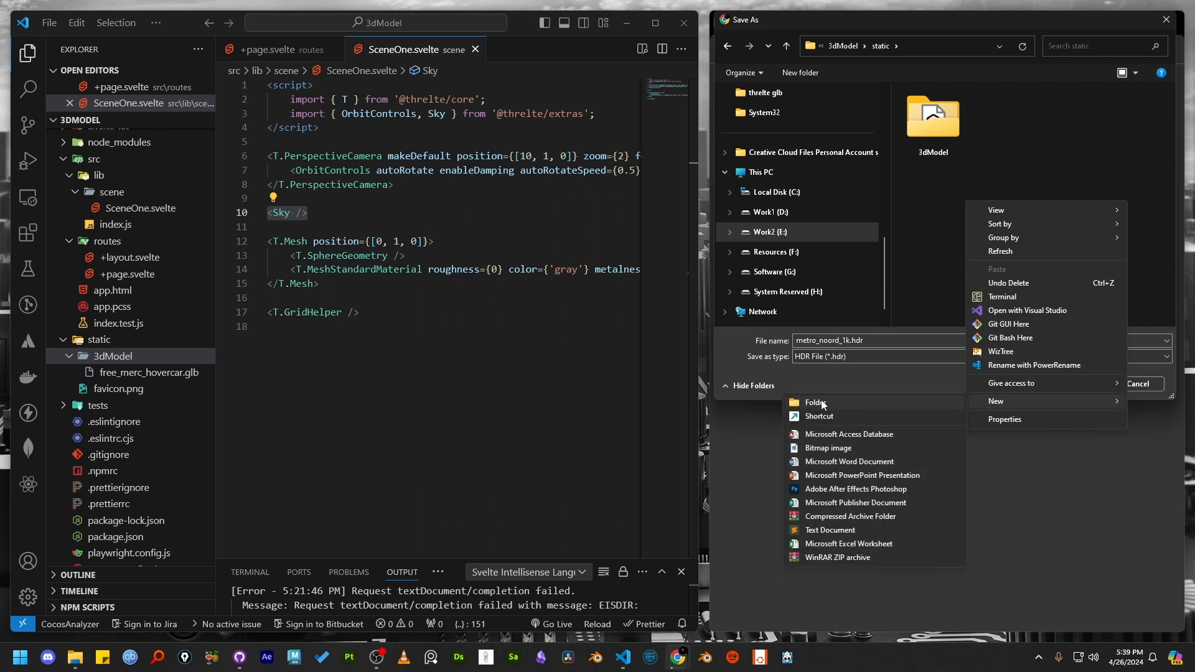
click(817, 402)
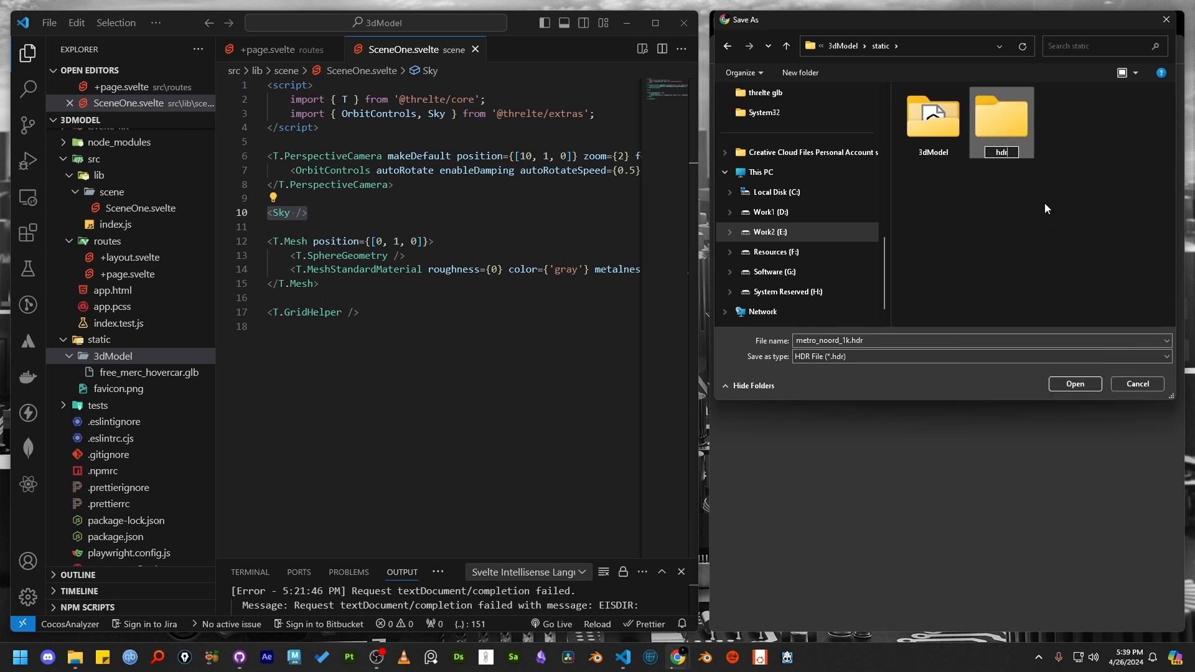
double_click(1001, 116)
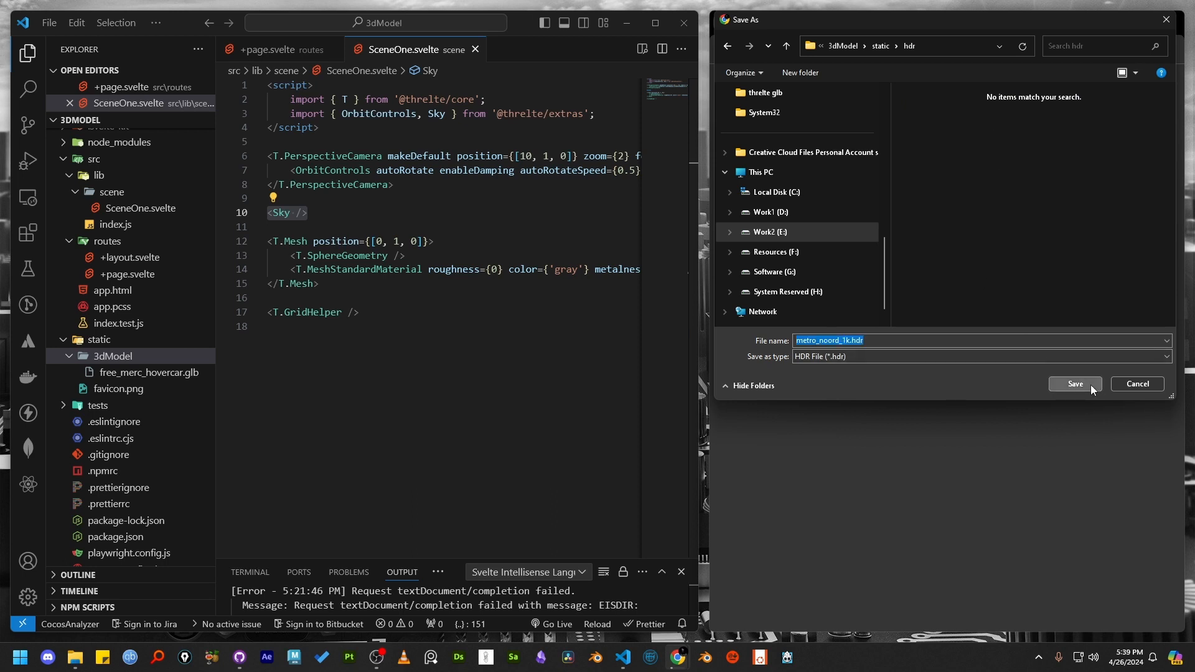
click(1074, 384)
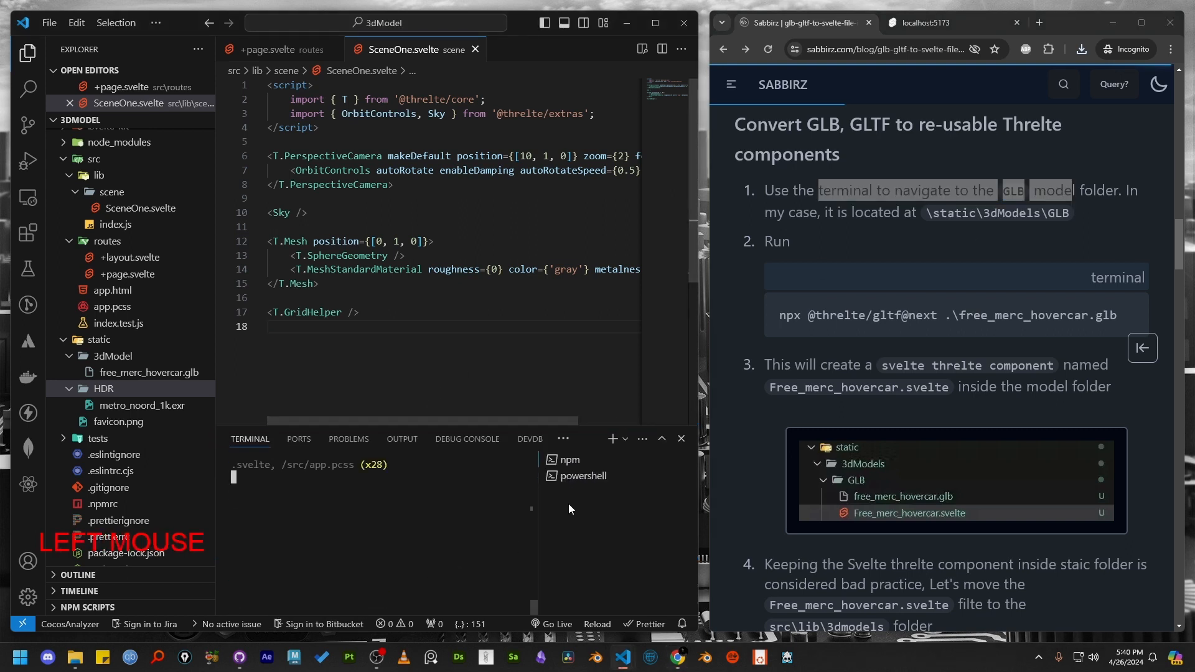
Switch to the PowerShell terminal and focus its prompt.
click(569, 460)
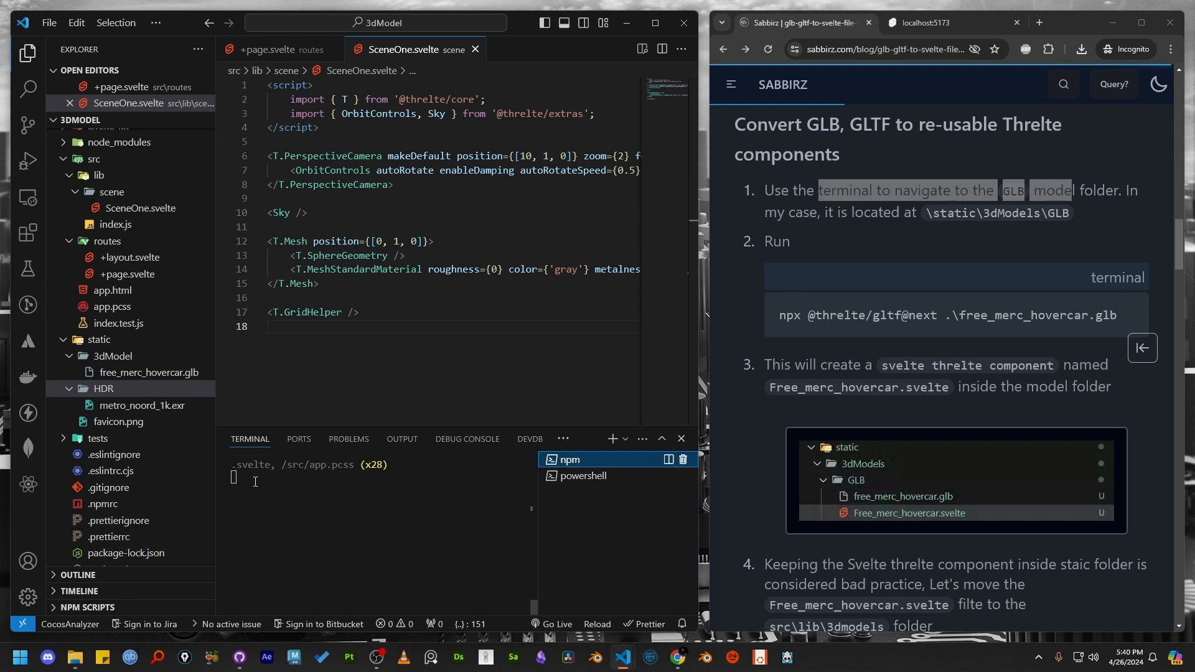
click(565, 488)
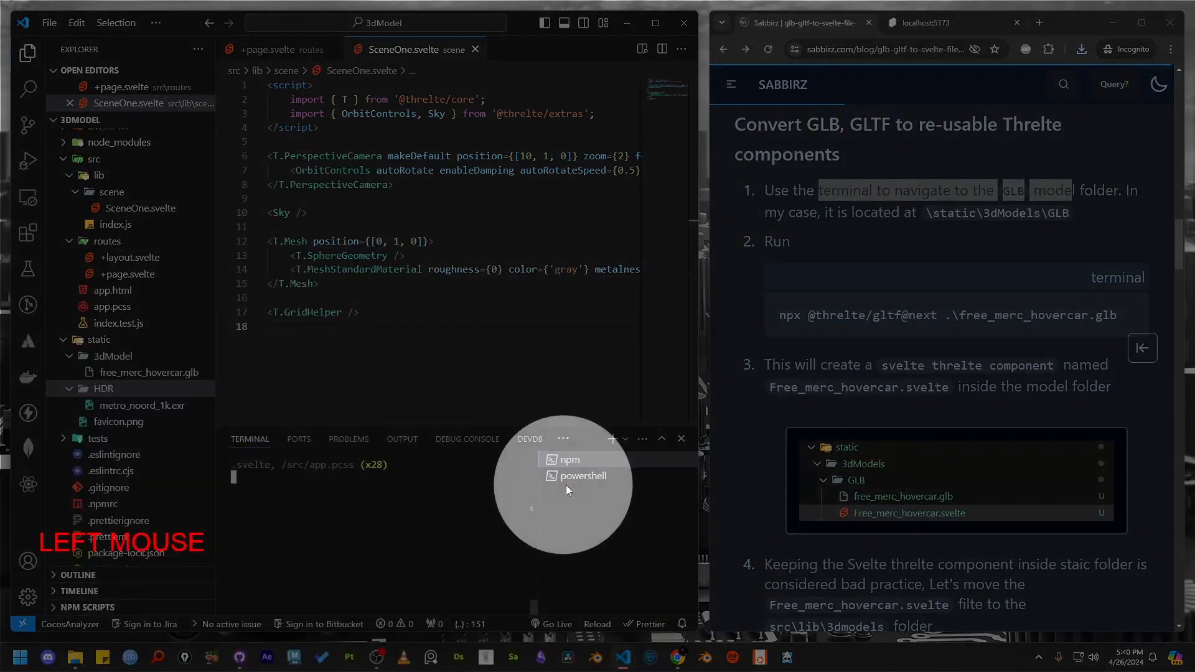
click(581, 475)
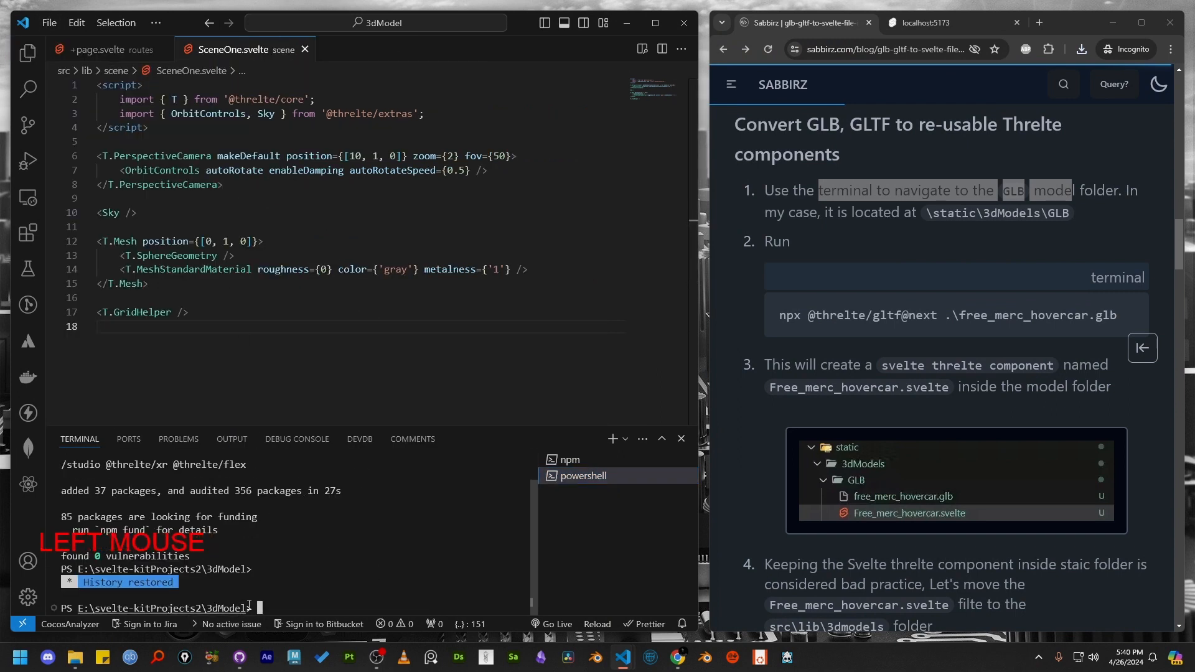
click(29, 53)
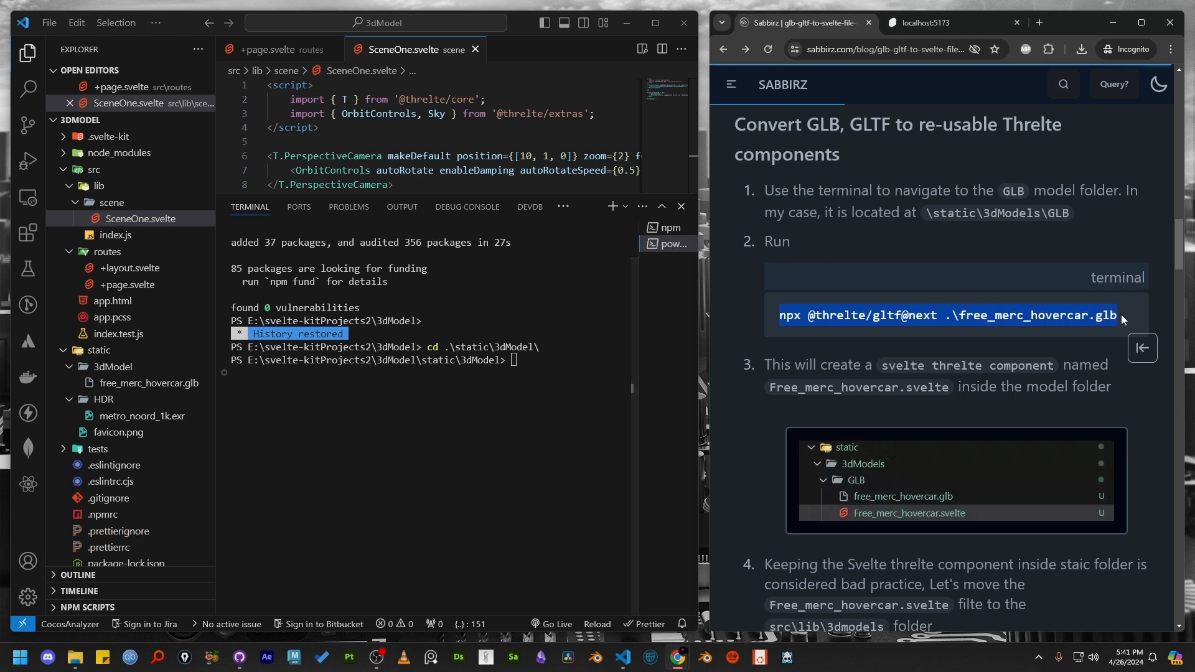
text(mn)
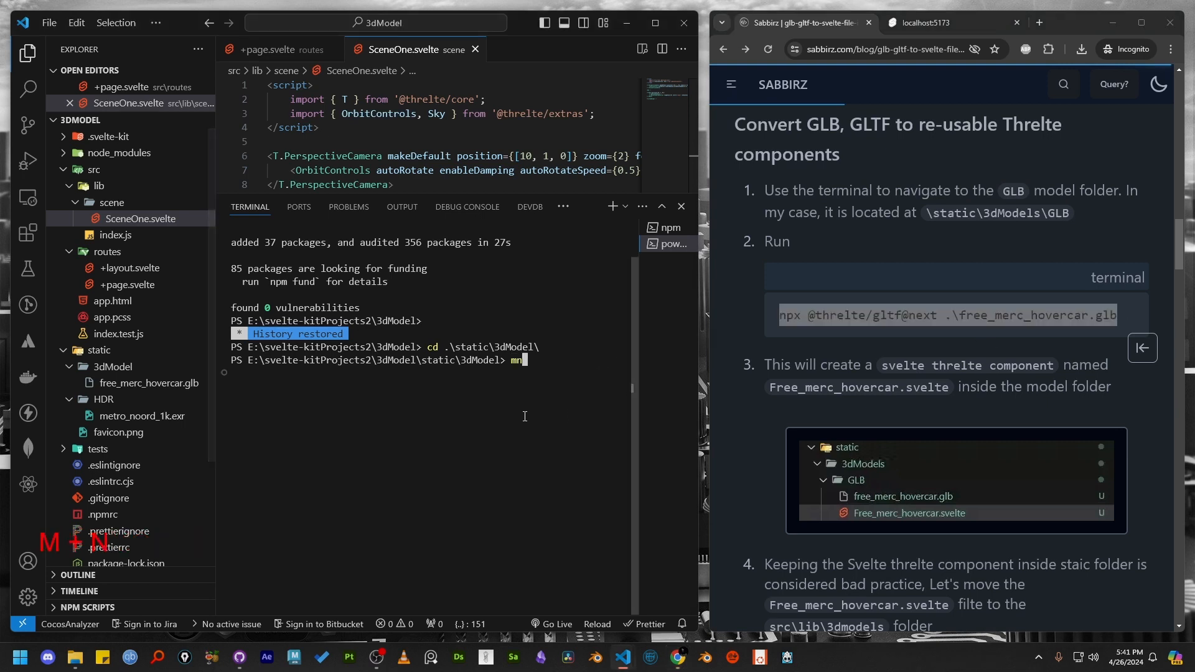
text(npx @)
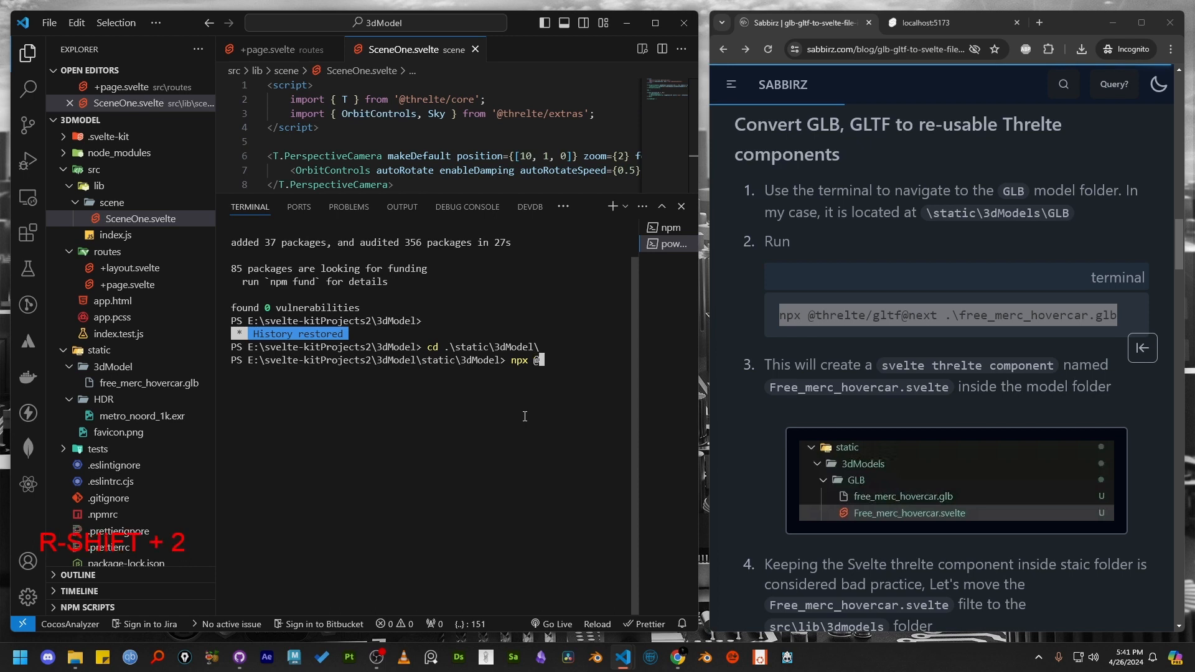
text(threlte)
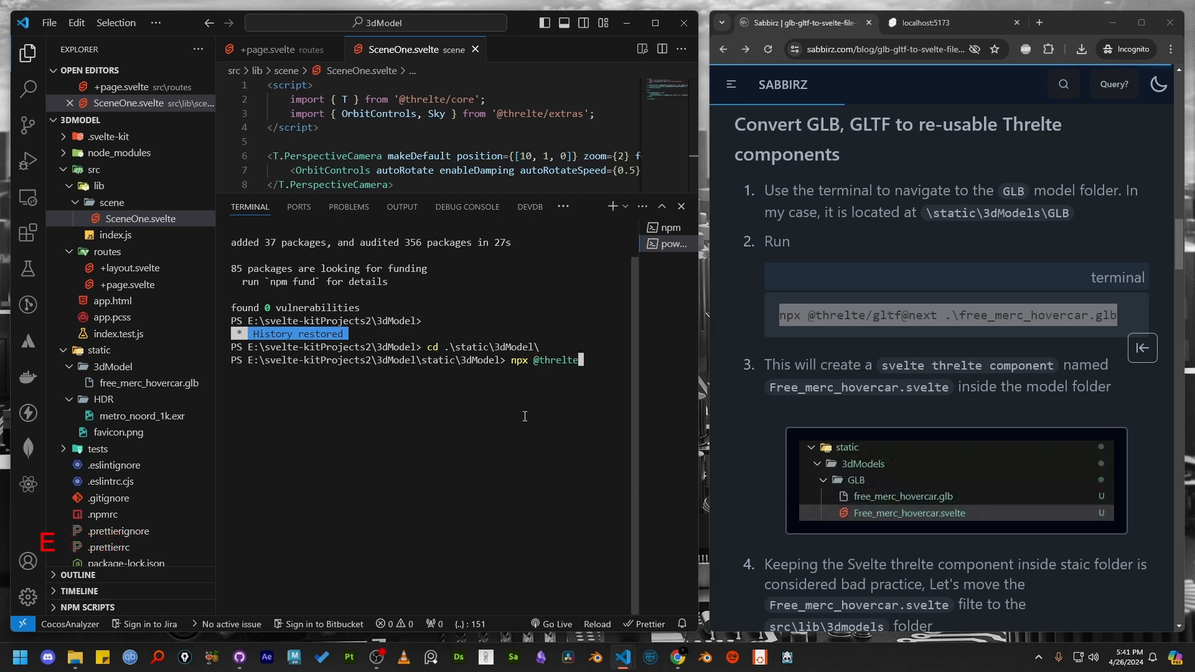
text(/)
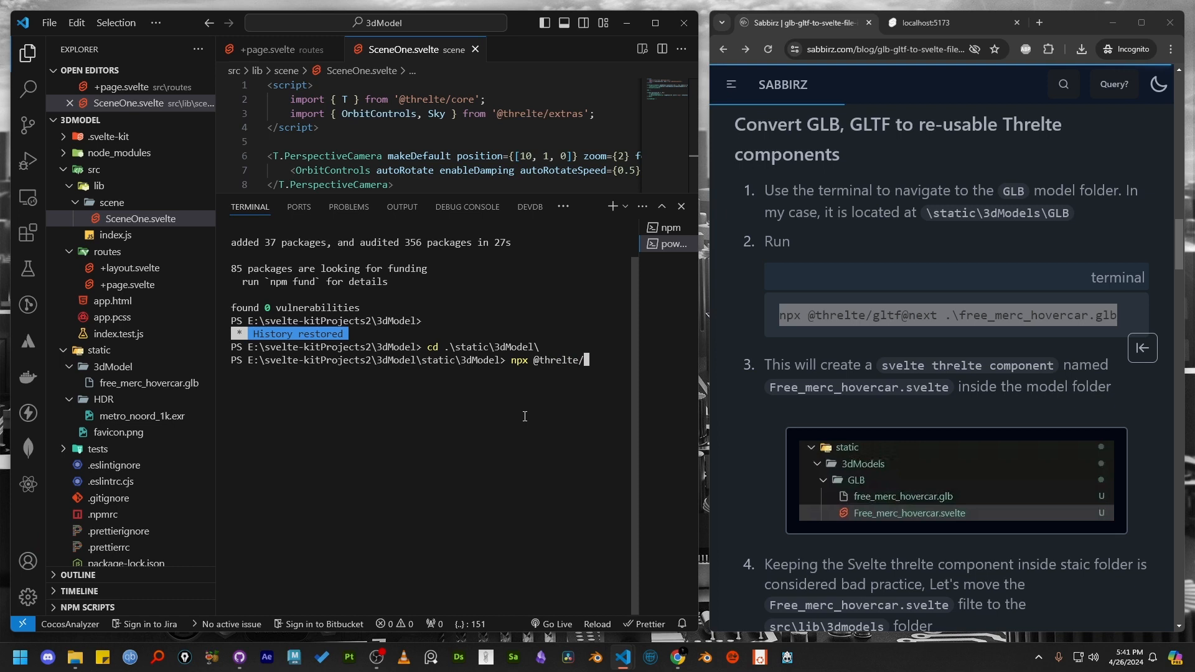
text(gltf@next)
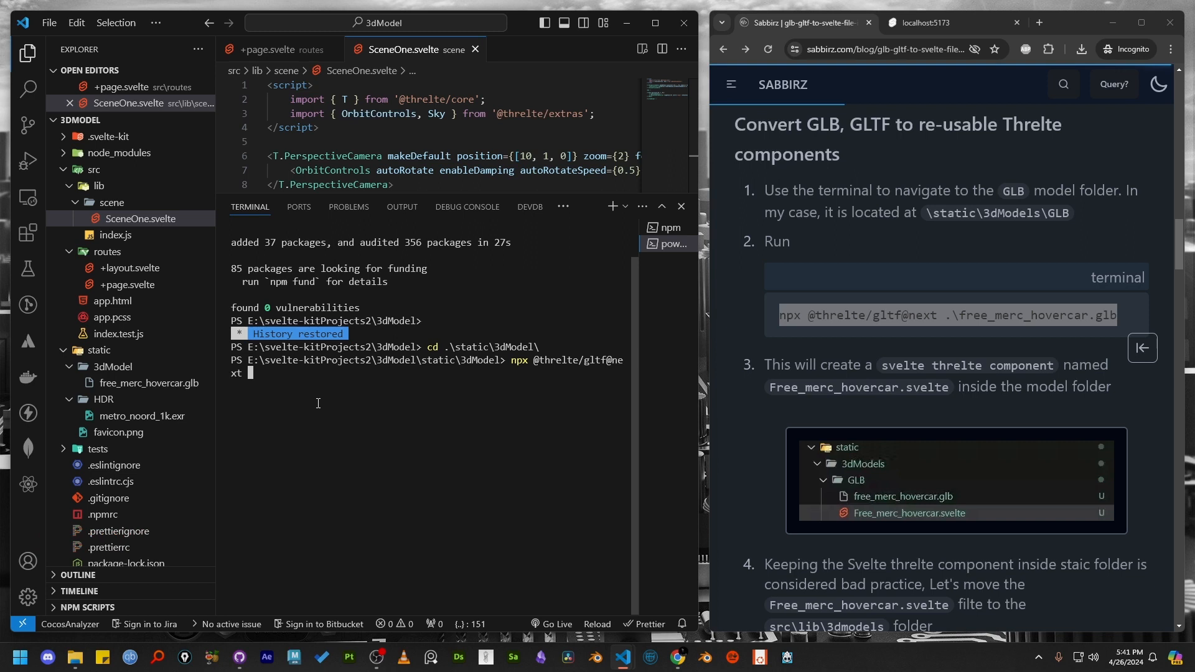
key(Tab)
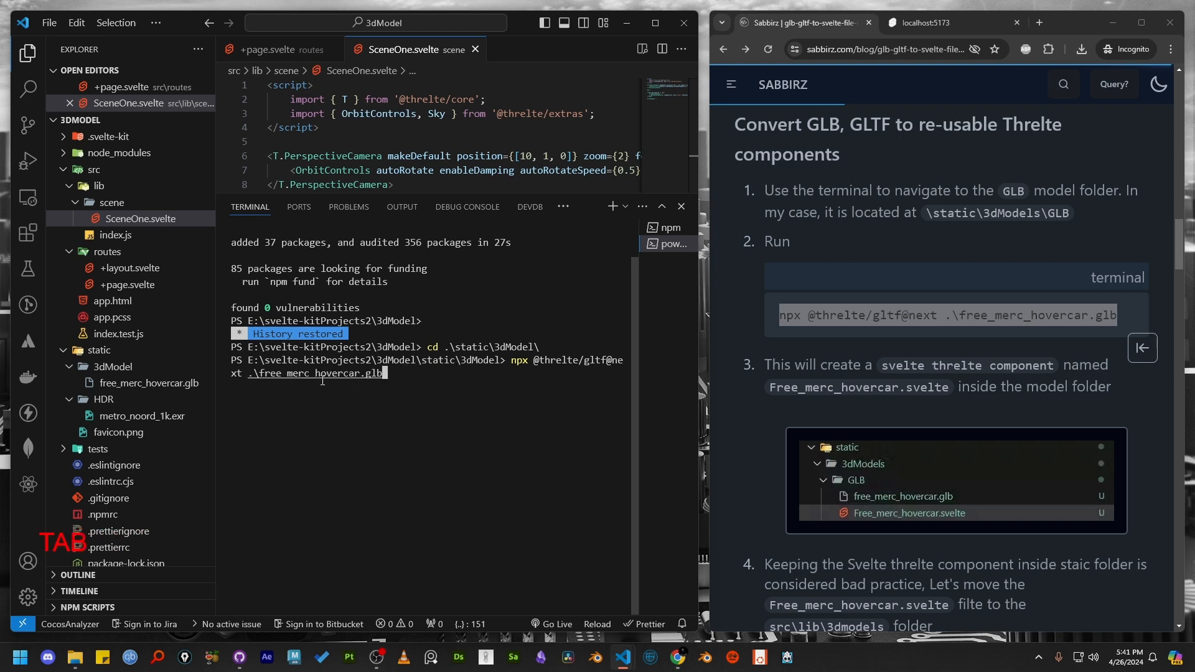
key(Return)
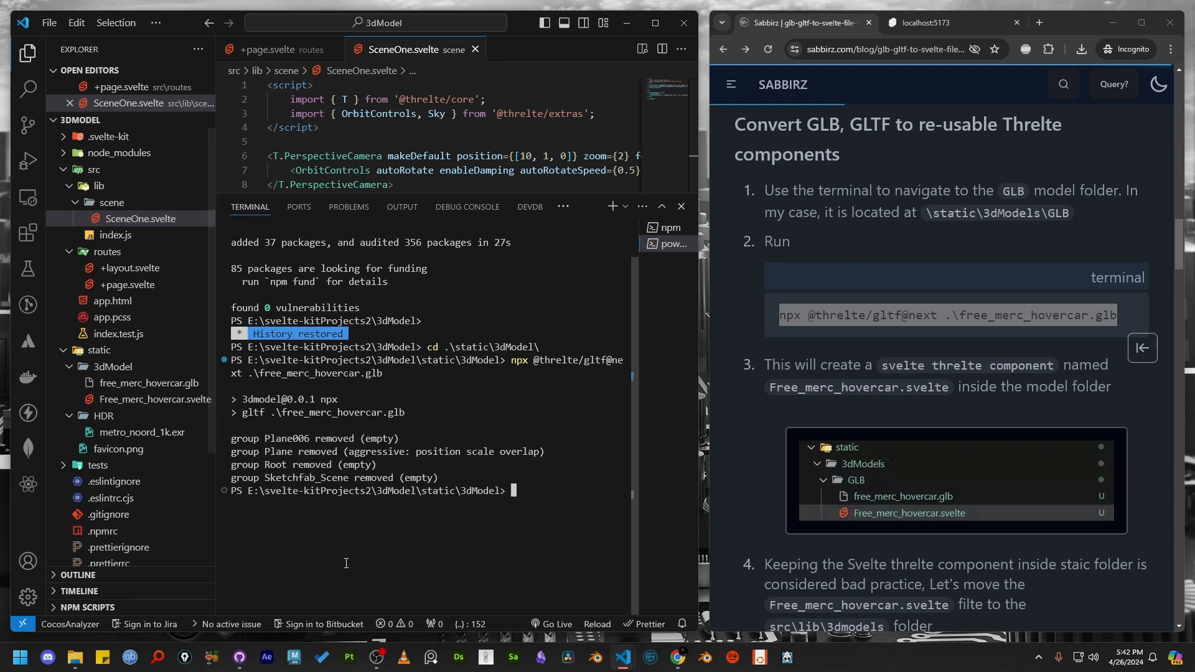
mouse_move(318, 5)
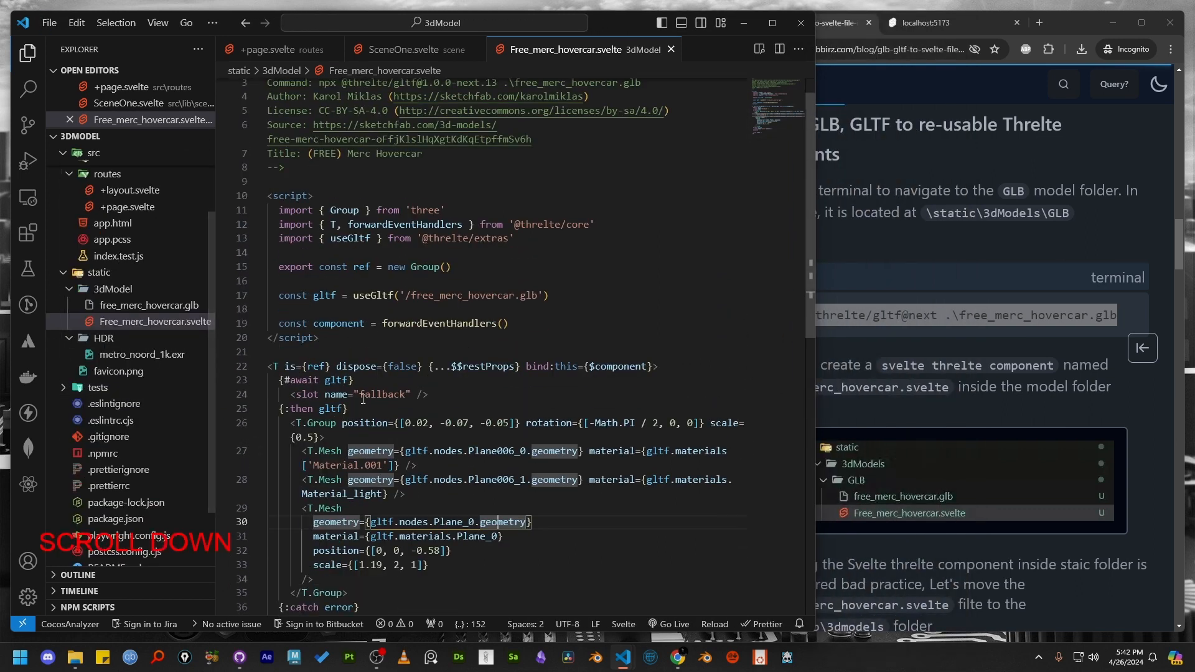
Move Free_merc_hovercar.svelte into a new src/lib/models folder and set its useGltf path to '3dModel/free_merc_hovercar.glb'.
scroll(down, 3)
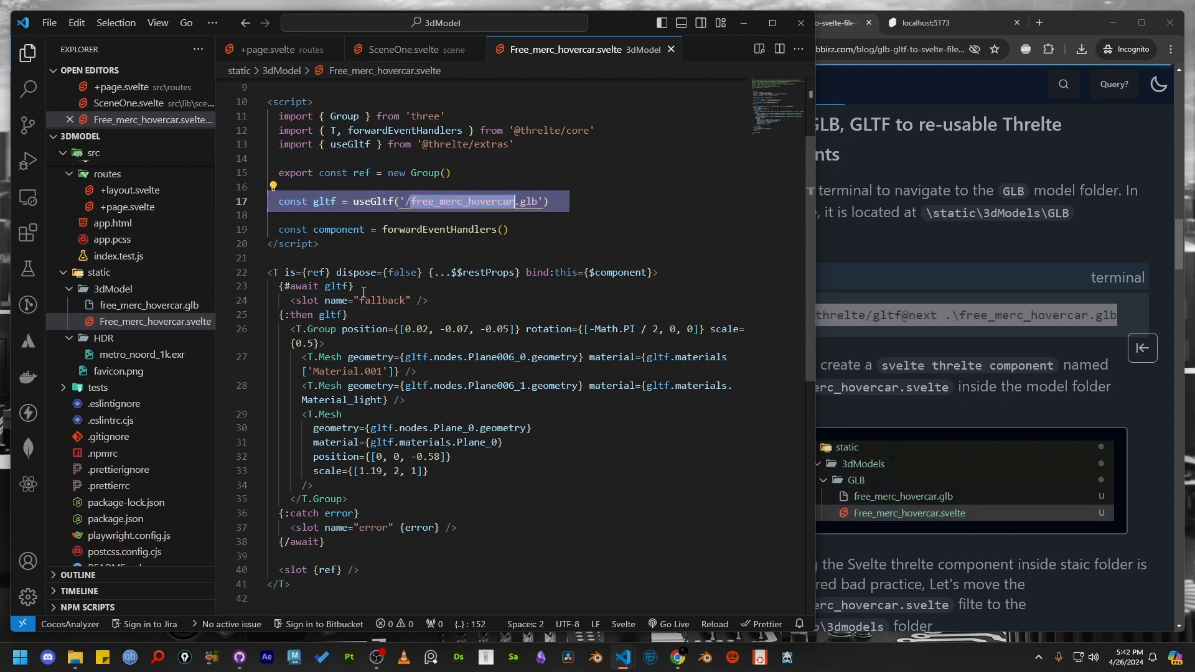
scroll(up, 3)
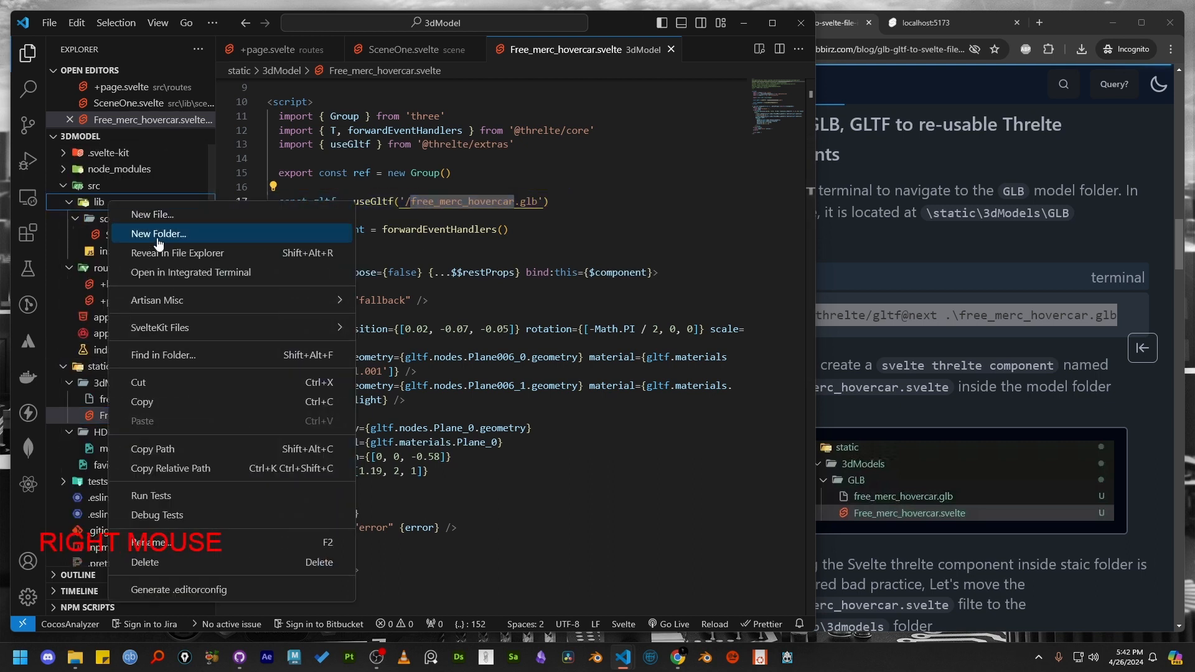
click(158, 233)
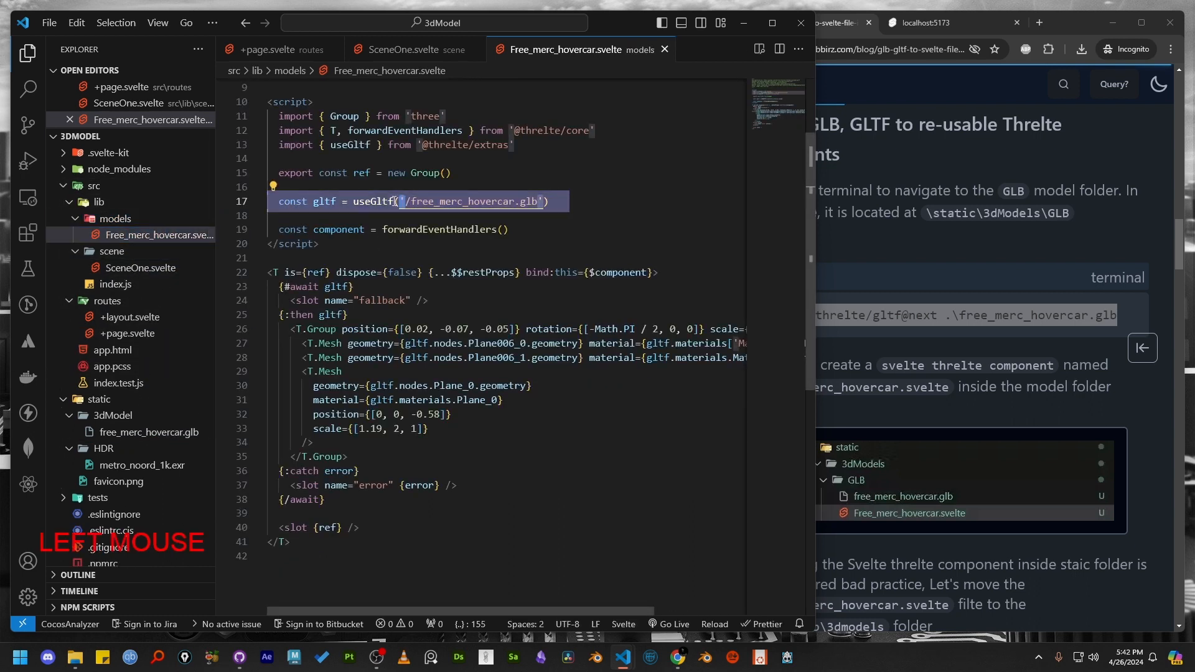
click(112, 416)
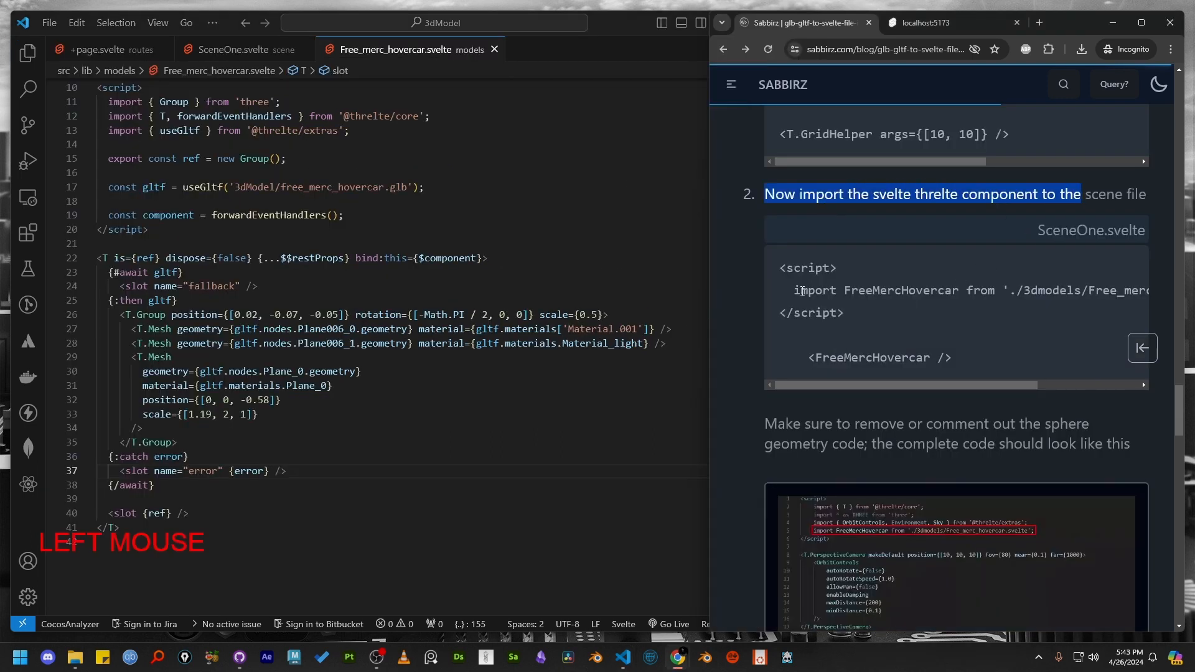
Import FreeMercHovercar into SceneOne.svelte via autocomplete.
click(233, 48)
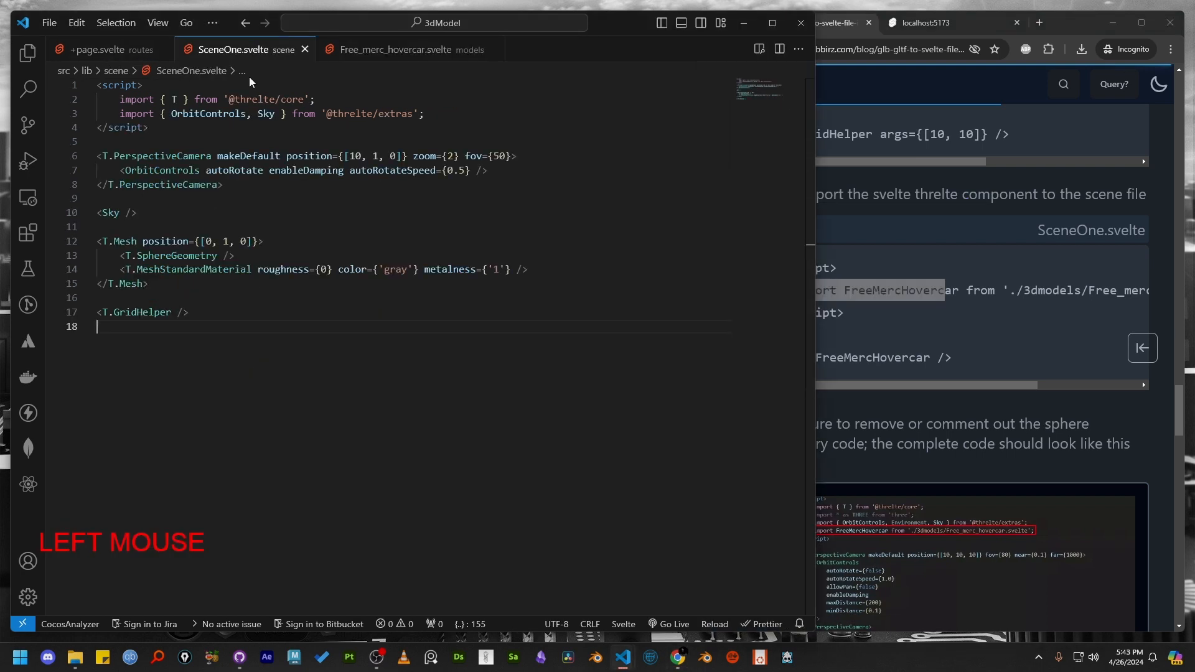
click(937, 22)
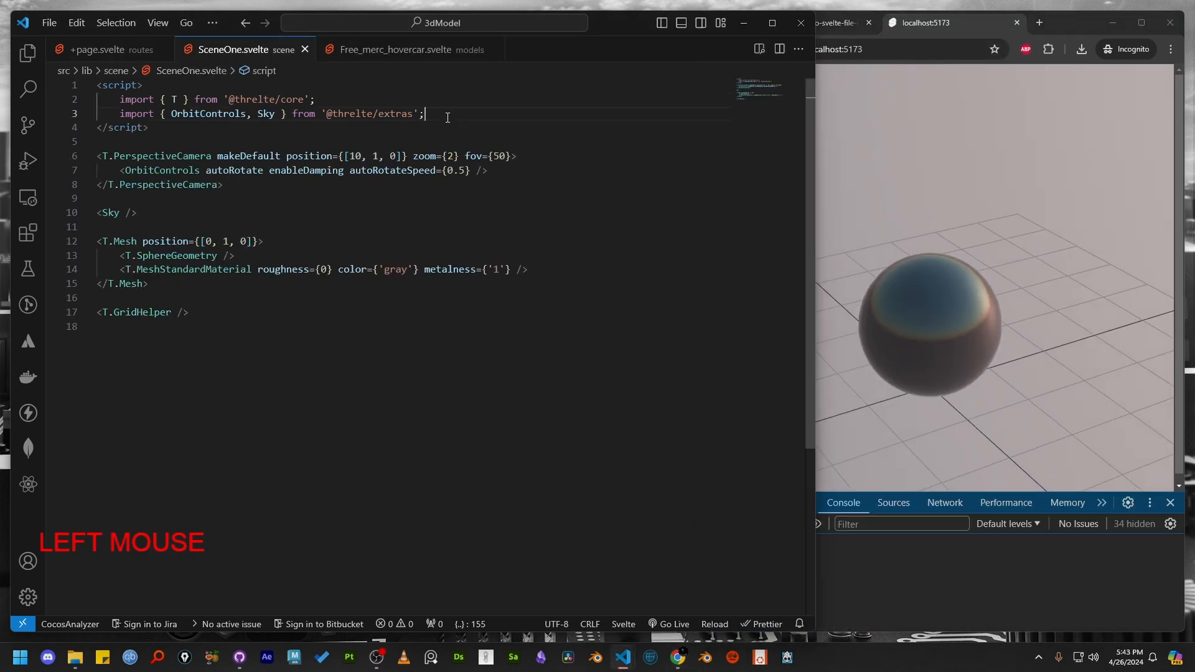
text(import FRee)
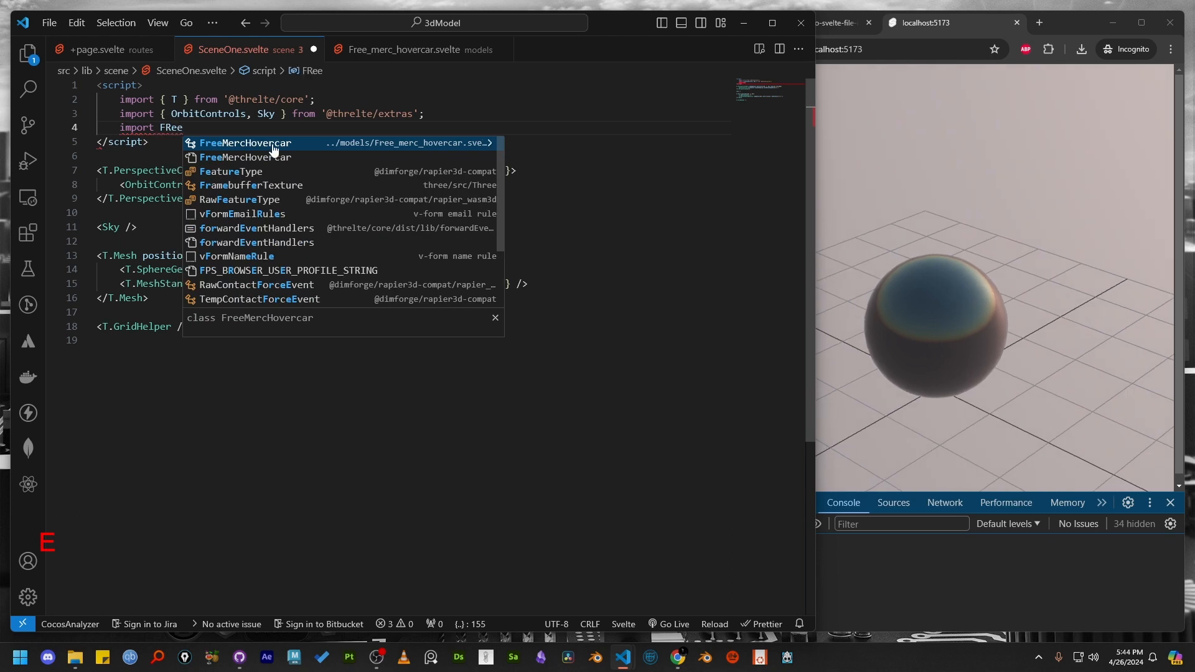
click(245, 143)
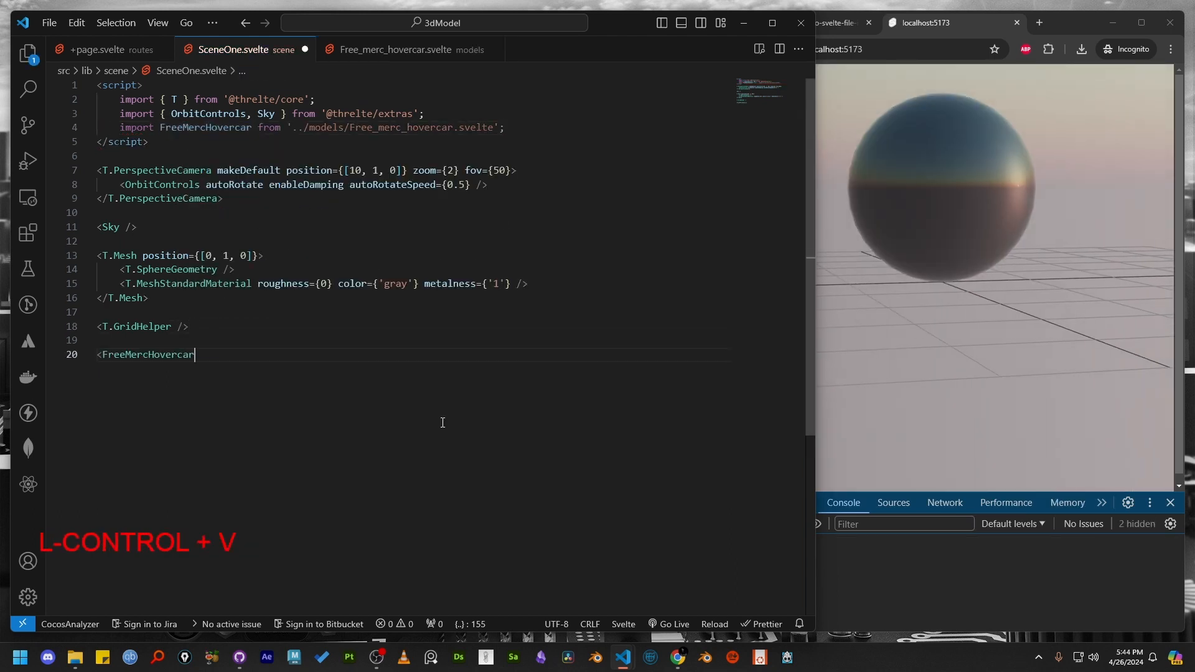
Render <FreeMercHovercar /> inside a <T.Group>, with the sphere mesh commented out.
key(ctrl+s)
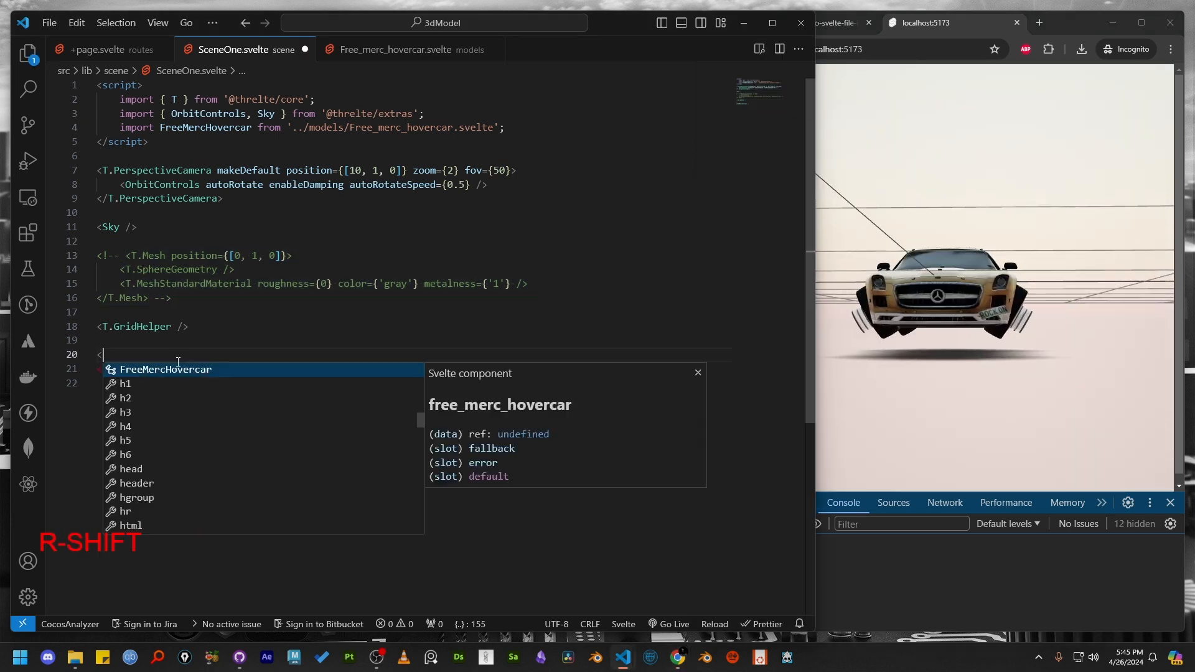
text(T.Group>)
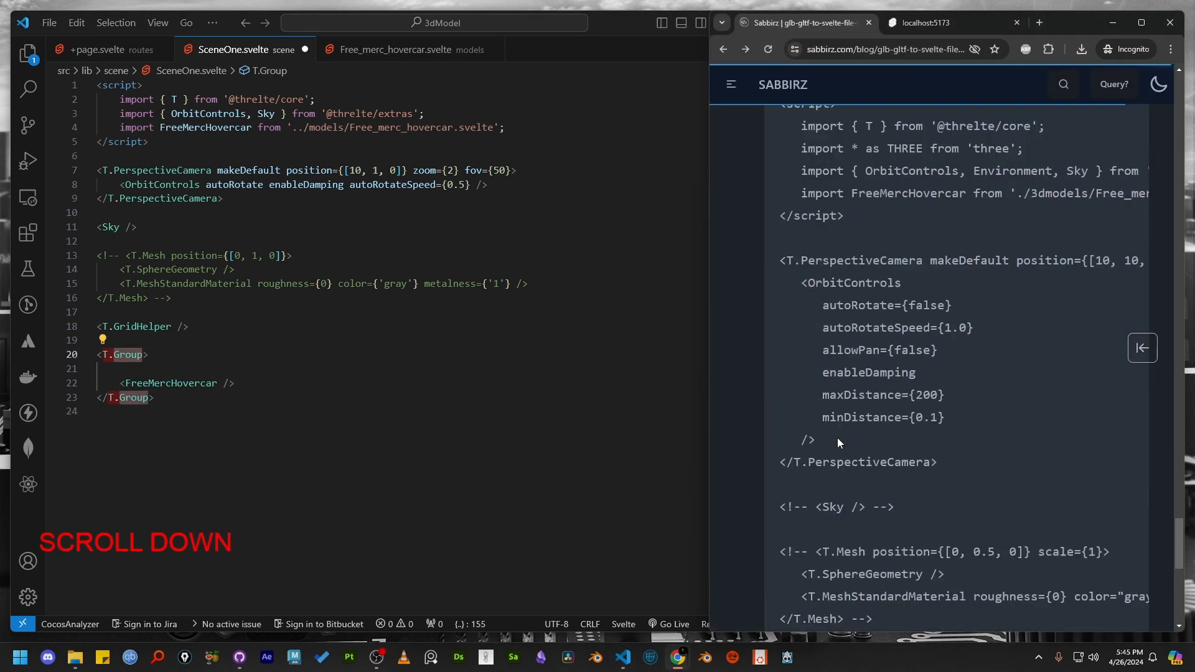
Give the T.Group position [0, 0.7, 0] and scale 2, then save.
scroll(down, 3)
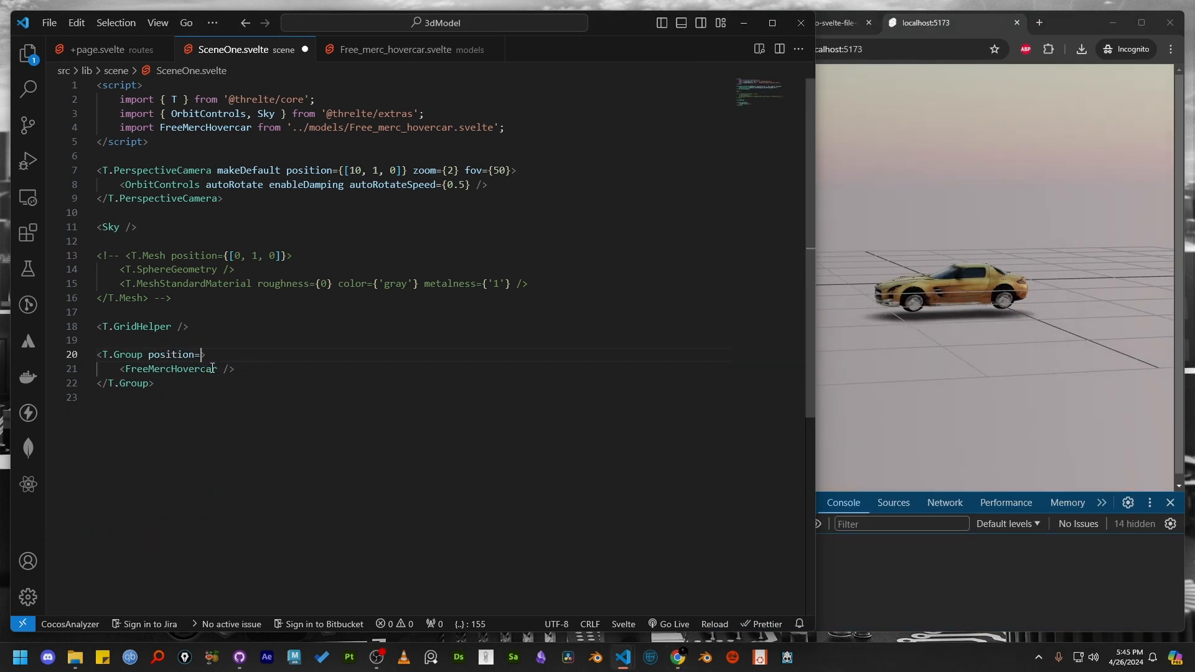
key(shift+right)
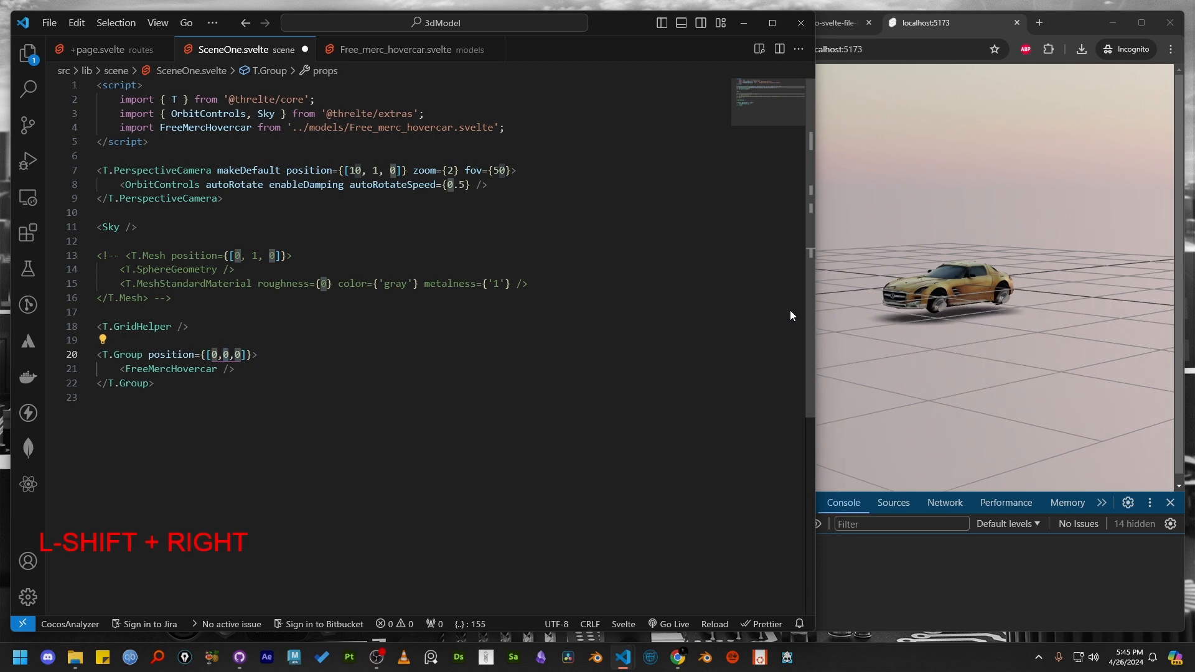
text(scale={2)
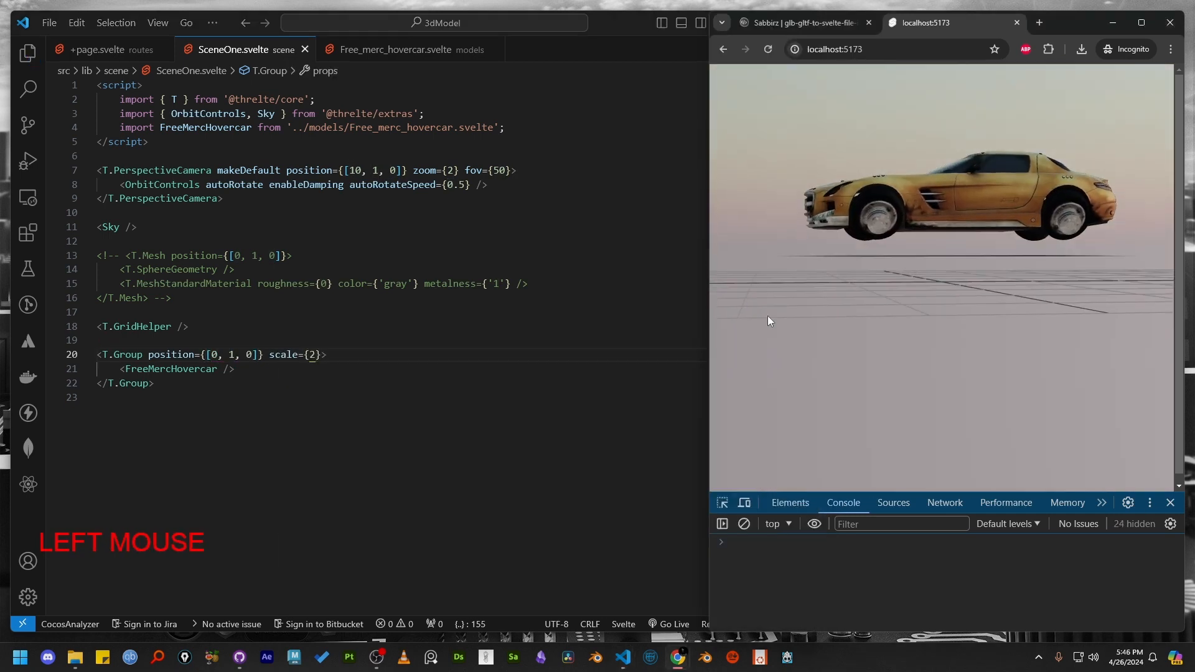
key(ctrl+s)
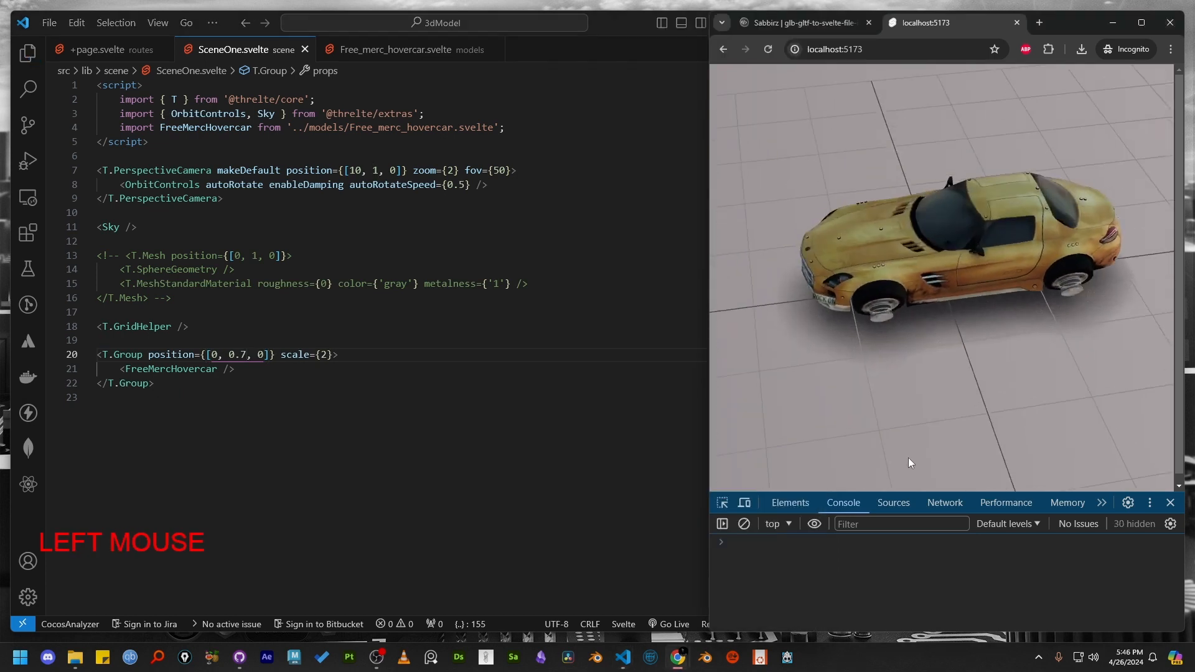
Comment out the <T.GridHelper /> to hide the grid.
scroll(down, 3)
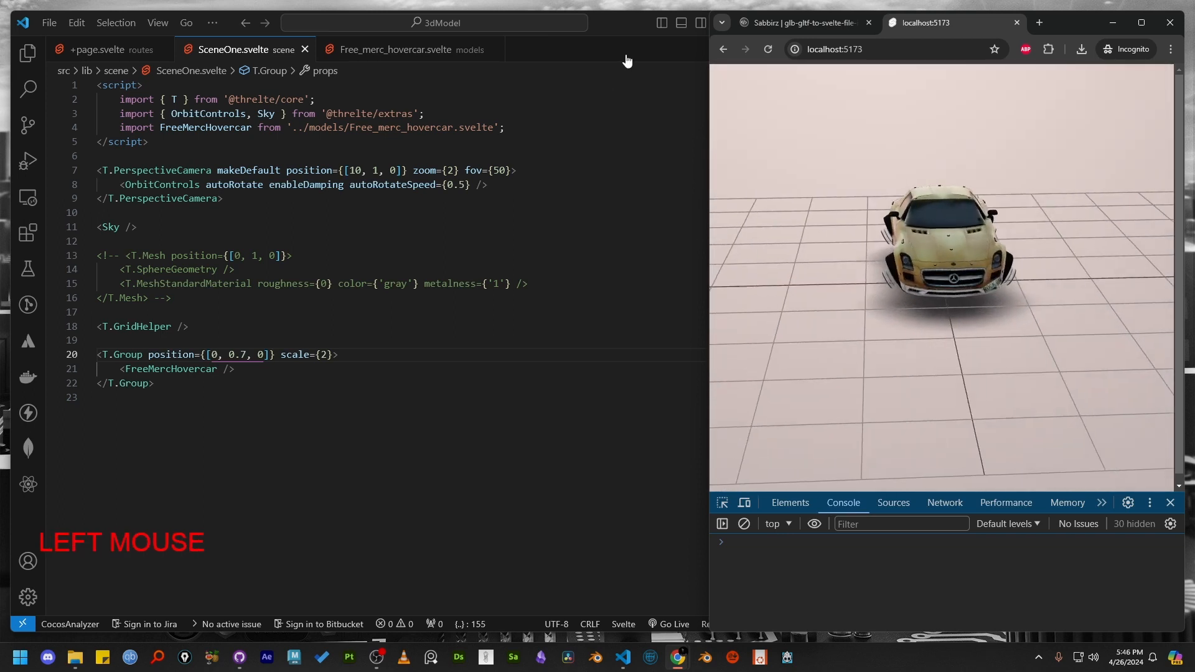
key(ctrl+/)
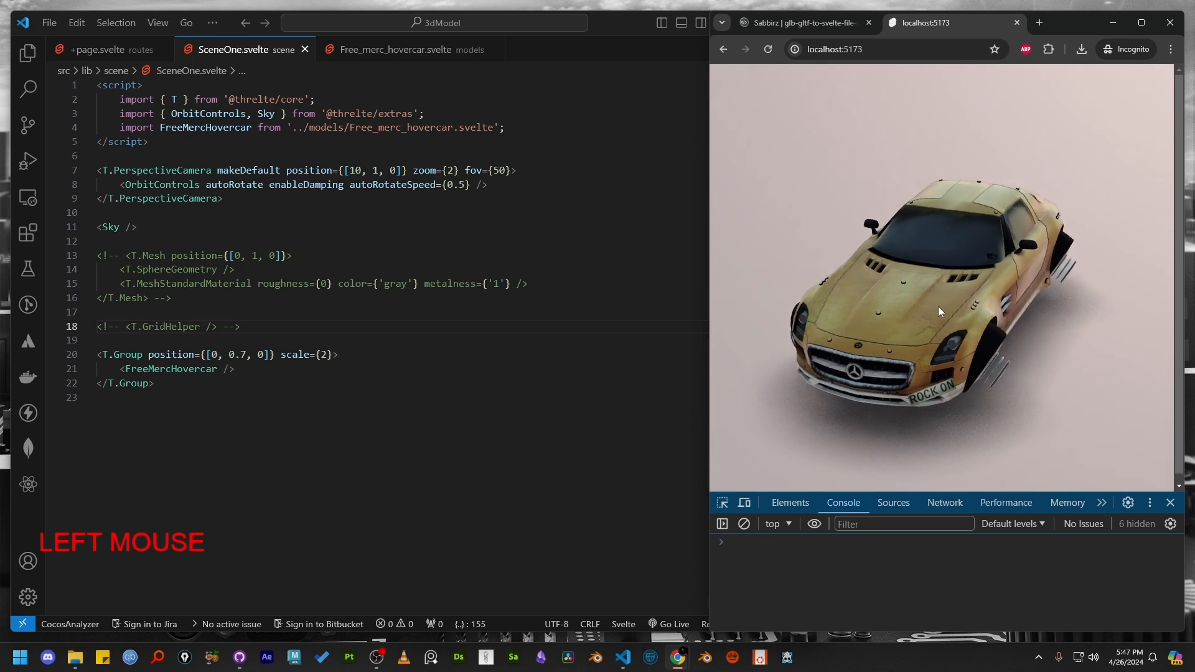
Add an <Environment> loading metro_noord_1k.hdr from /hdr/ with format hdr and isBackground false, copying attributes from the blog.
click(29, 52)
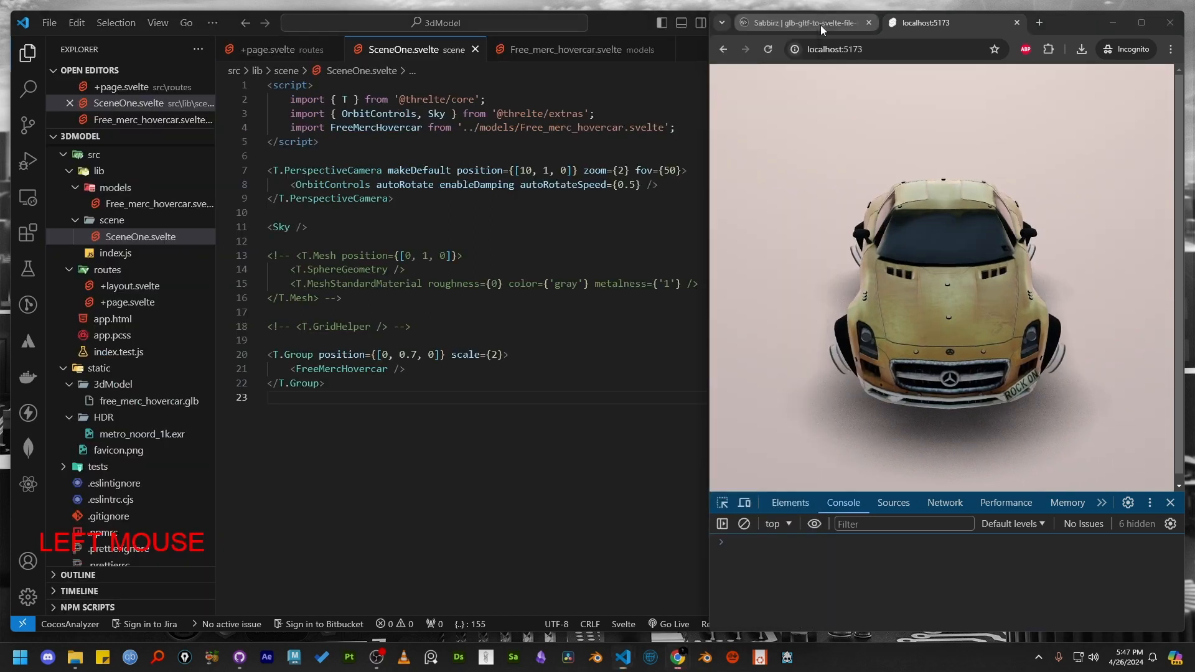
click(794, 22)
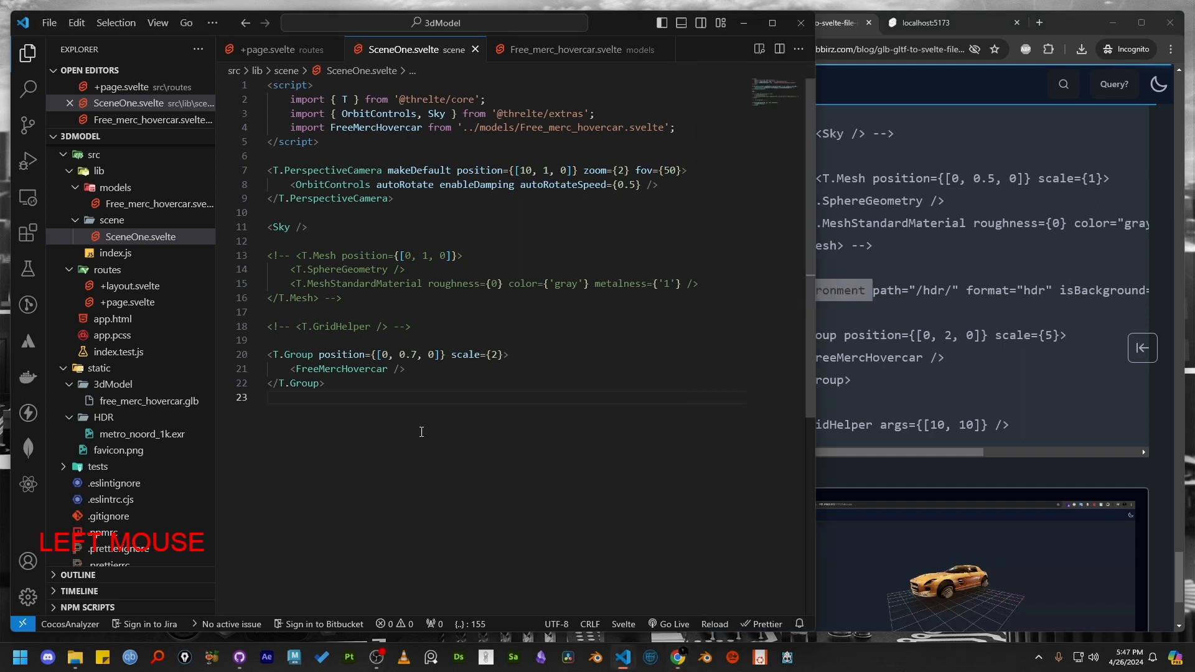
text(<Environment/)
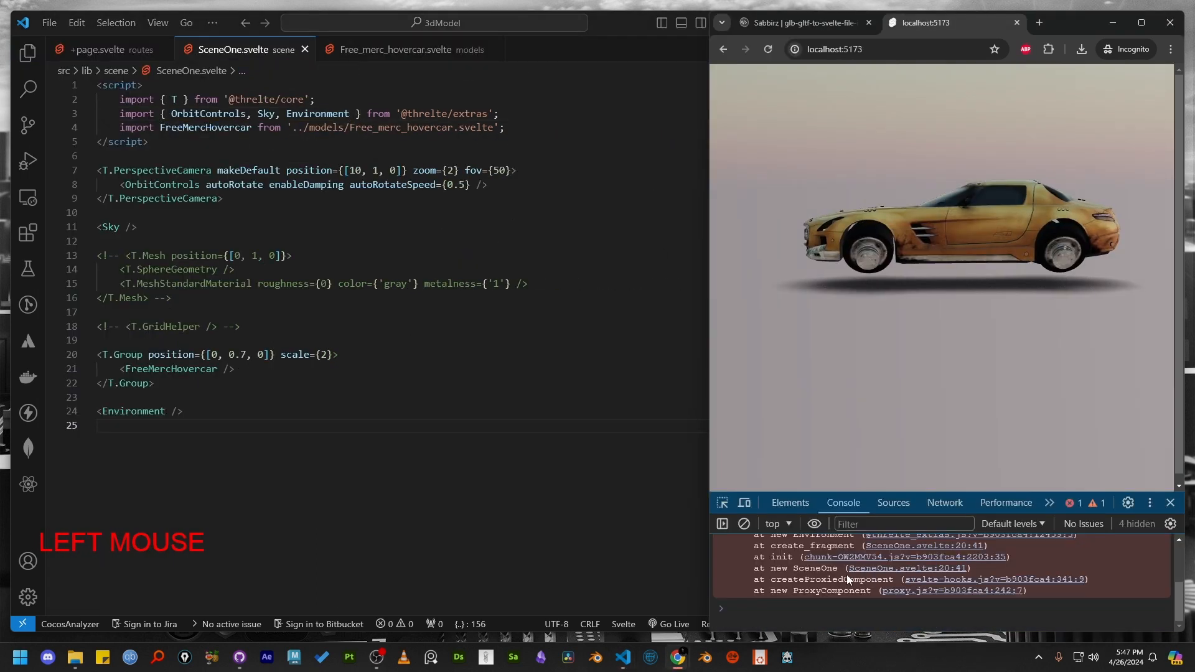
double_click(133, 411)
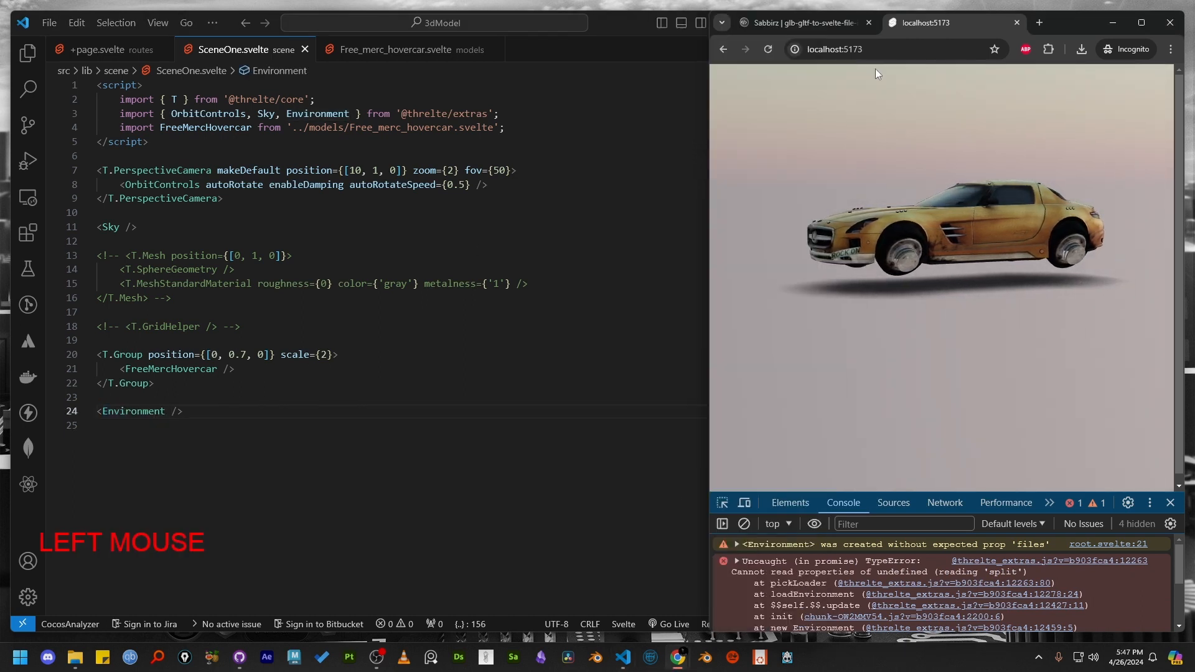
click(800, 23)
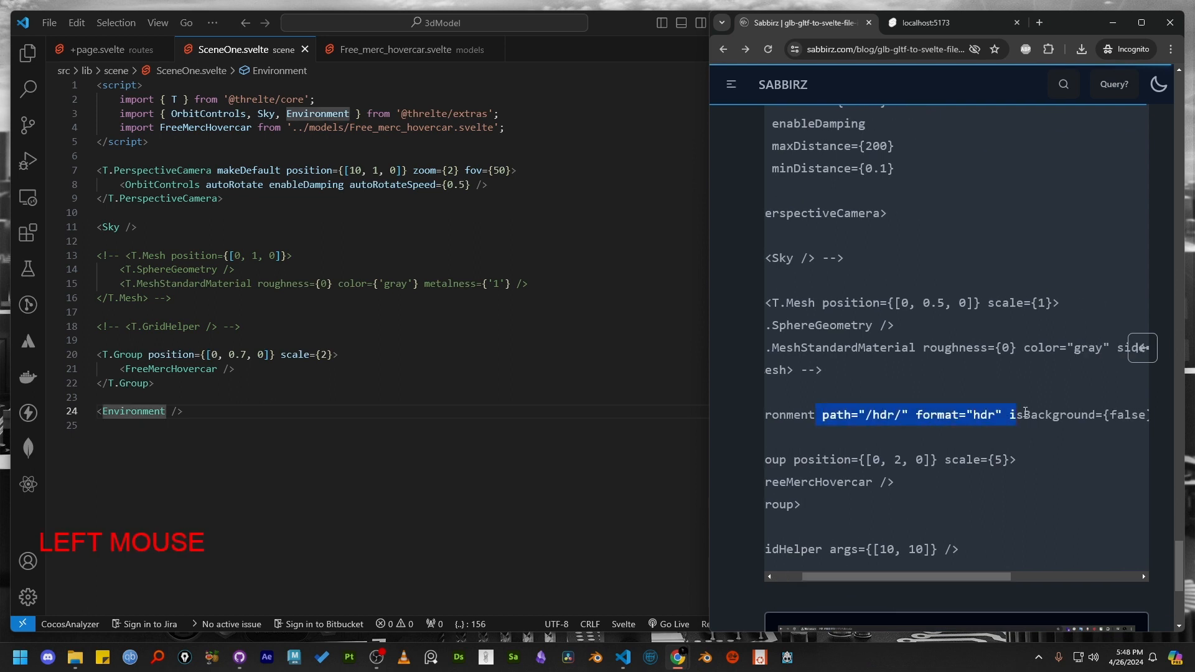
key(ctrl+c)
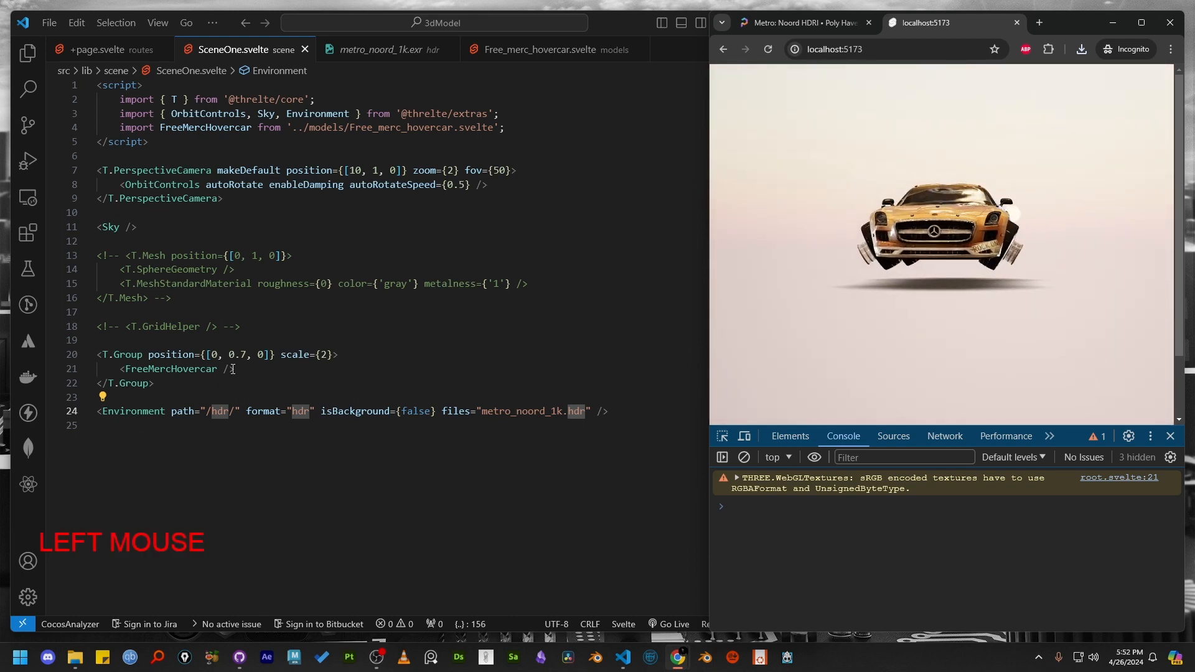
Comment out <Sky />, try isBackground true, then set it back to false.
key(ctrl+/)
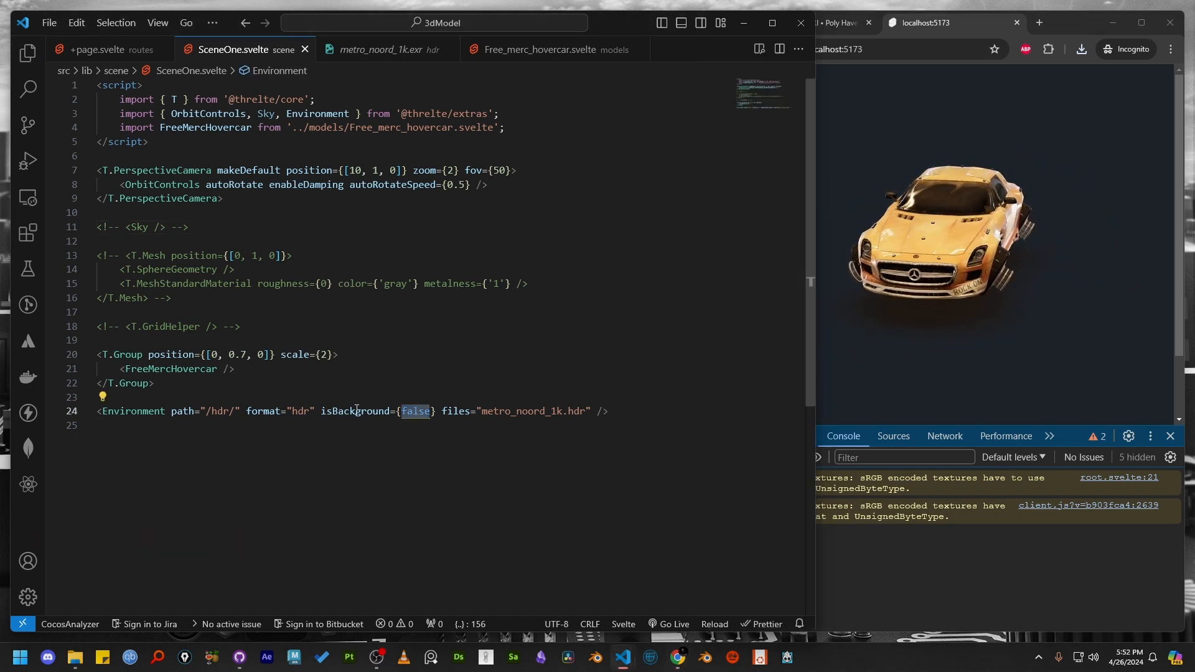
text(true)
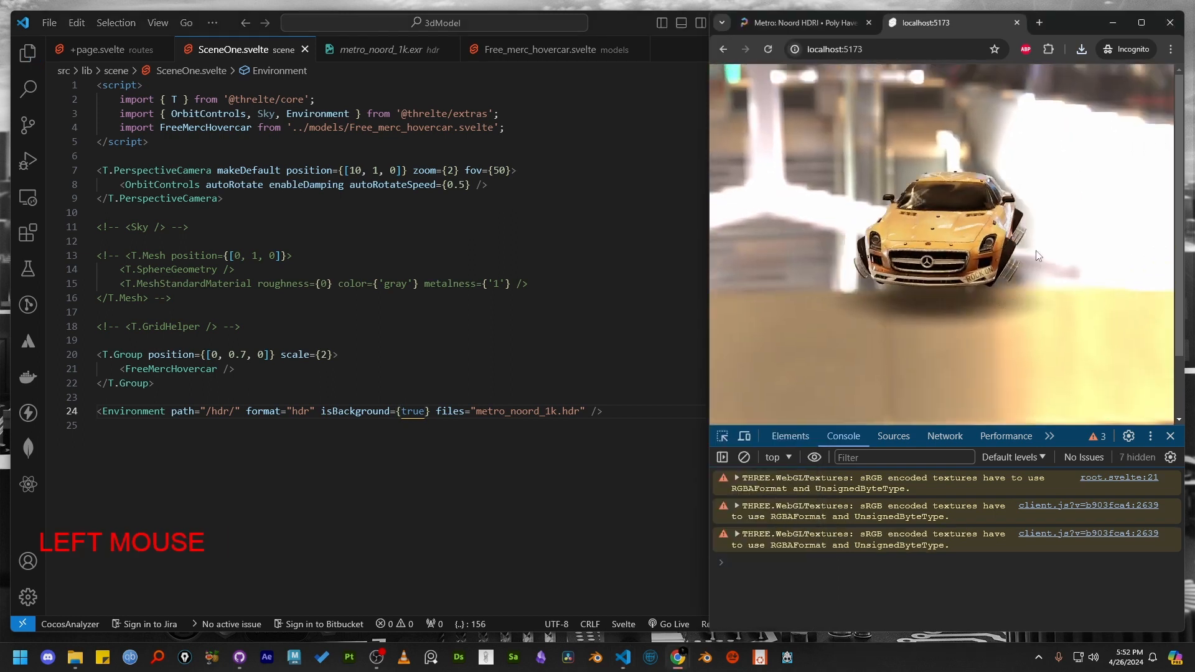
scroll(up, 3)
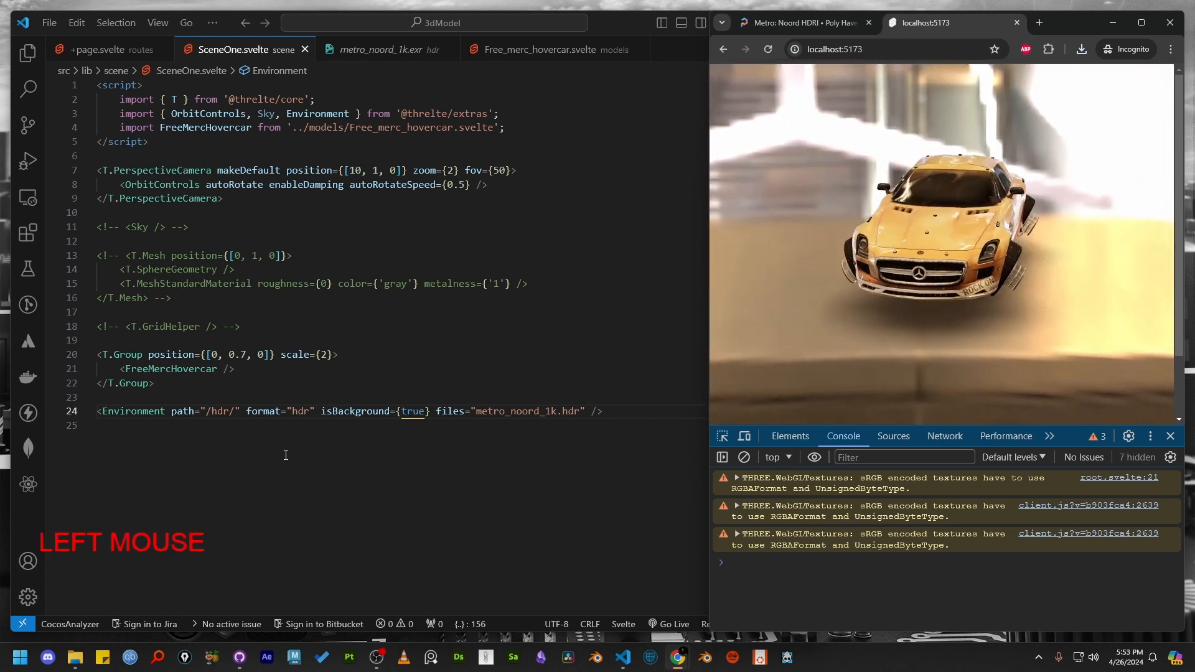
text(false)
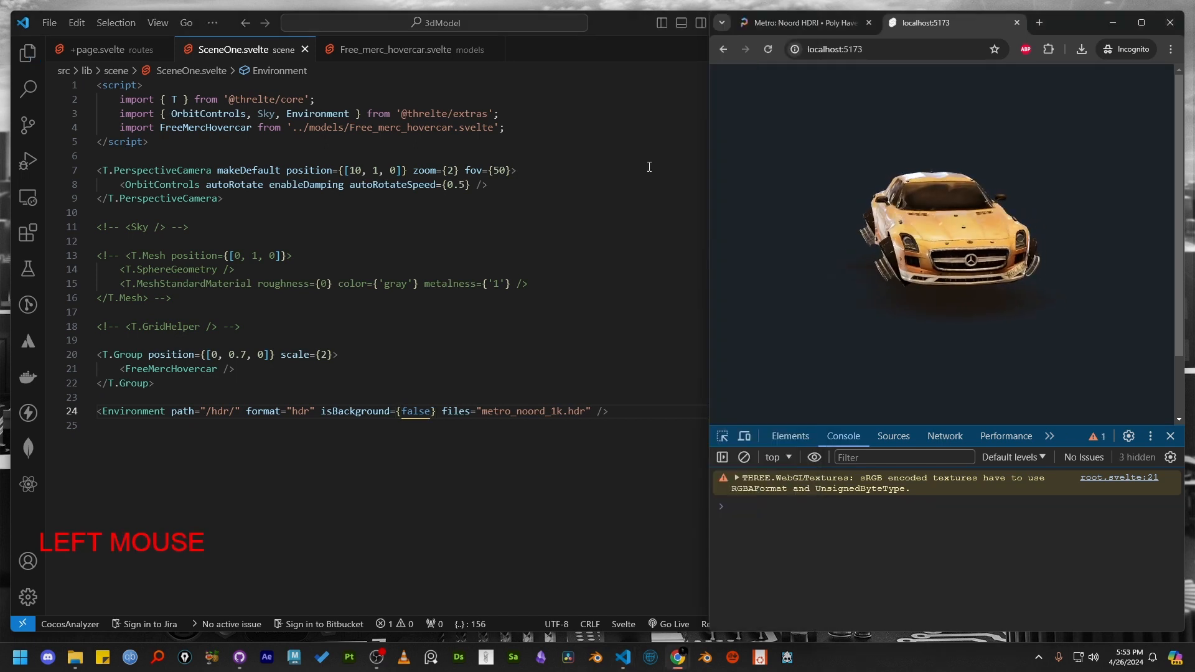
Add the bg-gray-500 Tailwind class to the canvas-wrapper section in +page.svelte.
click(97, 49)
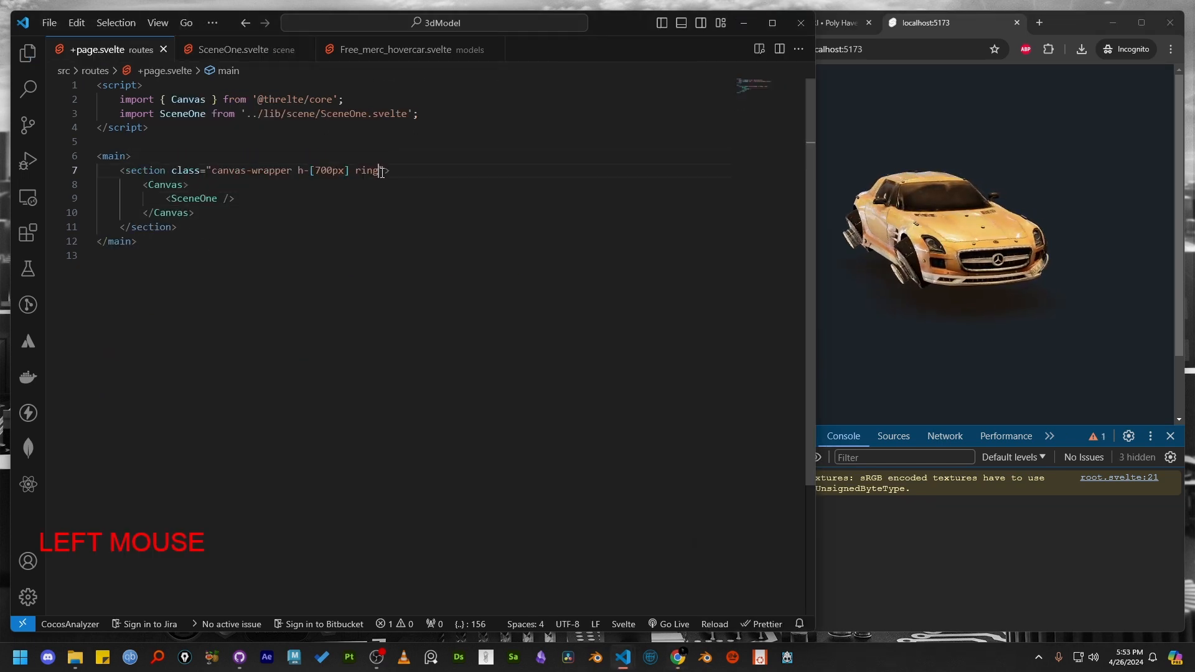
text(bg-)
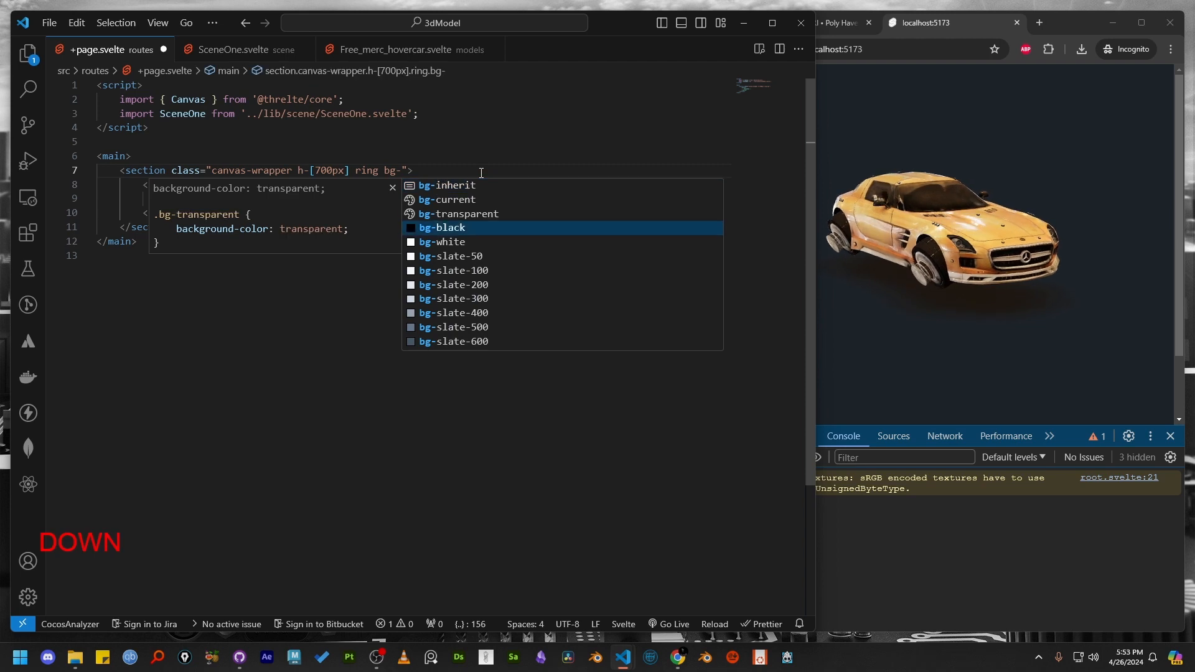
click(453, 255)
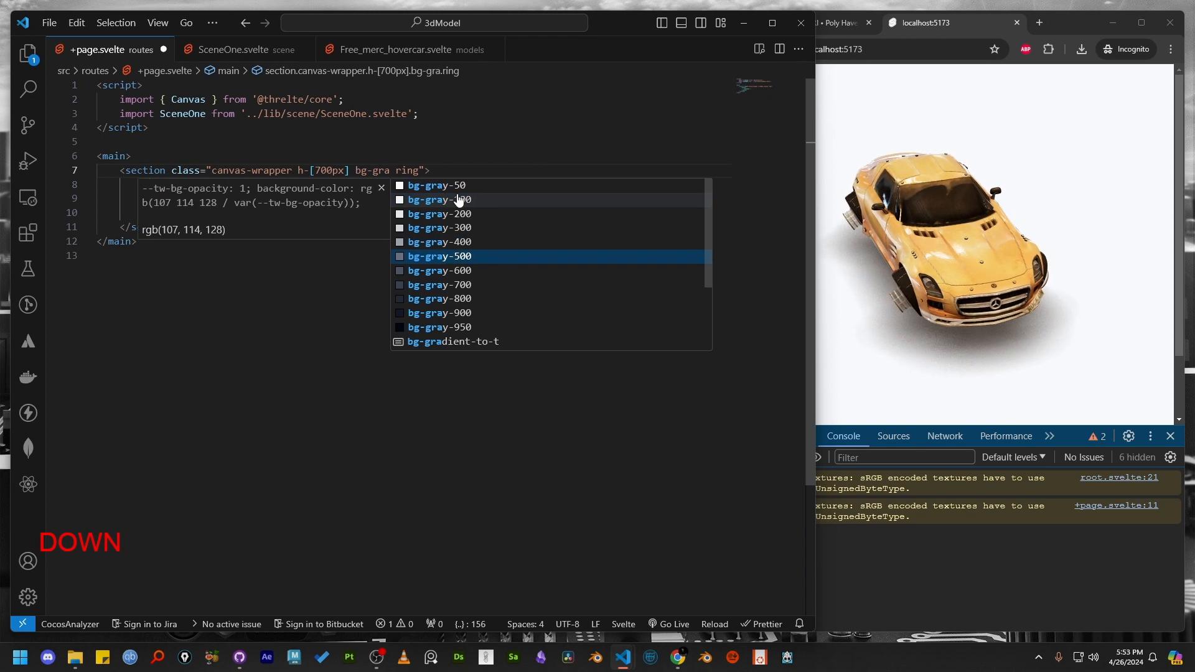
click(440, 257)
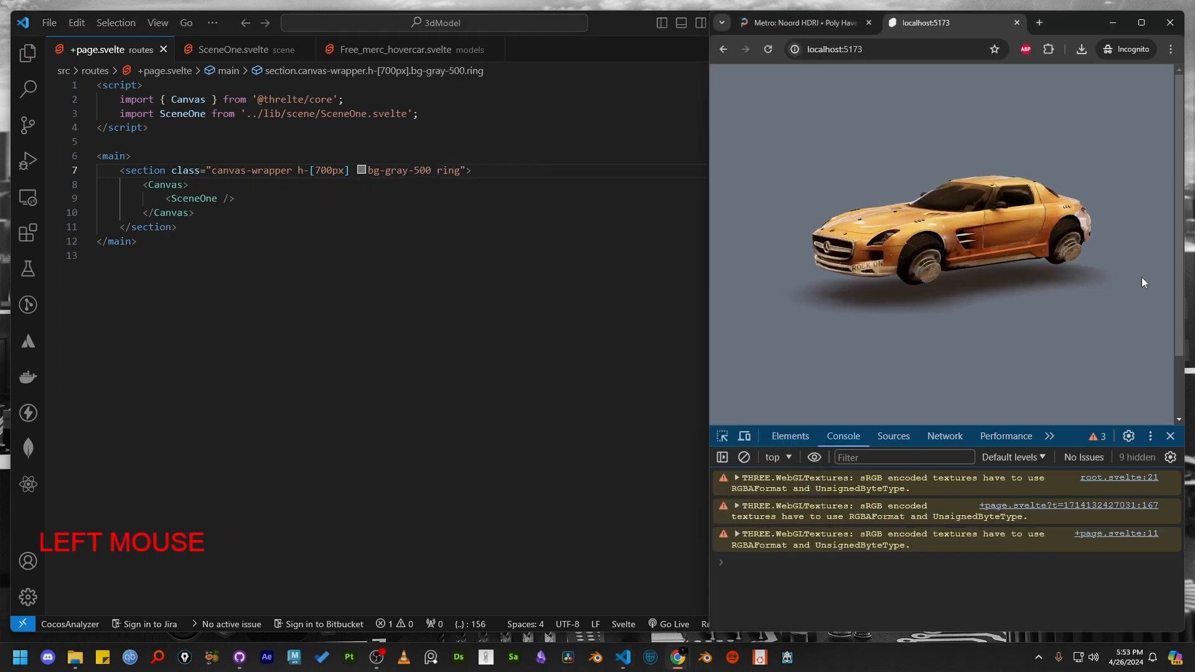